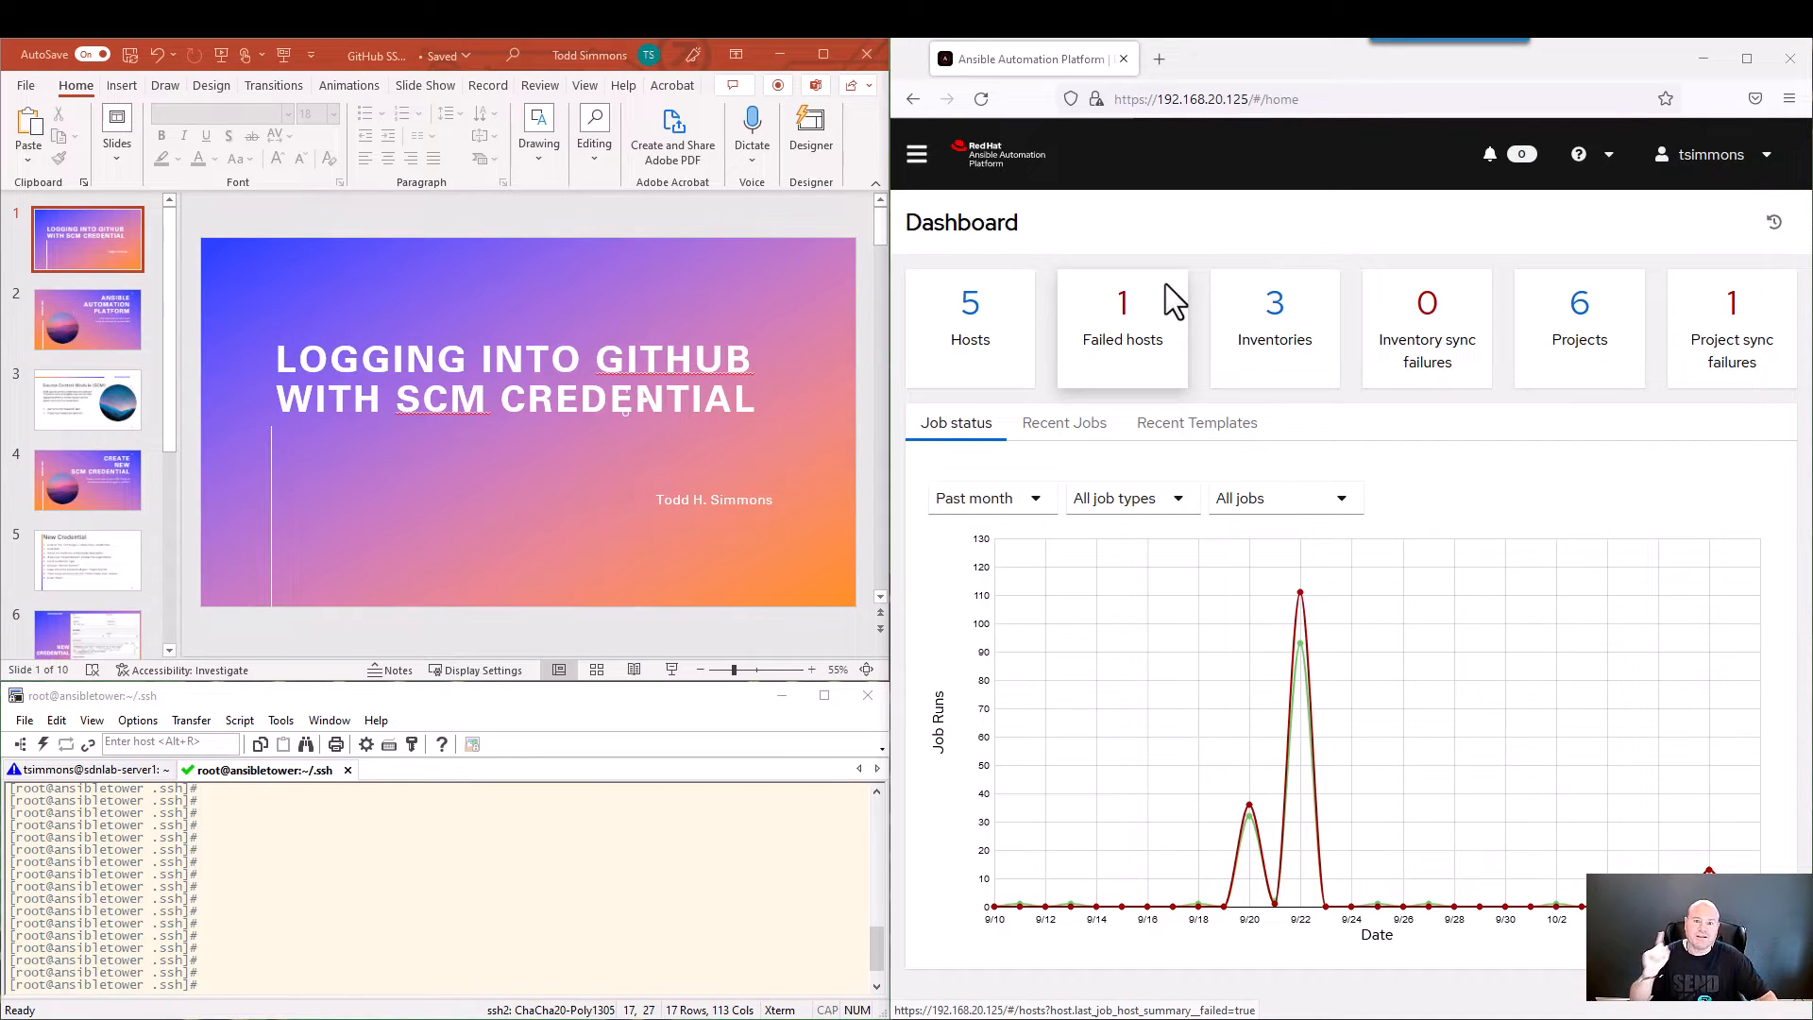
{"action": "mouse_move", "coordinate": [1121, 329]}
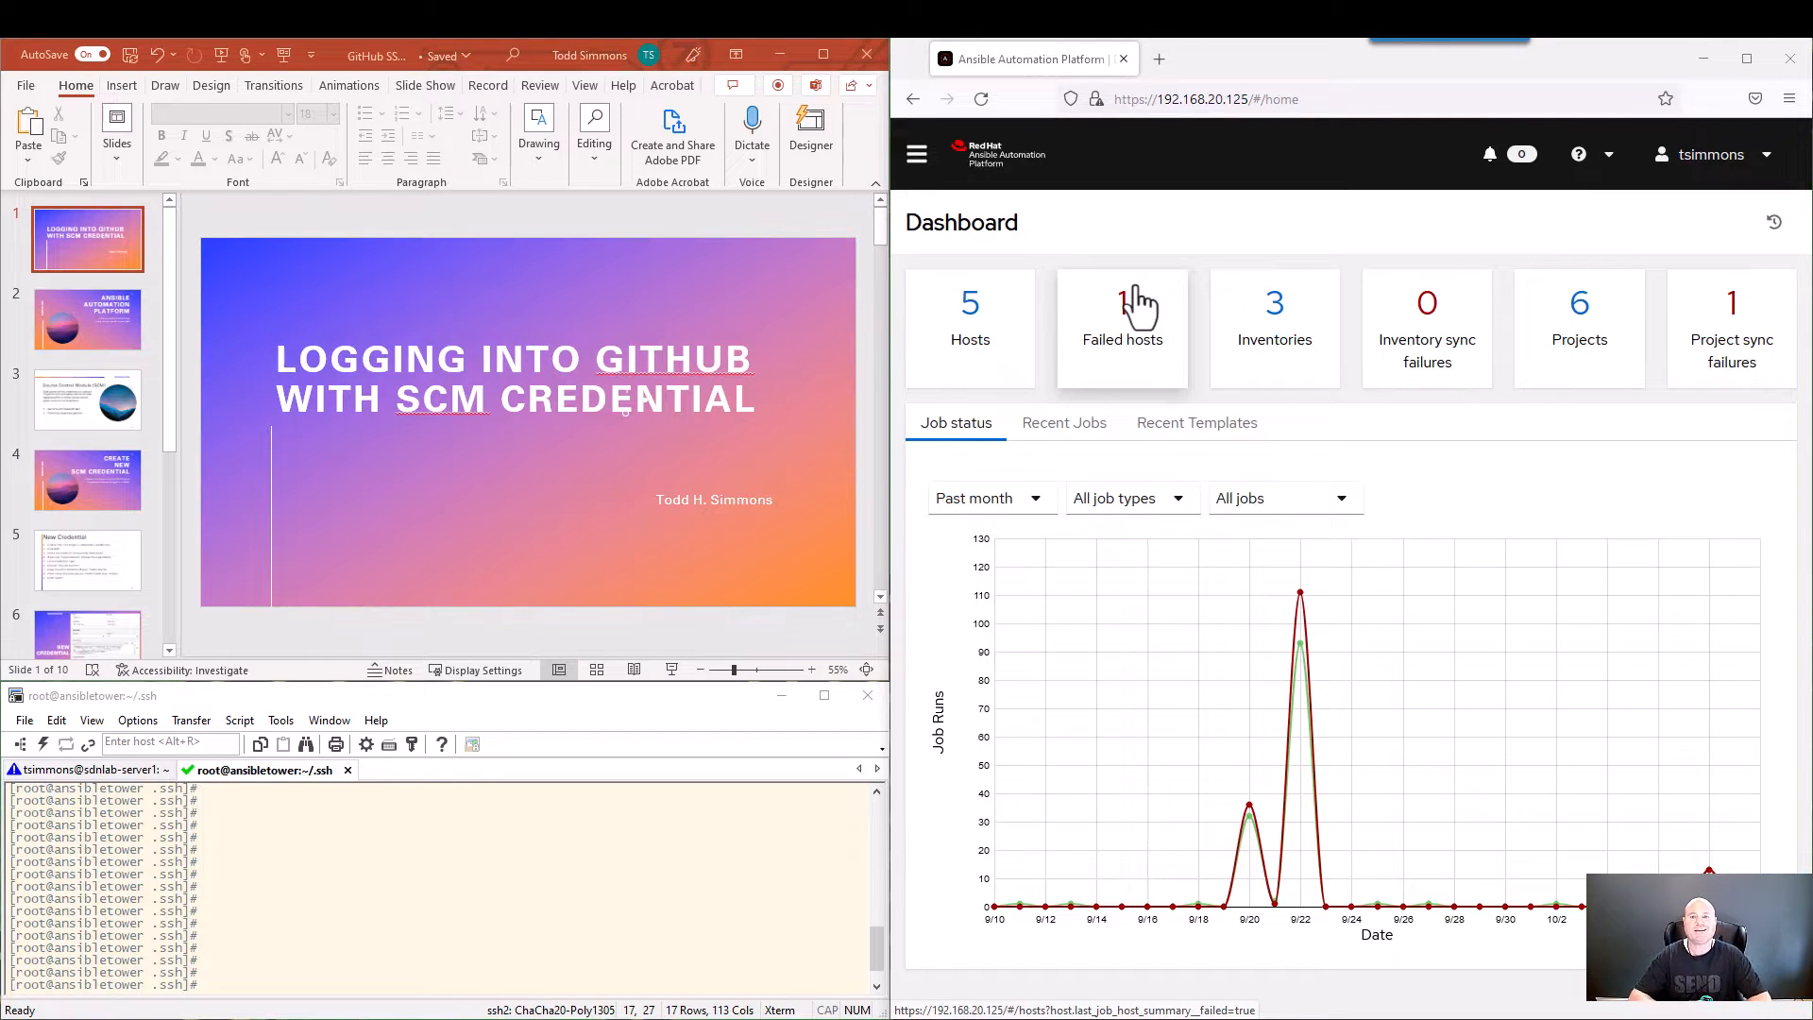
{"action": "mouse_move", "coordinate": [680, 427]}
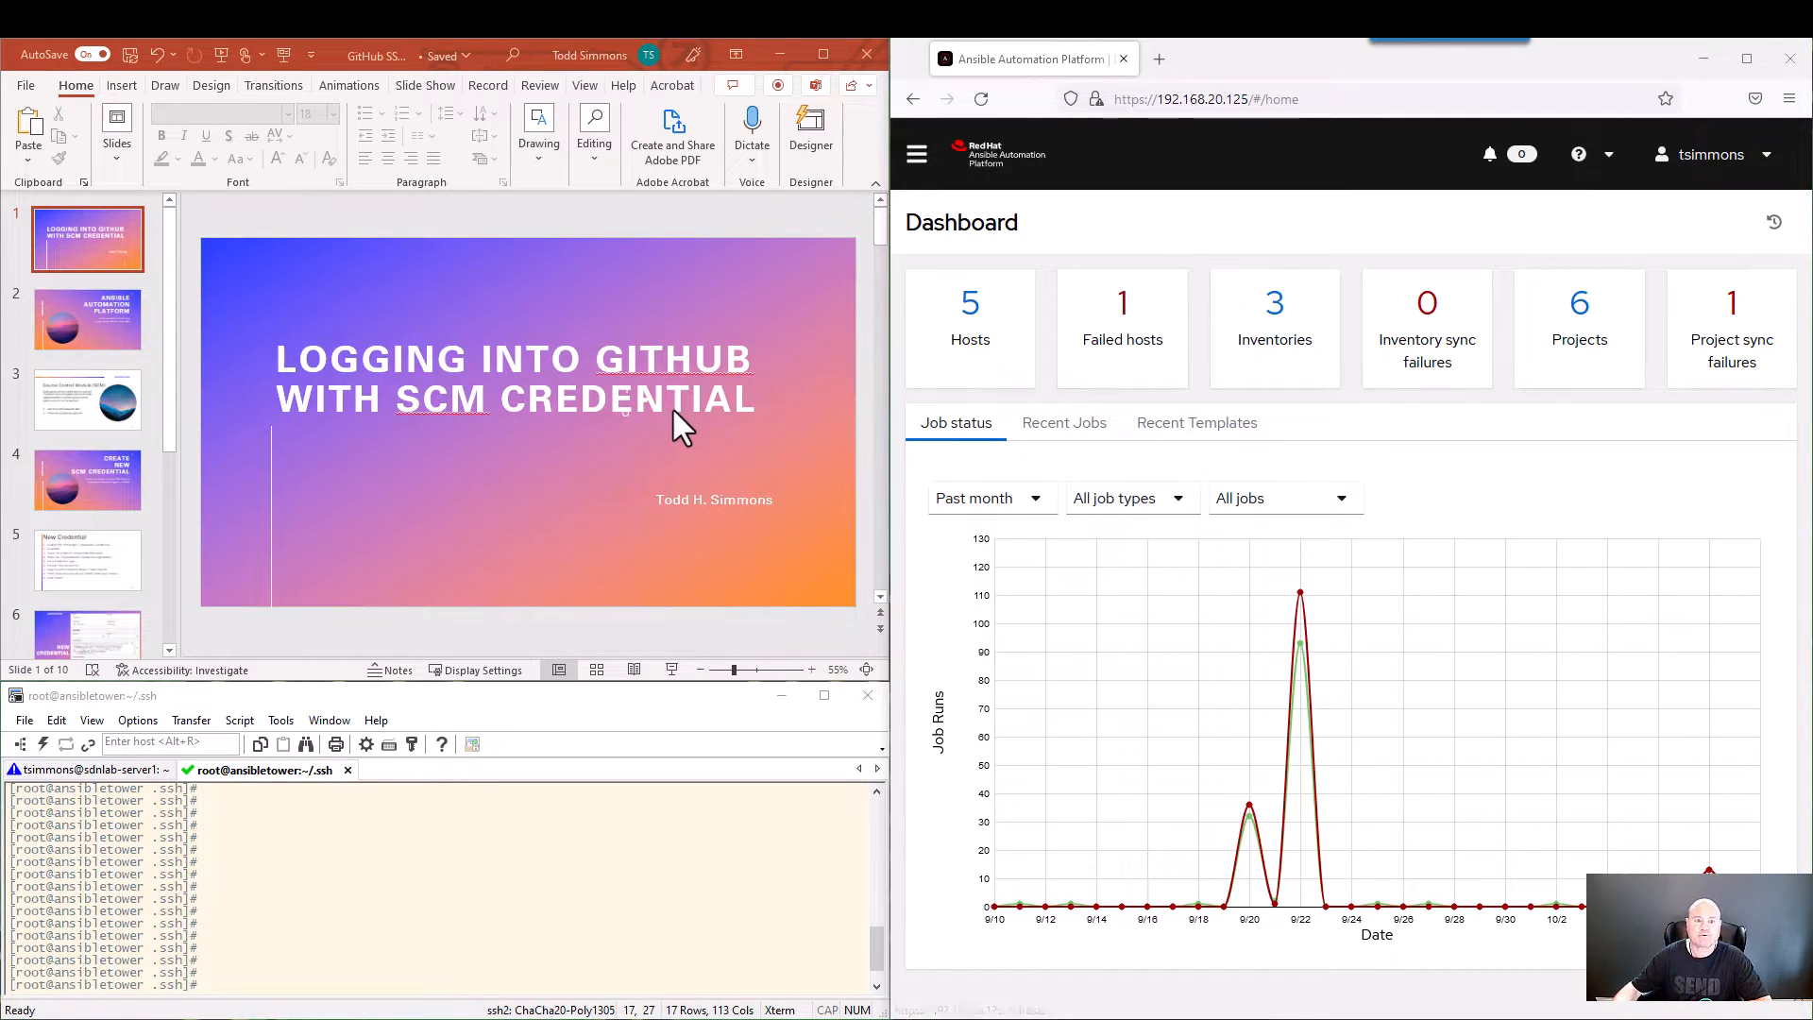
Advance the deck from the title slide to slide 2, Ansible Automation Platform.
{"action": "left_click", "coordinate": [87, 319]}
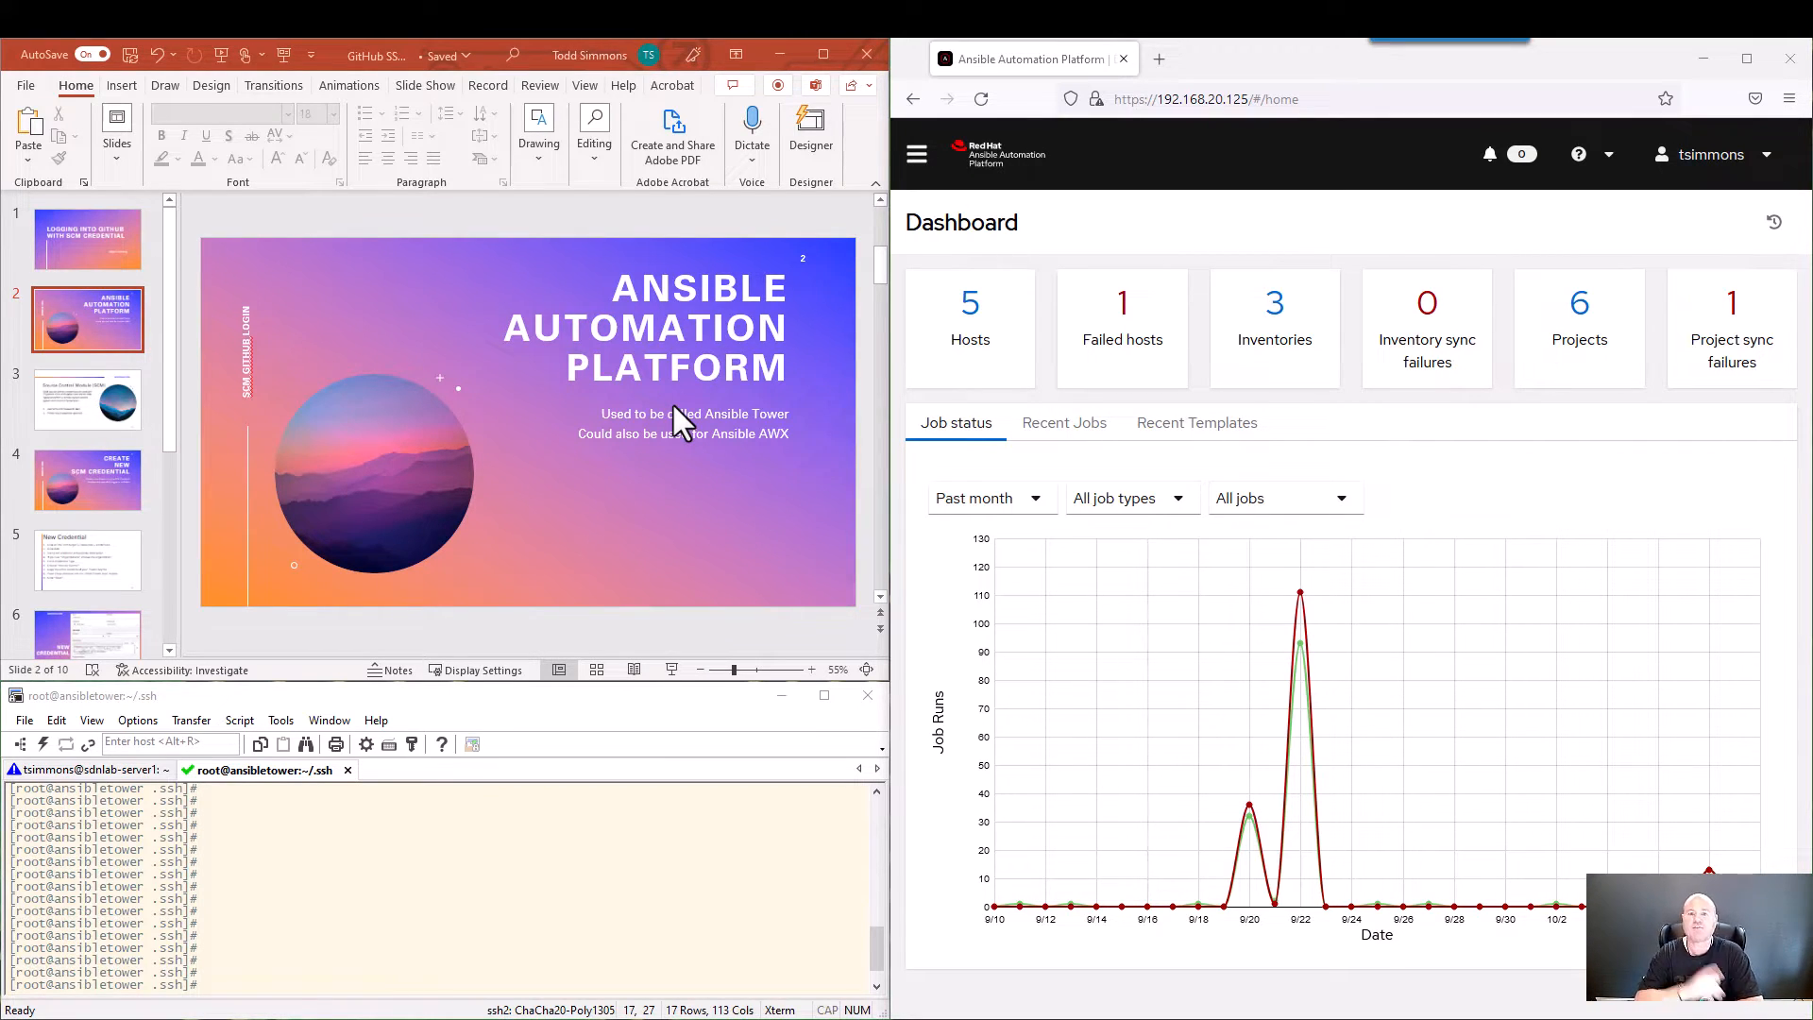
{"action": "mouse_move", "coordinate": [624, 439]}
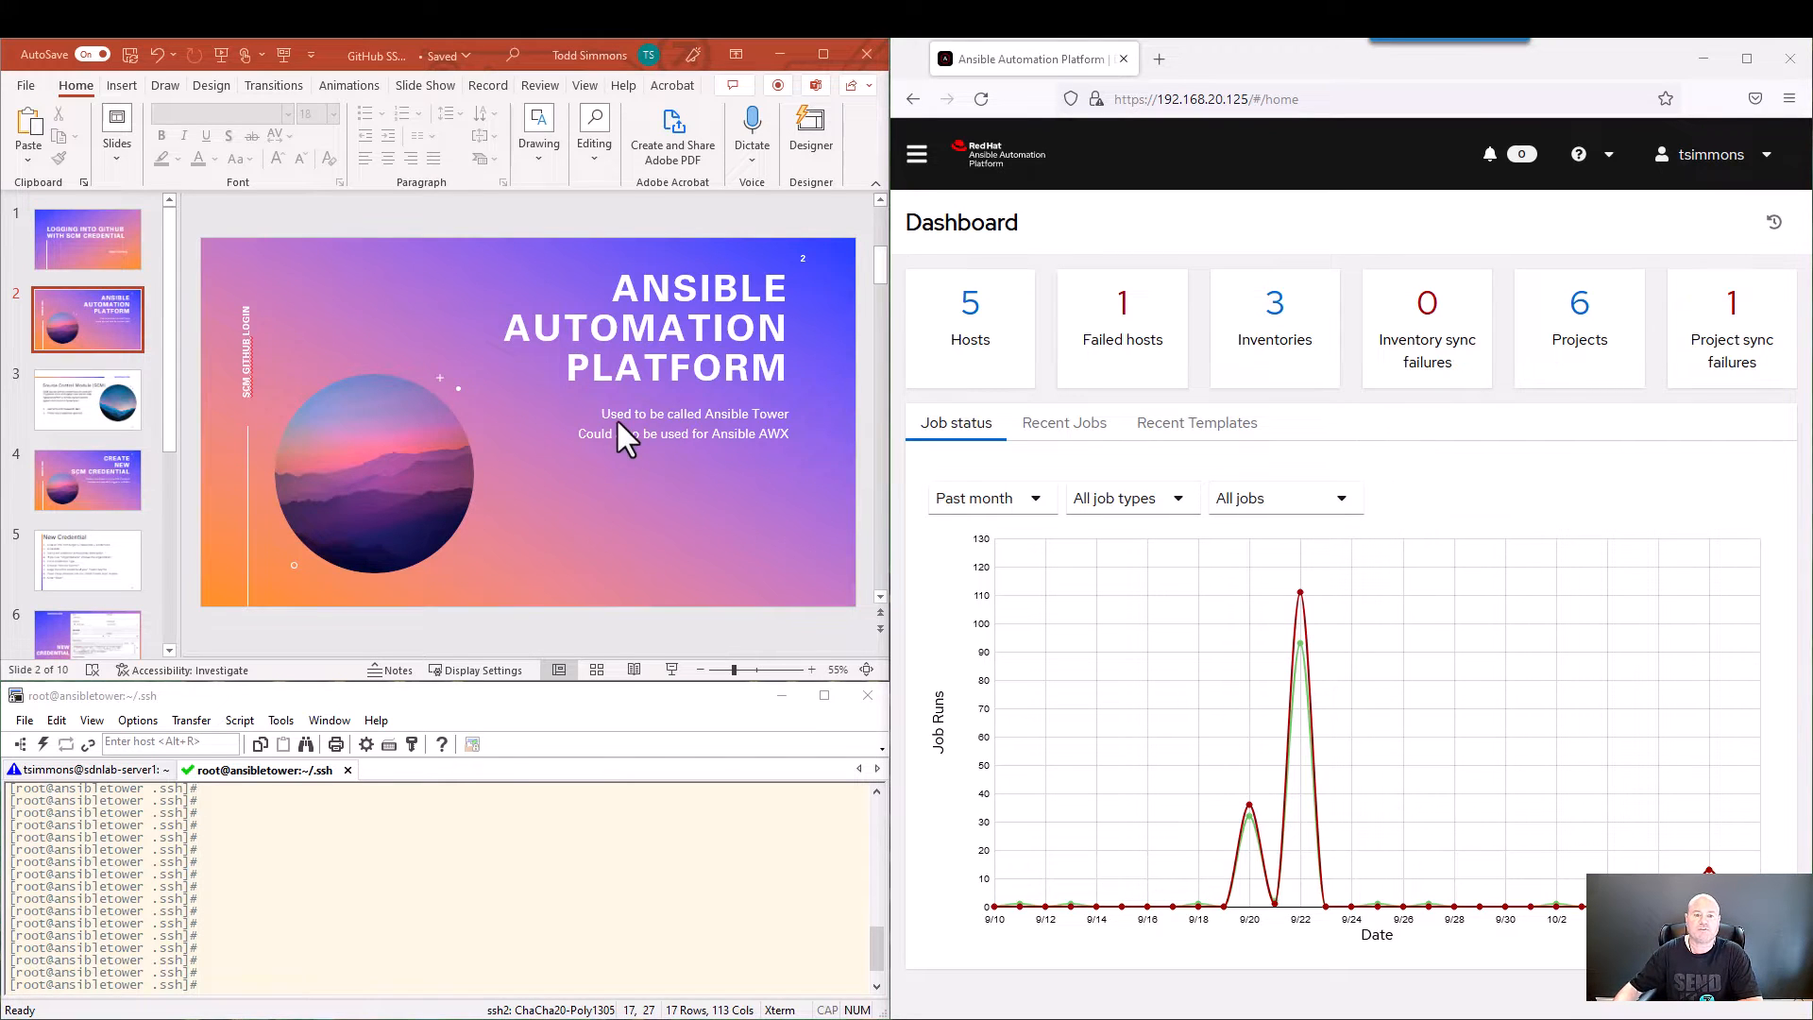
Click past the Source Control Module and Create SCM Credential slides to the New Credential slide.
{"action": "left_click", "coordinate": [87, 398]}
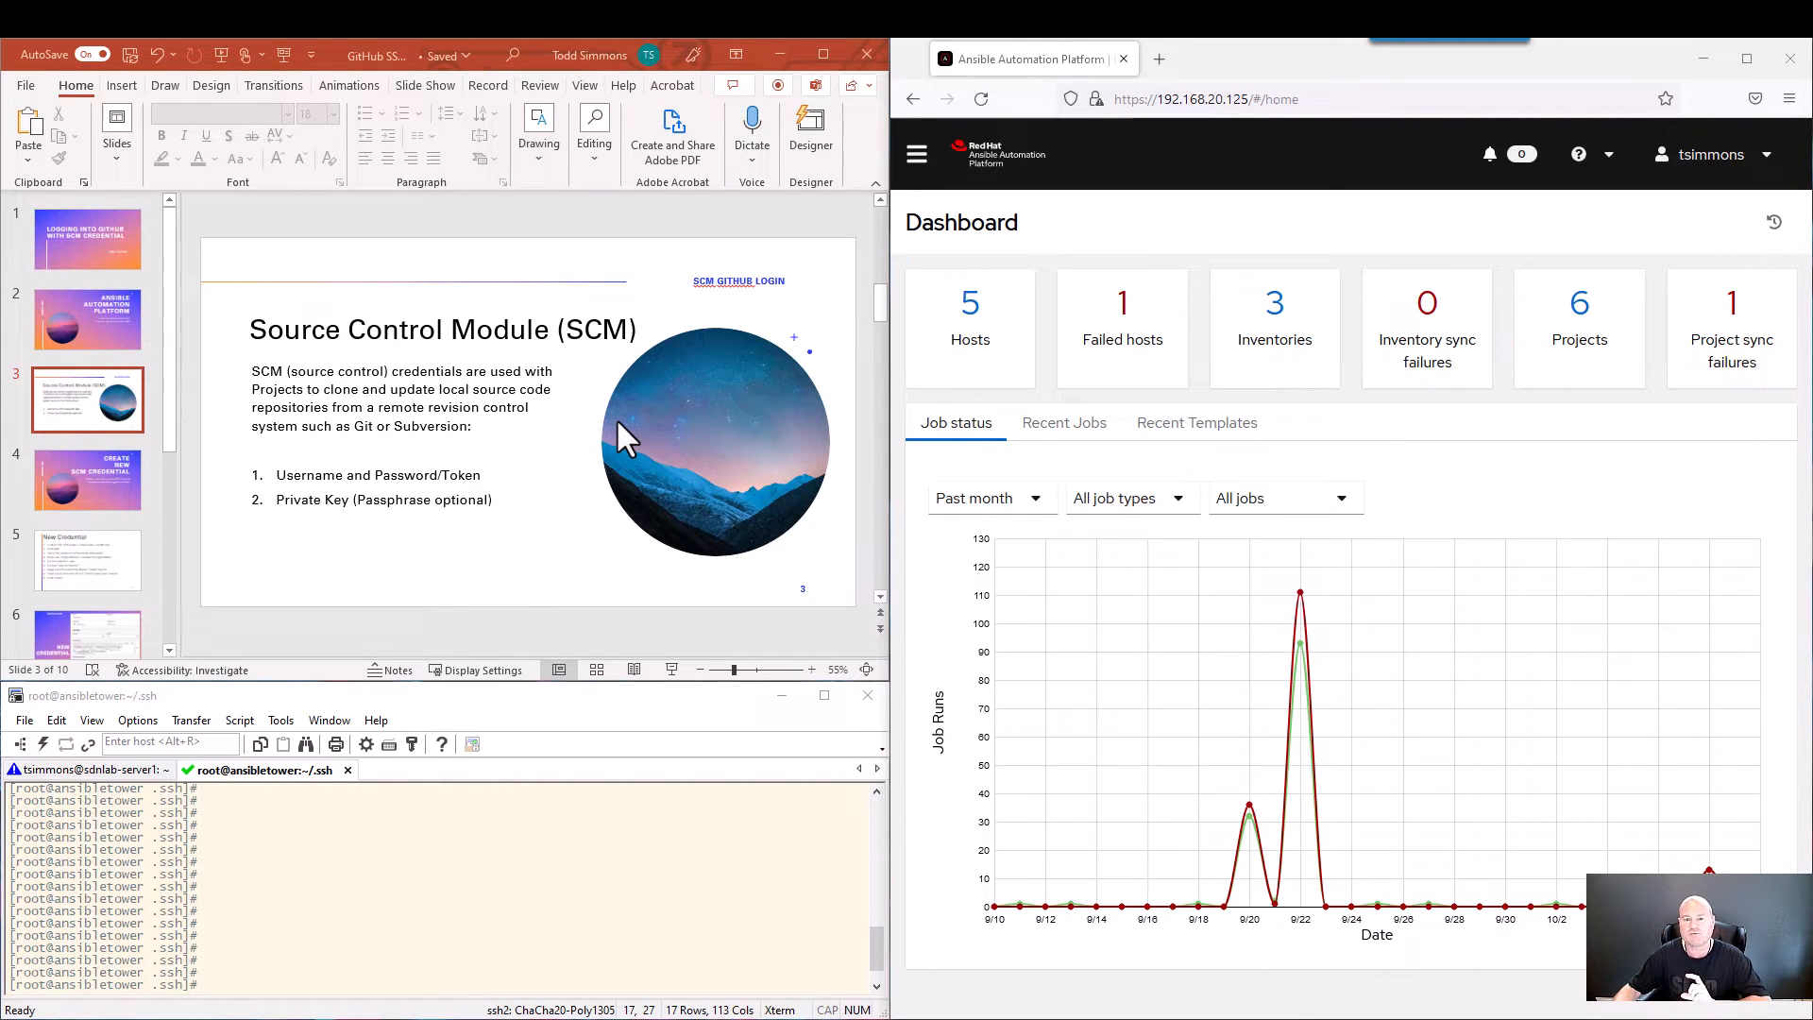
{"action": "mouse_move", "coordinate": [491, 451]}
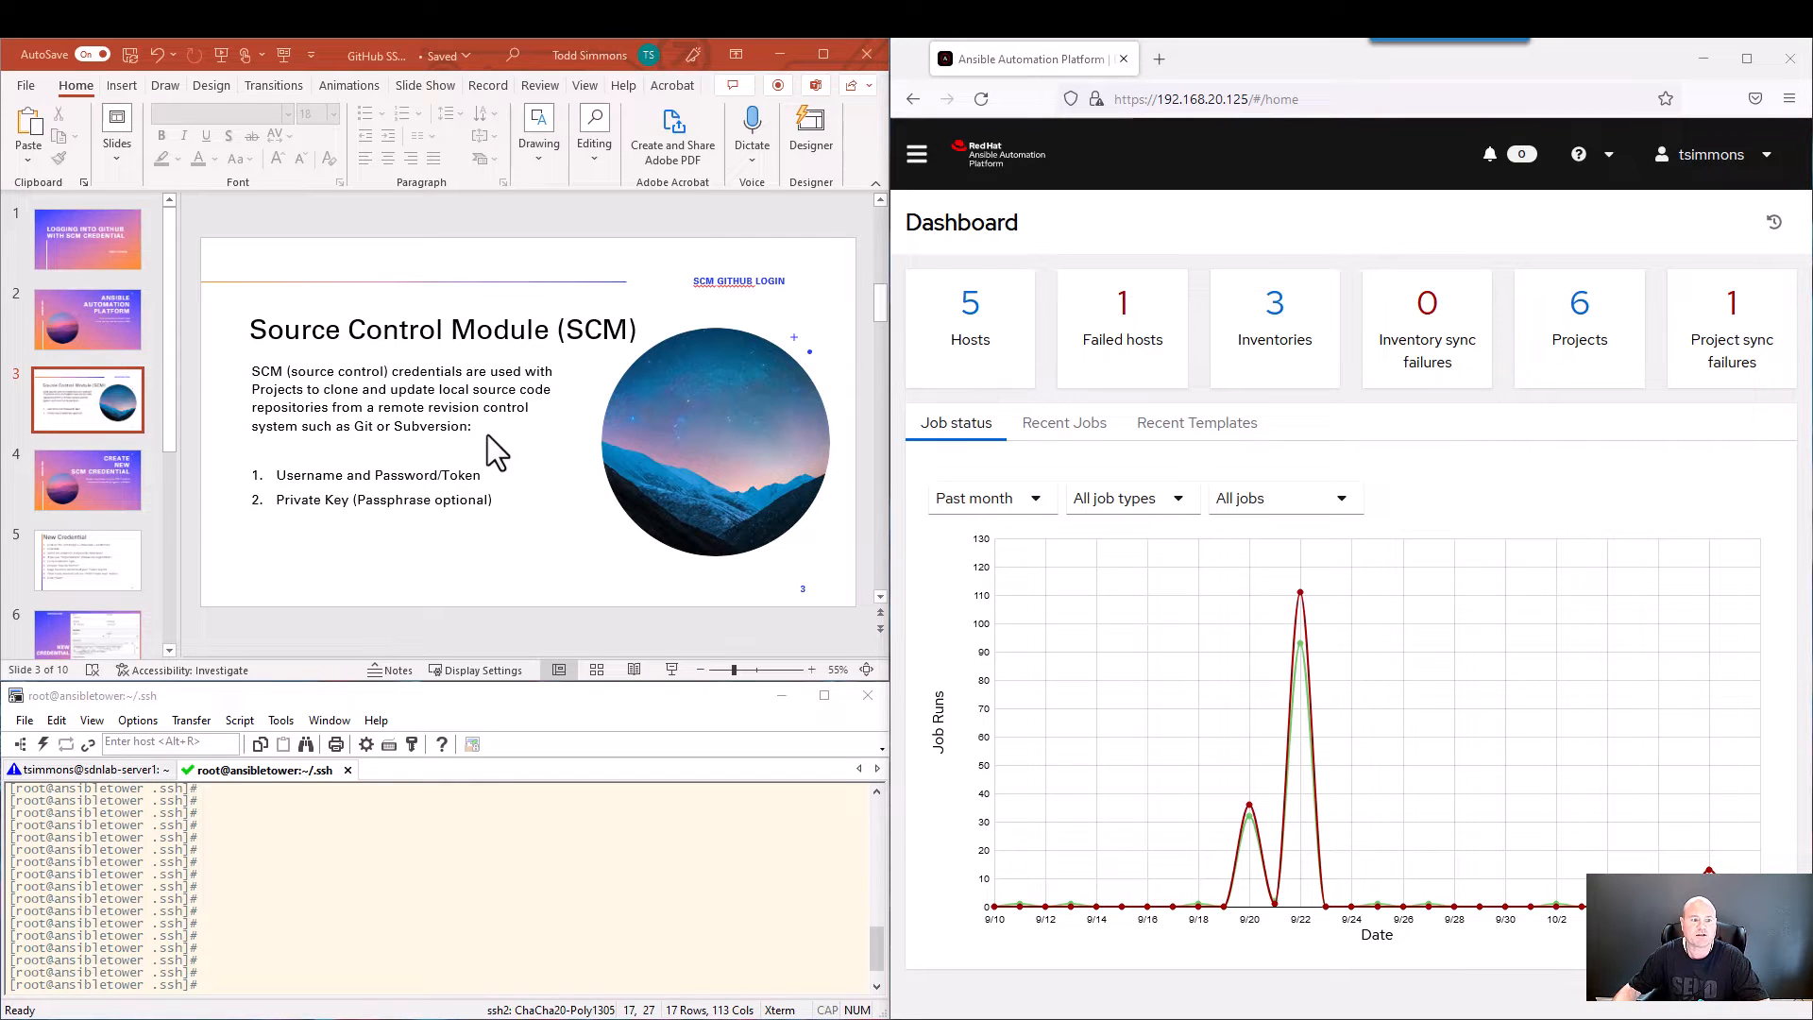
{"action": "left_click", "coordinate": [87, 479]}
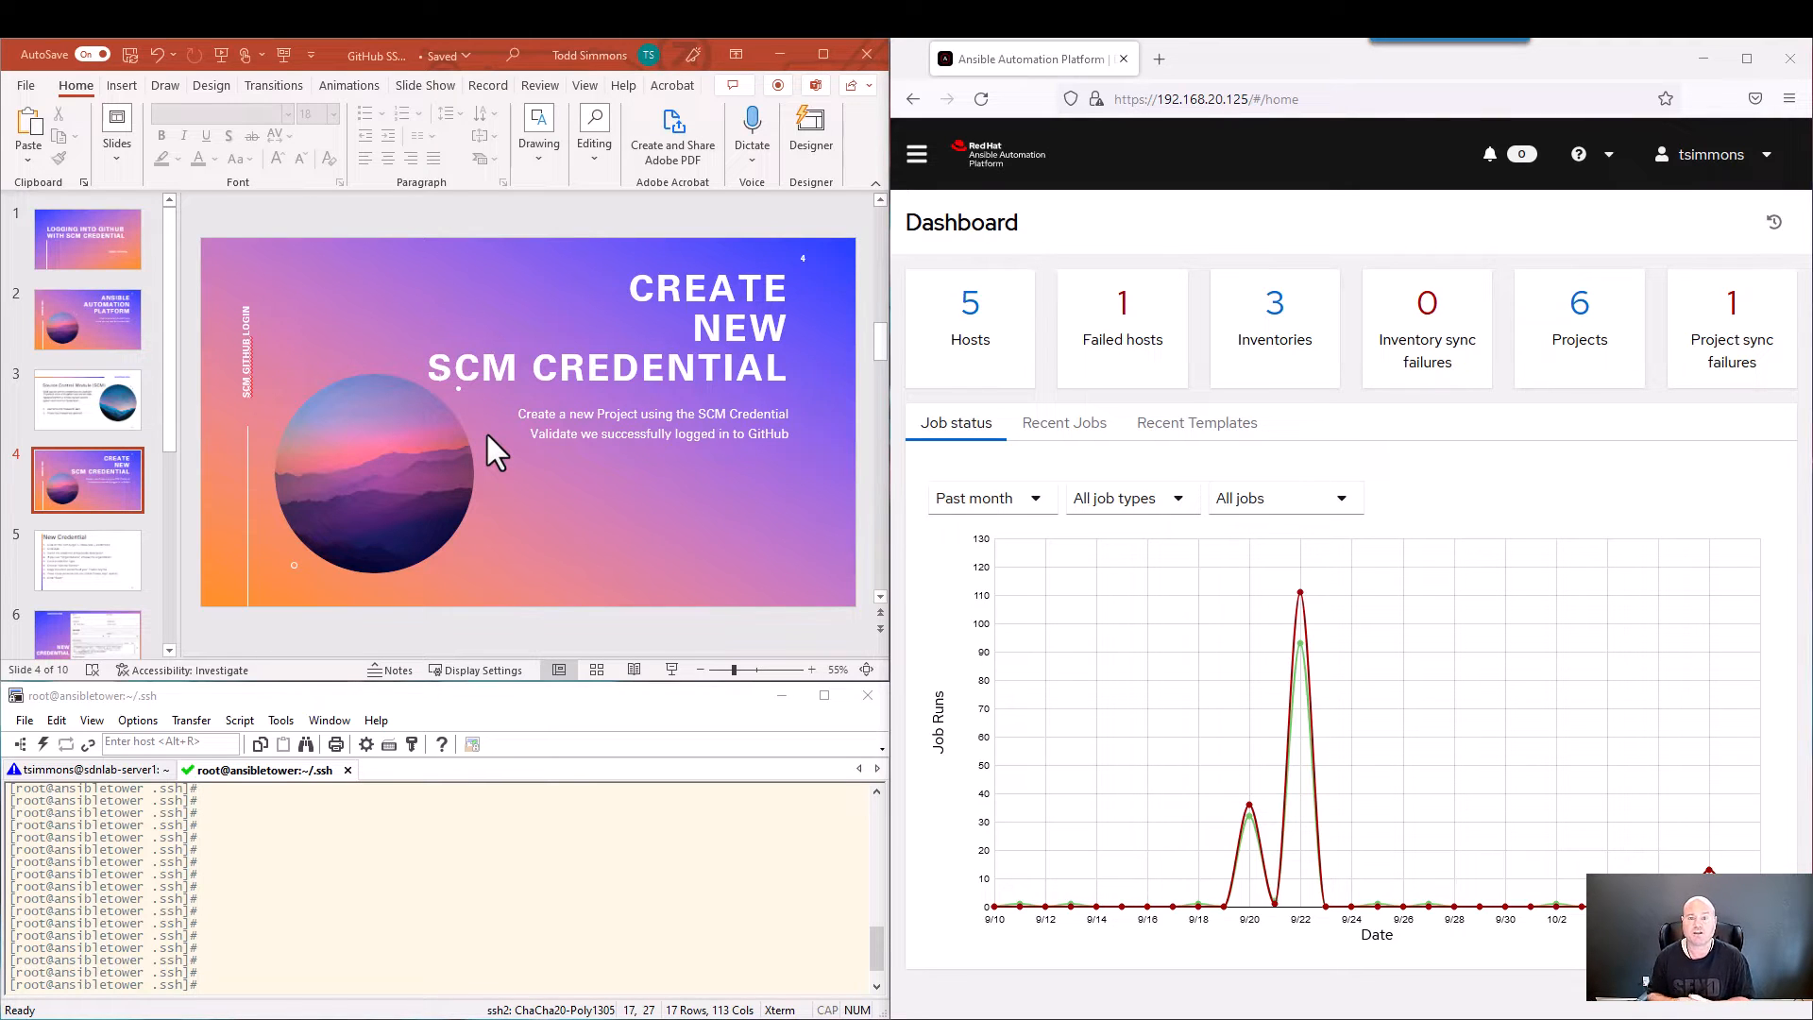
{"action": "mouse_move", "coordinate": [583, 405]}
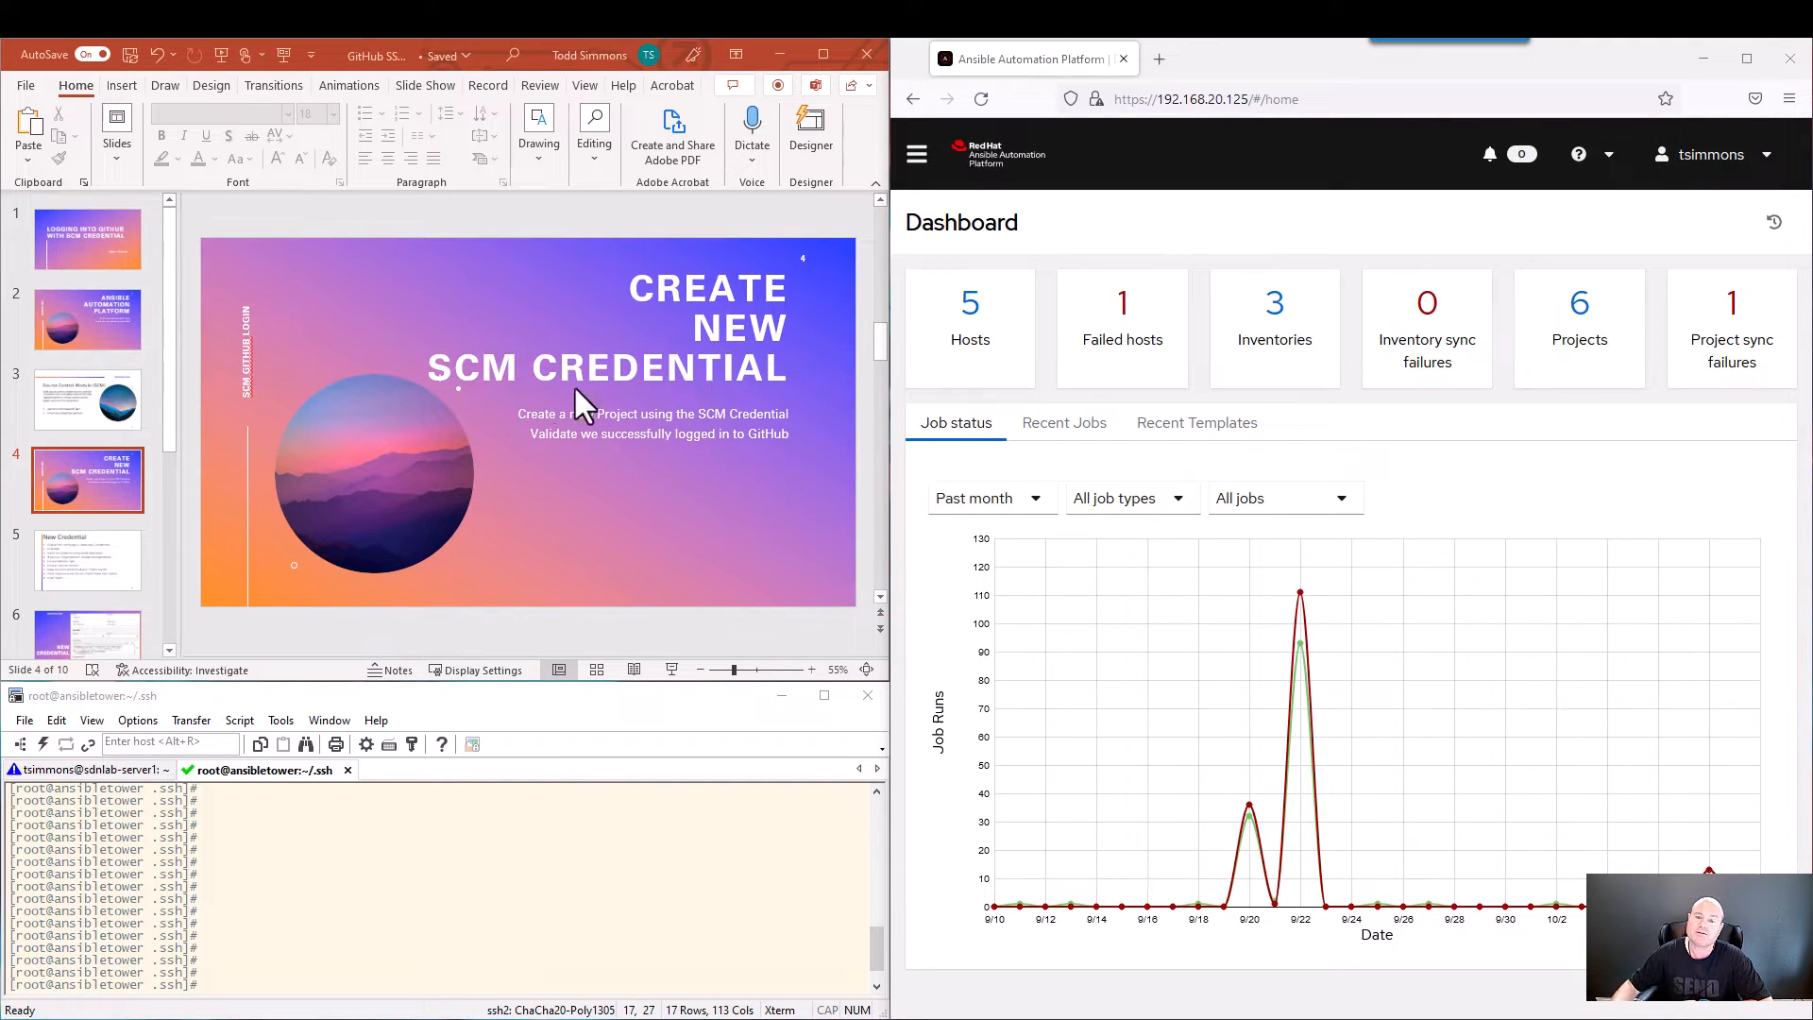
{"action": "left_click", "coordinate": [87, 558]}
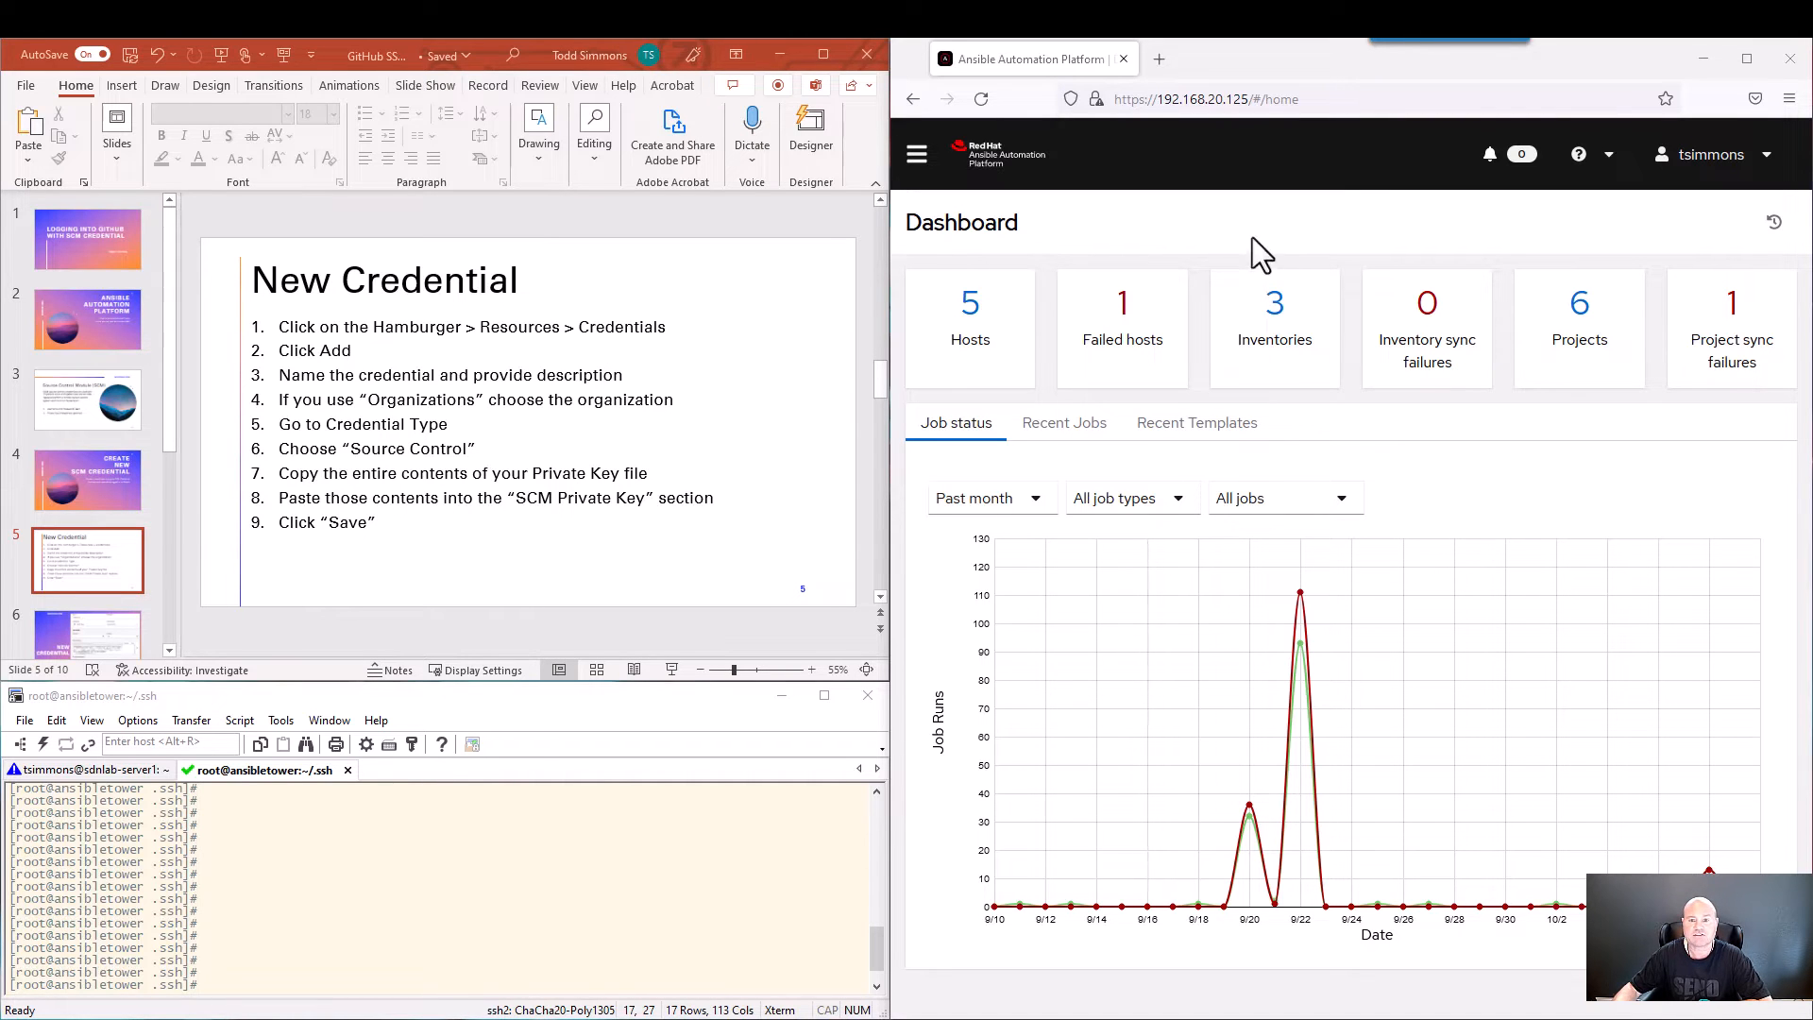
From Resources > Credentials, add a new credential and enter the name 'GitHub SCM'.
{"action": "left_click", "coordinate": [915, 153]}
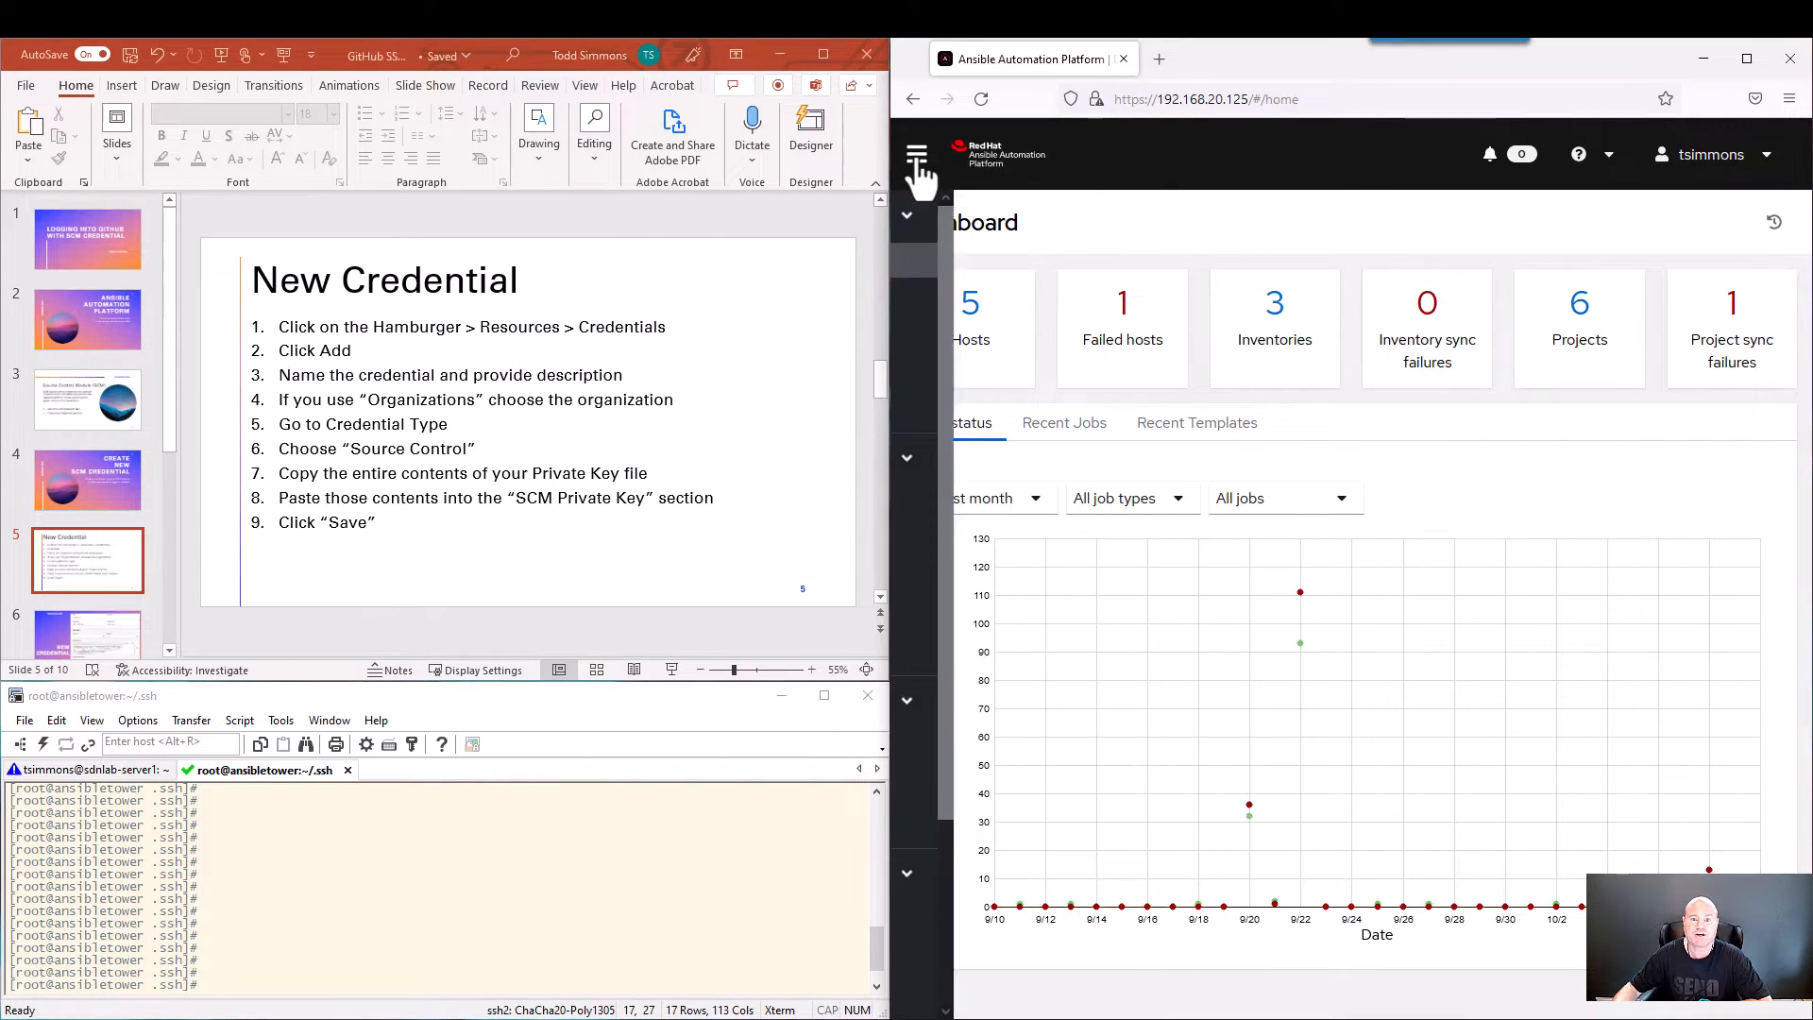
{"action": "left_click", "coordinate": [916, 151]}
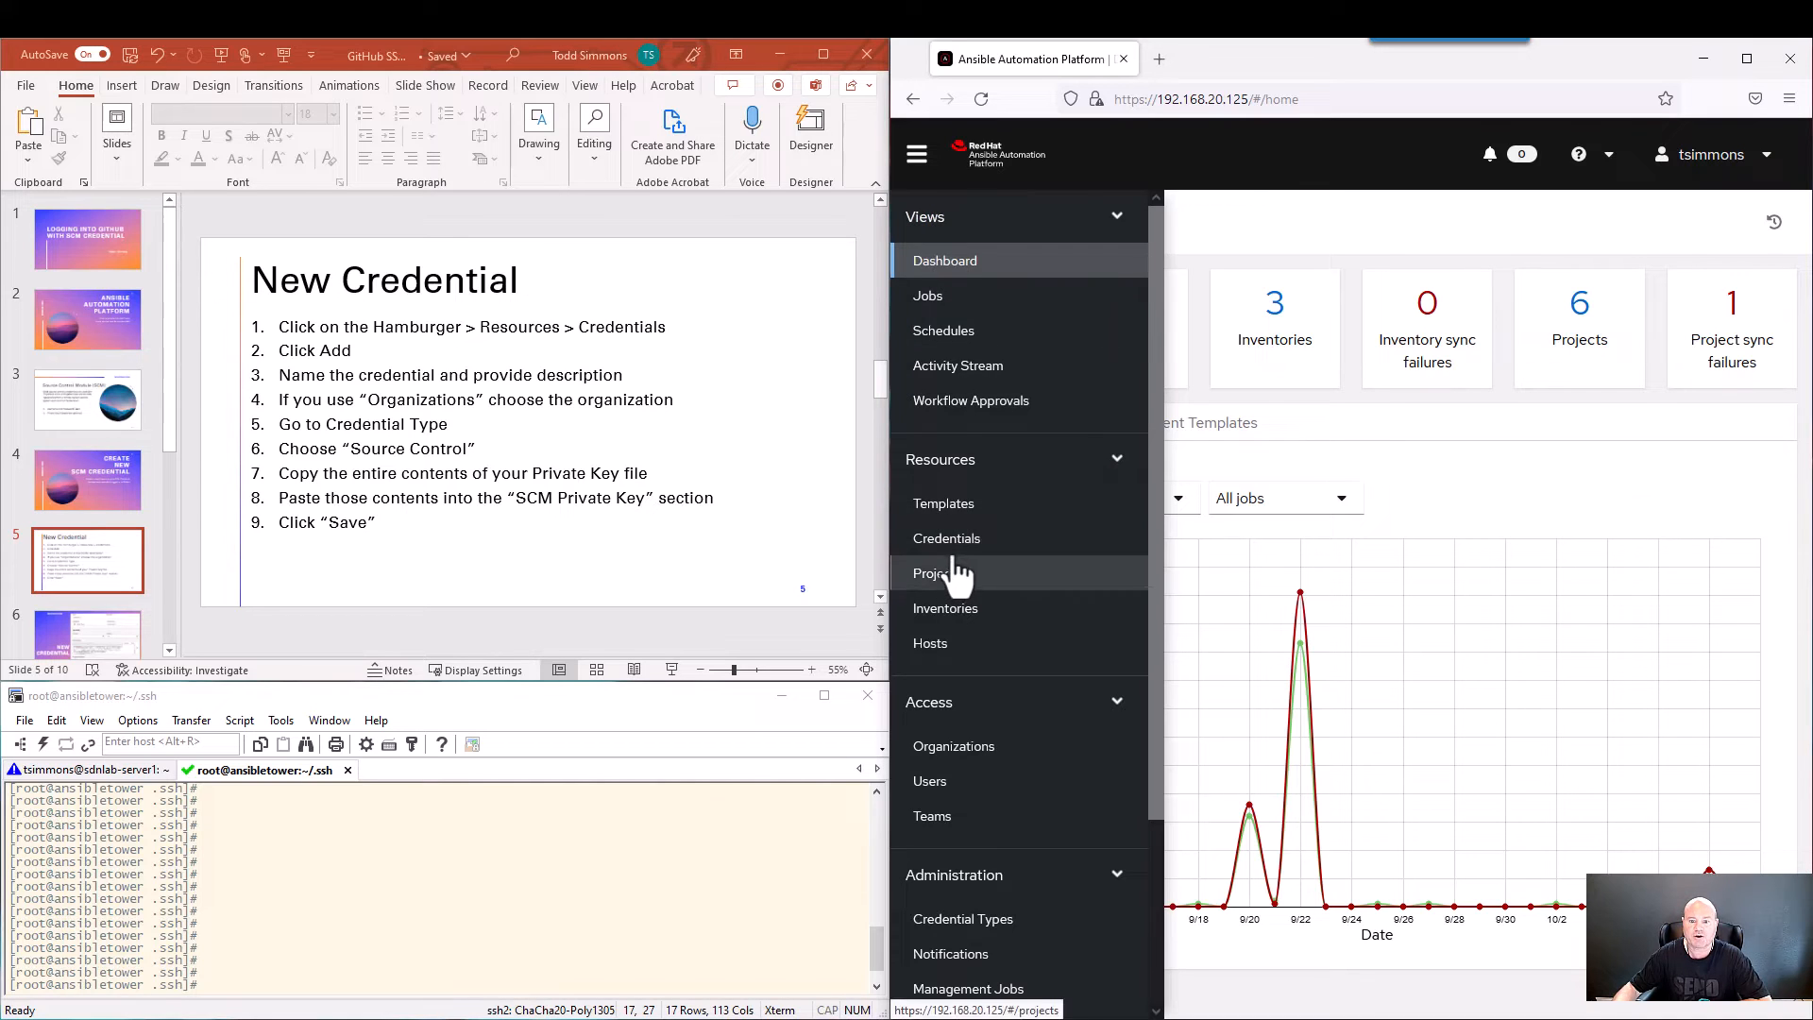
{"action": "left_click", "coordinate": [946, 537]}
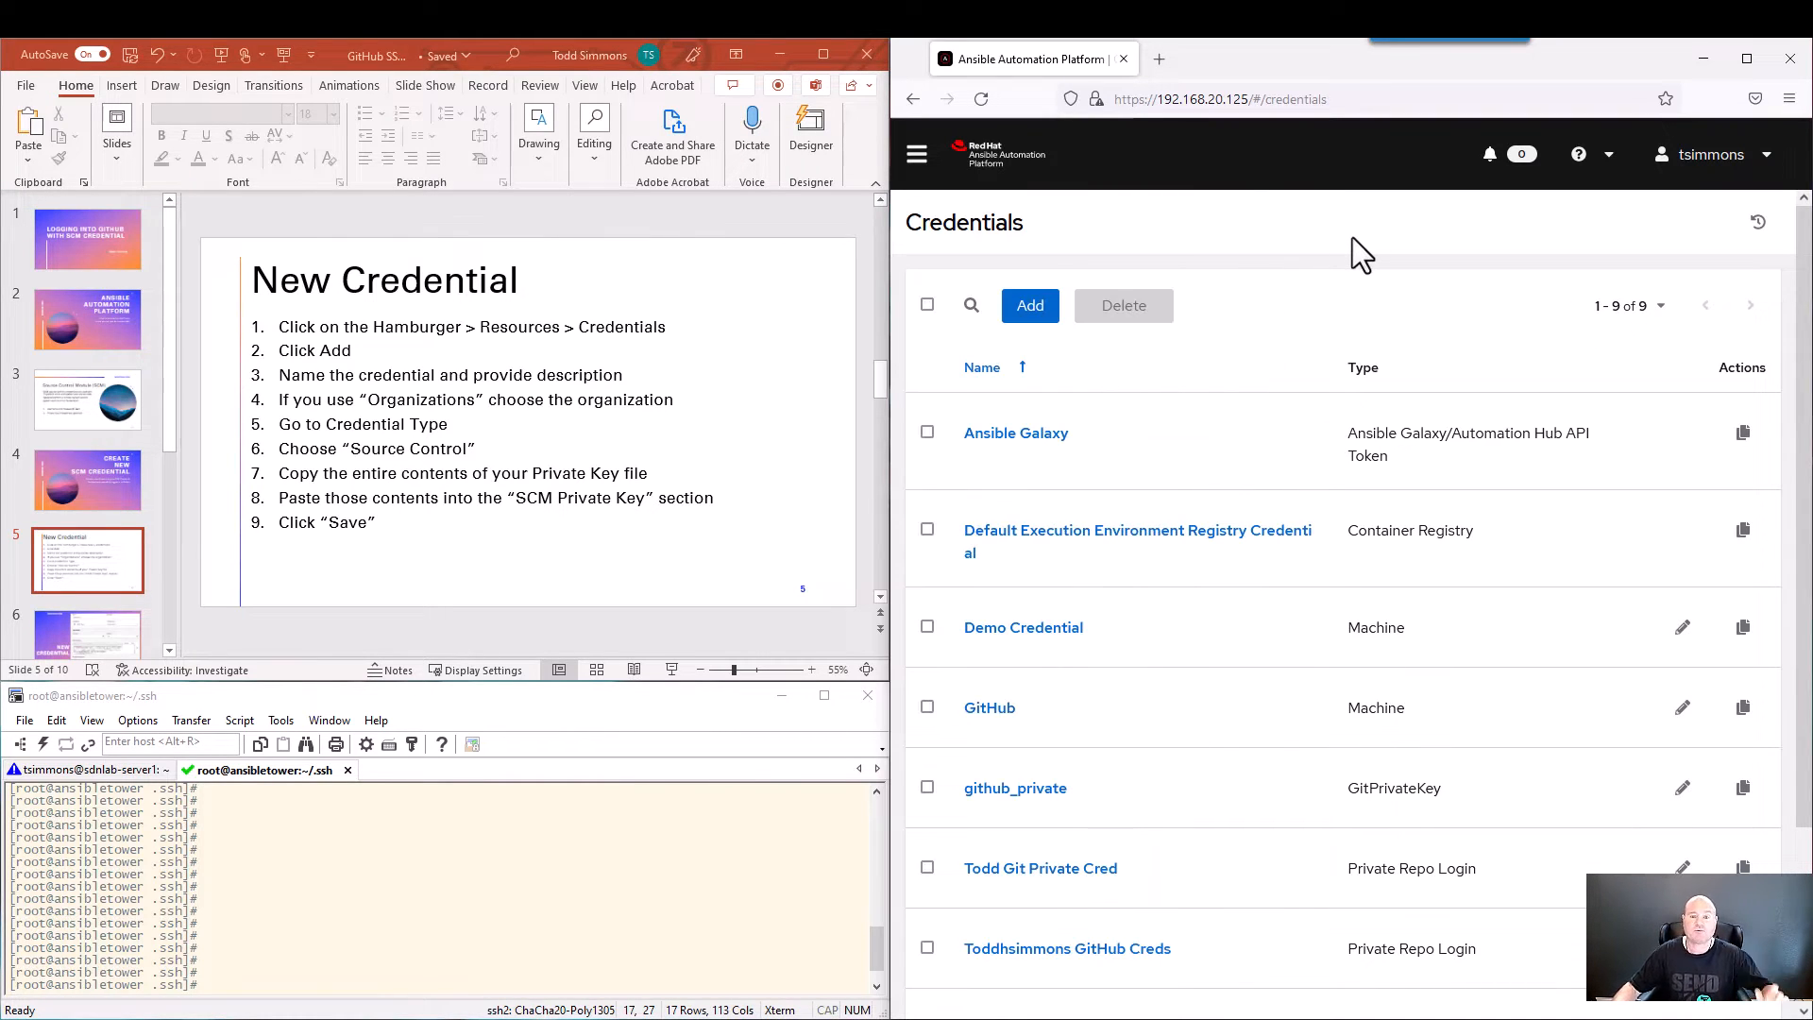
{"action": "mouse_move", "coordinate": [1145, 516]}
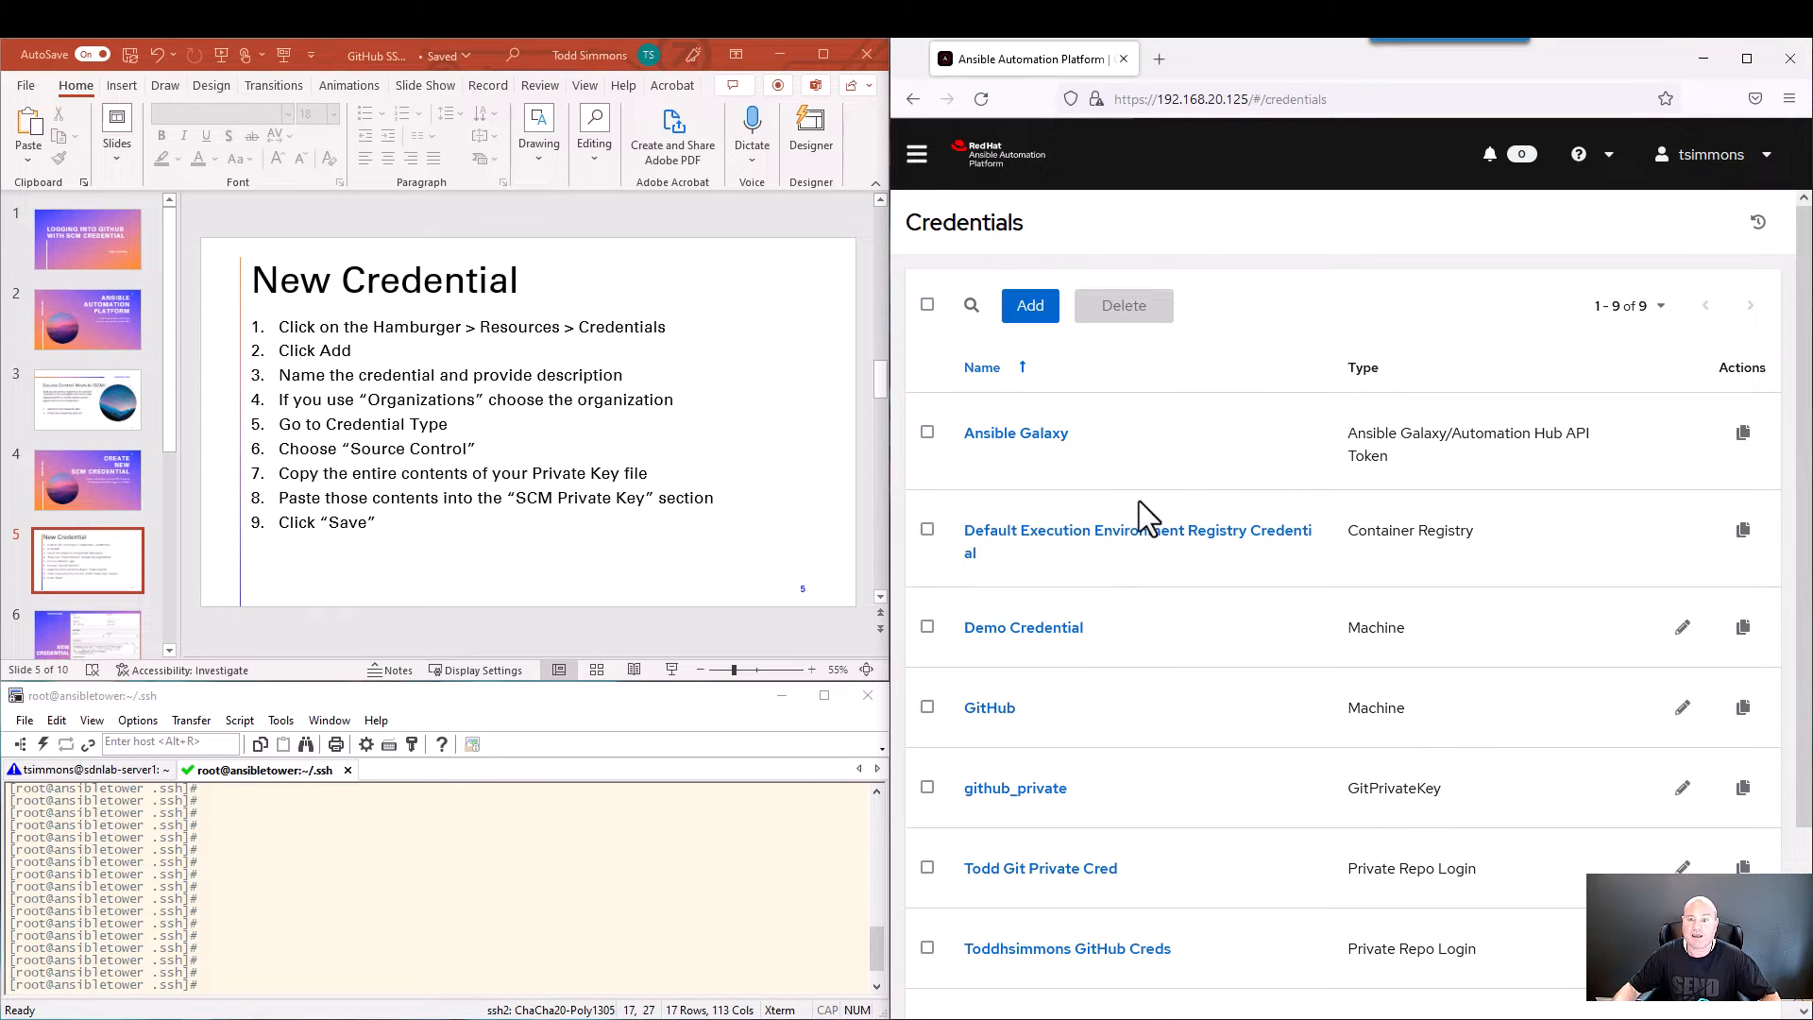
{"action": "left_click", "coordinate": [1028, 305]}
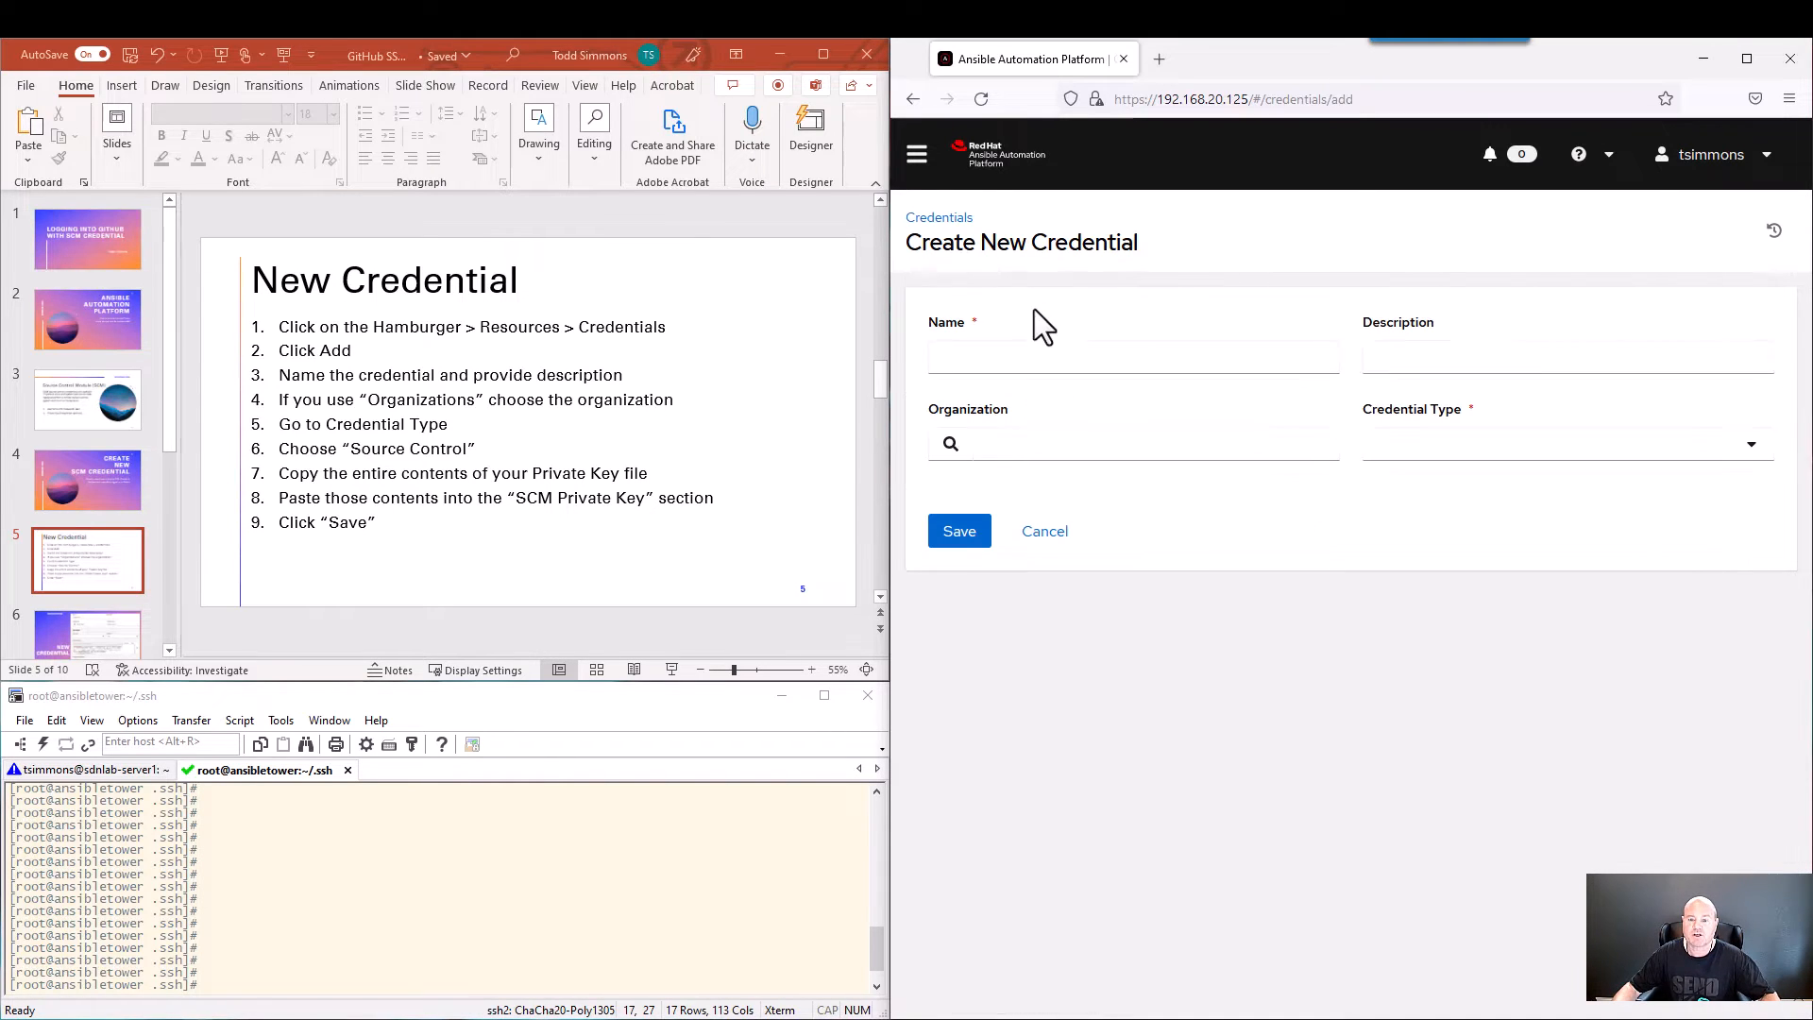
{"action": "left_click", "coordinate": [1133, 356]}
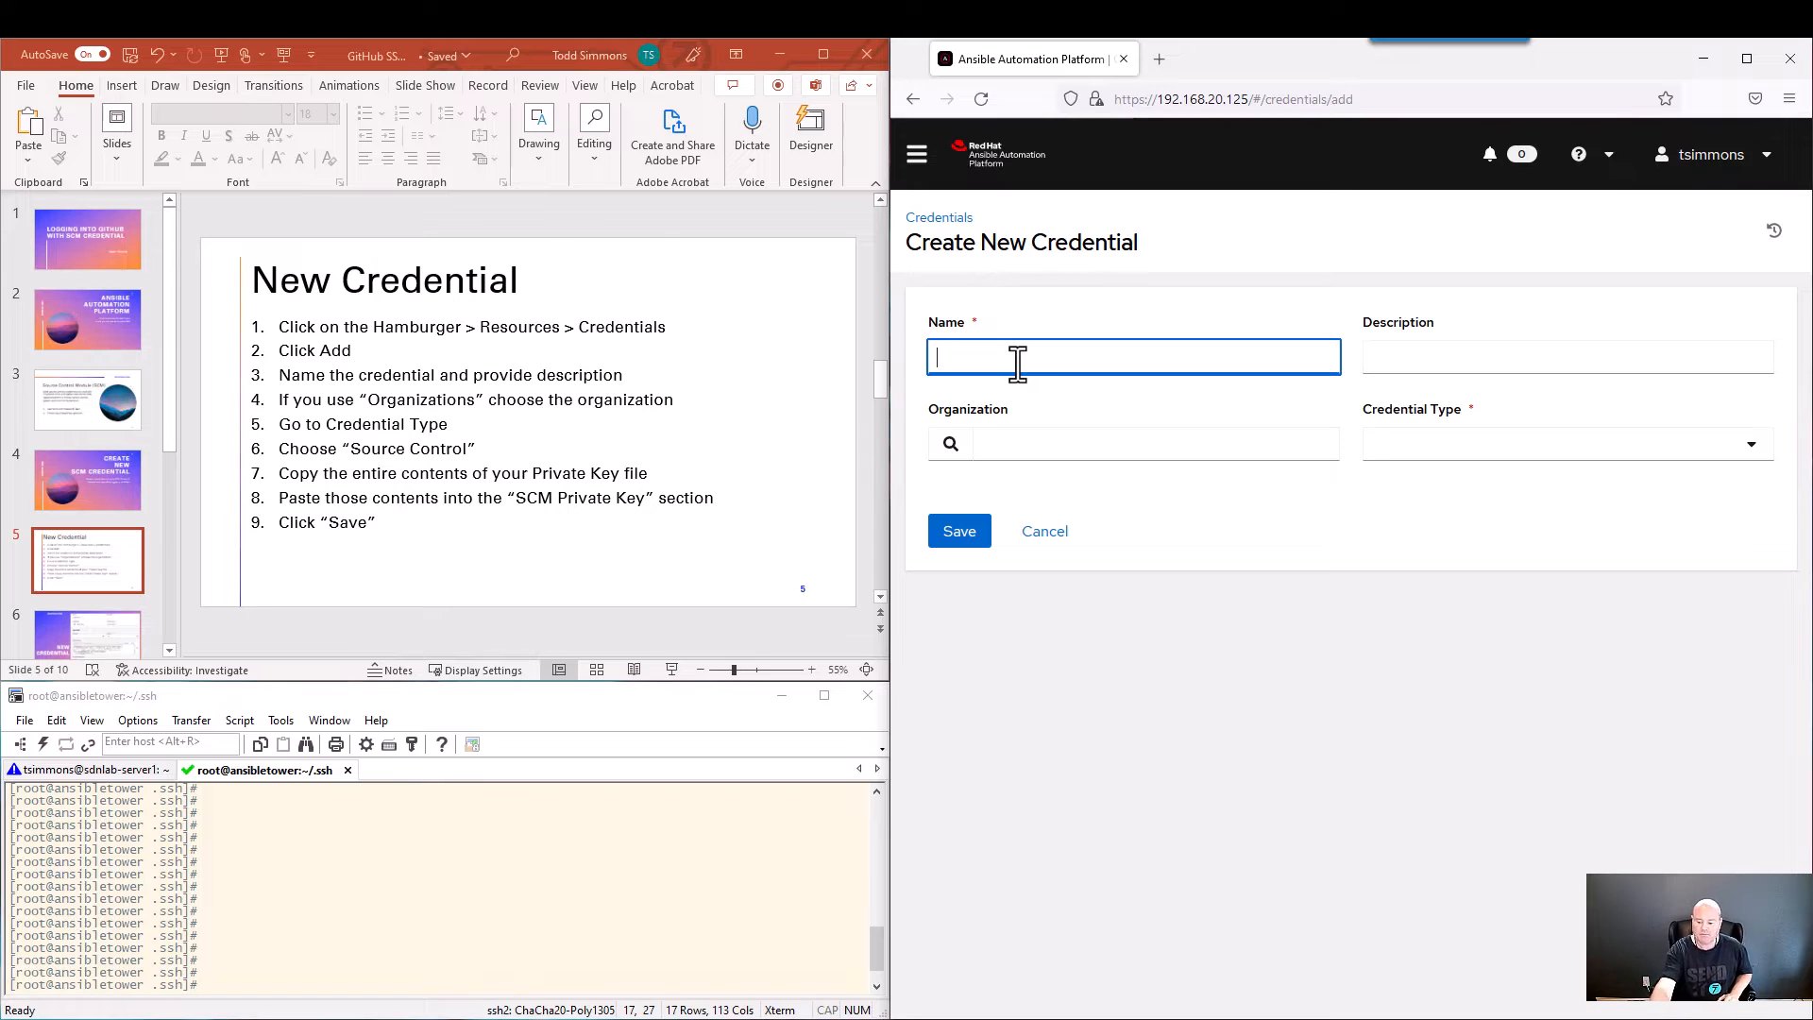
{"action": "type", "text": "G"}
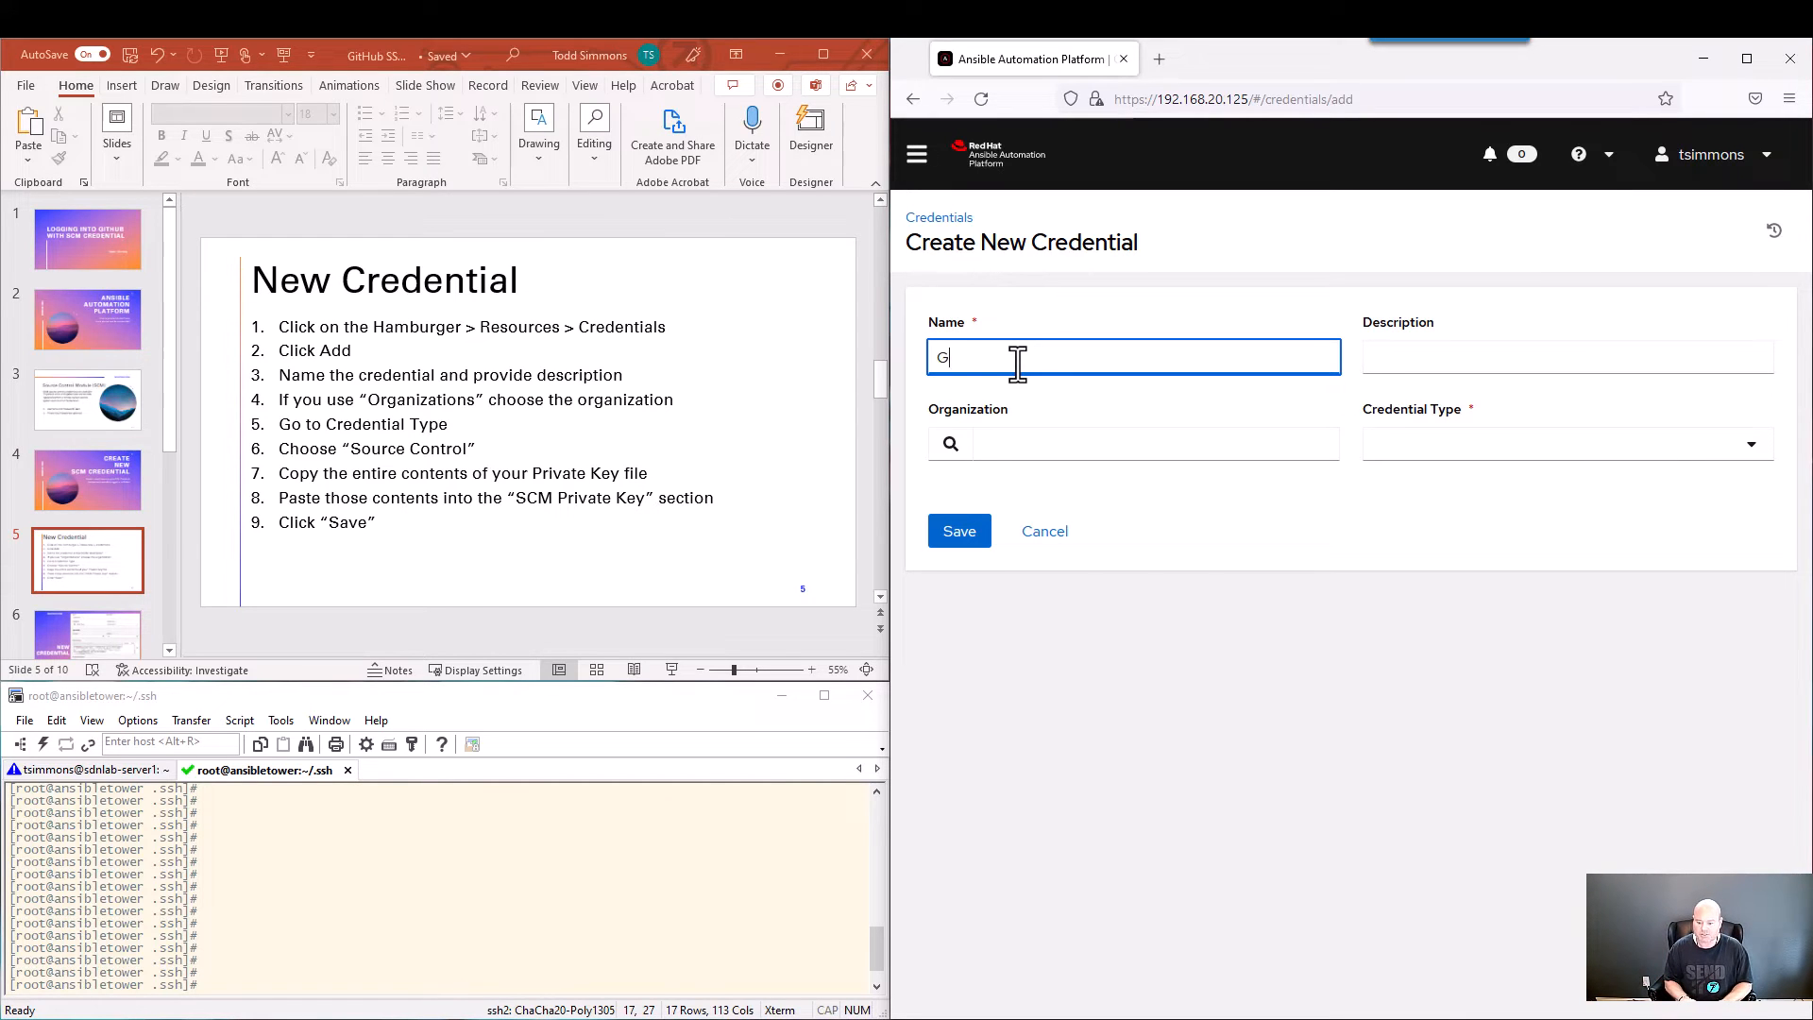
{"action": "type", "text": "itHub SCM"}
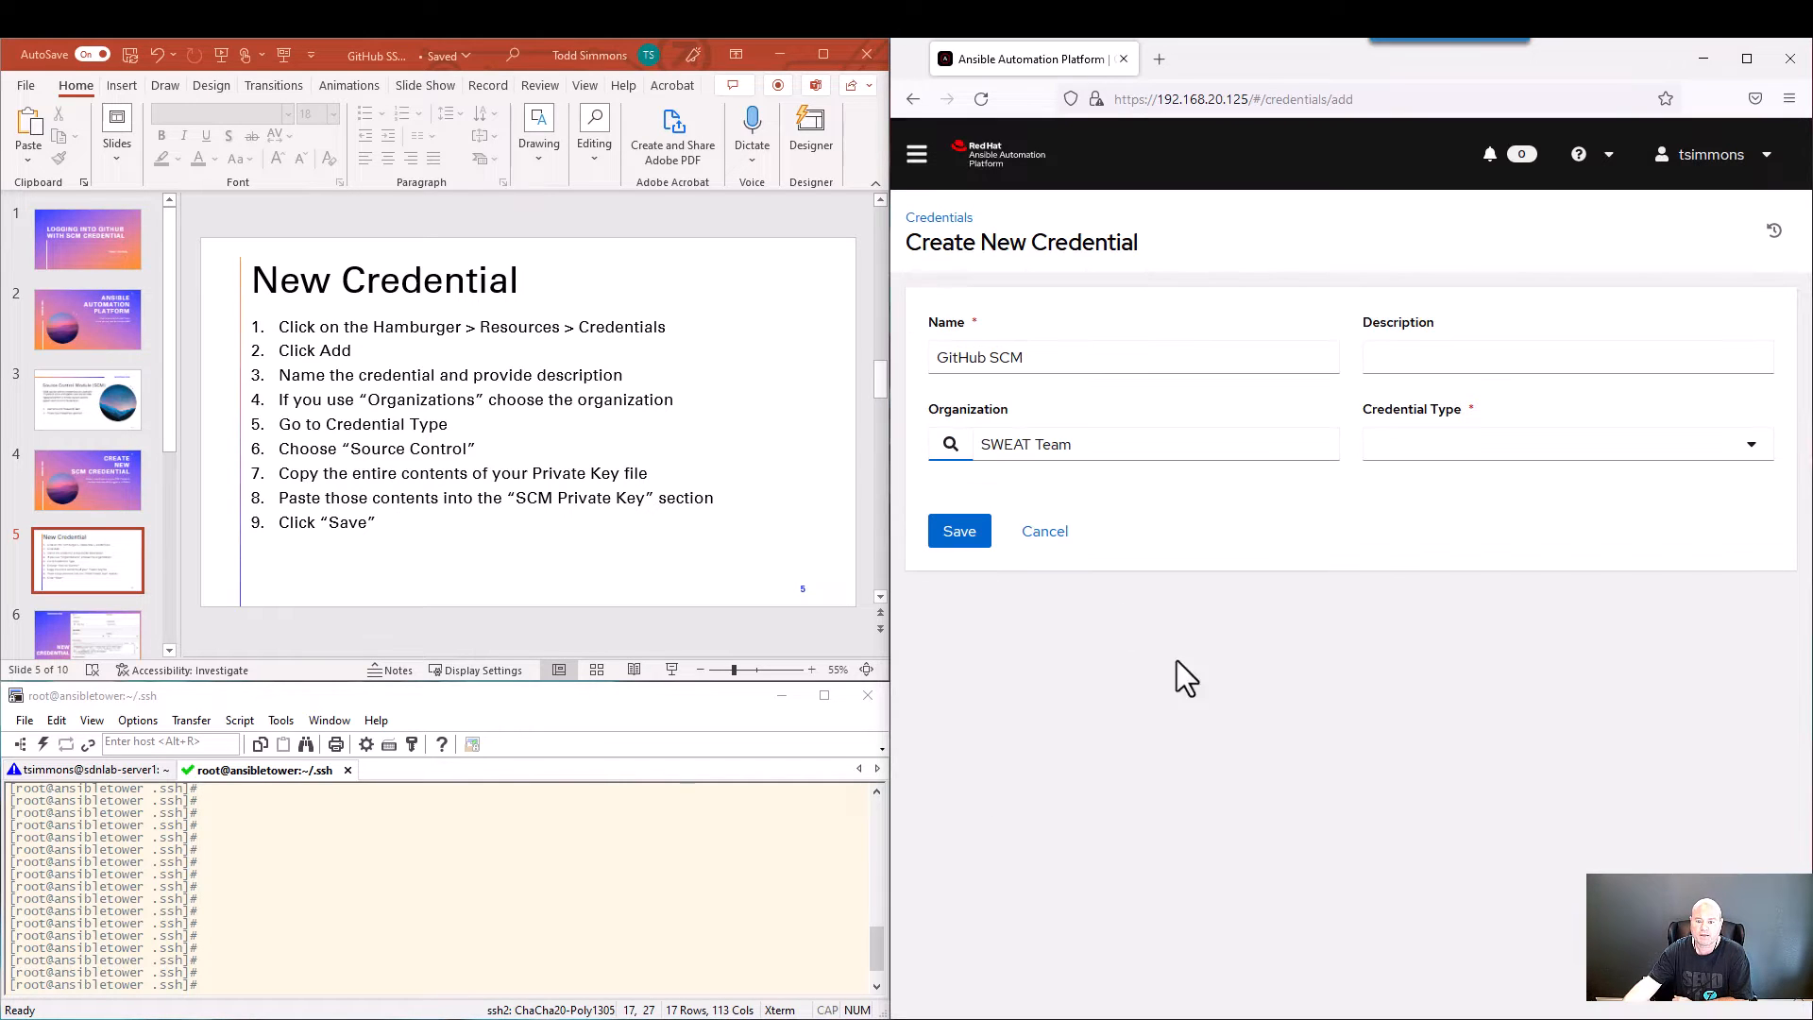
{"action": "mouse_move", "coordinate": [1585, 449]}
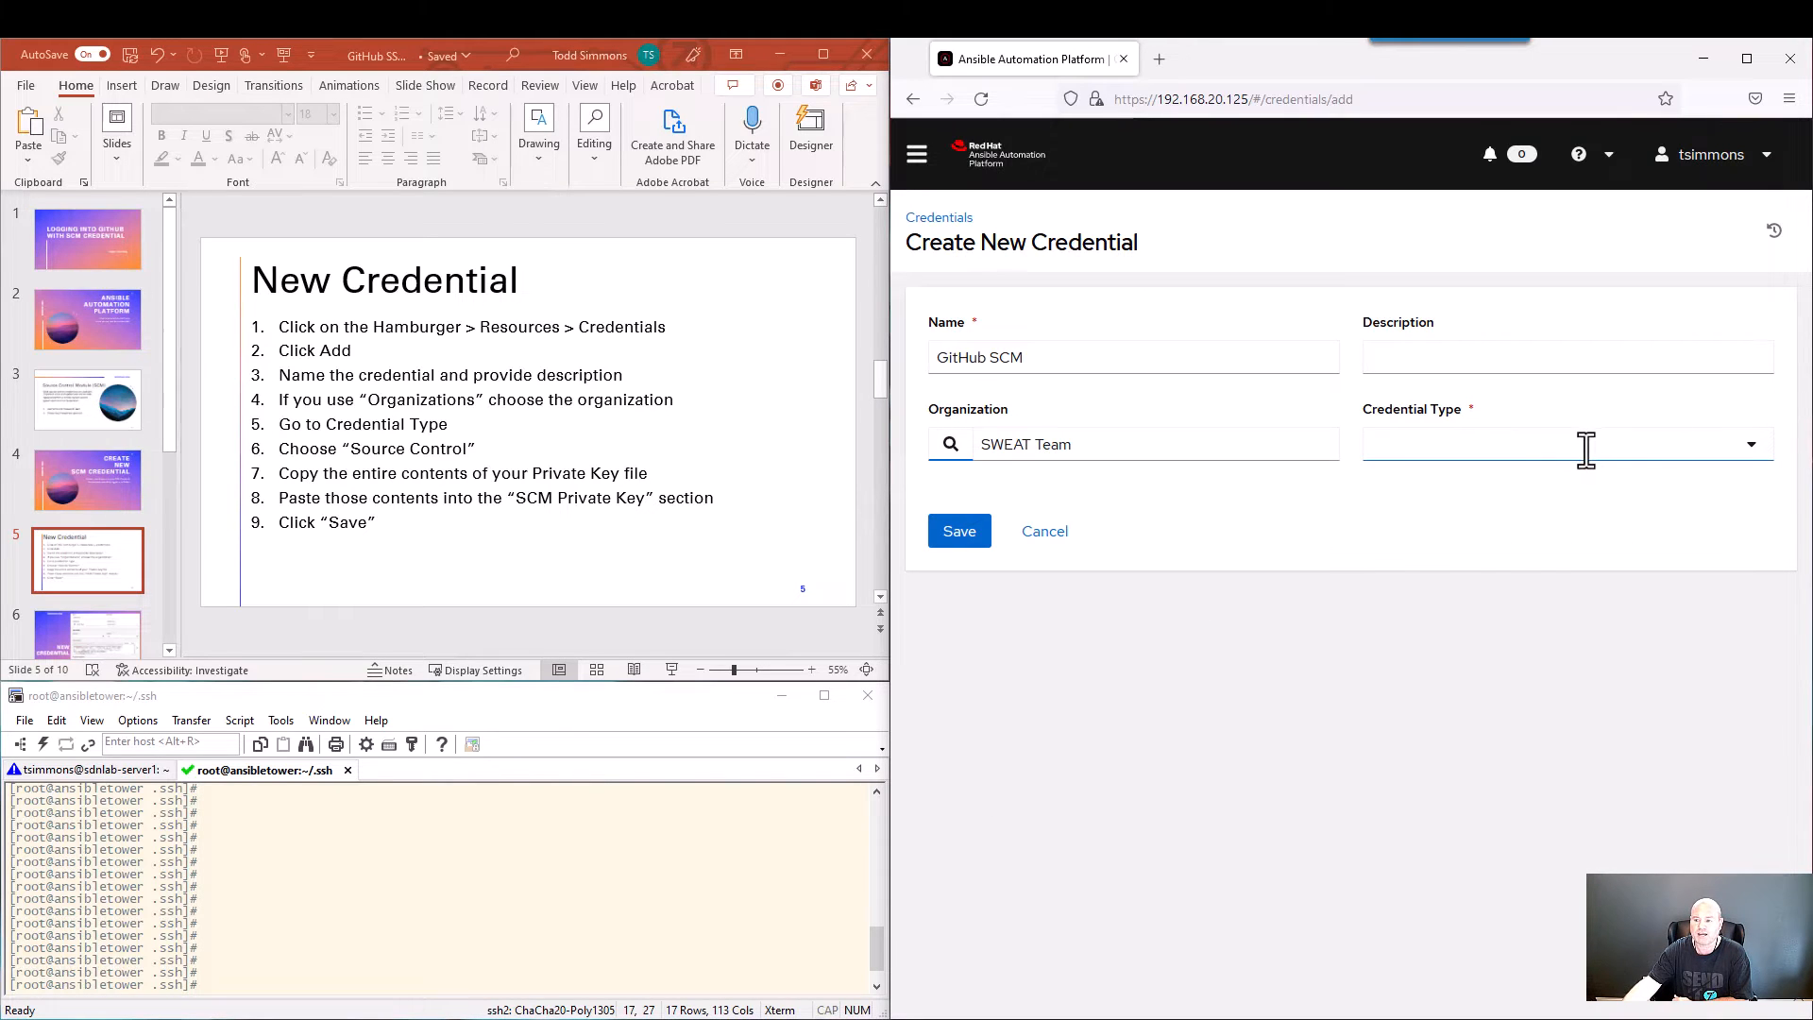
Search 'Source' in the Credential Type field and pick Source Control.
{"action": "left_click", "coordinate": [1560, 444]}
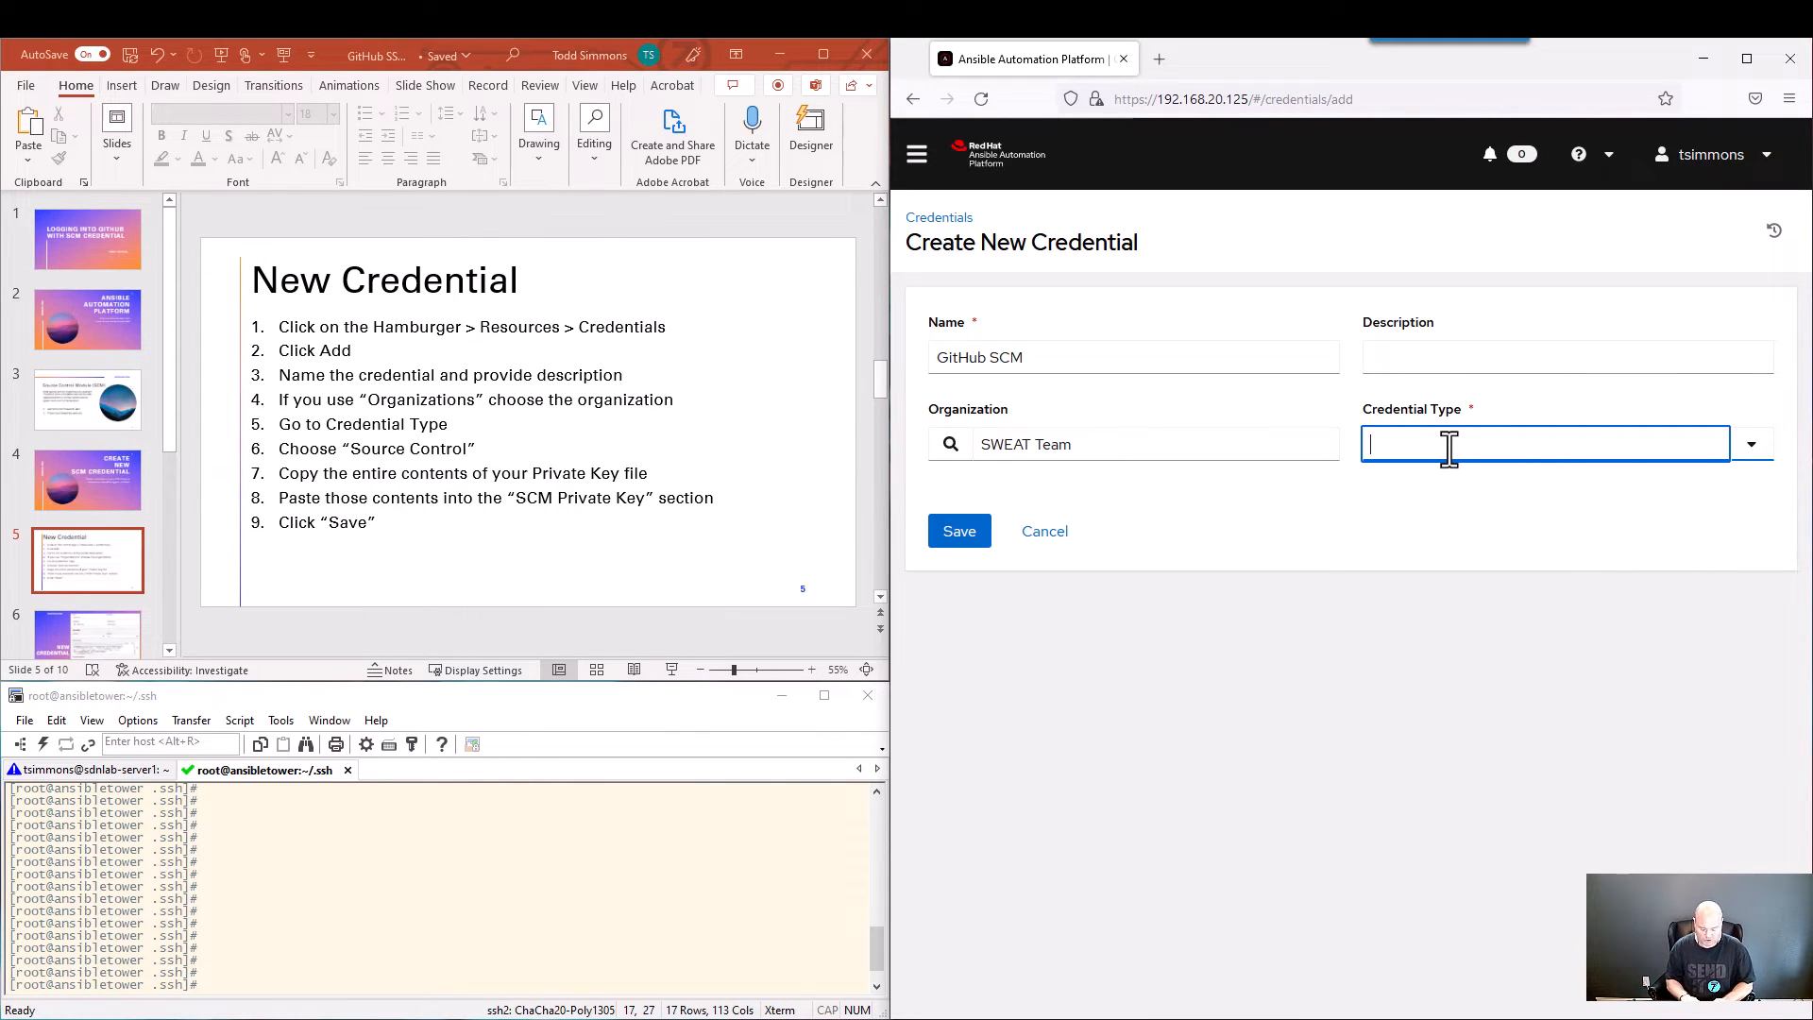
{"action": "type", "text": "Source"}
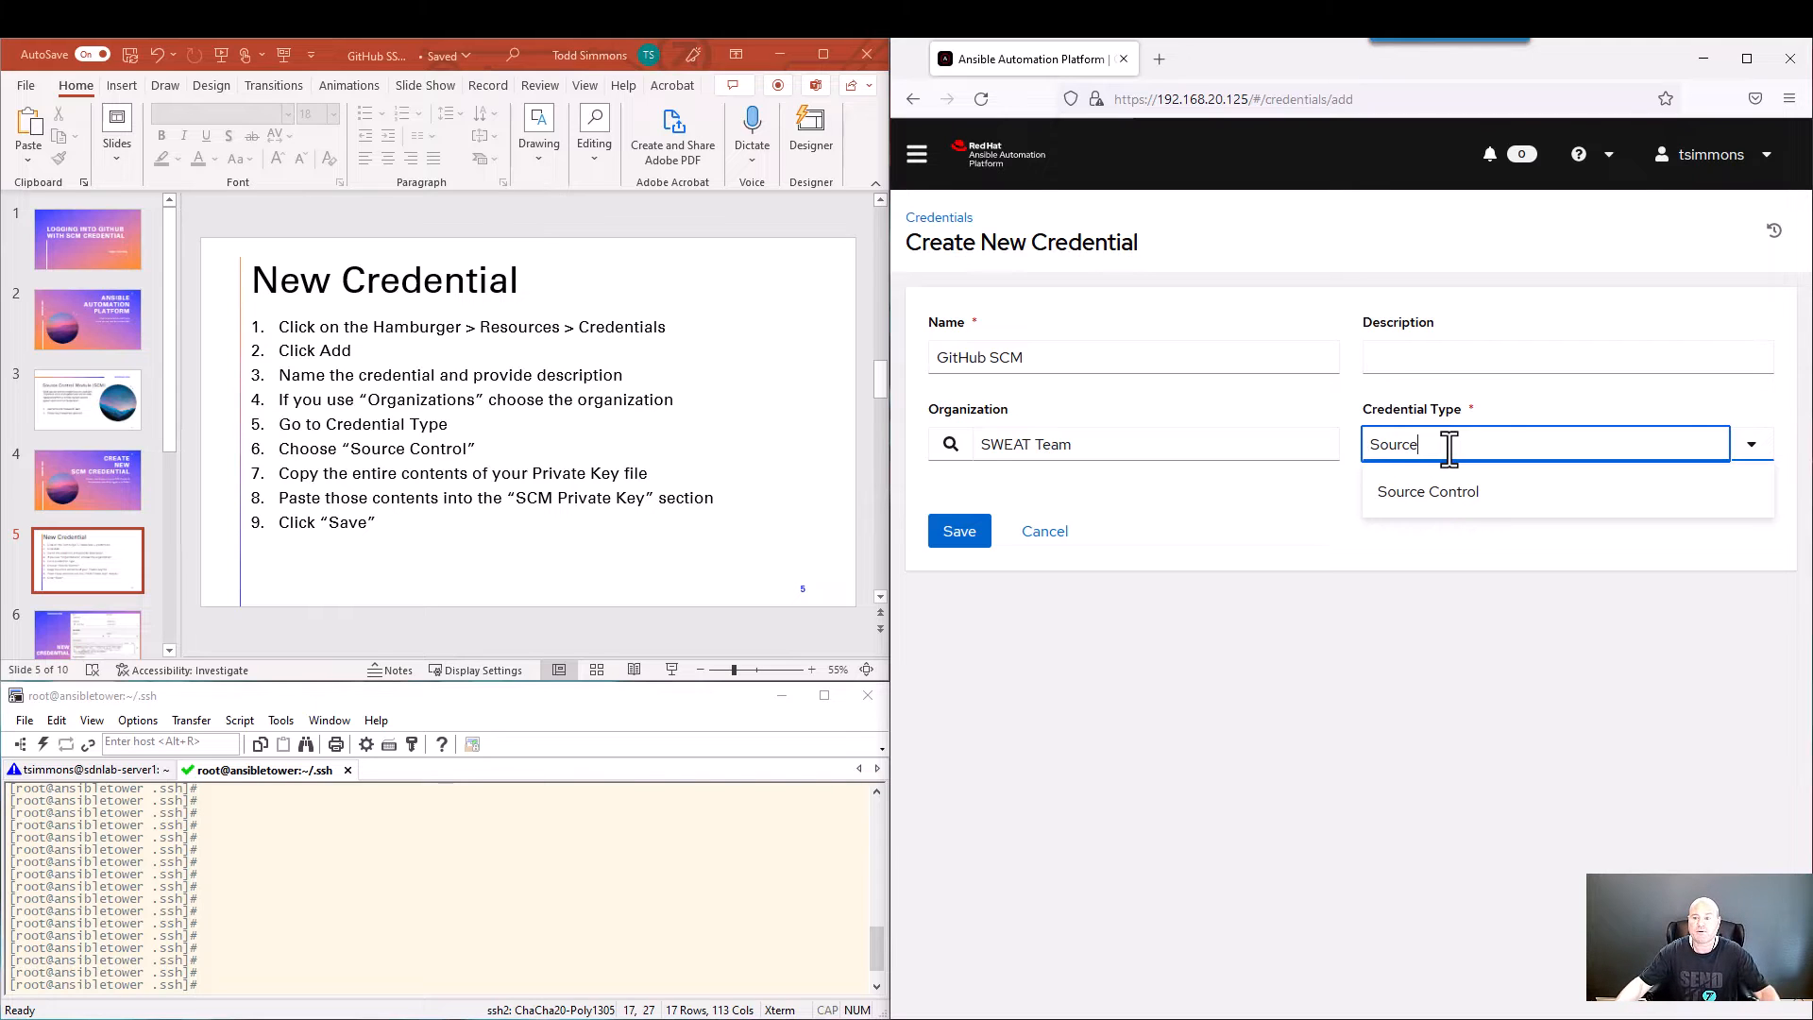
{"action": "left_click", "coordinate": [1426, 491]}
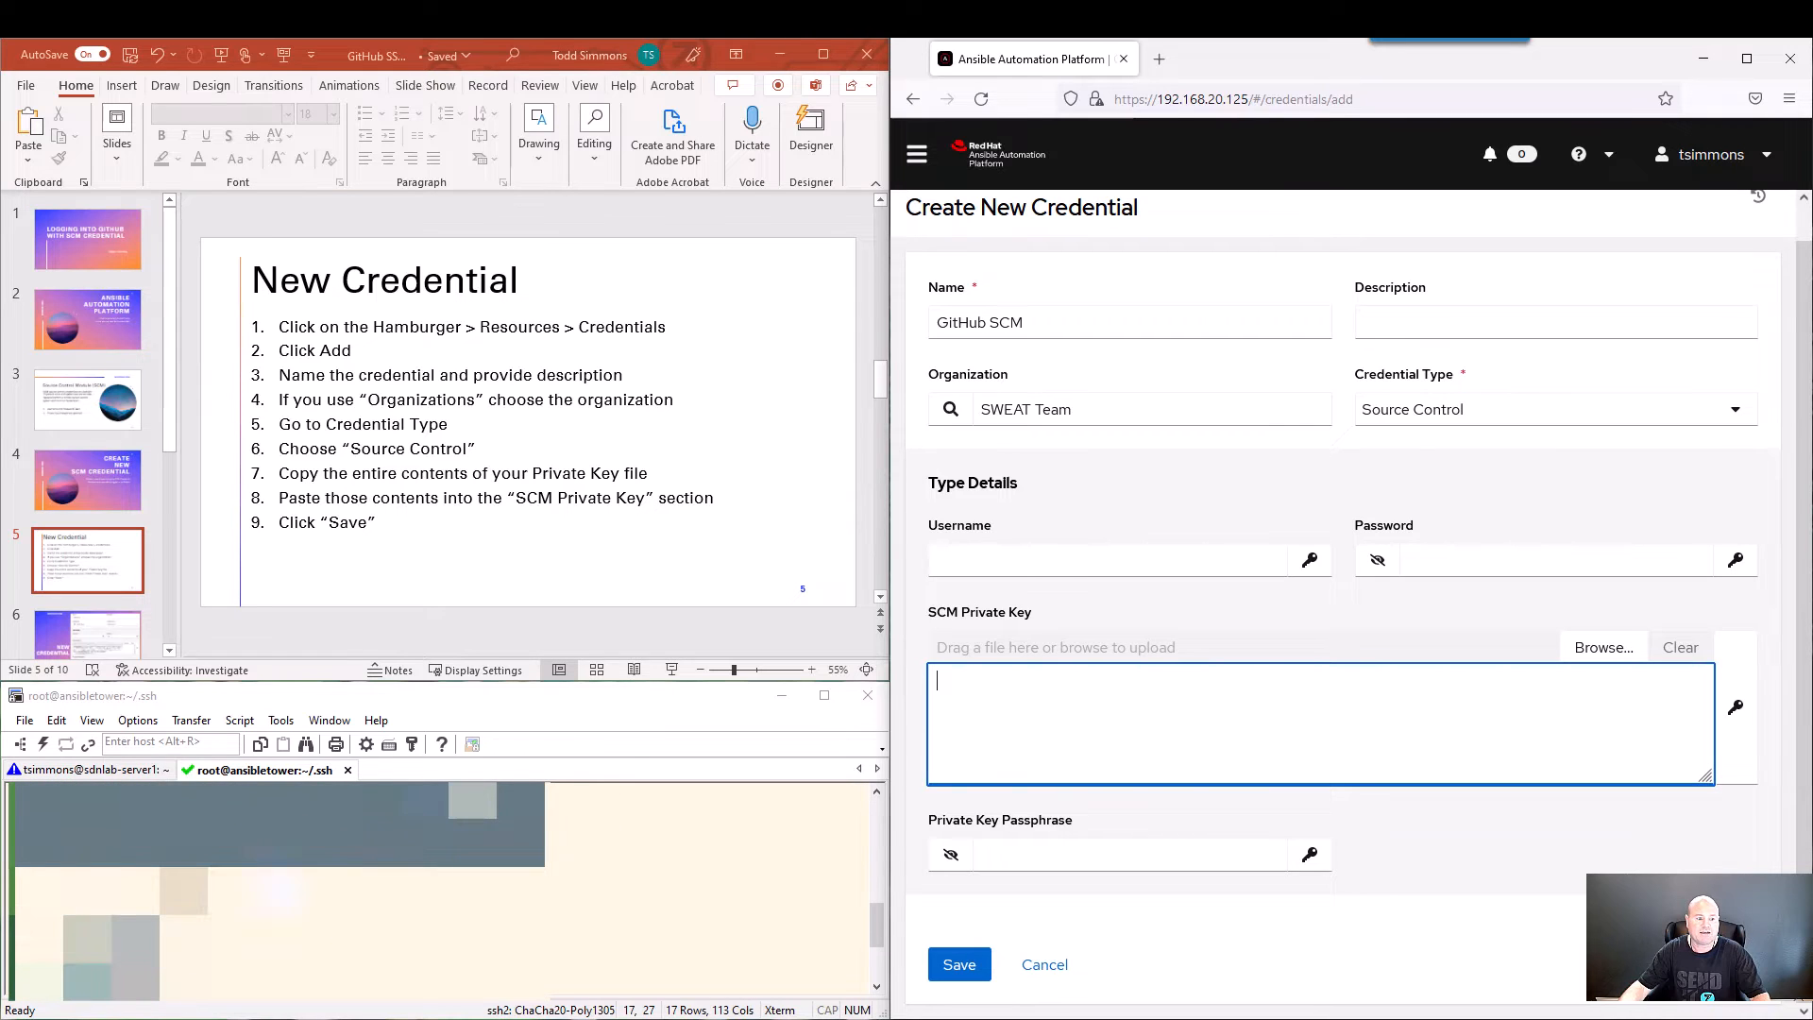
Copy the OpenSSH private key from the terminal into SCM Private Key, then save the credential.
{"action": "left_click", "coordinate": [91, 719]}
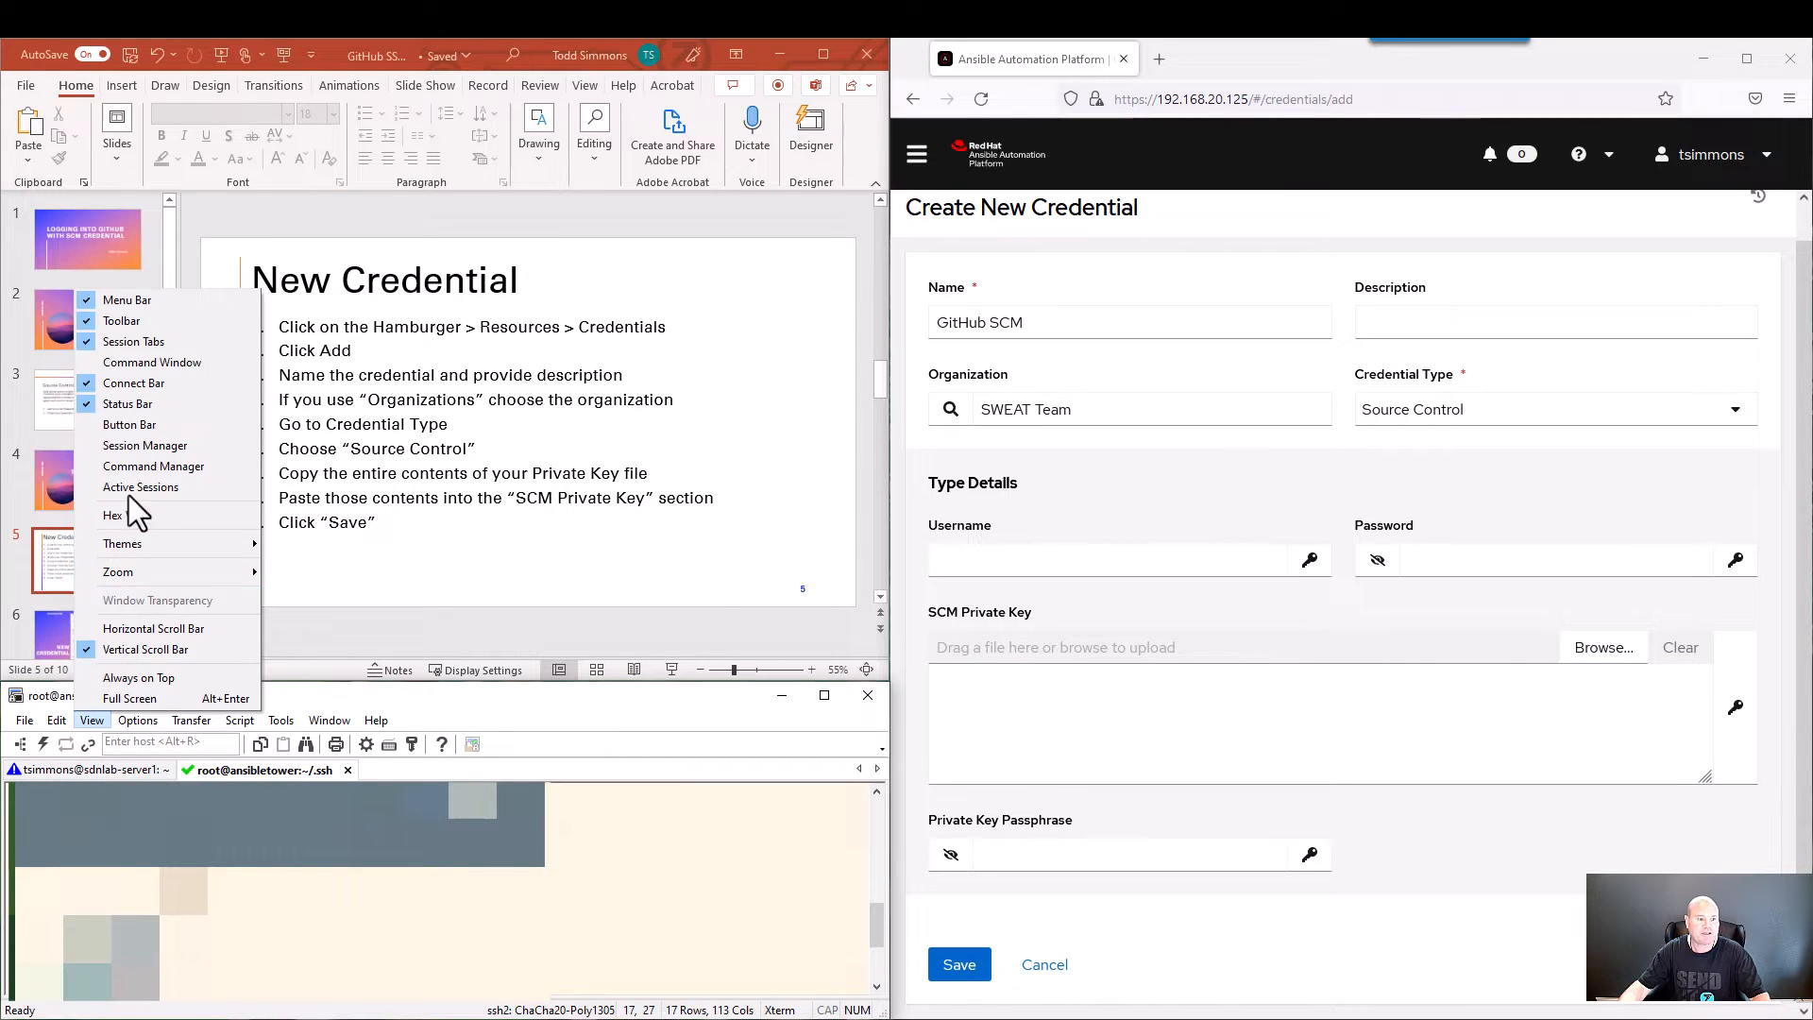
{"action": "left_click", "coordinate": [56, 720]}
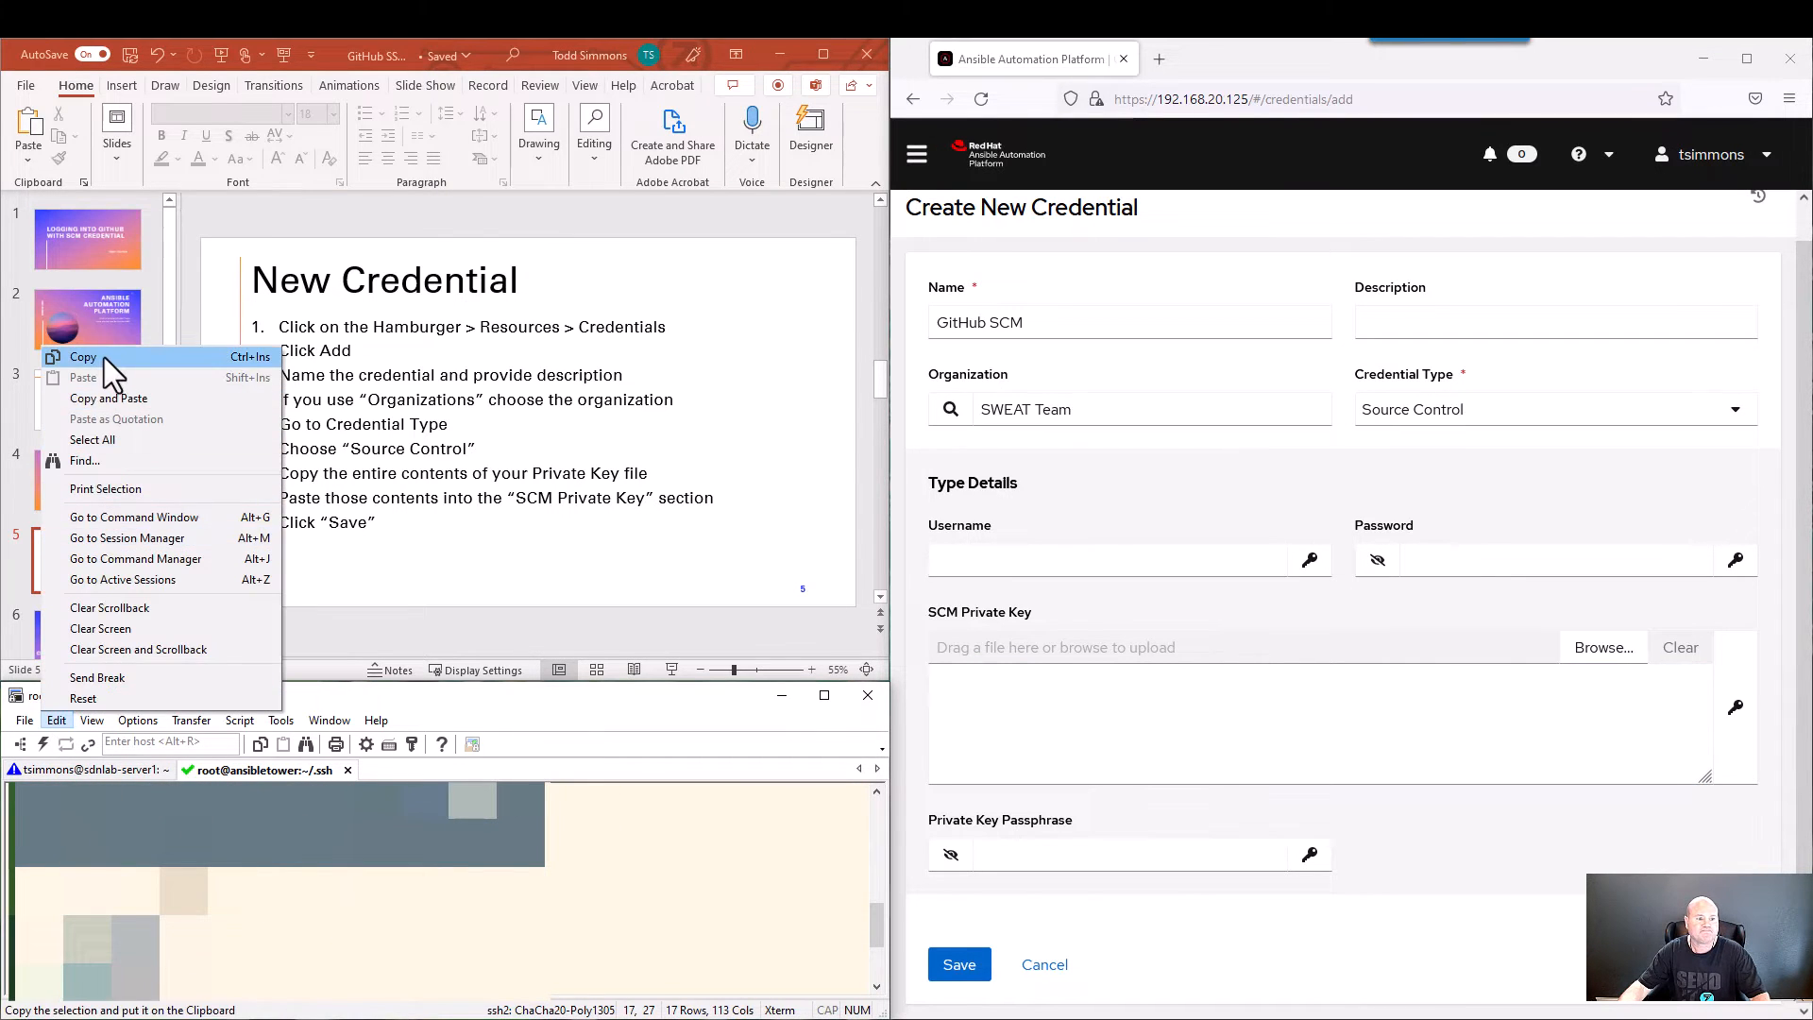
{"action": "left_click", "coordinate": [1272, 723]}
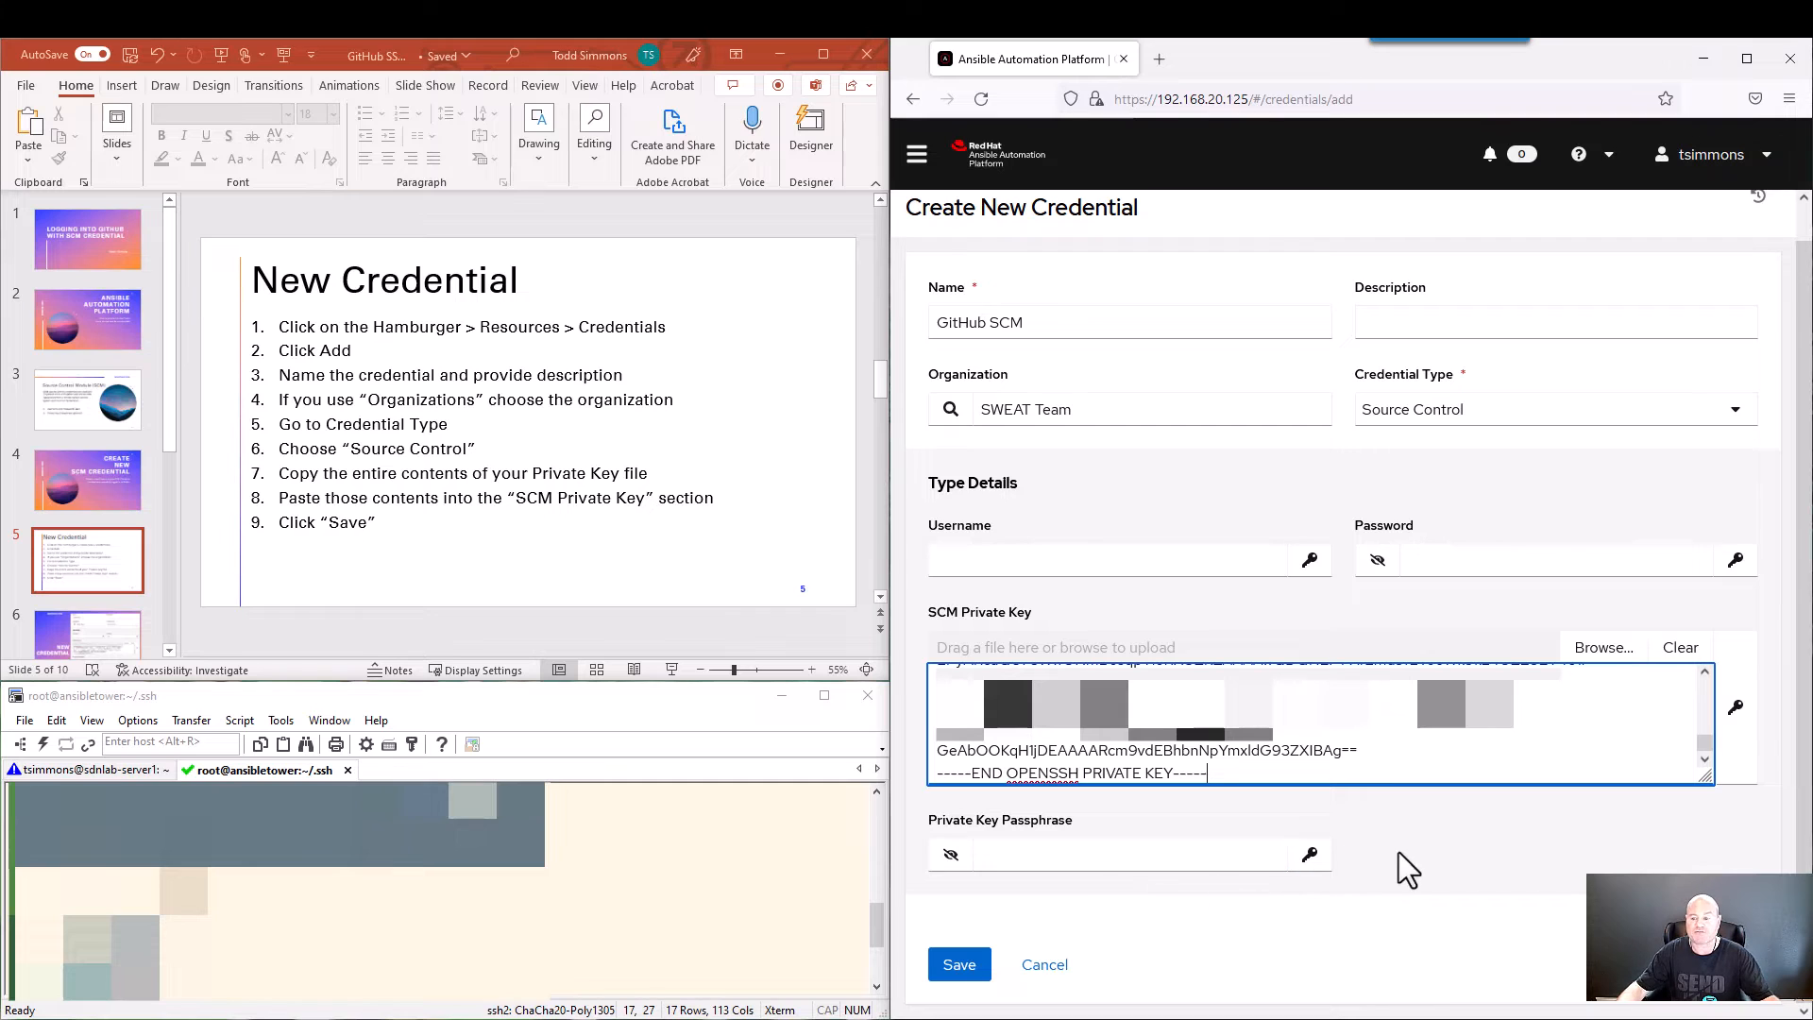
{"action": "mouse_move", "coordinate": [1442, 854]}
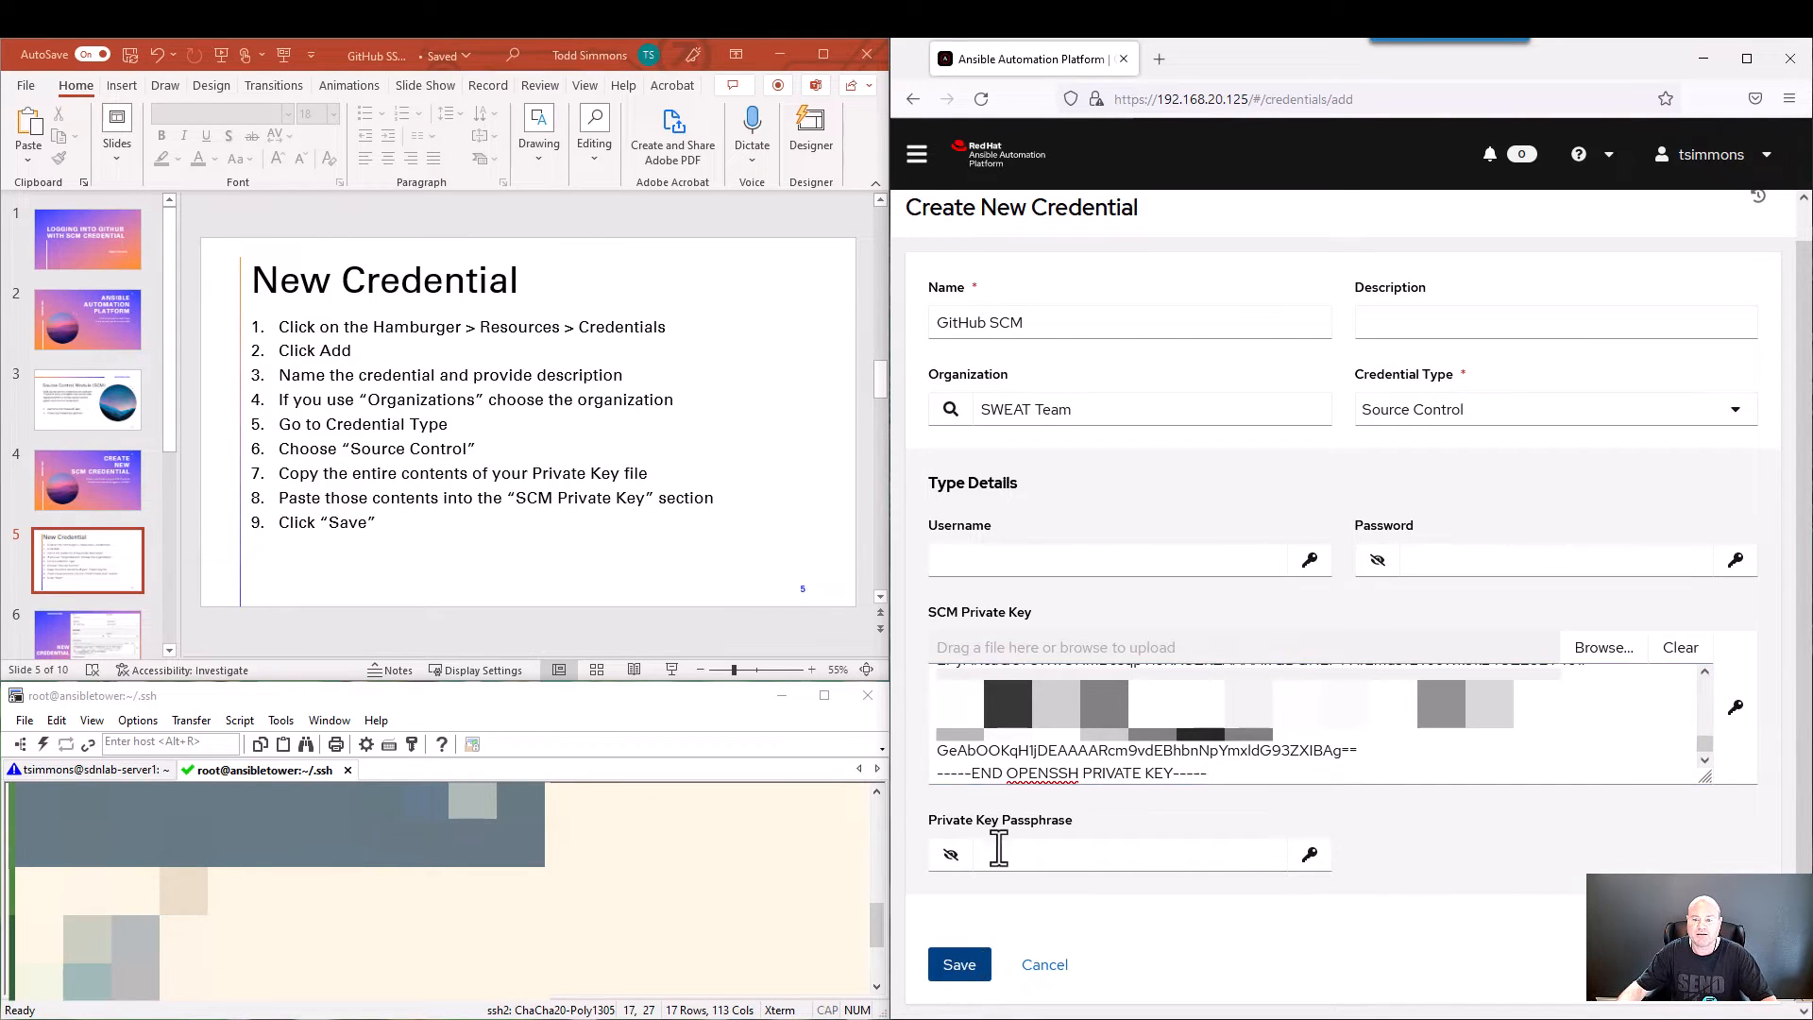
{"action": "left_click", "coordinate": [958, 963]}
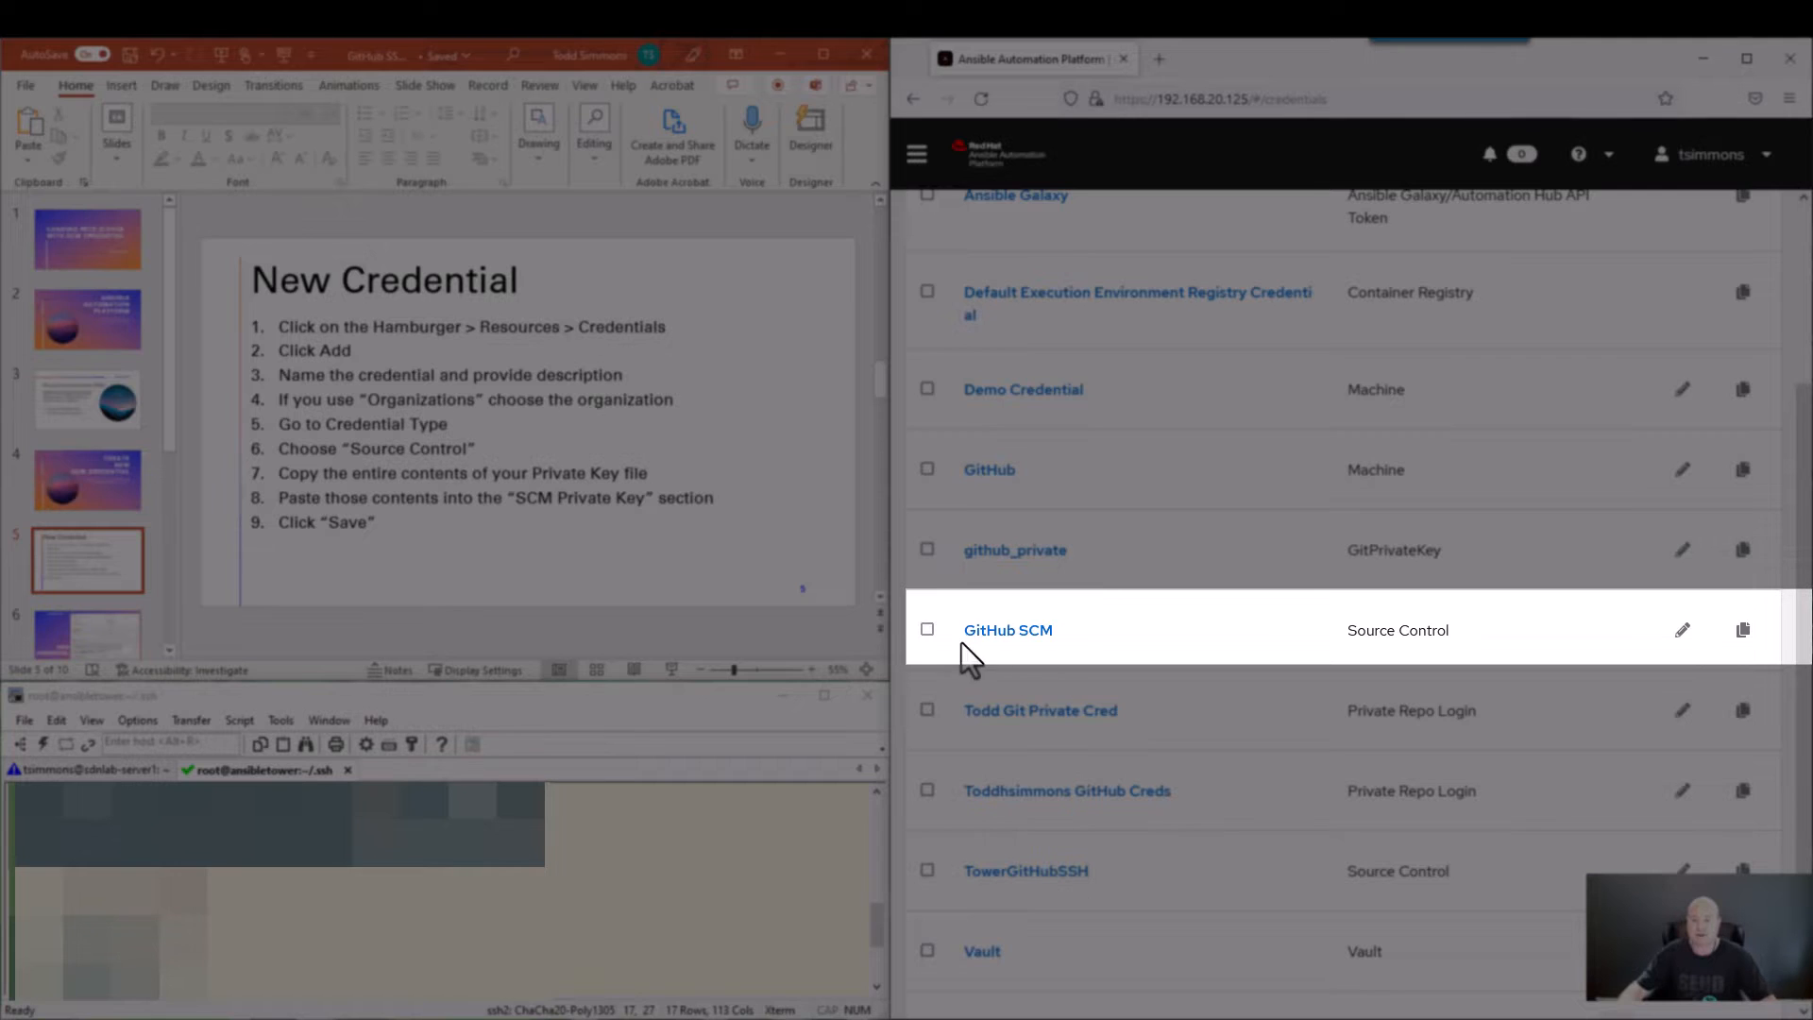
{"action": "mouse_move", "coordinate": [1075, 644]}
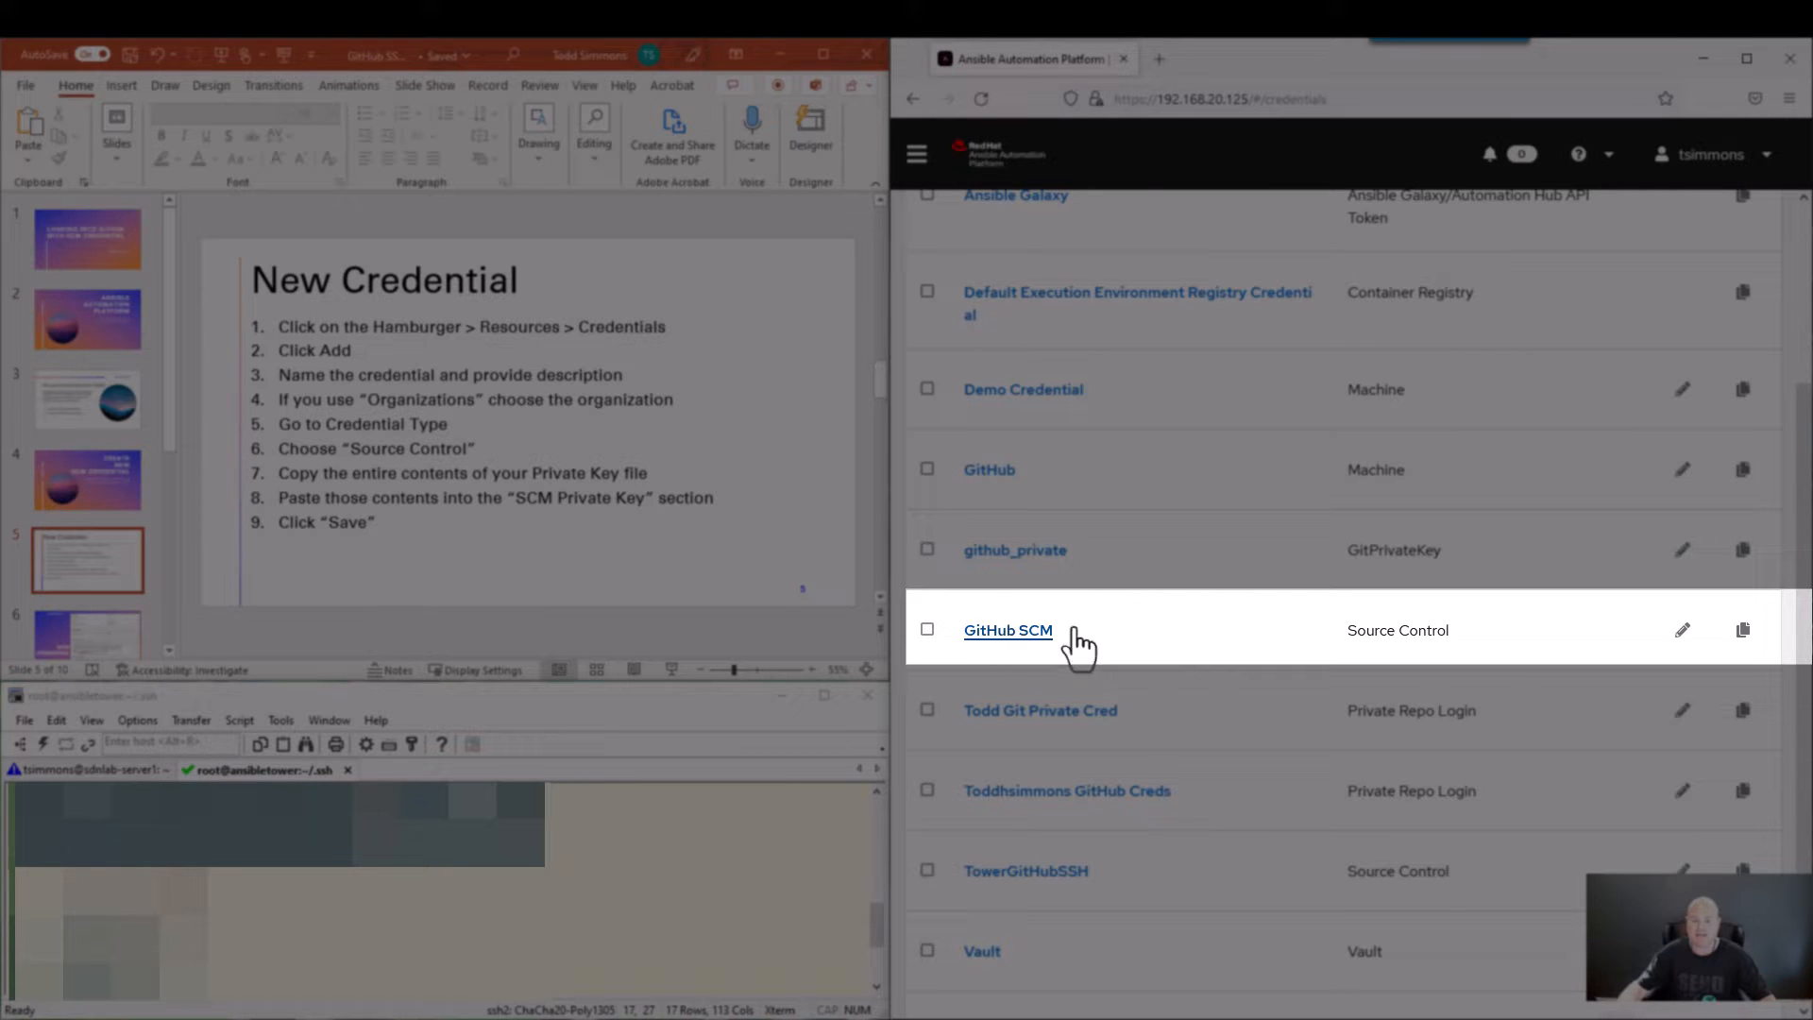
{"action": "mouse_move", "coordinate": [1352, 648]}
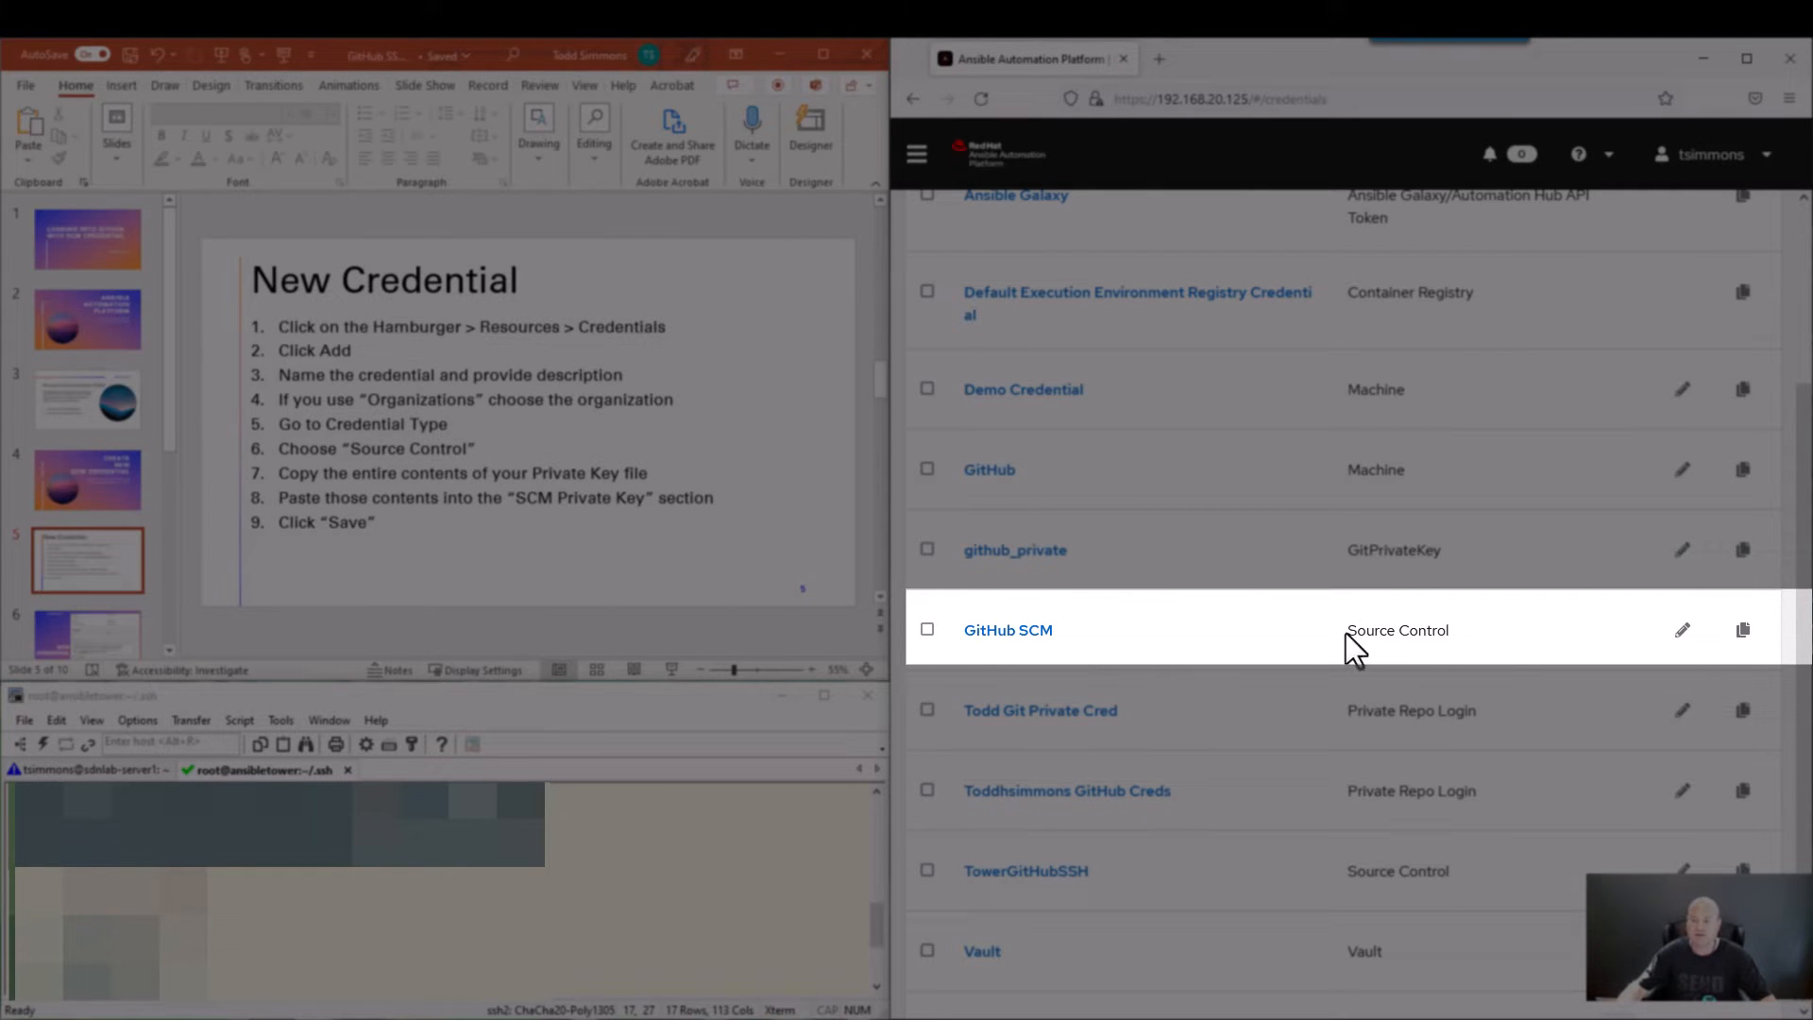
{"action": "double_click", "coordinate": [1396, 630]}
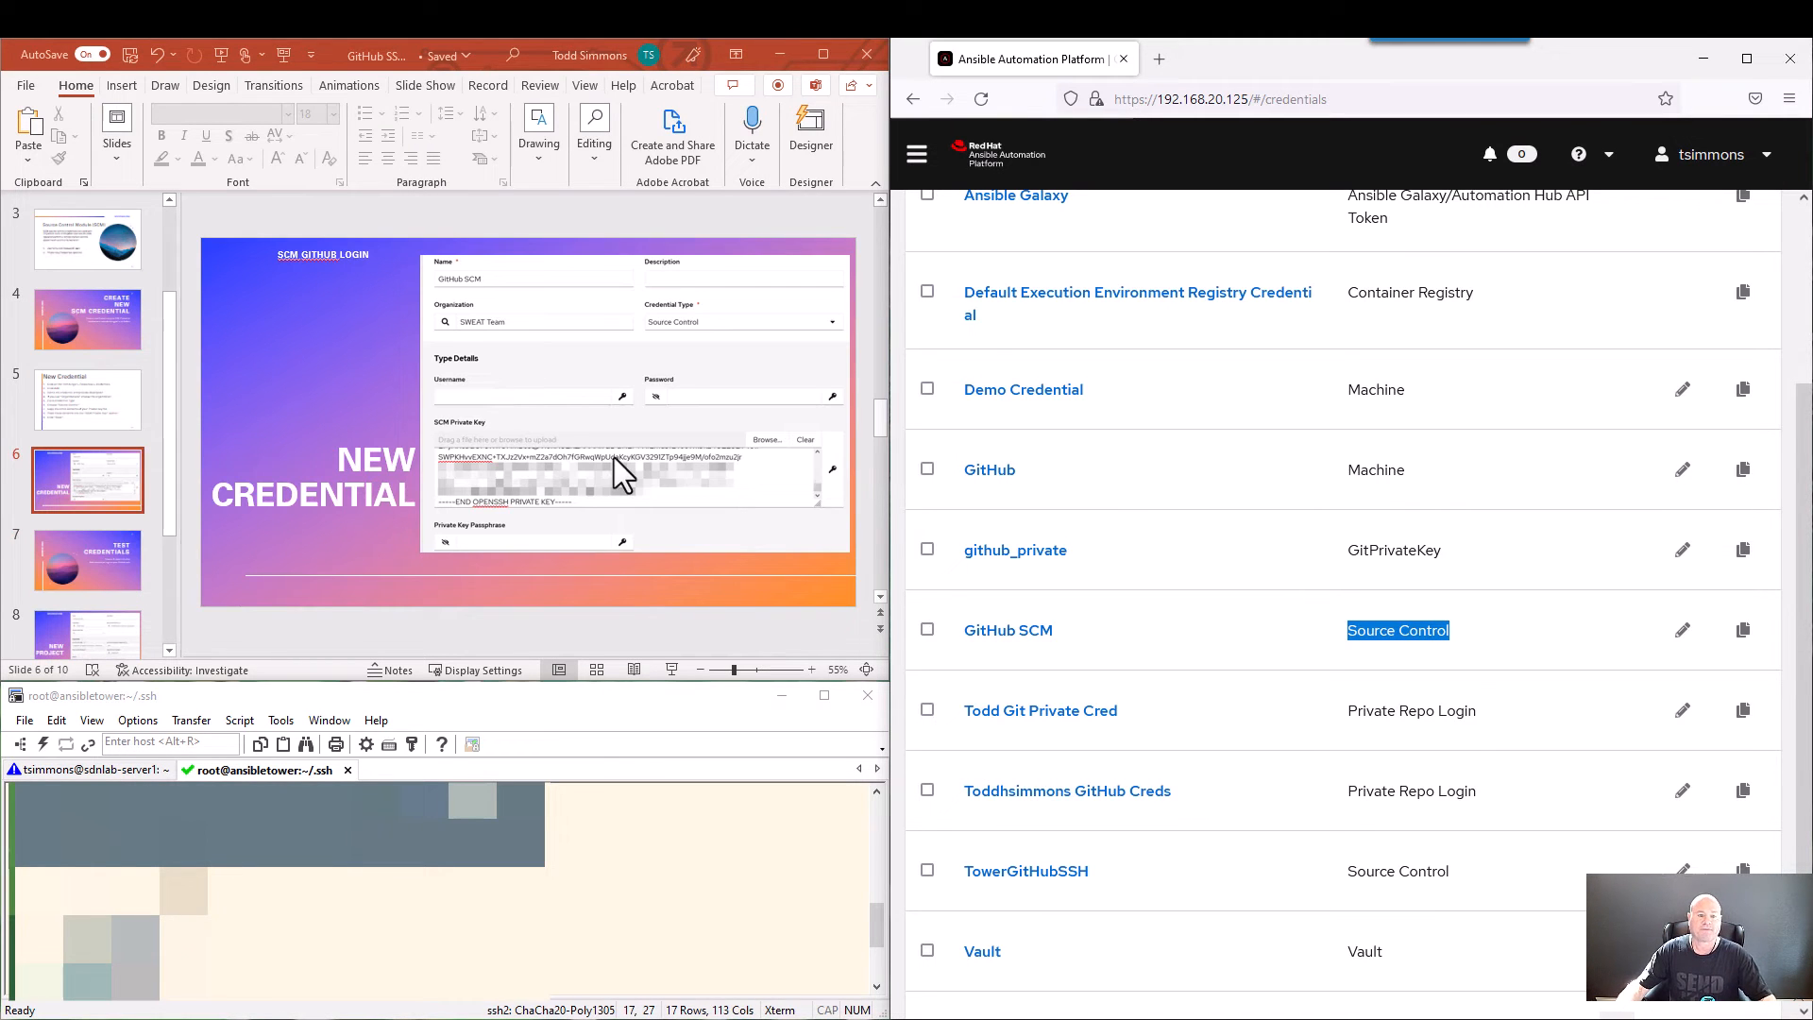
{"action": "mouse_move", "coordinate": [547, 381]}
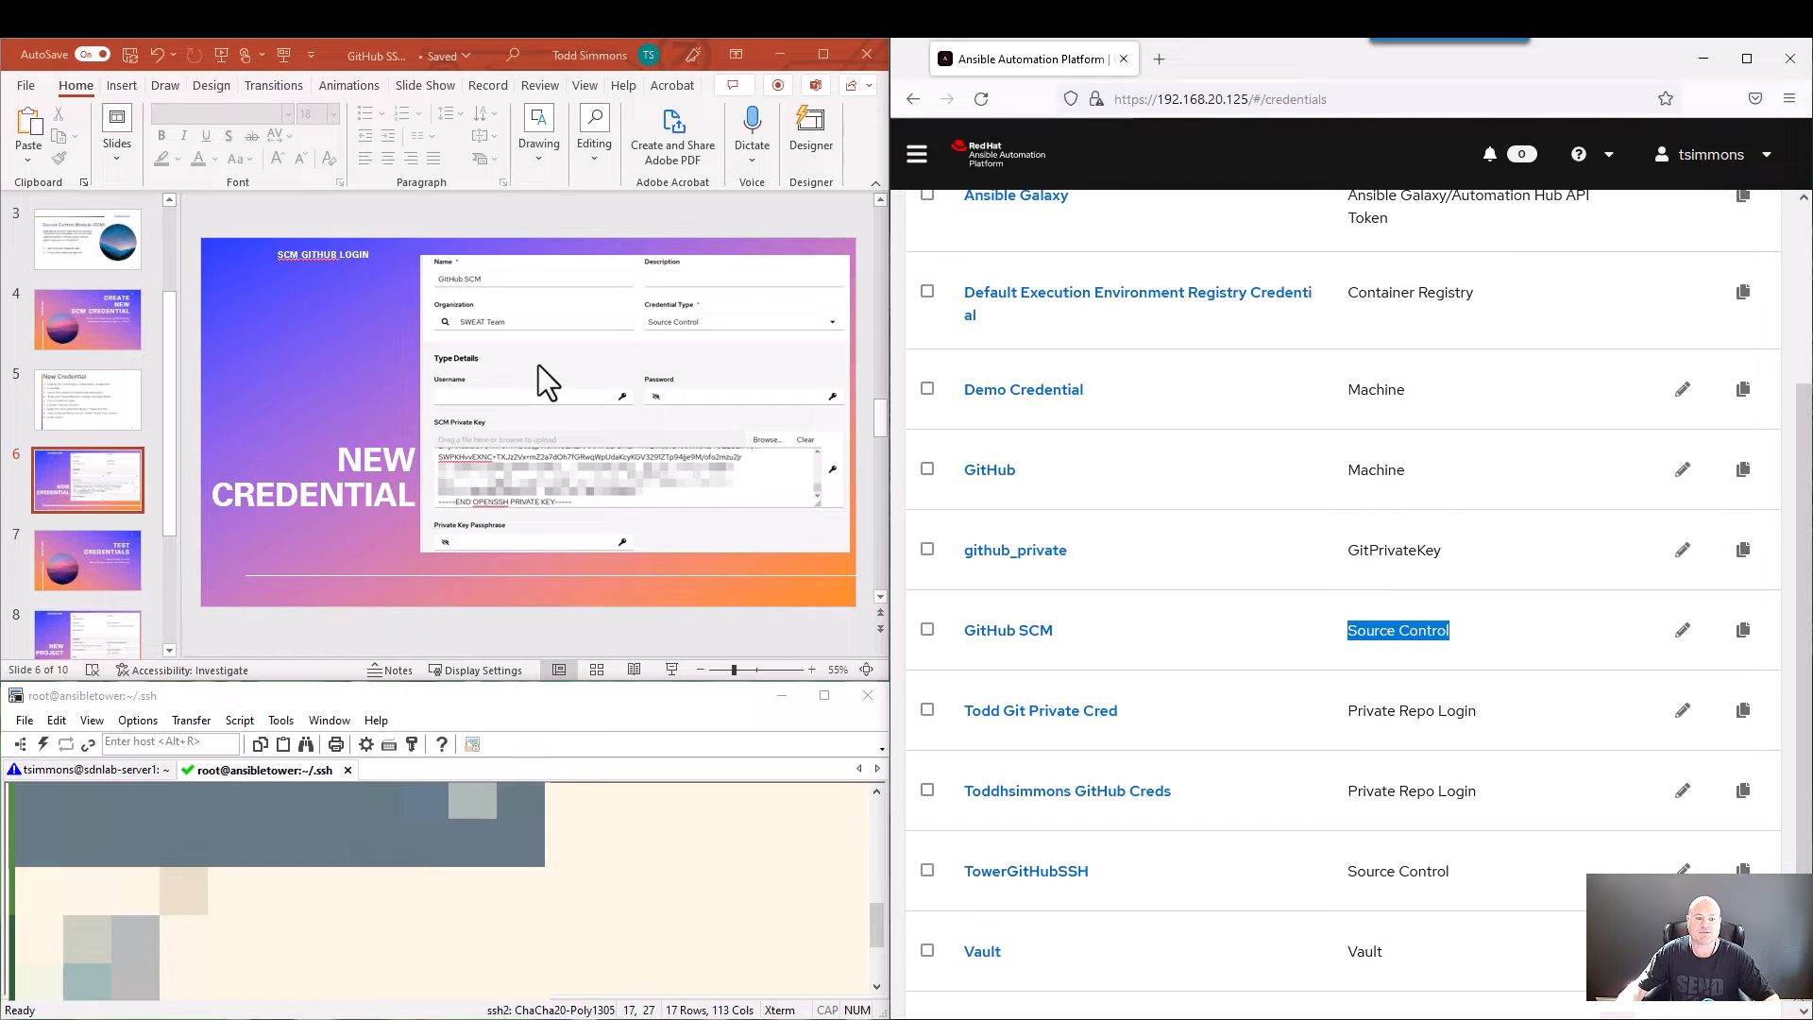
{"action": "left_click", "coordinate": [87, 559]}
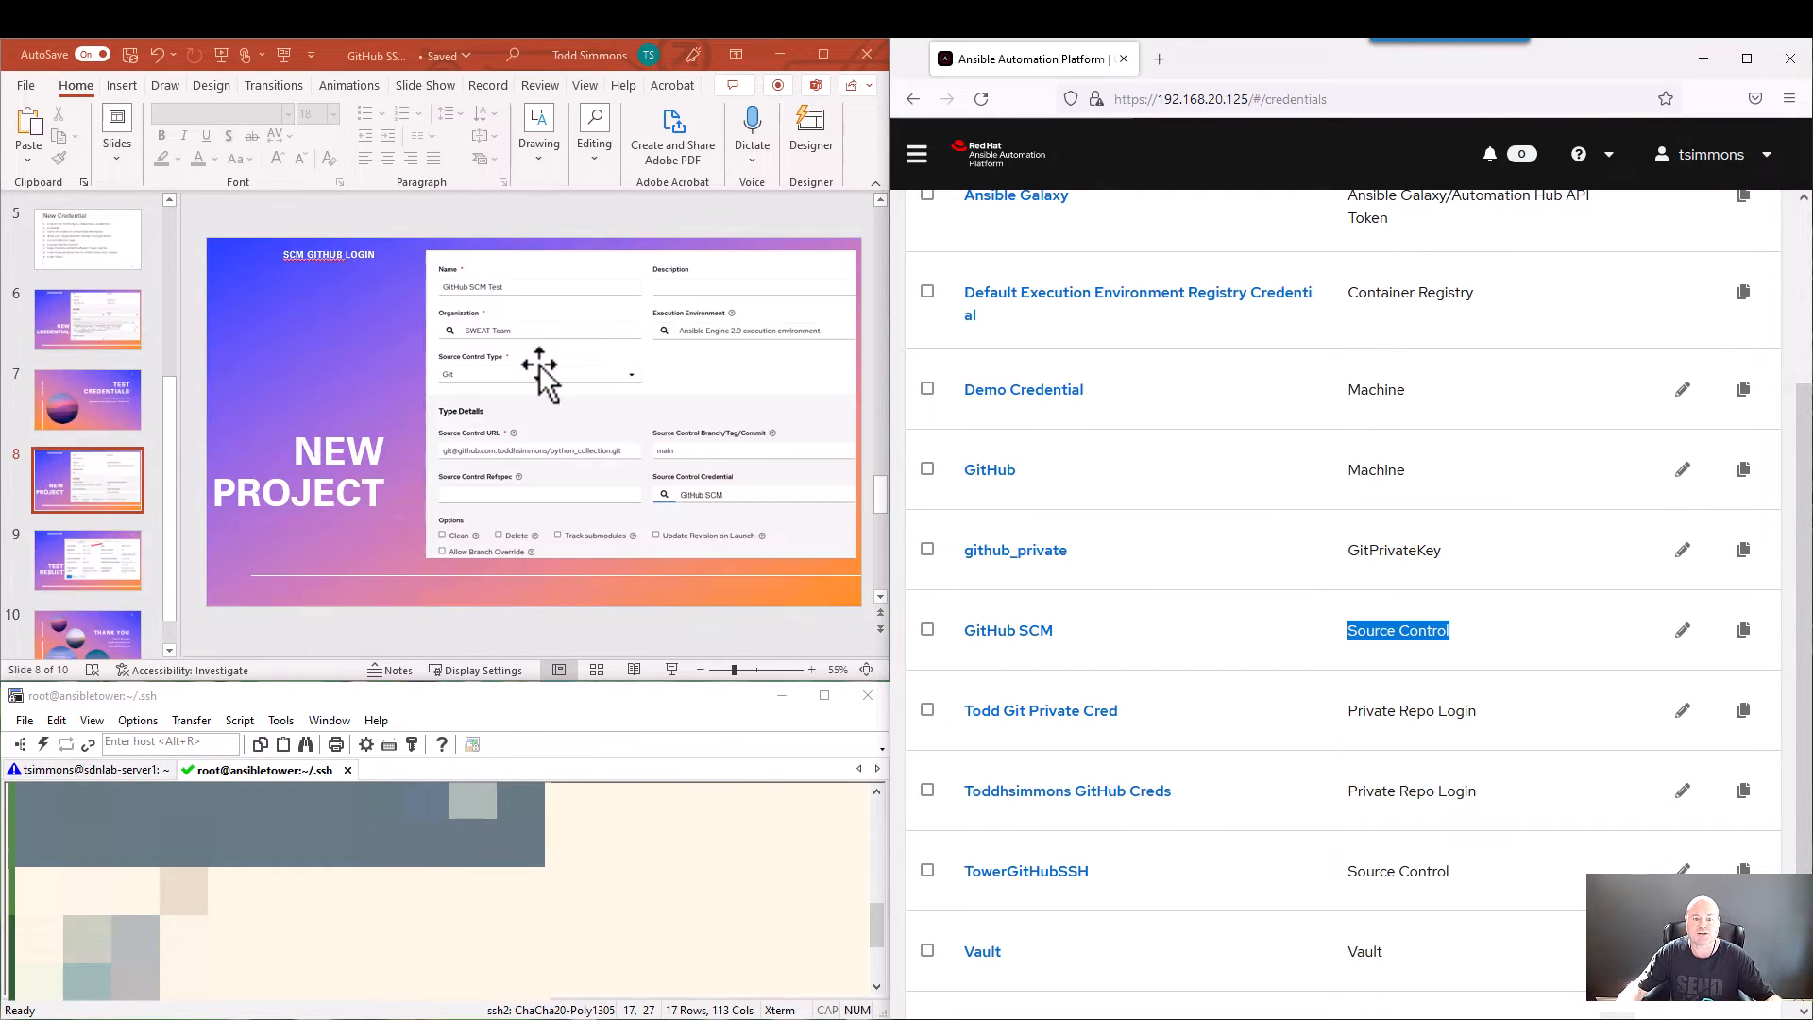
{"action": "mouse_move", "coordinate": [1092, 473]}
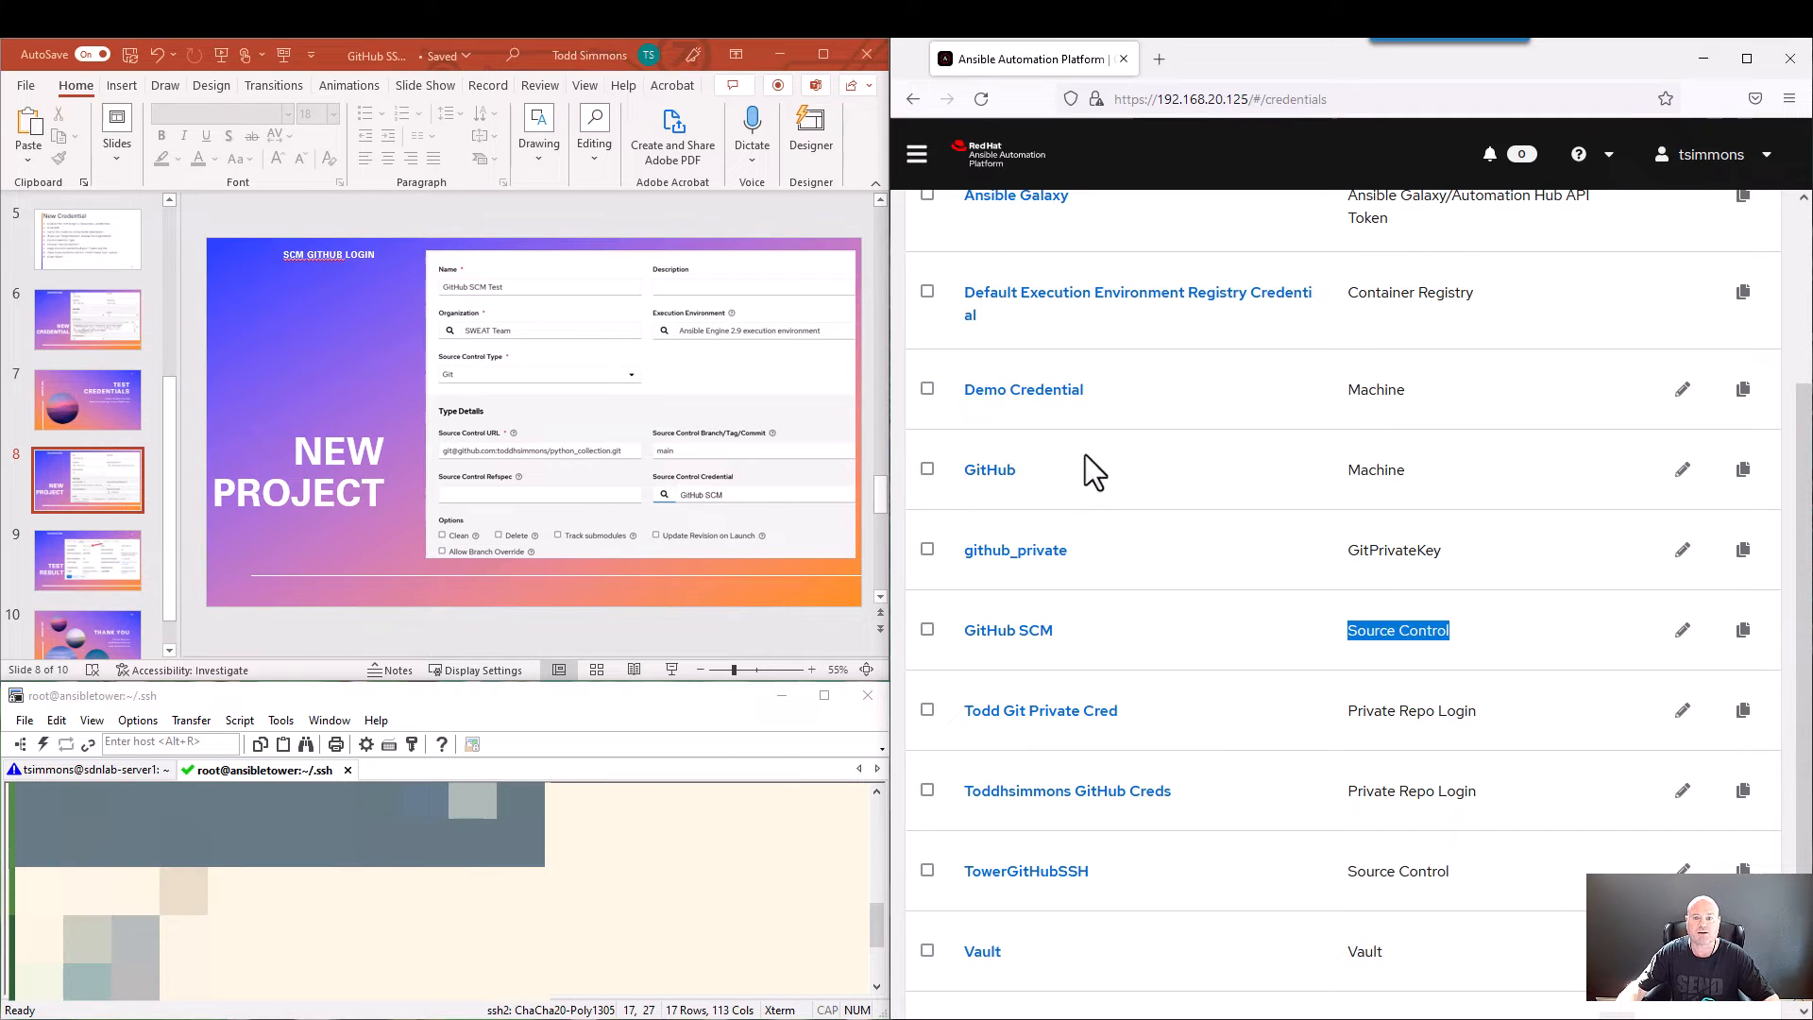
{"action": "scroll", "scroll_direction": "up", "scroll_amount": 3}
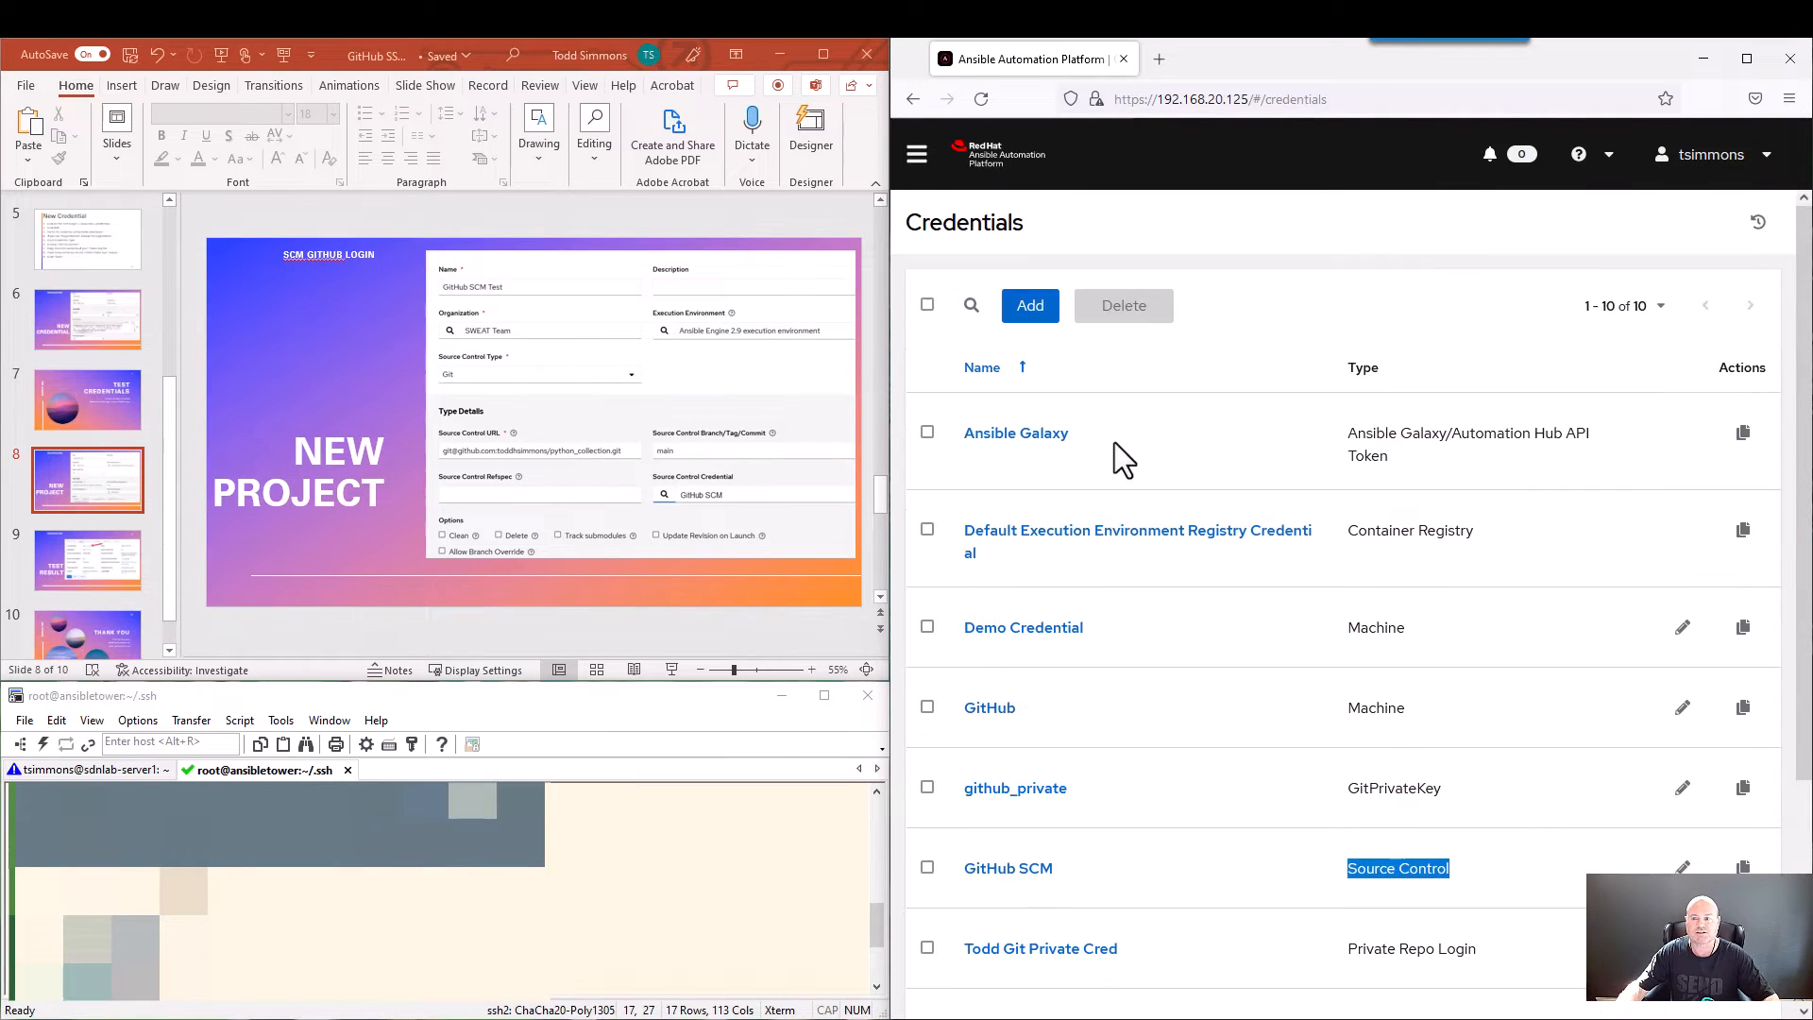
Add a new project from Projects and name it 'GitHub SCM Test'.
{"action": "left_click", "coordinate": [915, 153]}
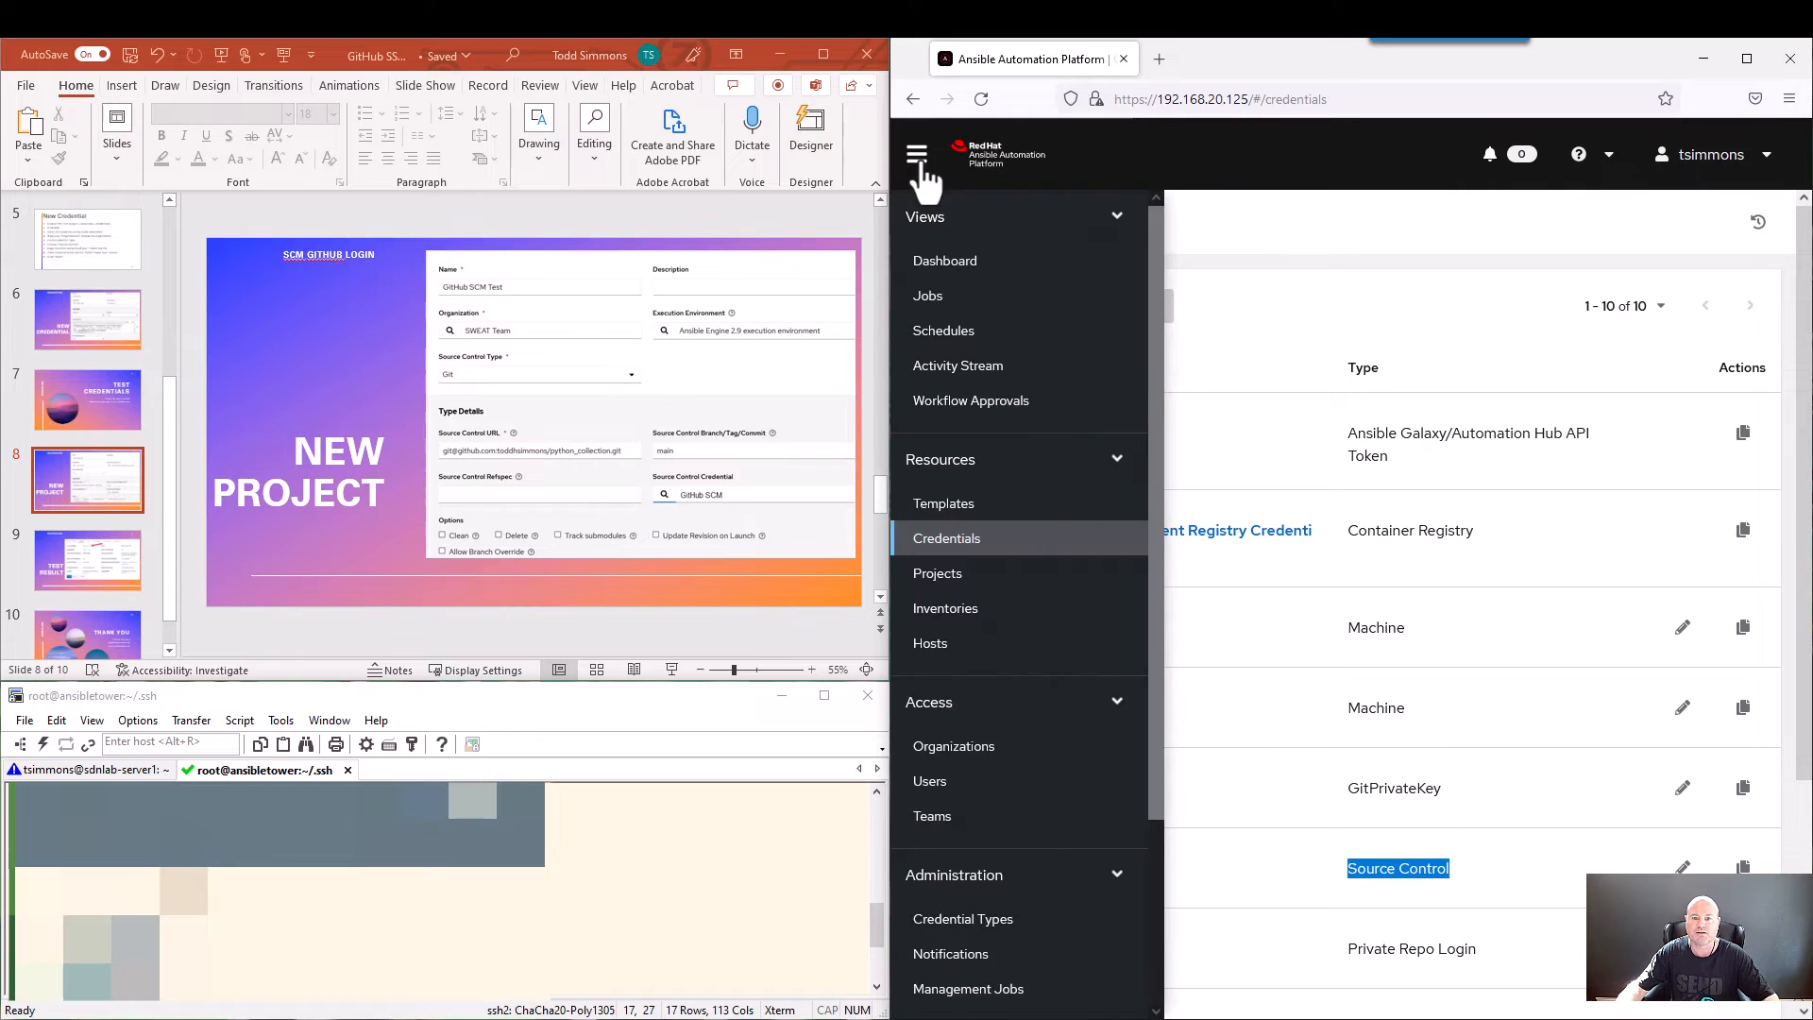
{"action": "mouse_move", "coordinate": [944, 608]}
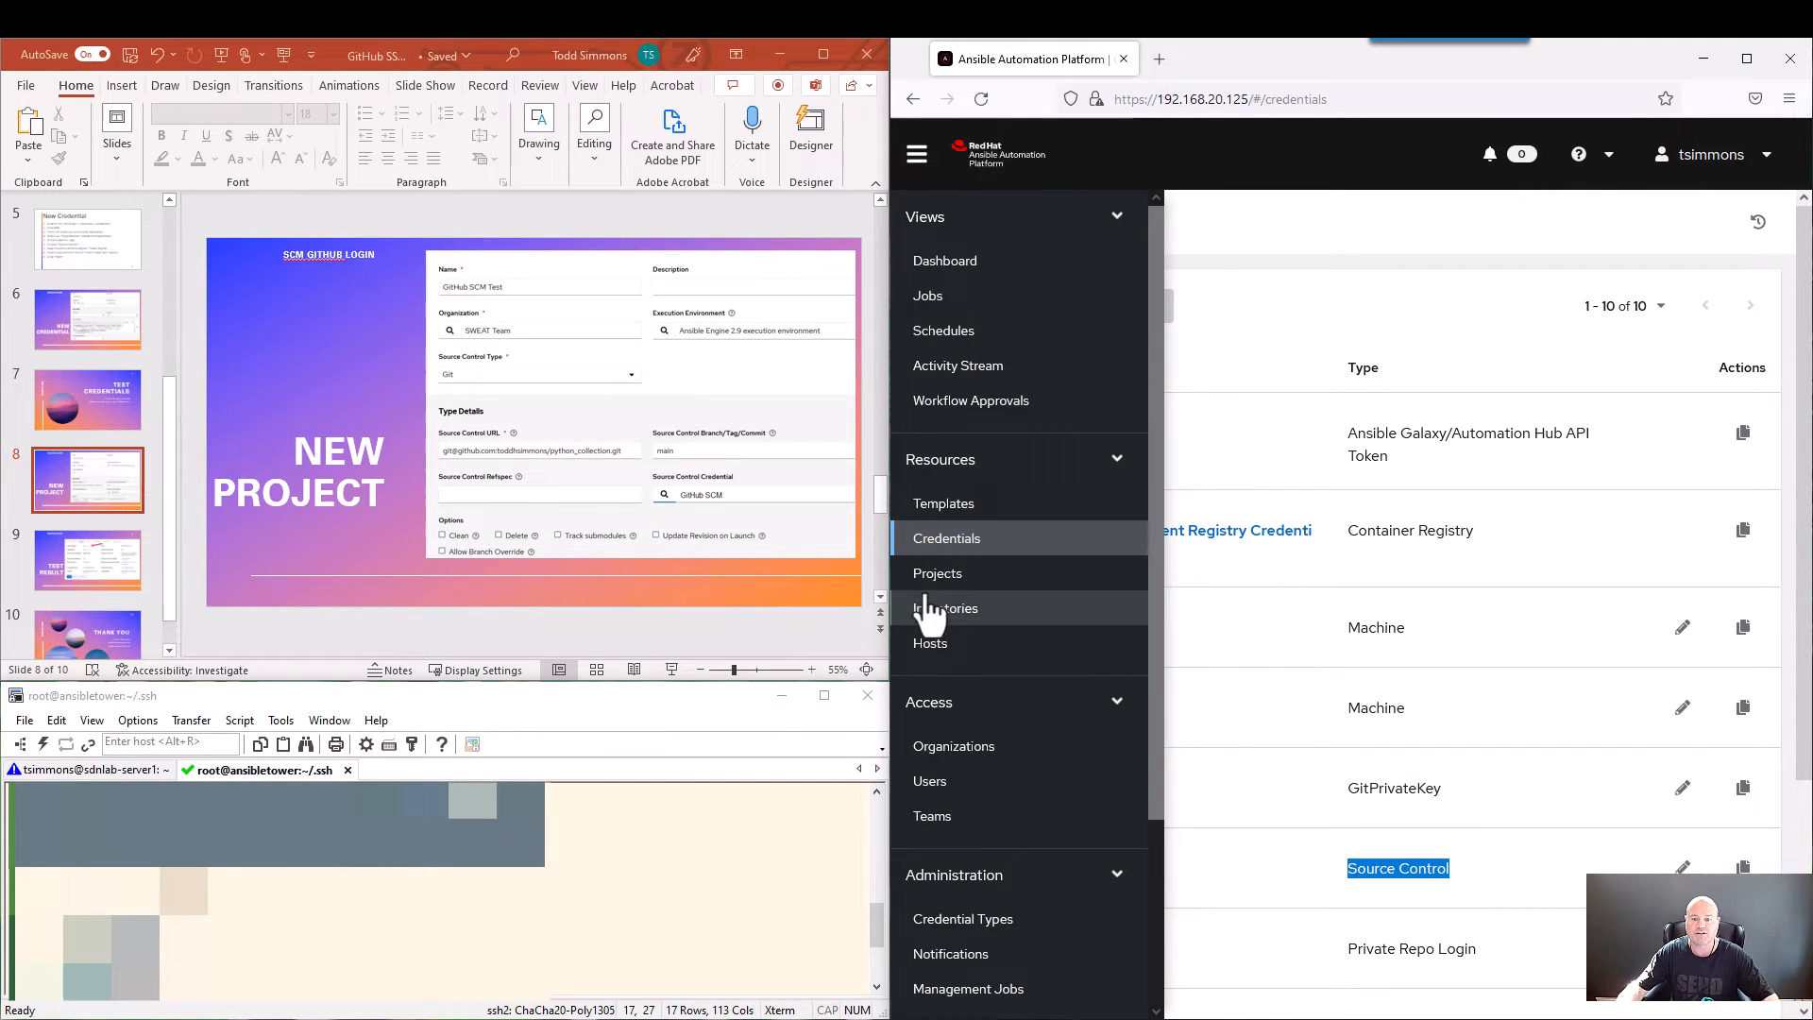
{"action": "left_click", "coordinate": [937, 572]}
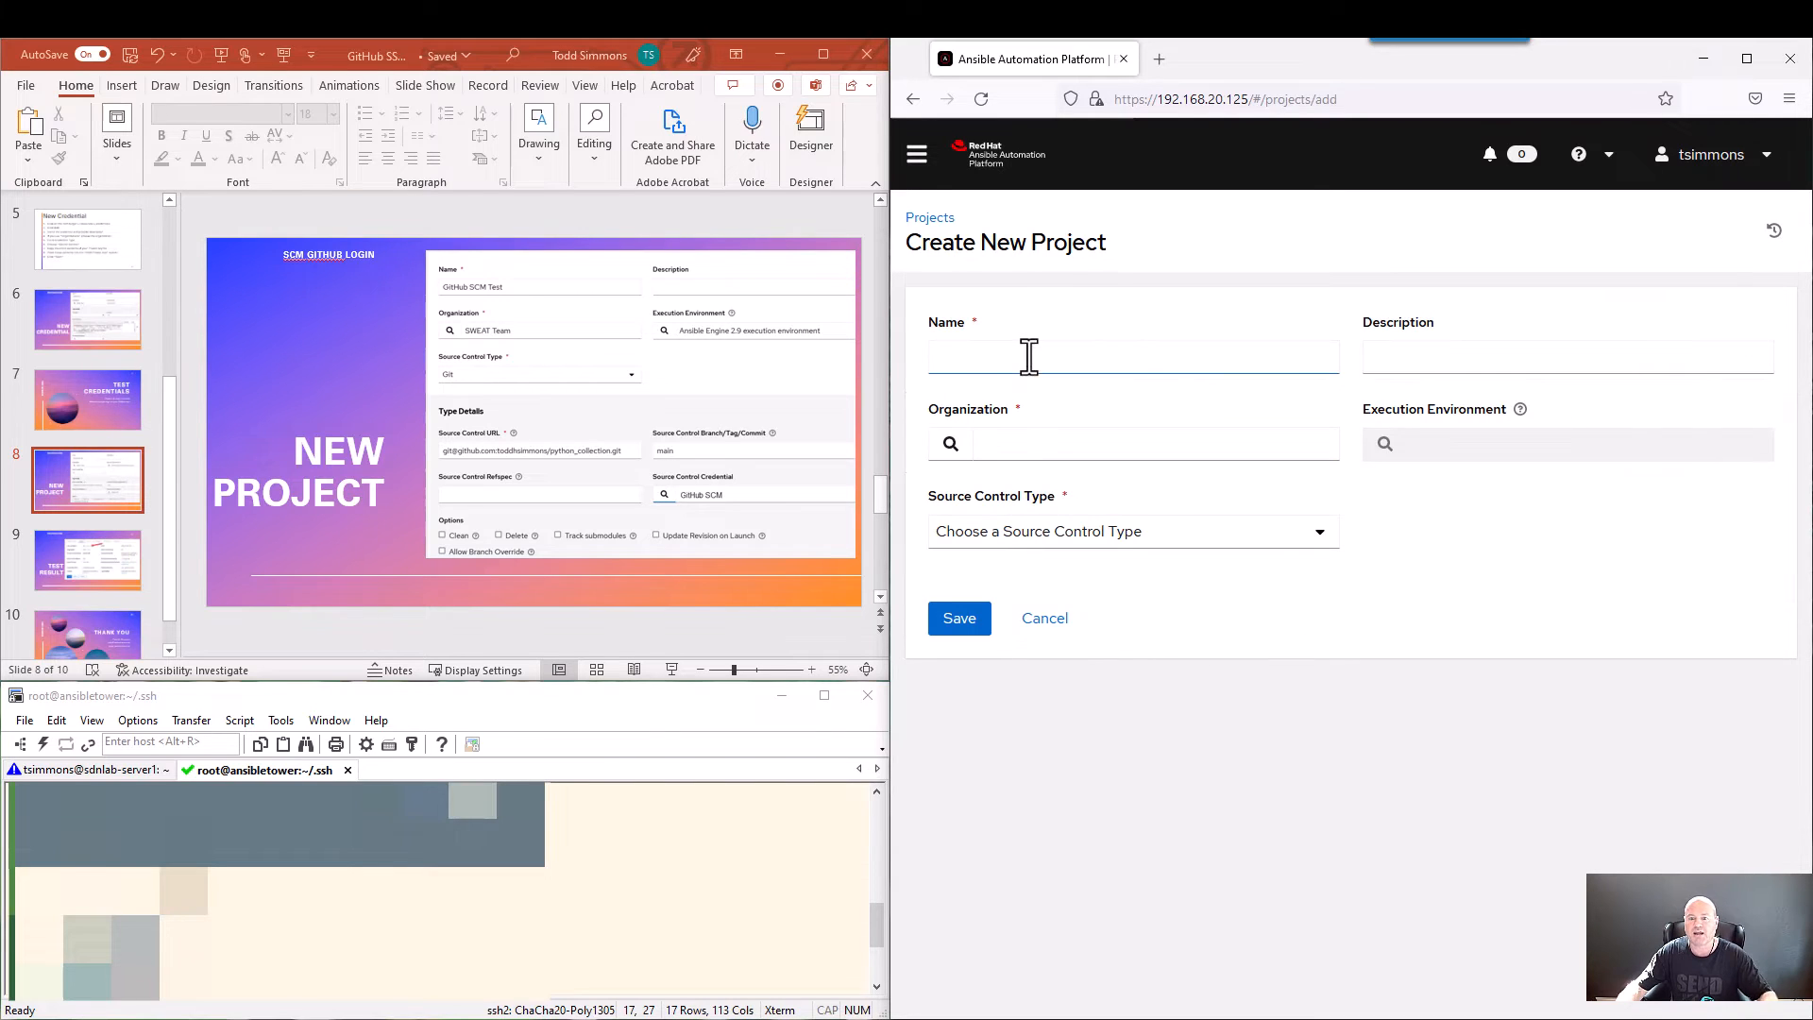
{"action": "left_click", "coordinate": [1131, 356]}
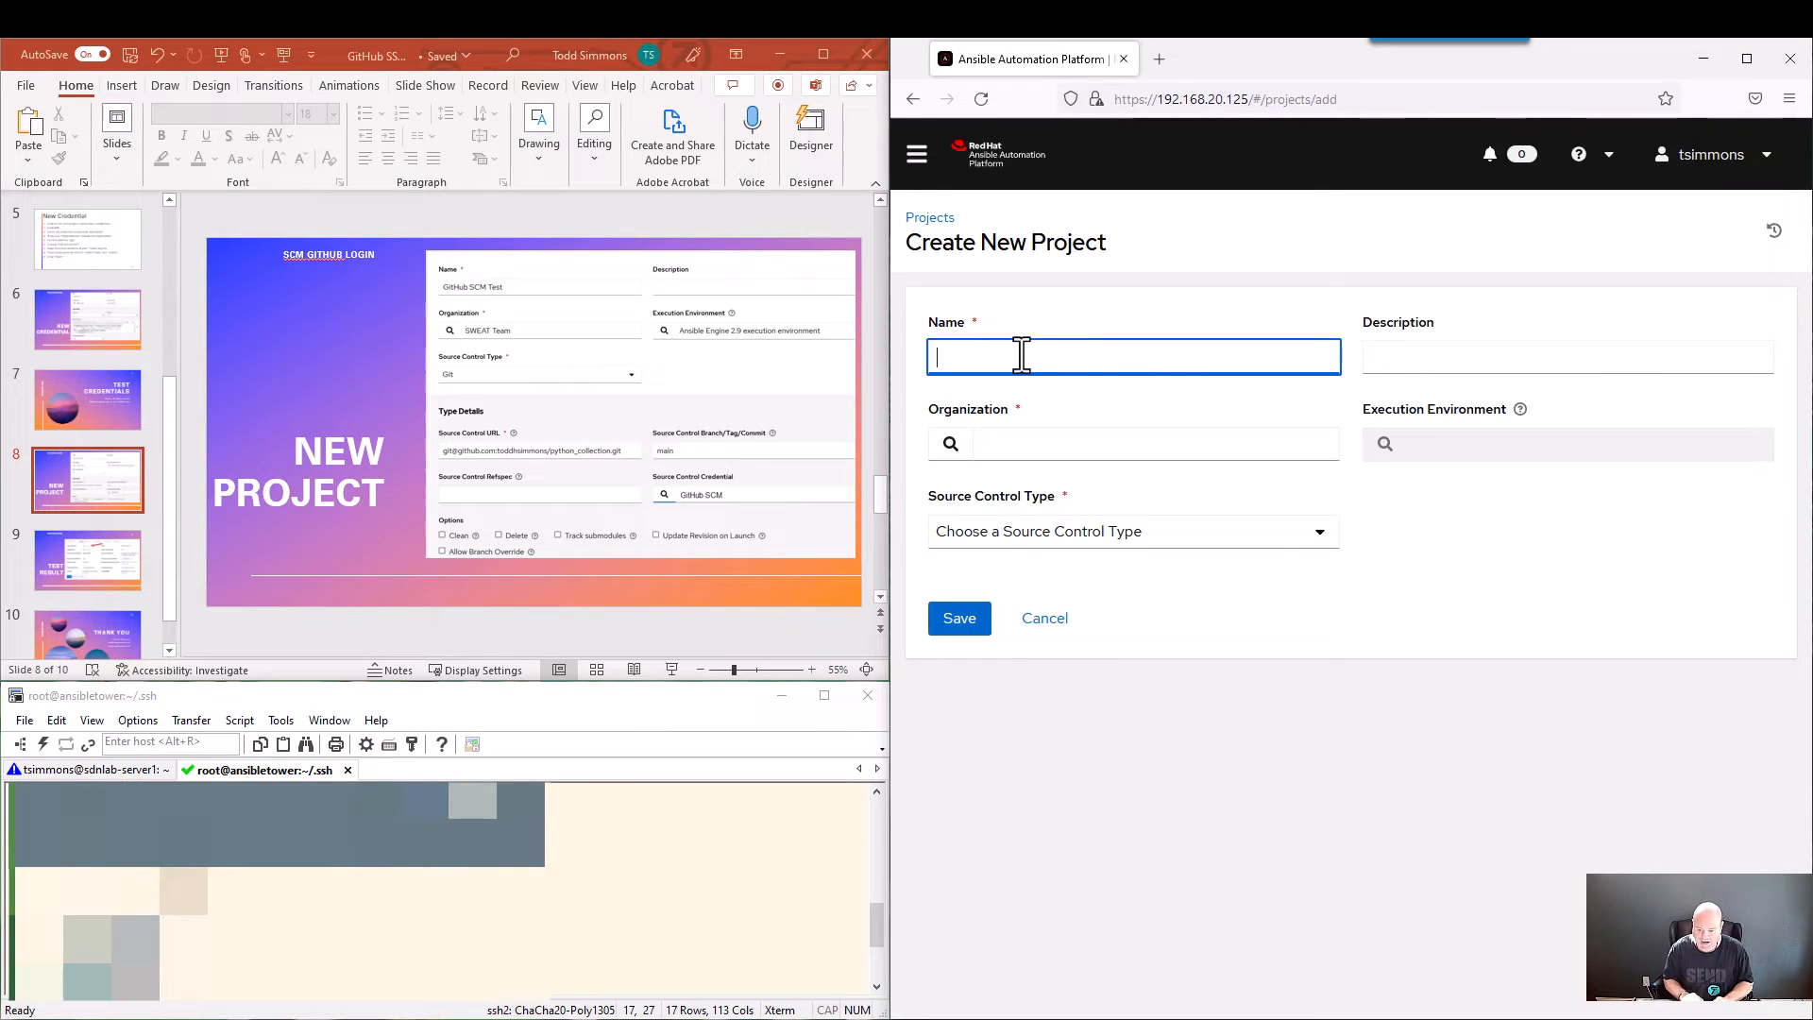
{"action": "type", "text": "GitHub"}
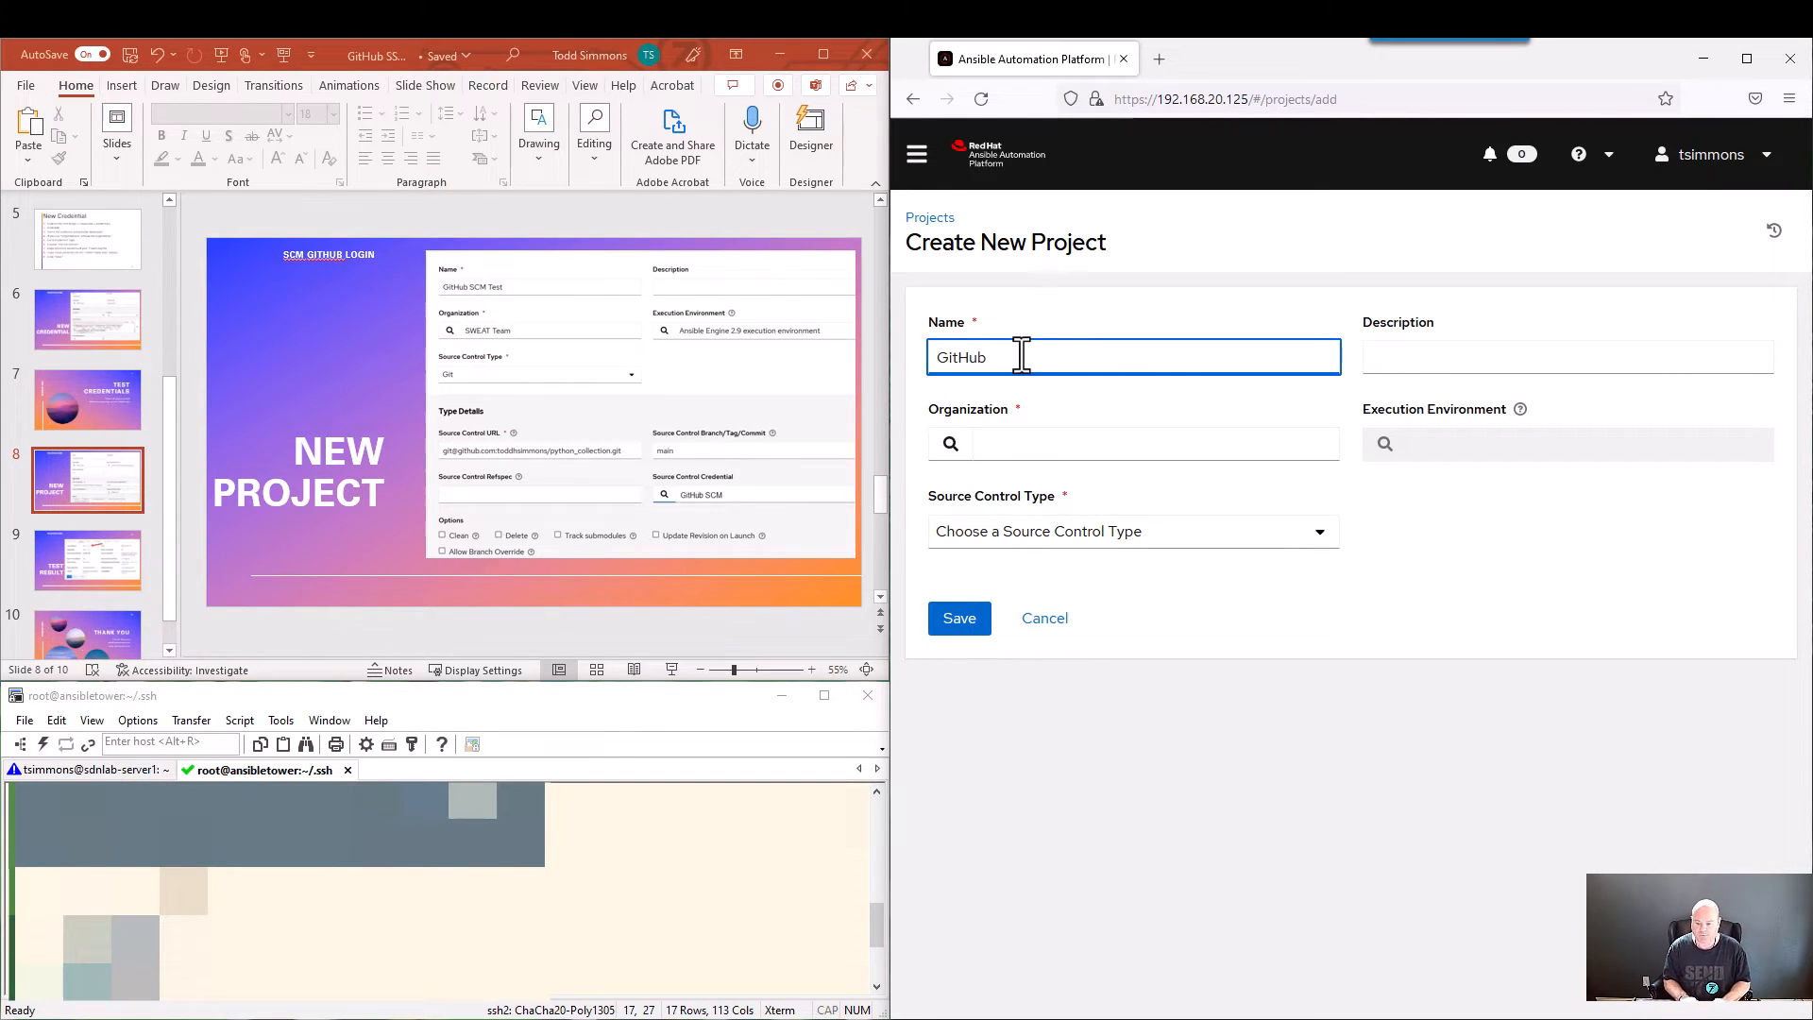
{"action": "type", "text": "SCM Te"}
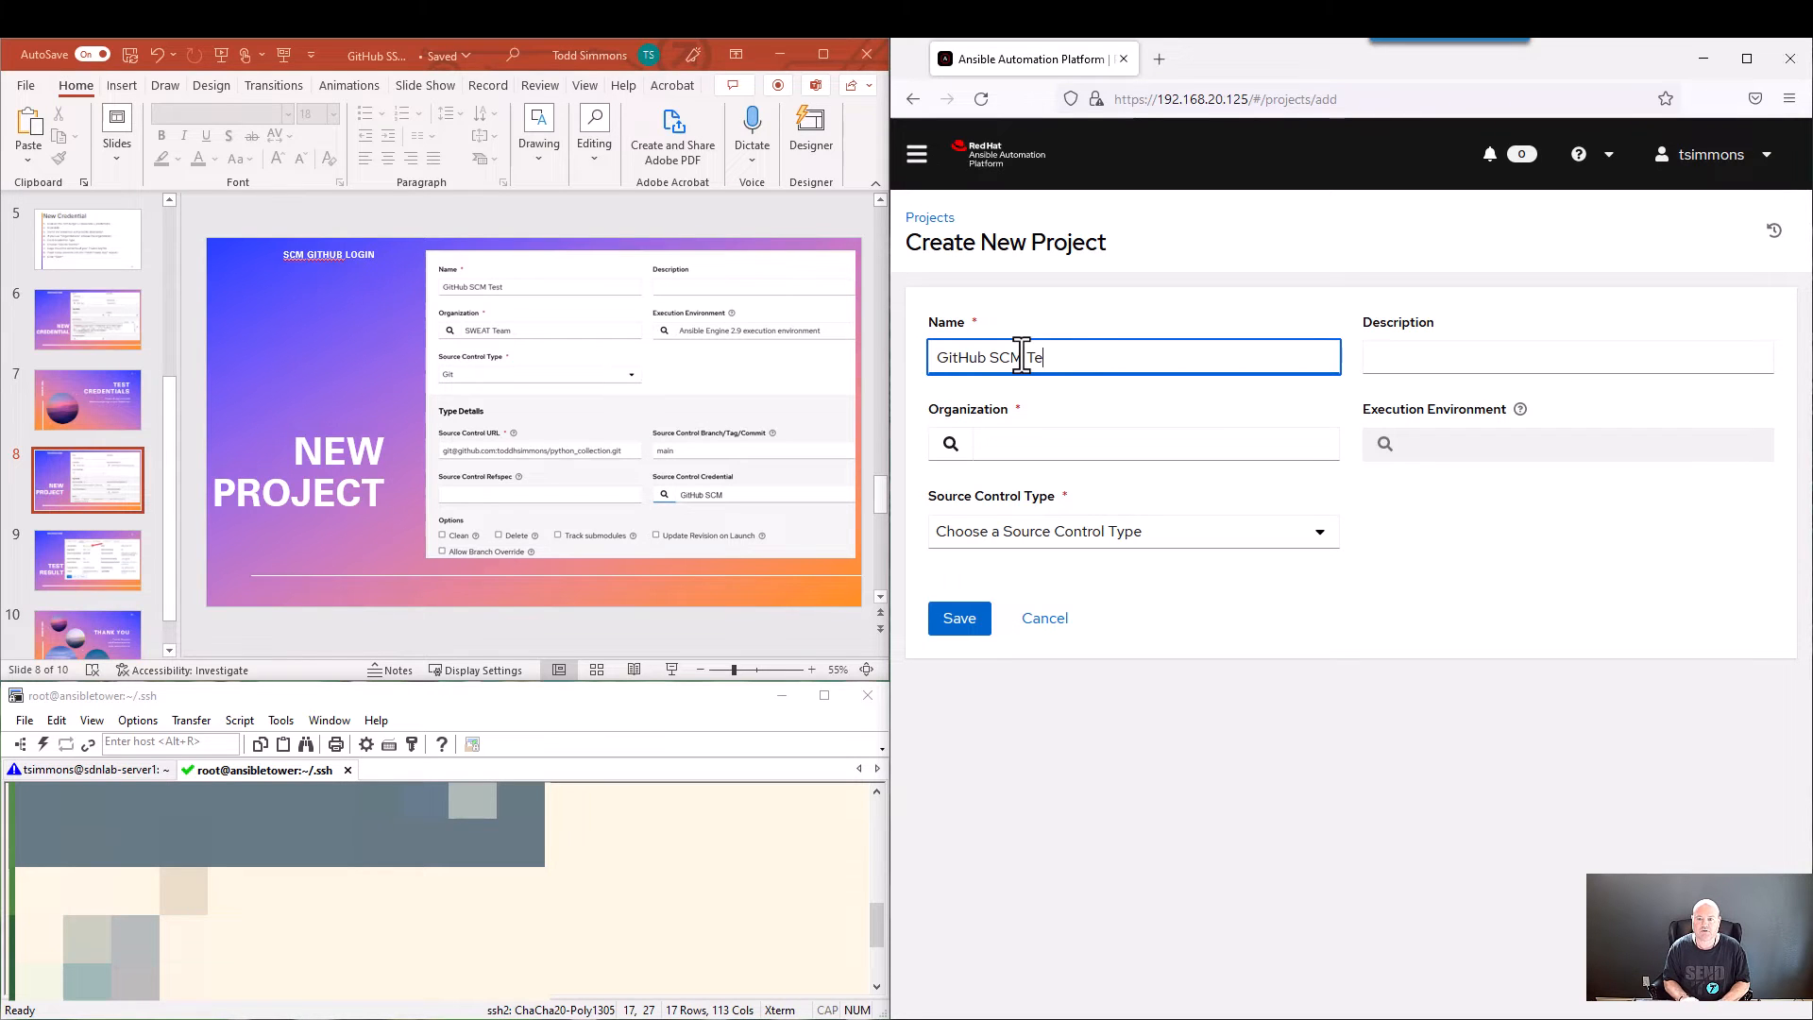
{"action": "left_click", "coordinate": [1565, 356]}
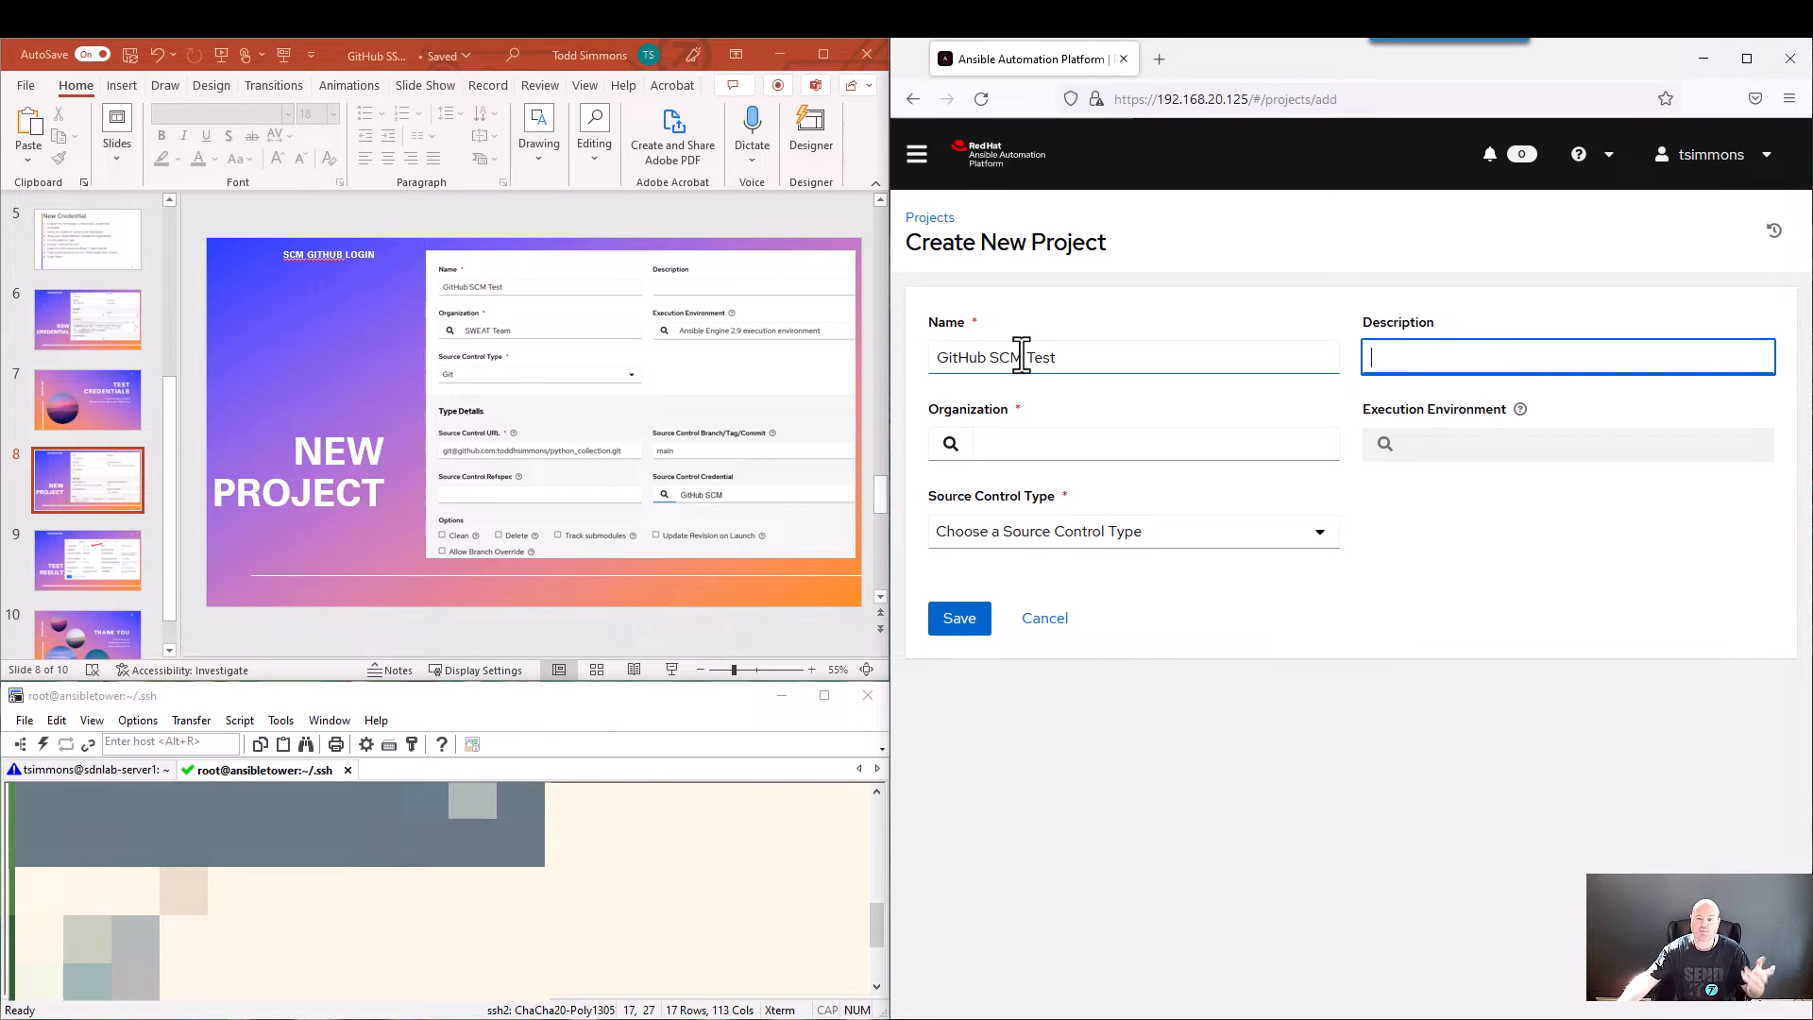
{"action": "mouse_move", "coordinate": [1384, 442]}
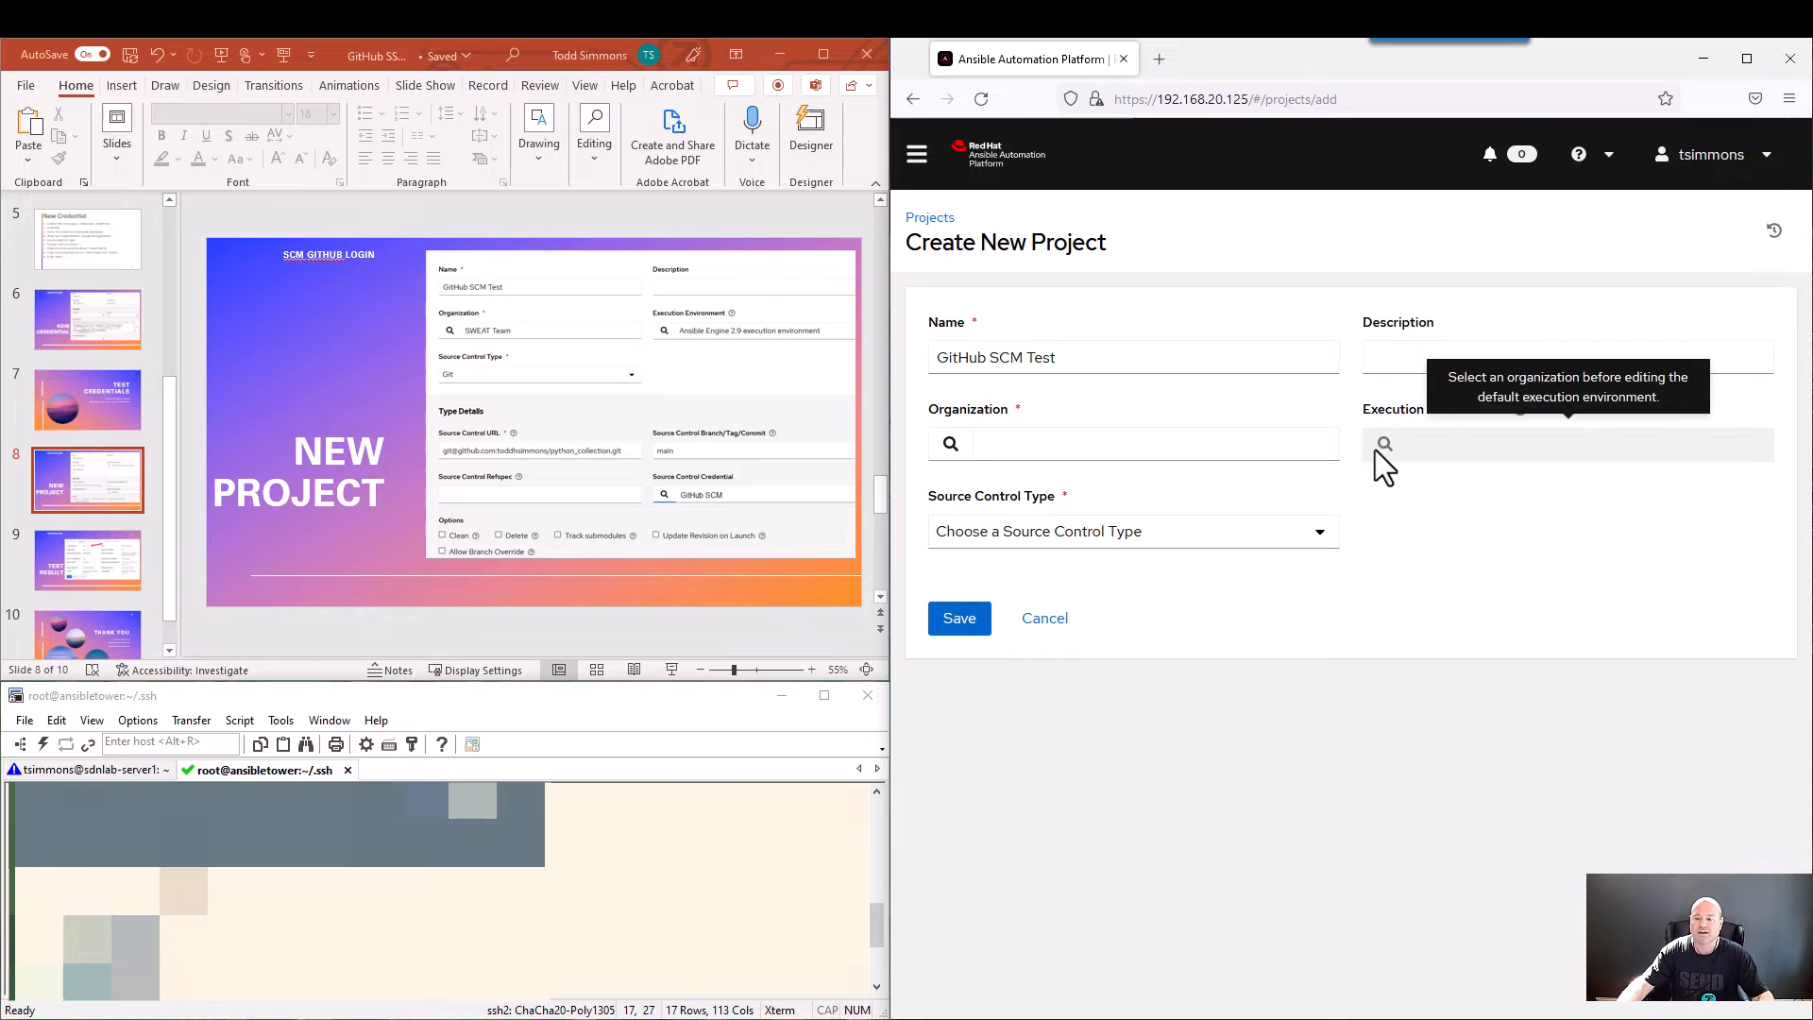
Set the project's organization to SWEAT Team and execution environment to Ansible Engine 2.9.
{"action": "left_click", "coordinate": [1133, 443]}
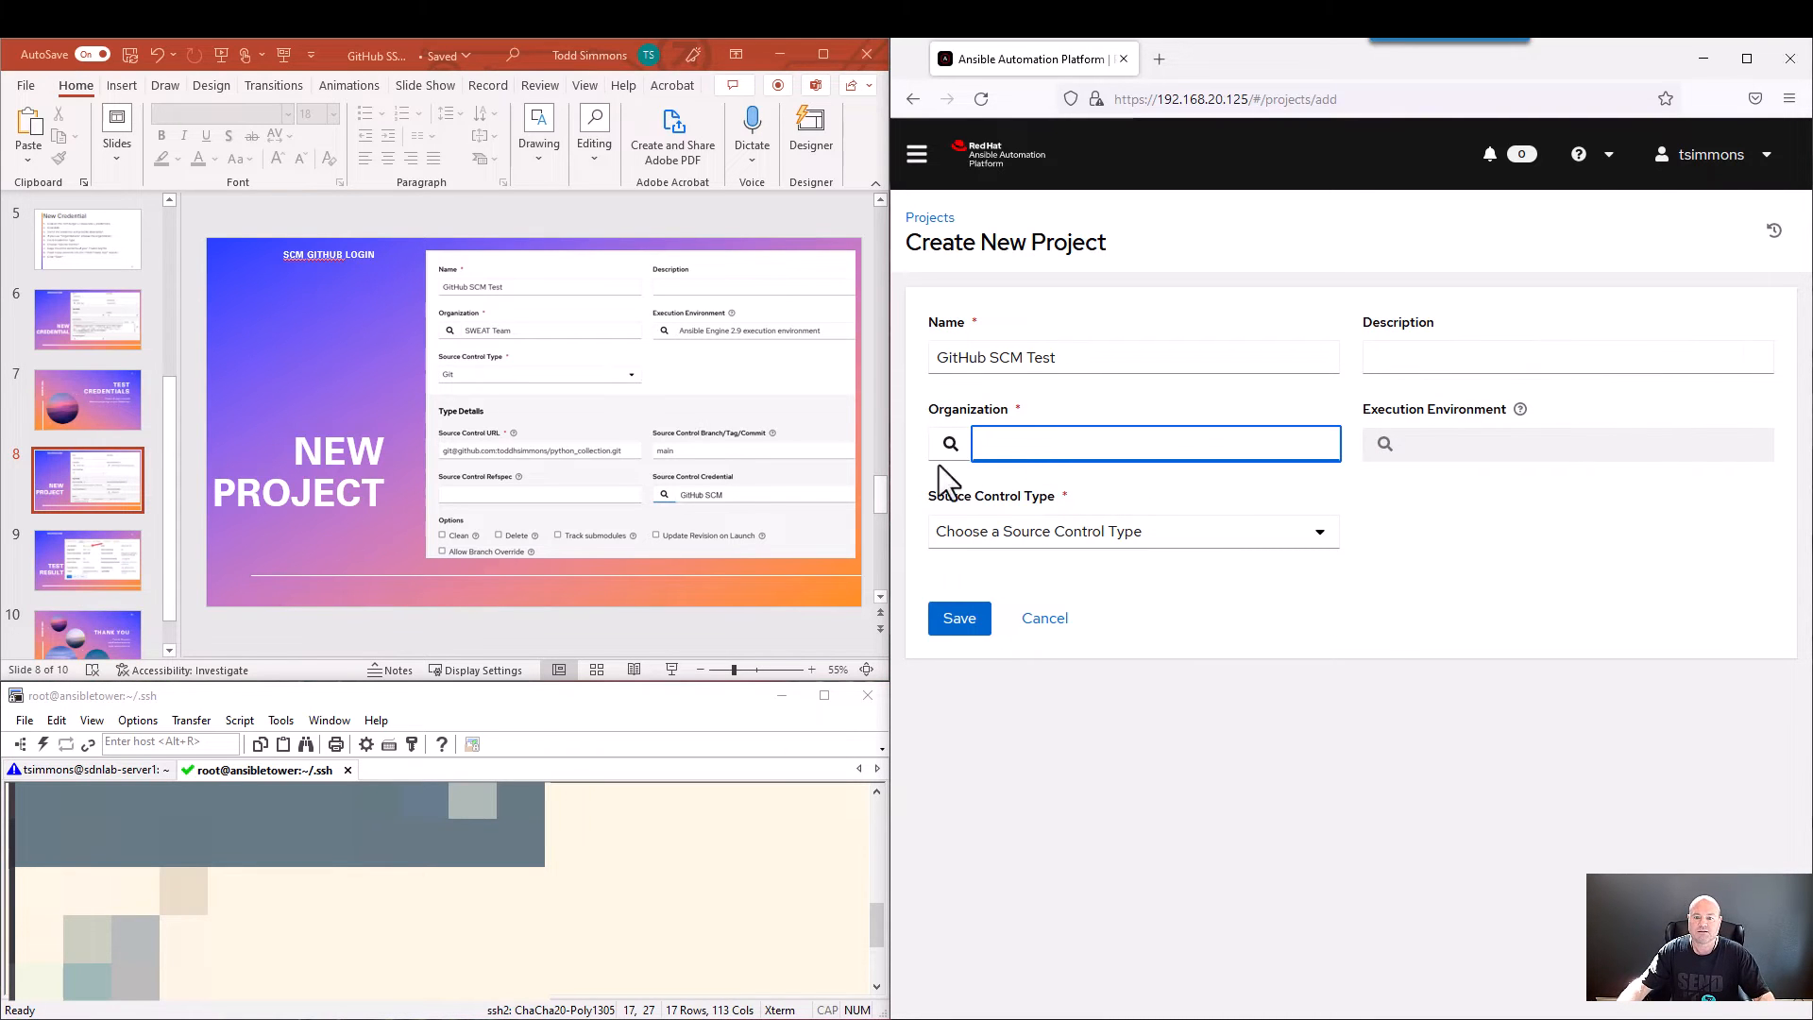
{"action": "left_click", "coordinate": [949, 442]}
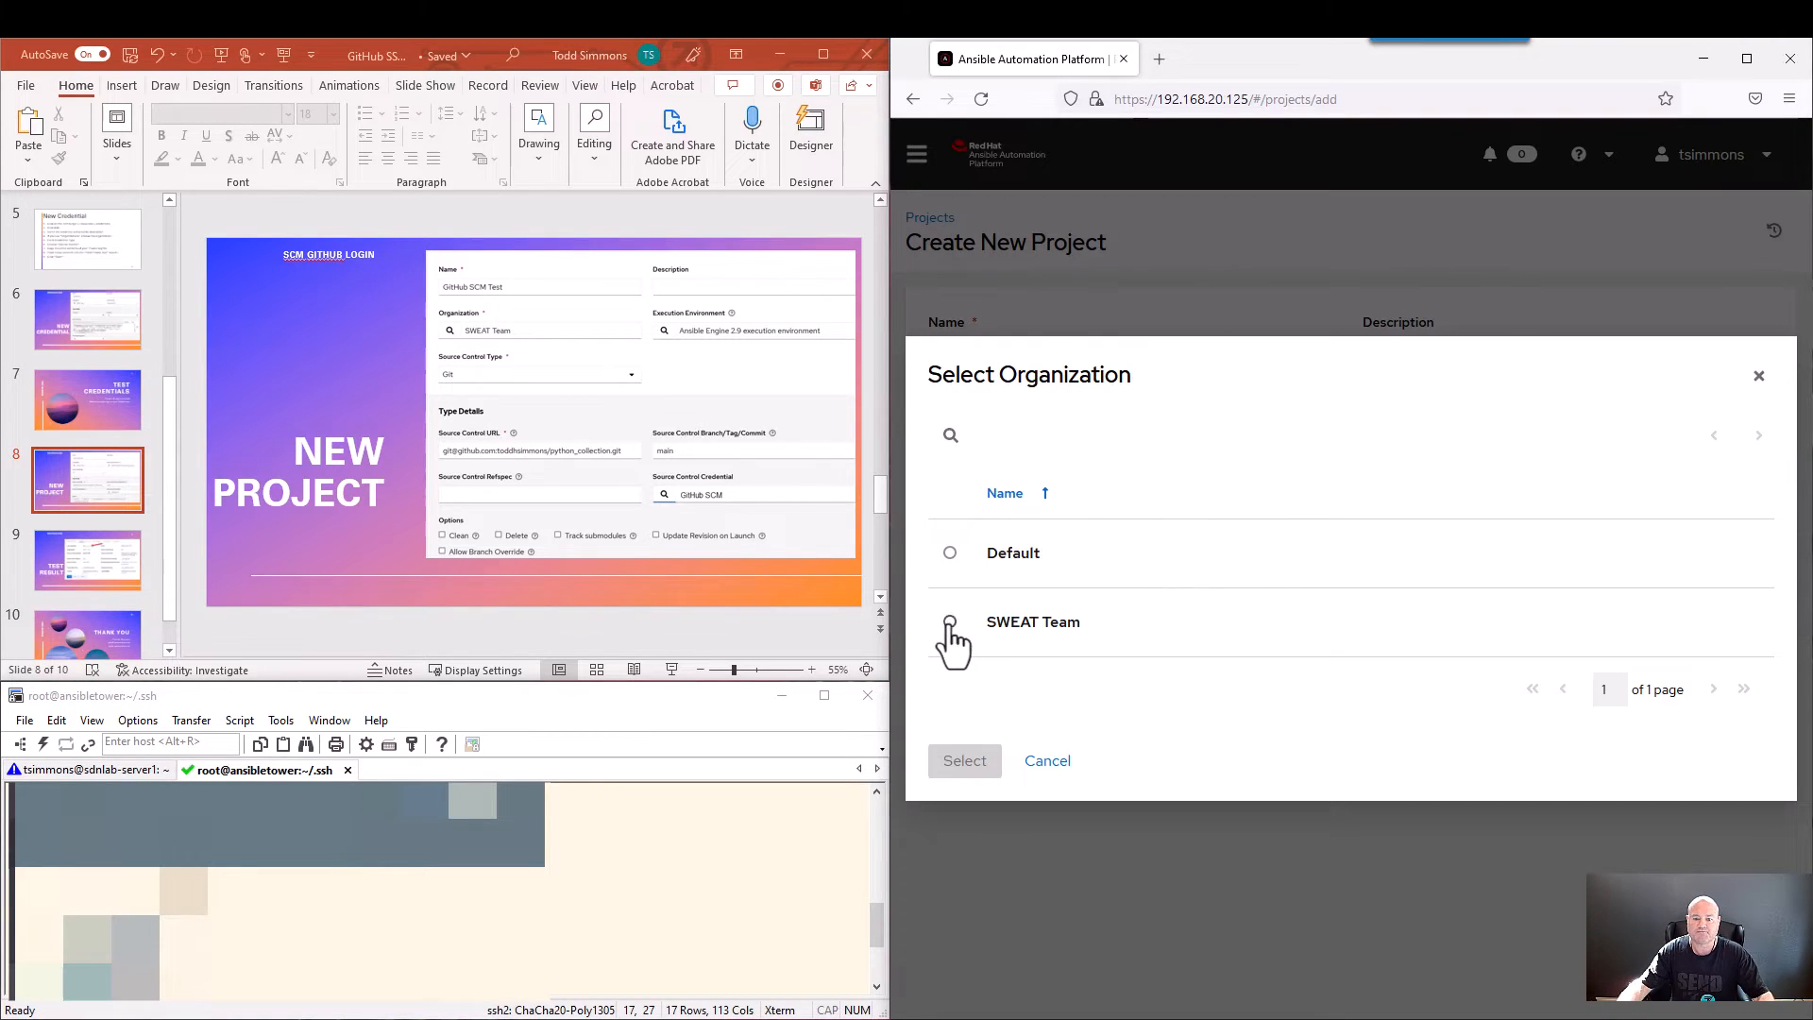
{"action": "left_click", "coordinate": [949, 621]}
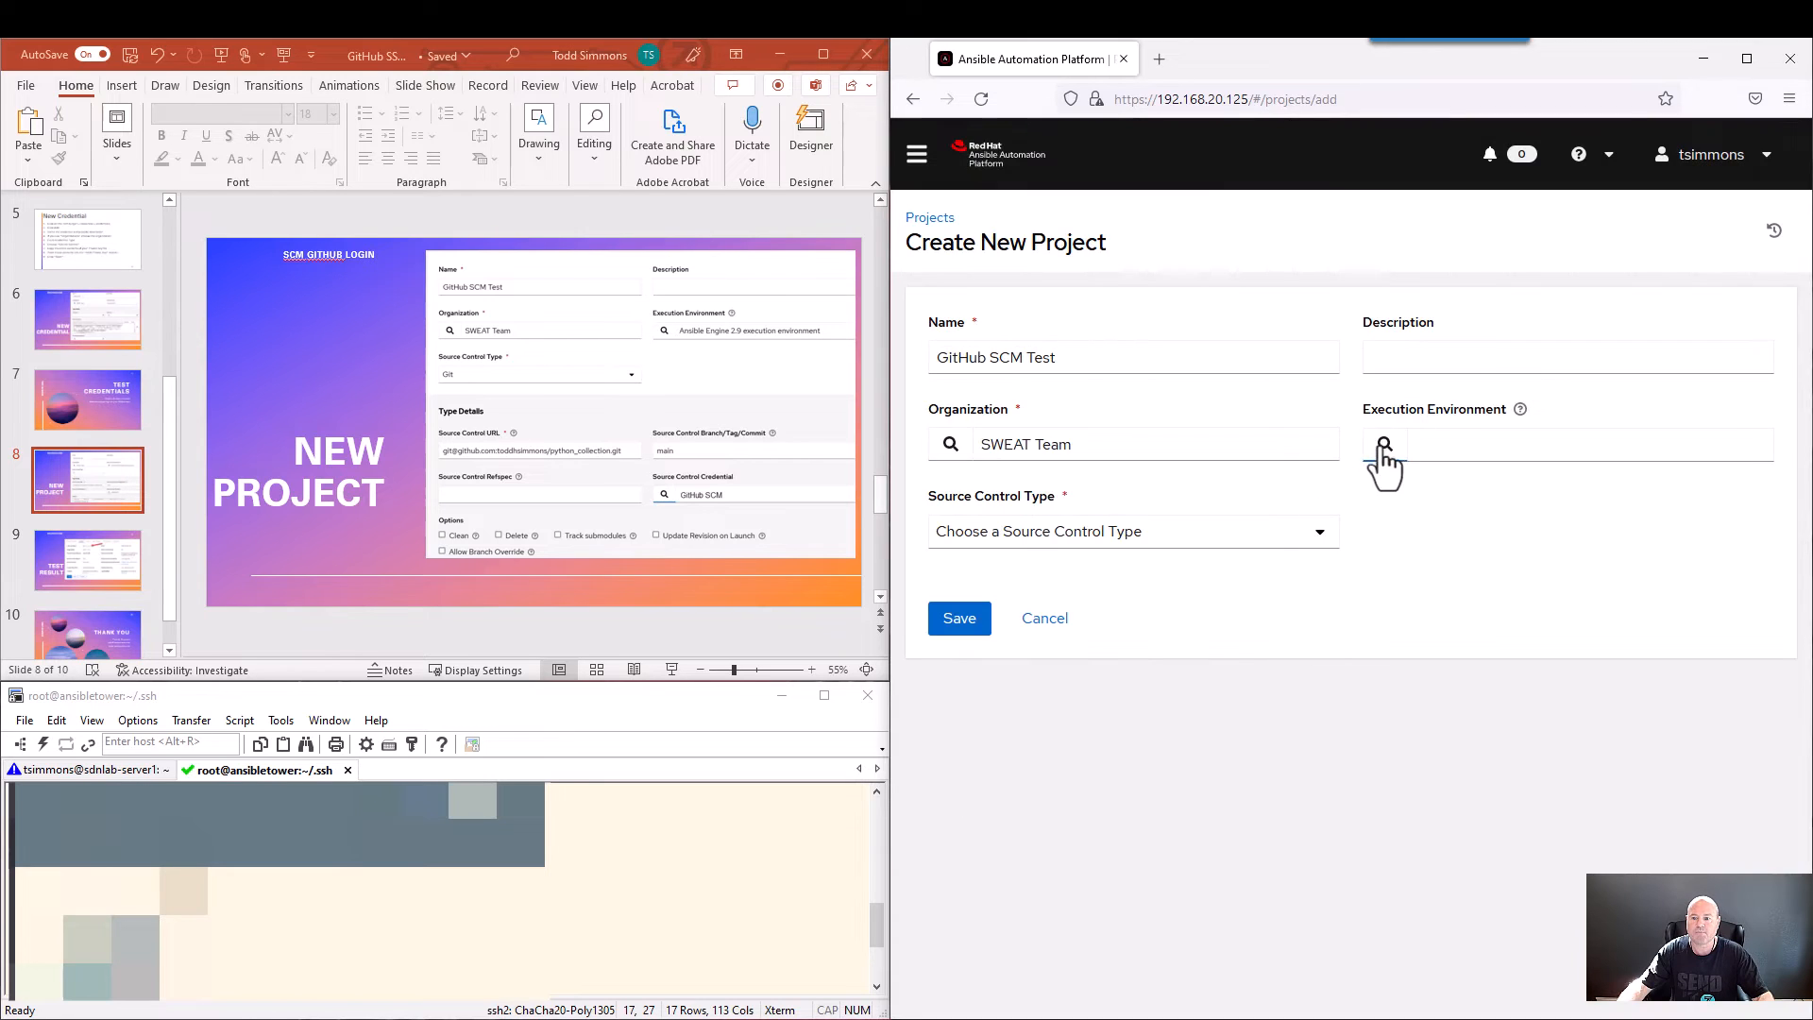
{"action": "left_click", "coordinate": [1383, 444]}
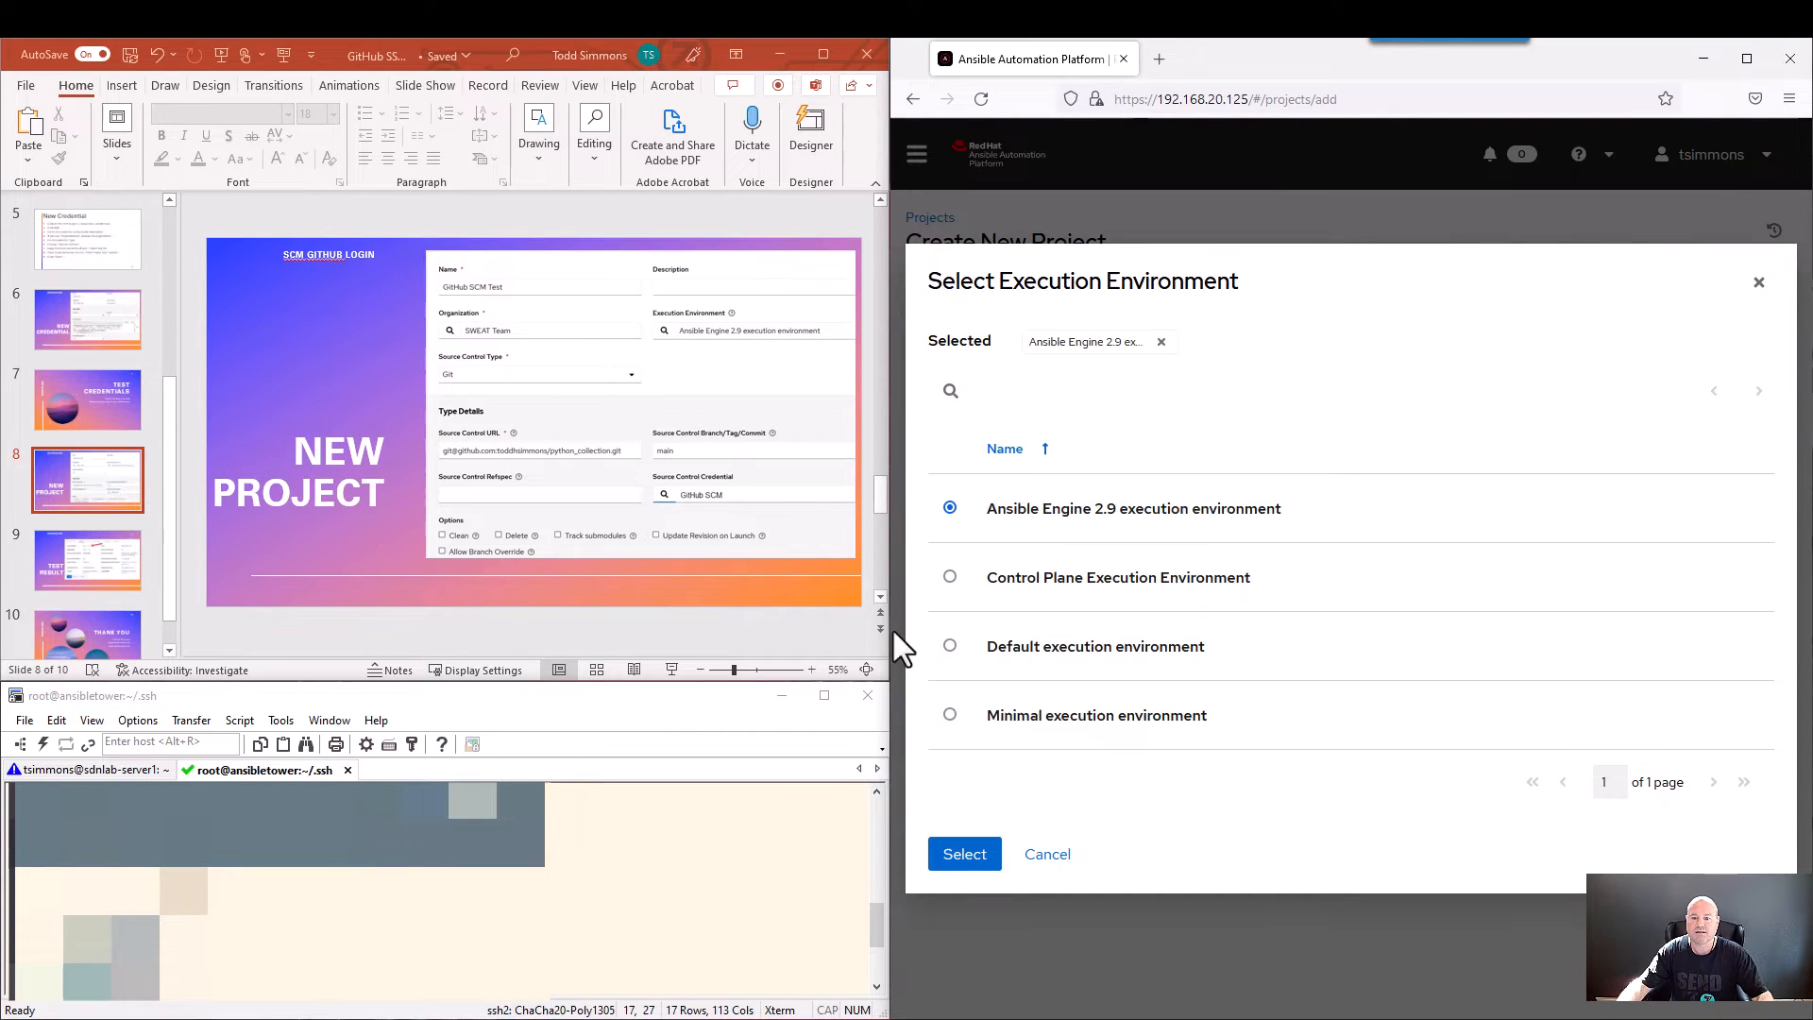
{"action": "mouse_move", "coordinate": [963, 854]}
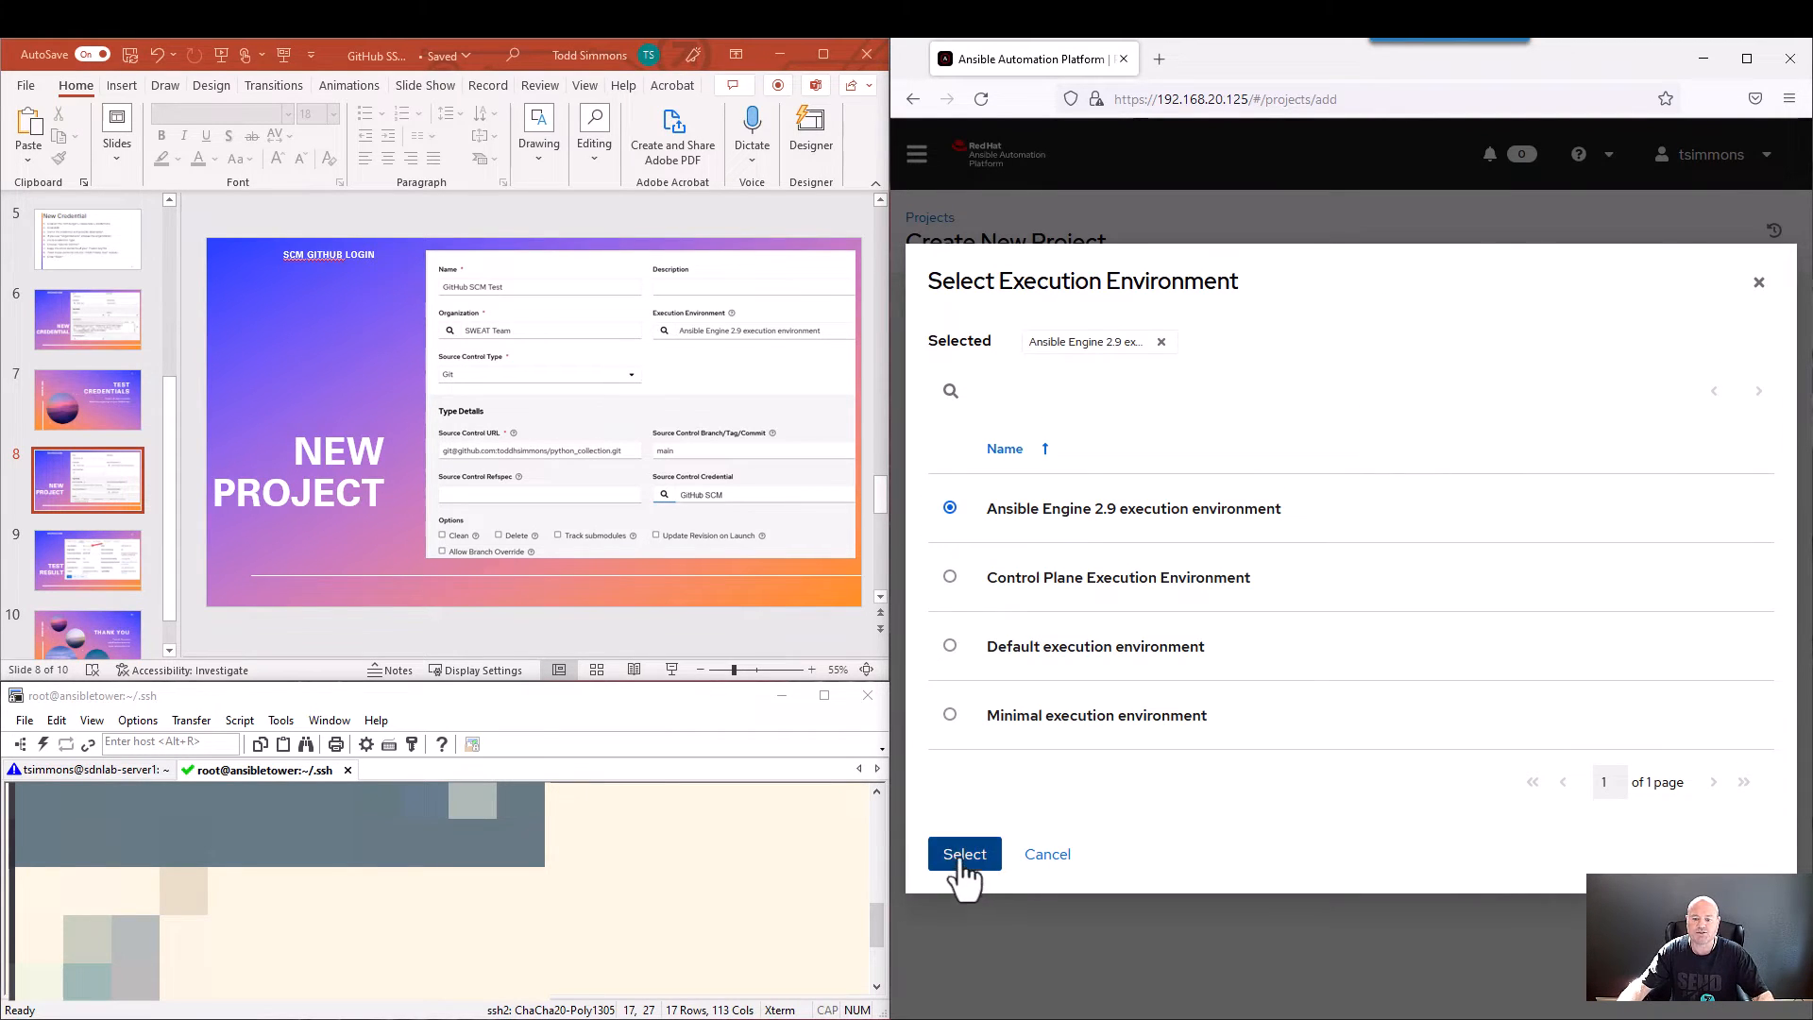
{"action": "left_click", "coordinate": [963, 854]}
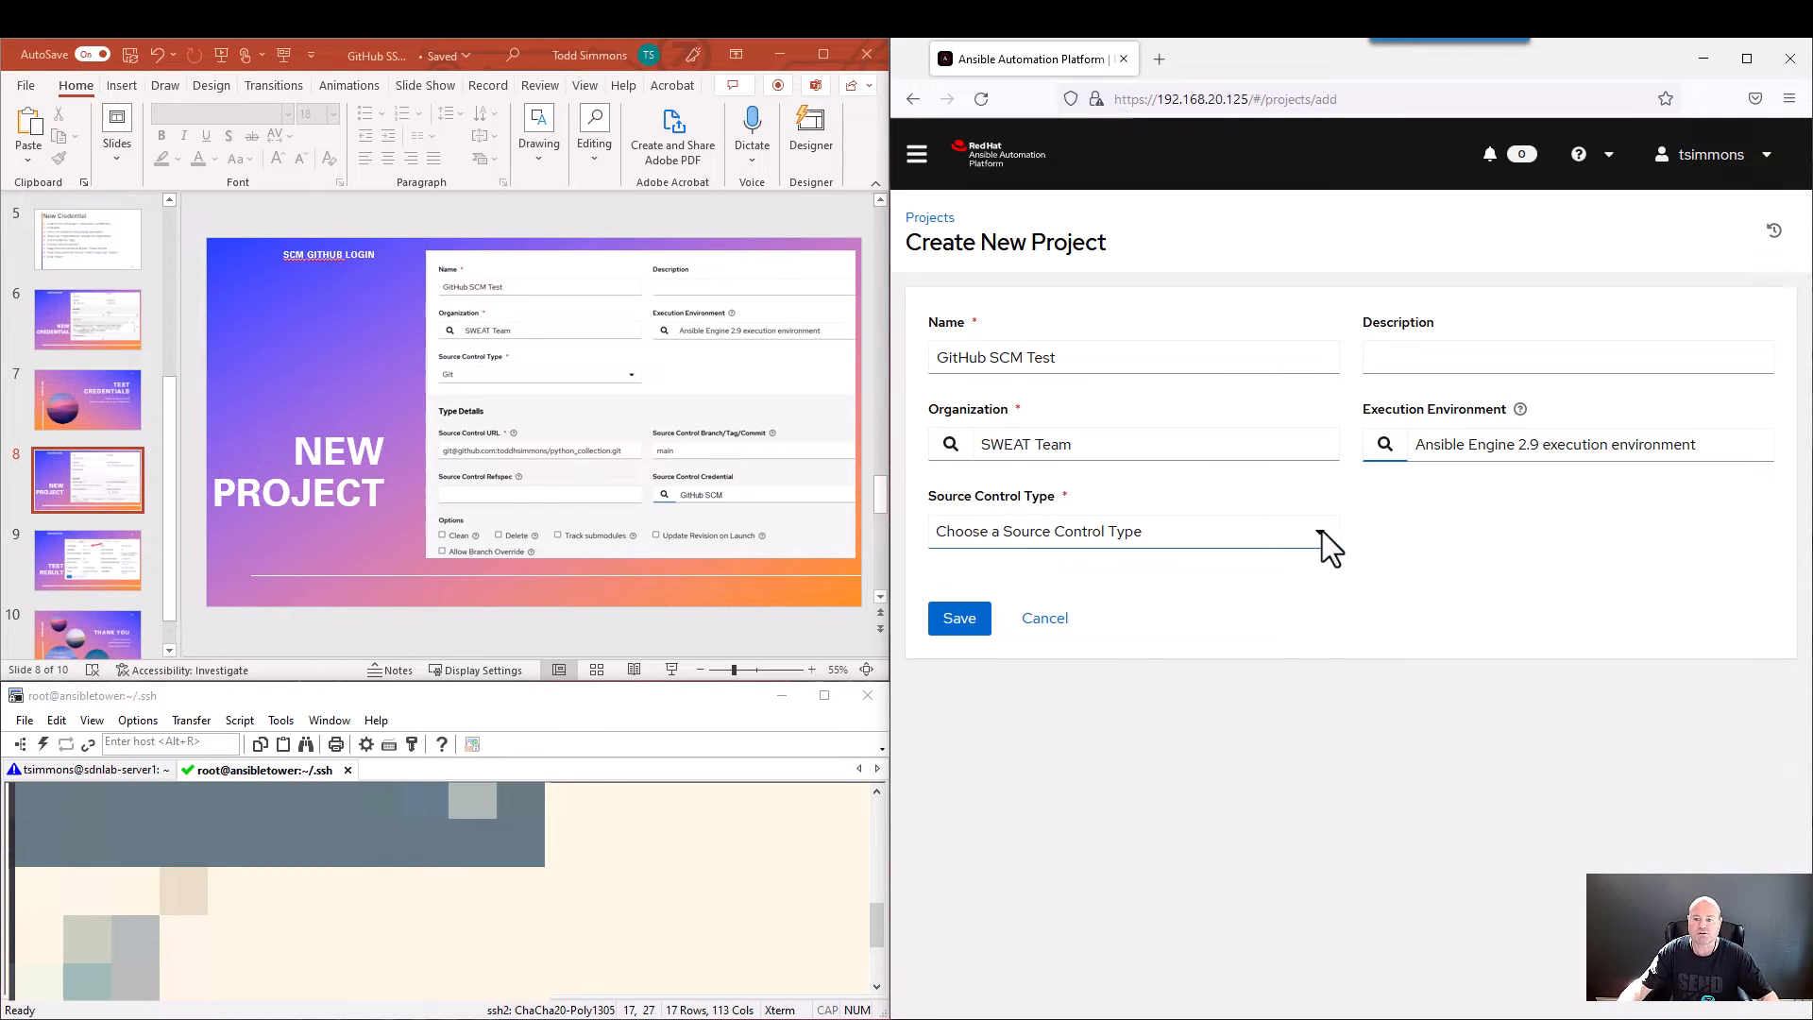
Choose Git as the Source Control Type and focus the Source Control URL field.
{"action": "left_click", "coordinate": [1122, 530]}
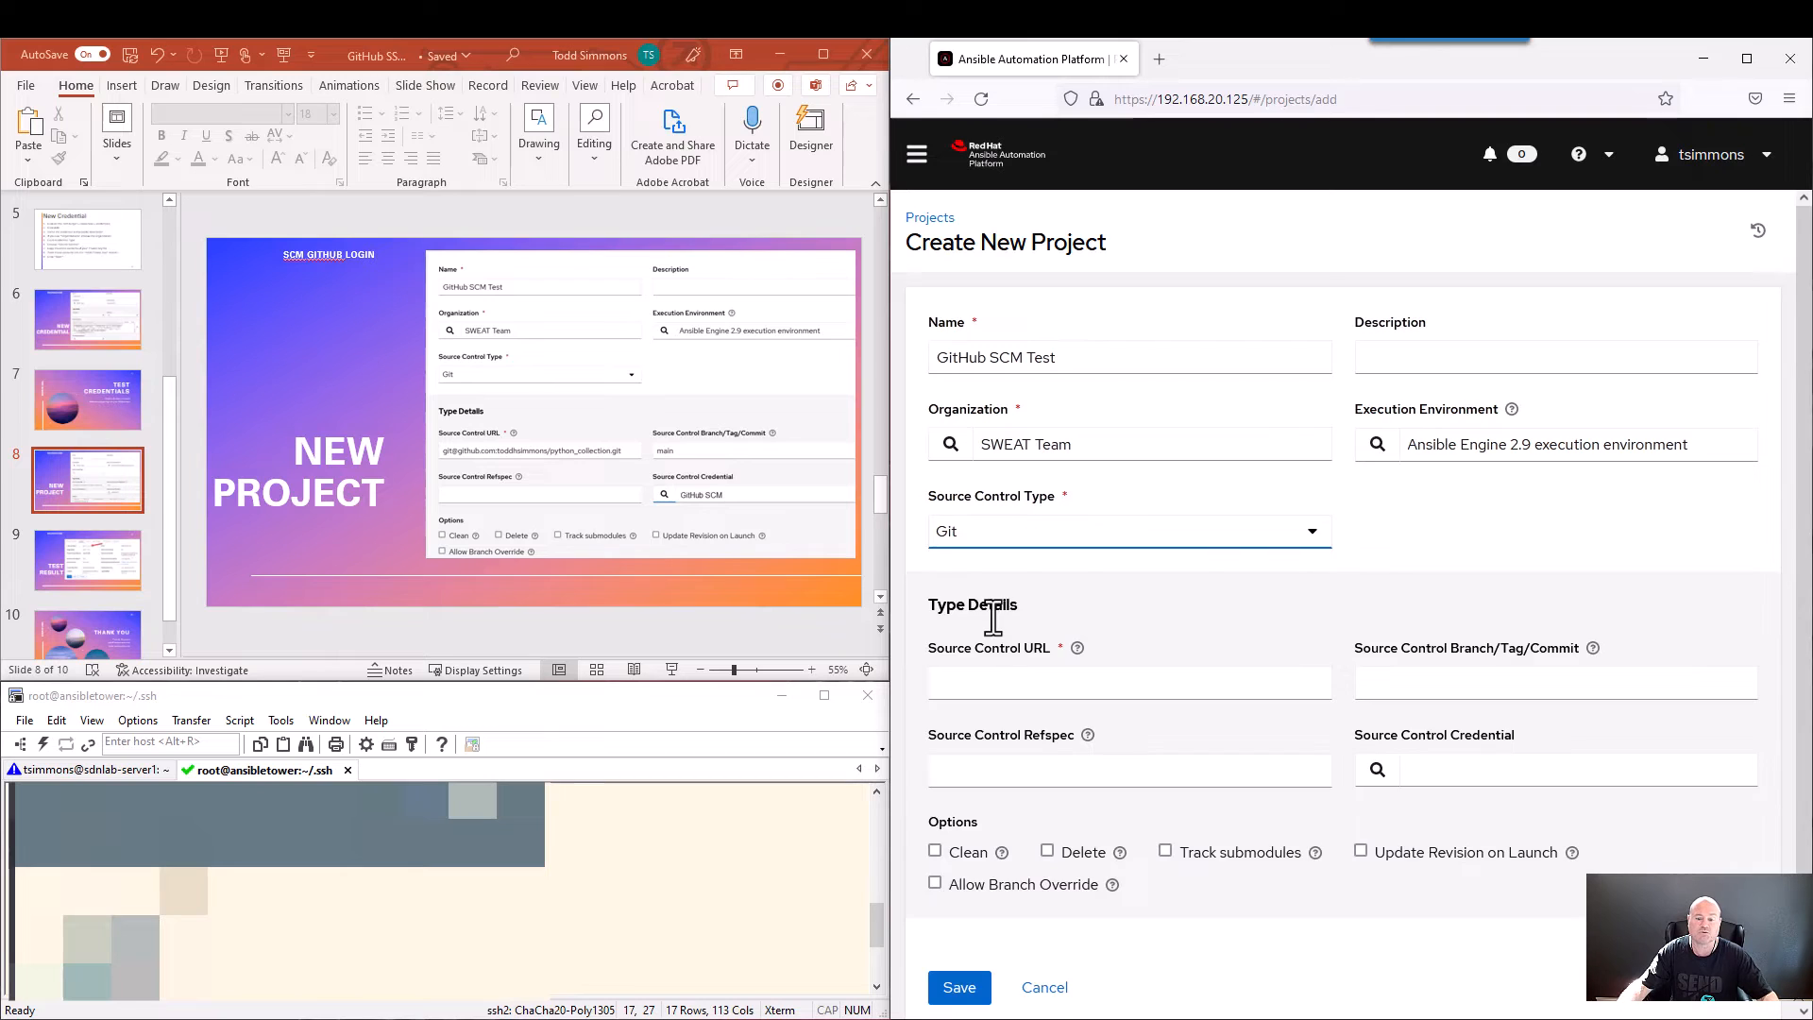
{"action": "scroll", "scroll_direction": "up", "scroll_amount": 3}
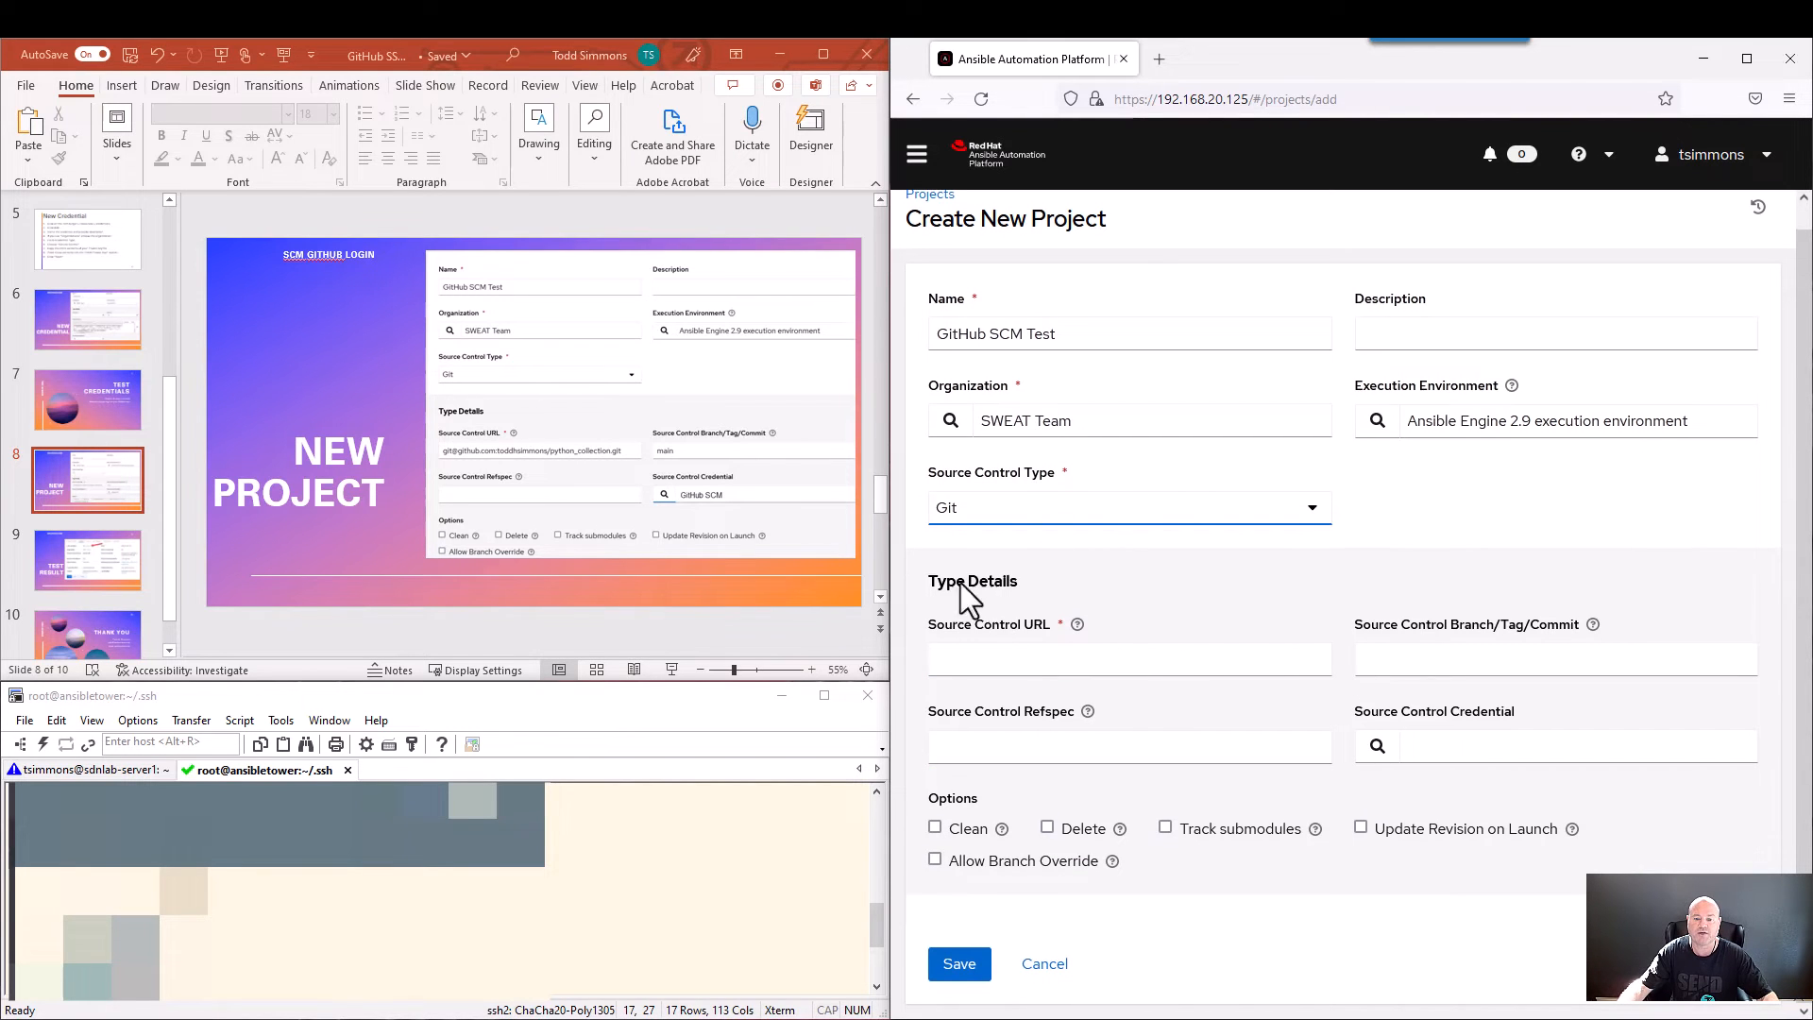
{"action": "left_click", "coordinate": [1128, 659]}
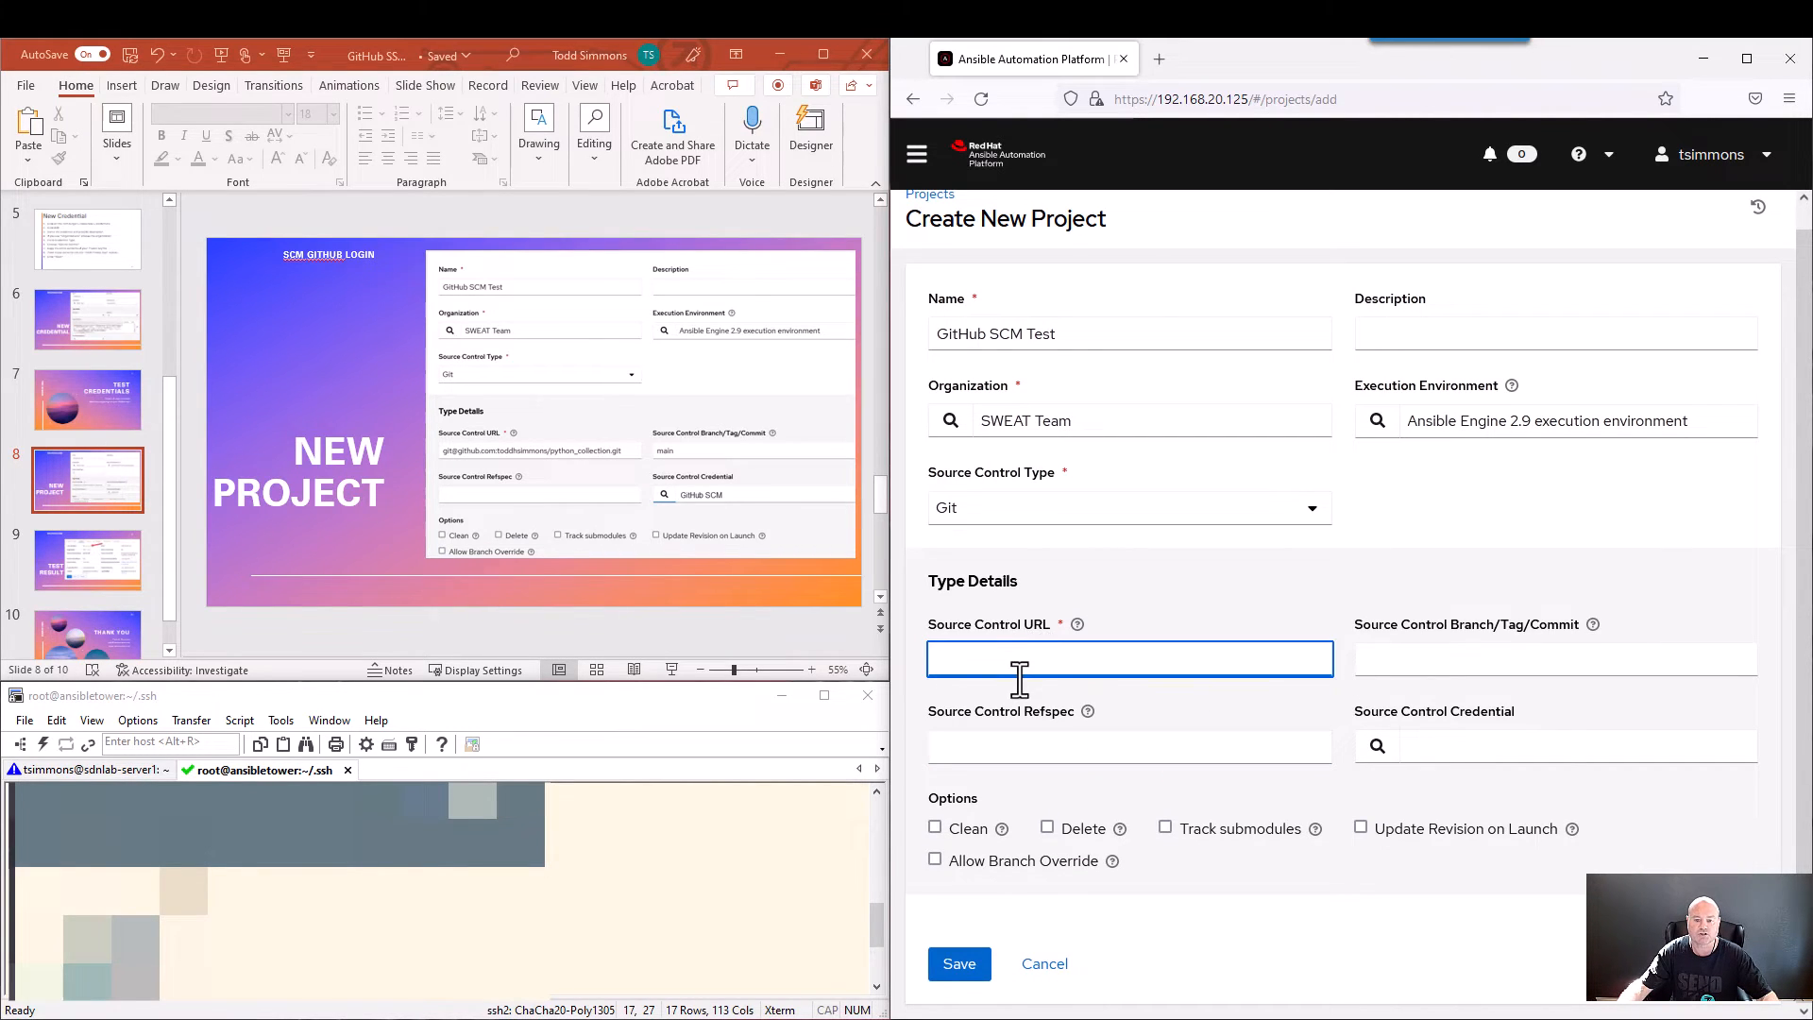
{"action": "right_click", "coordinate": [1129, 658]}
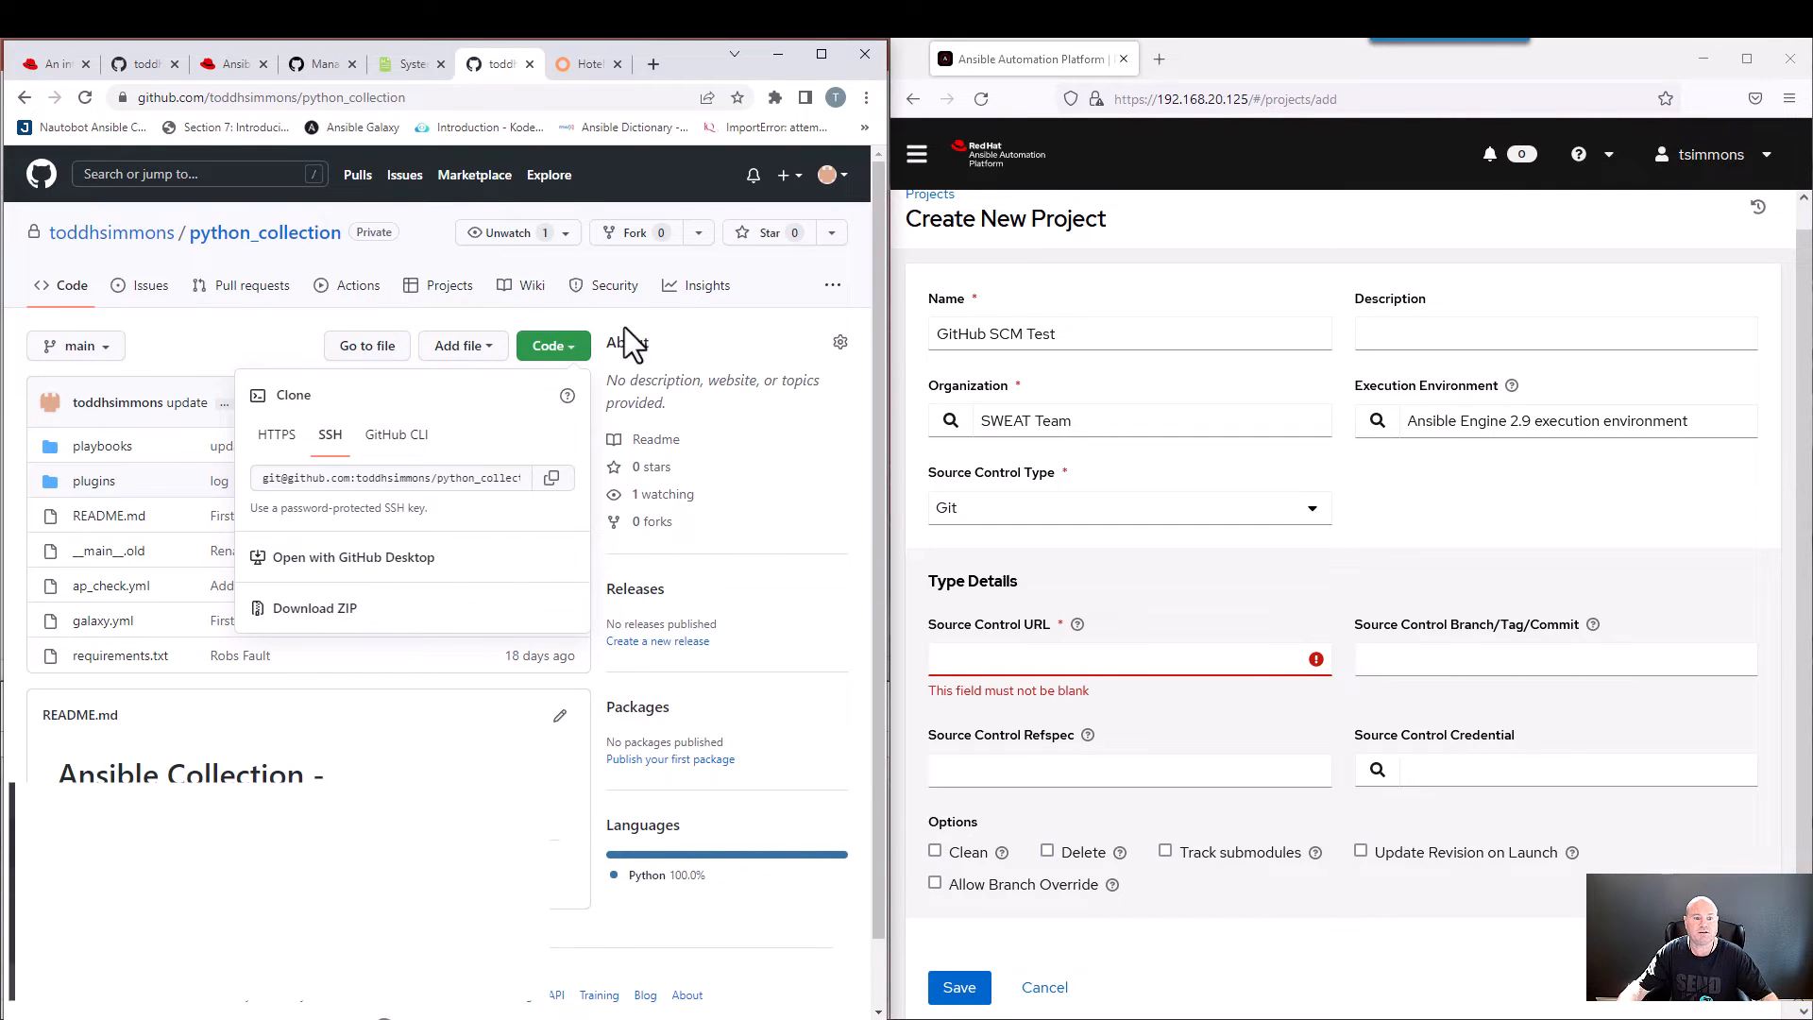
{"action": "mouse_move", "coordinate": [578, 365]}
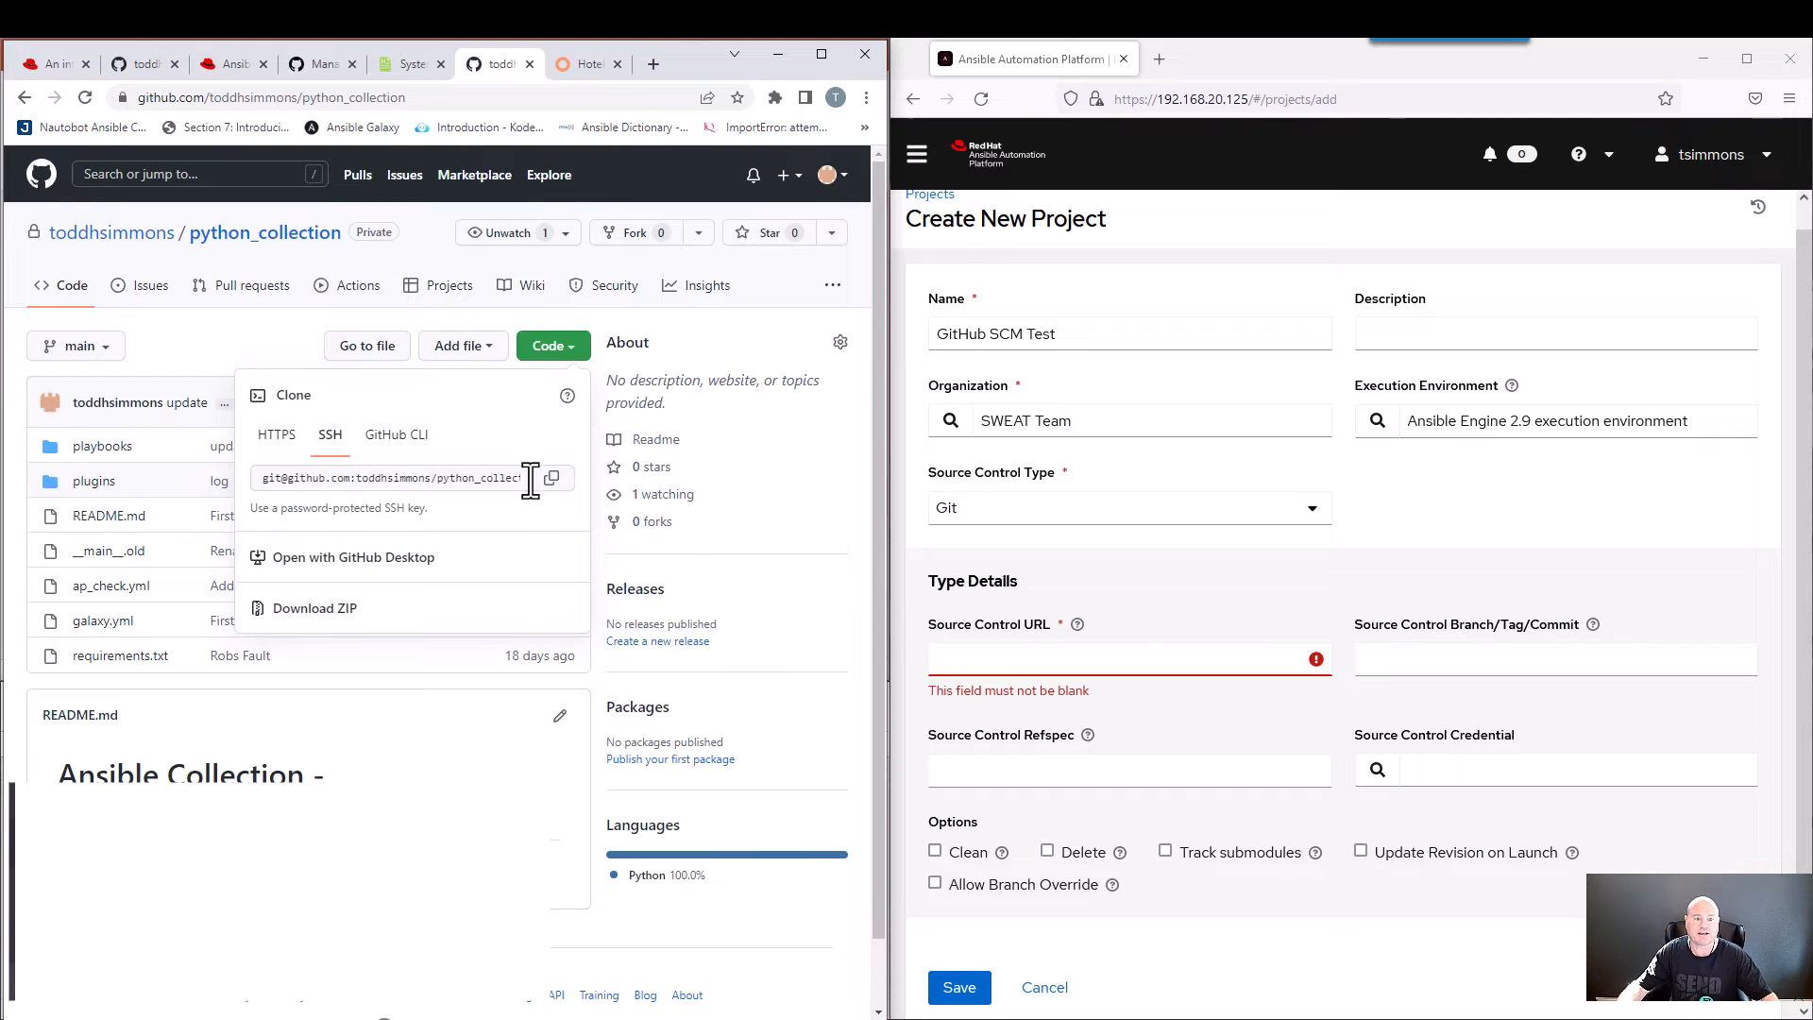
Copy the python_collection repository's SSH clone URL from GitHub's Code dropdown.
{"action": "left_click", "coordinate": [552, 477]}
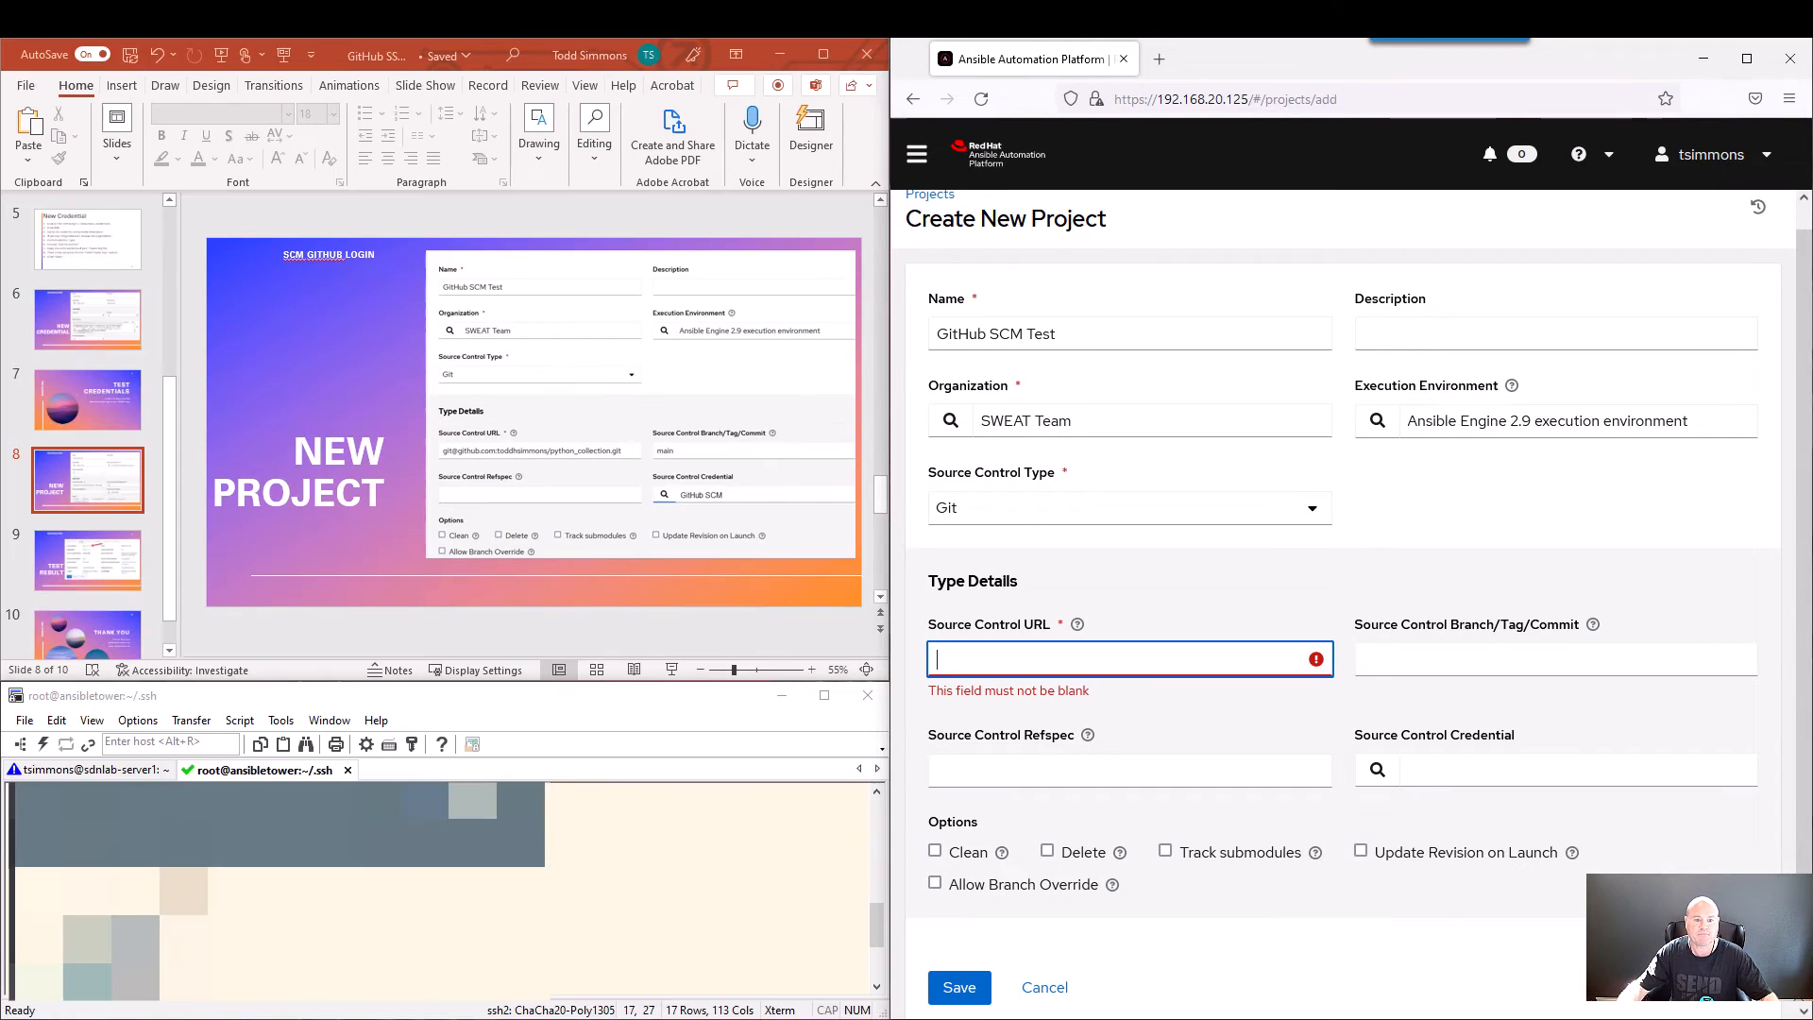
{"action": "right_click", "coordinate": [1129, 658]}
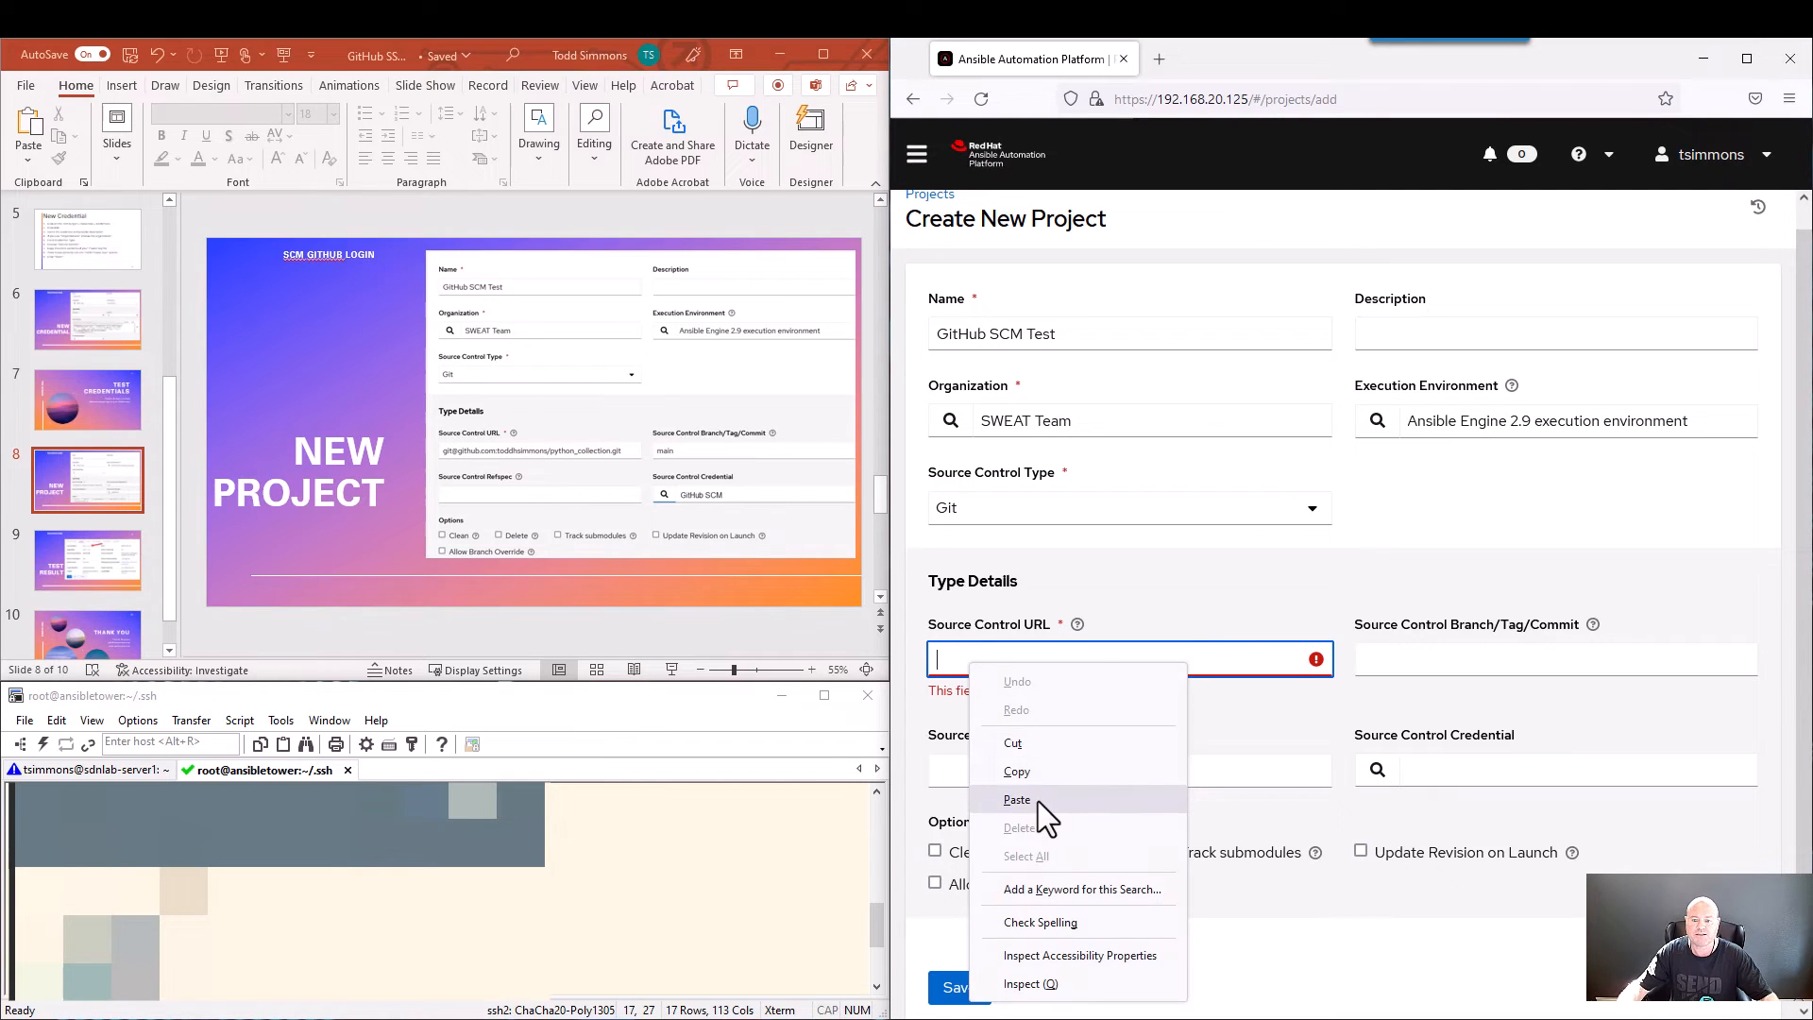
{"action": "left_click", "coordinate": [1016, 798]}
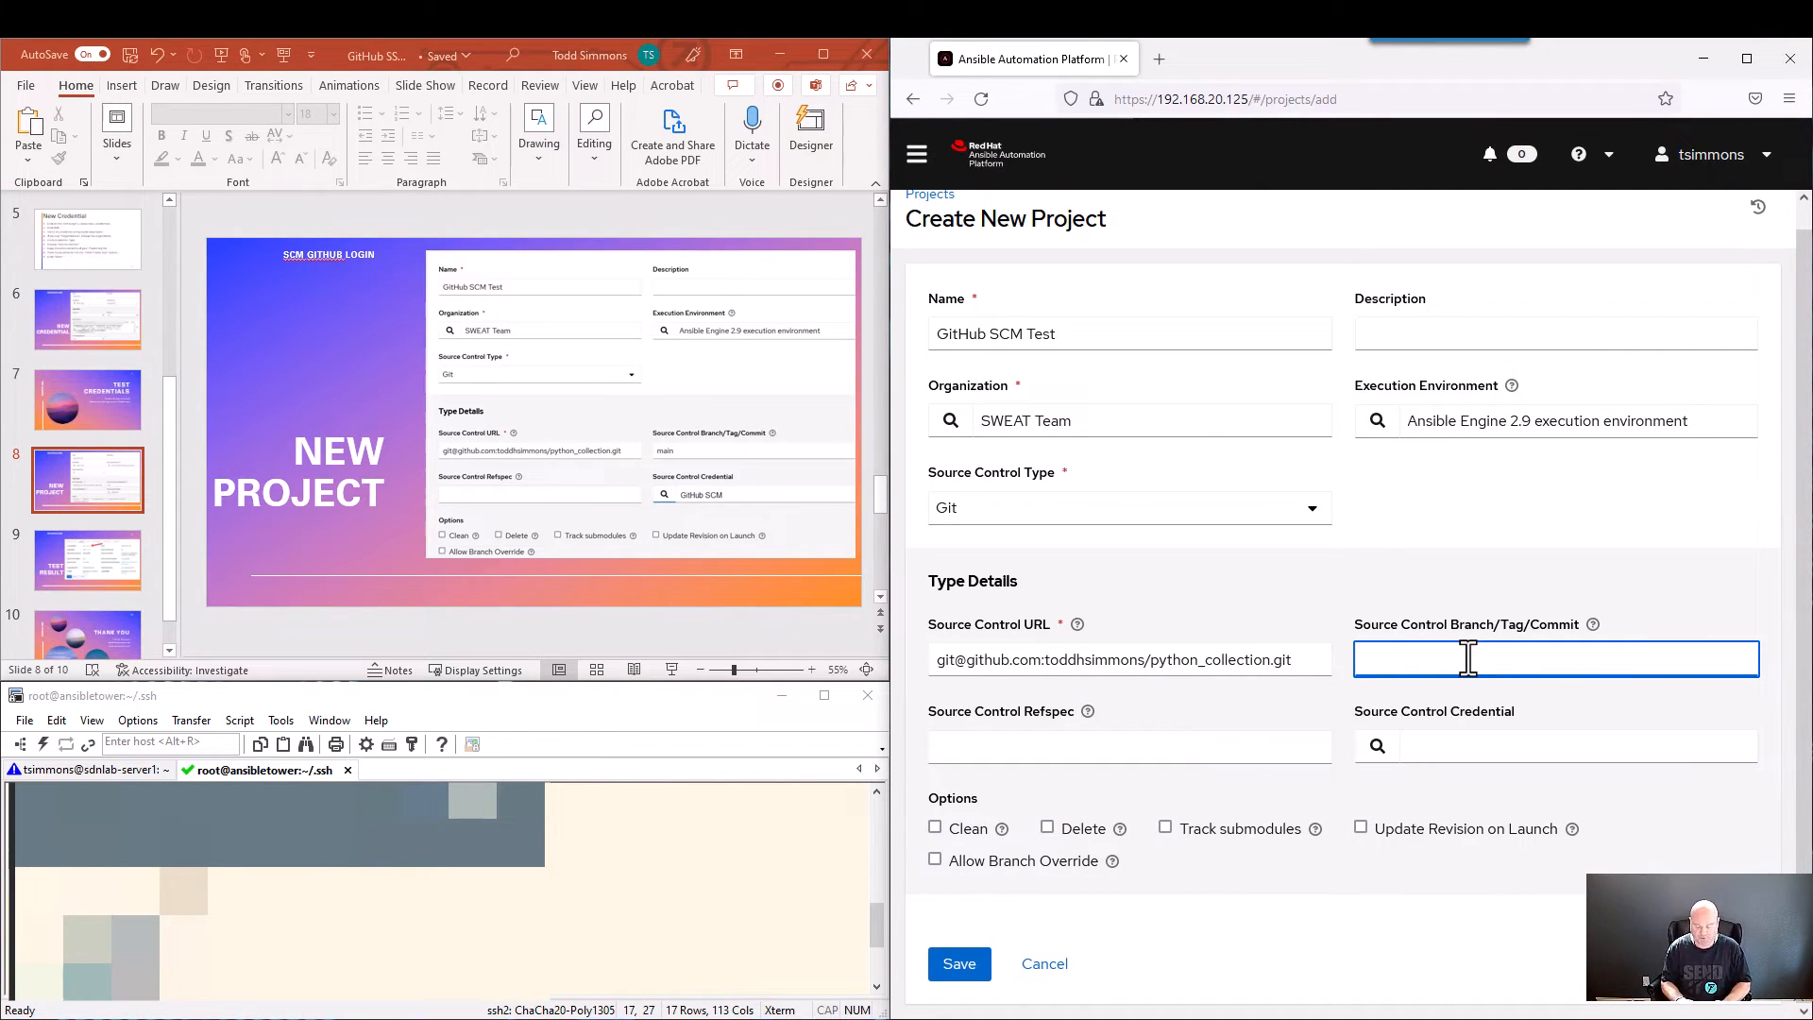
{"action": "type", "text": "main"}
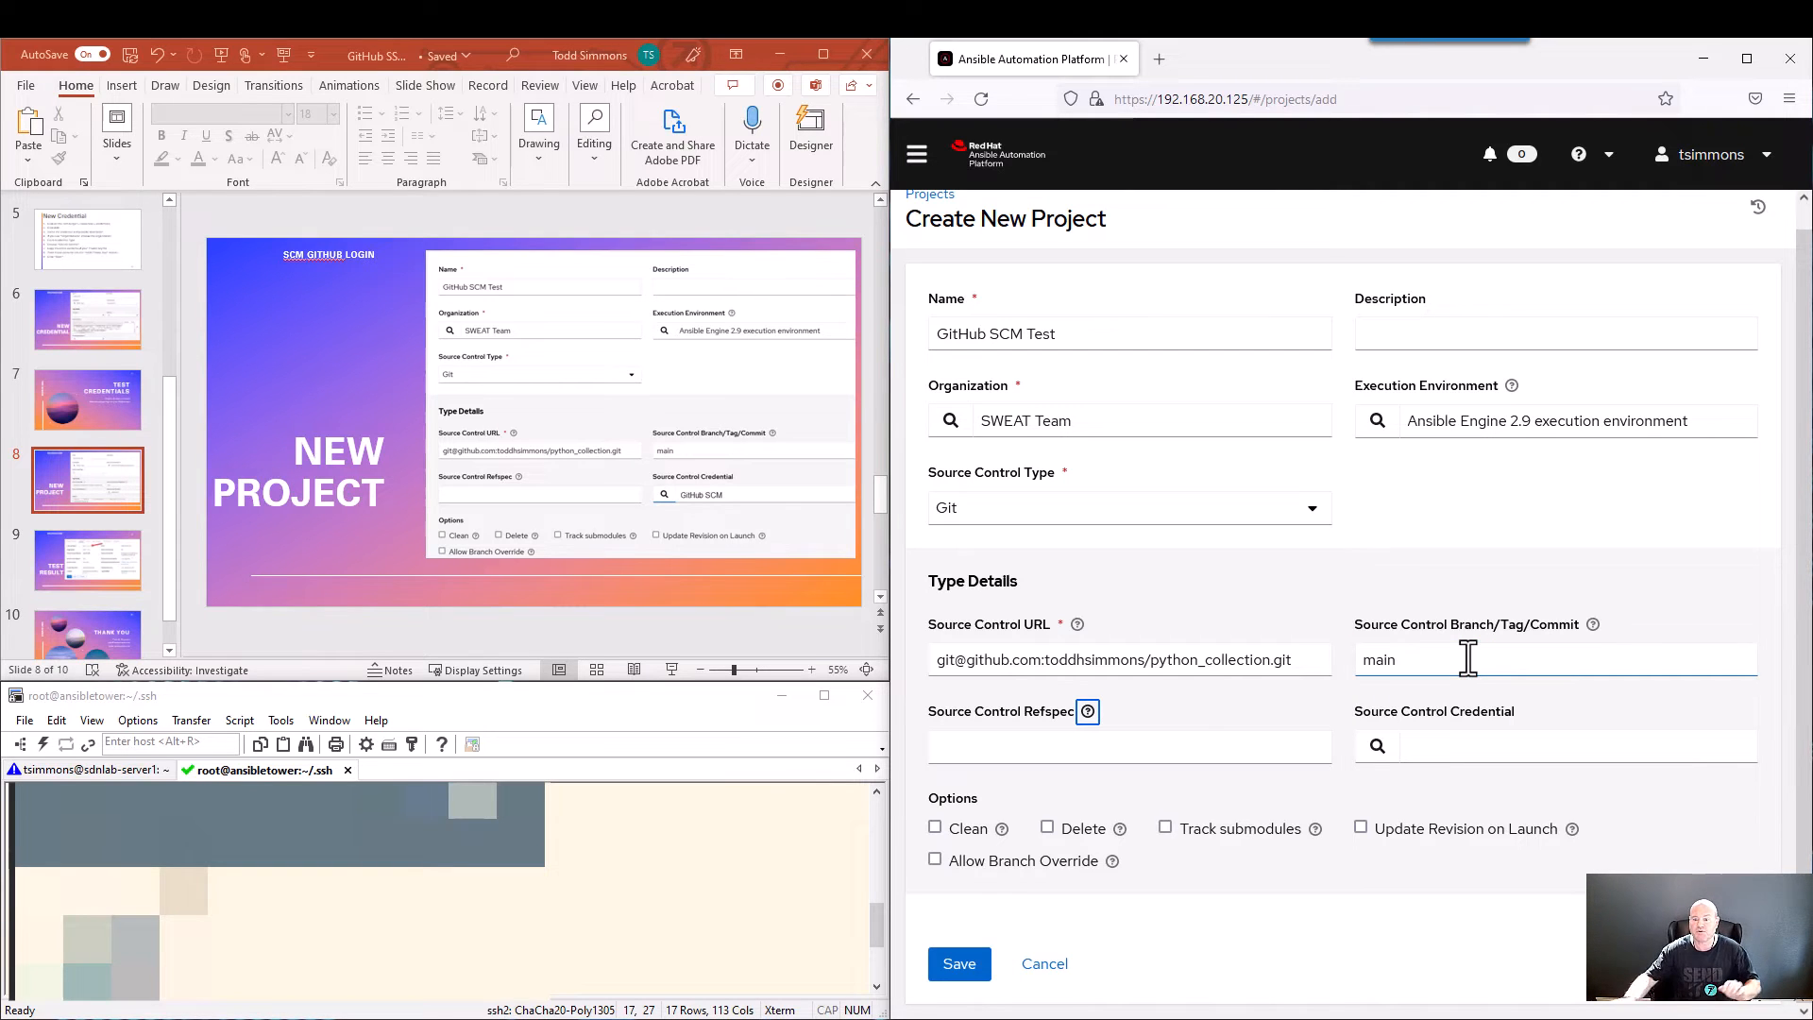
{"action": "mouse_move", "coordinate": [1365, 726]}
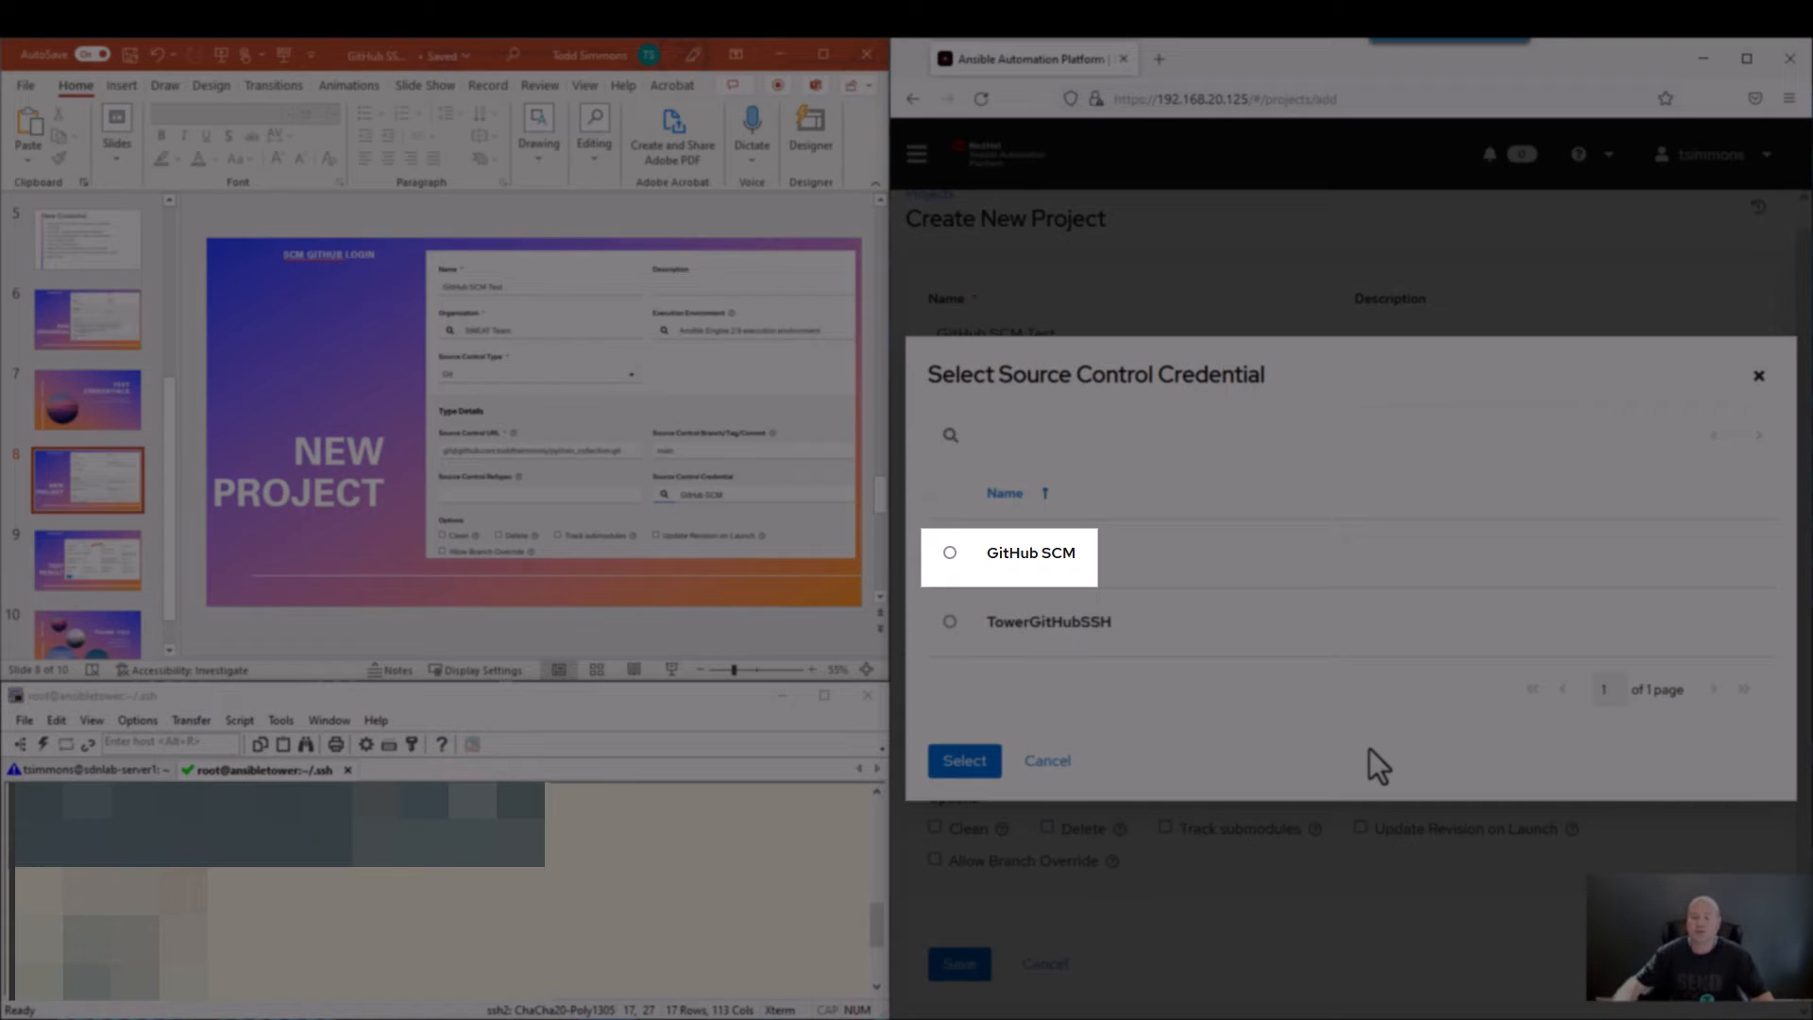
{"action": "mouse_move", "coordinate": [1000, 576]}
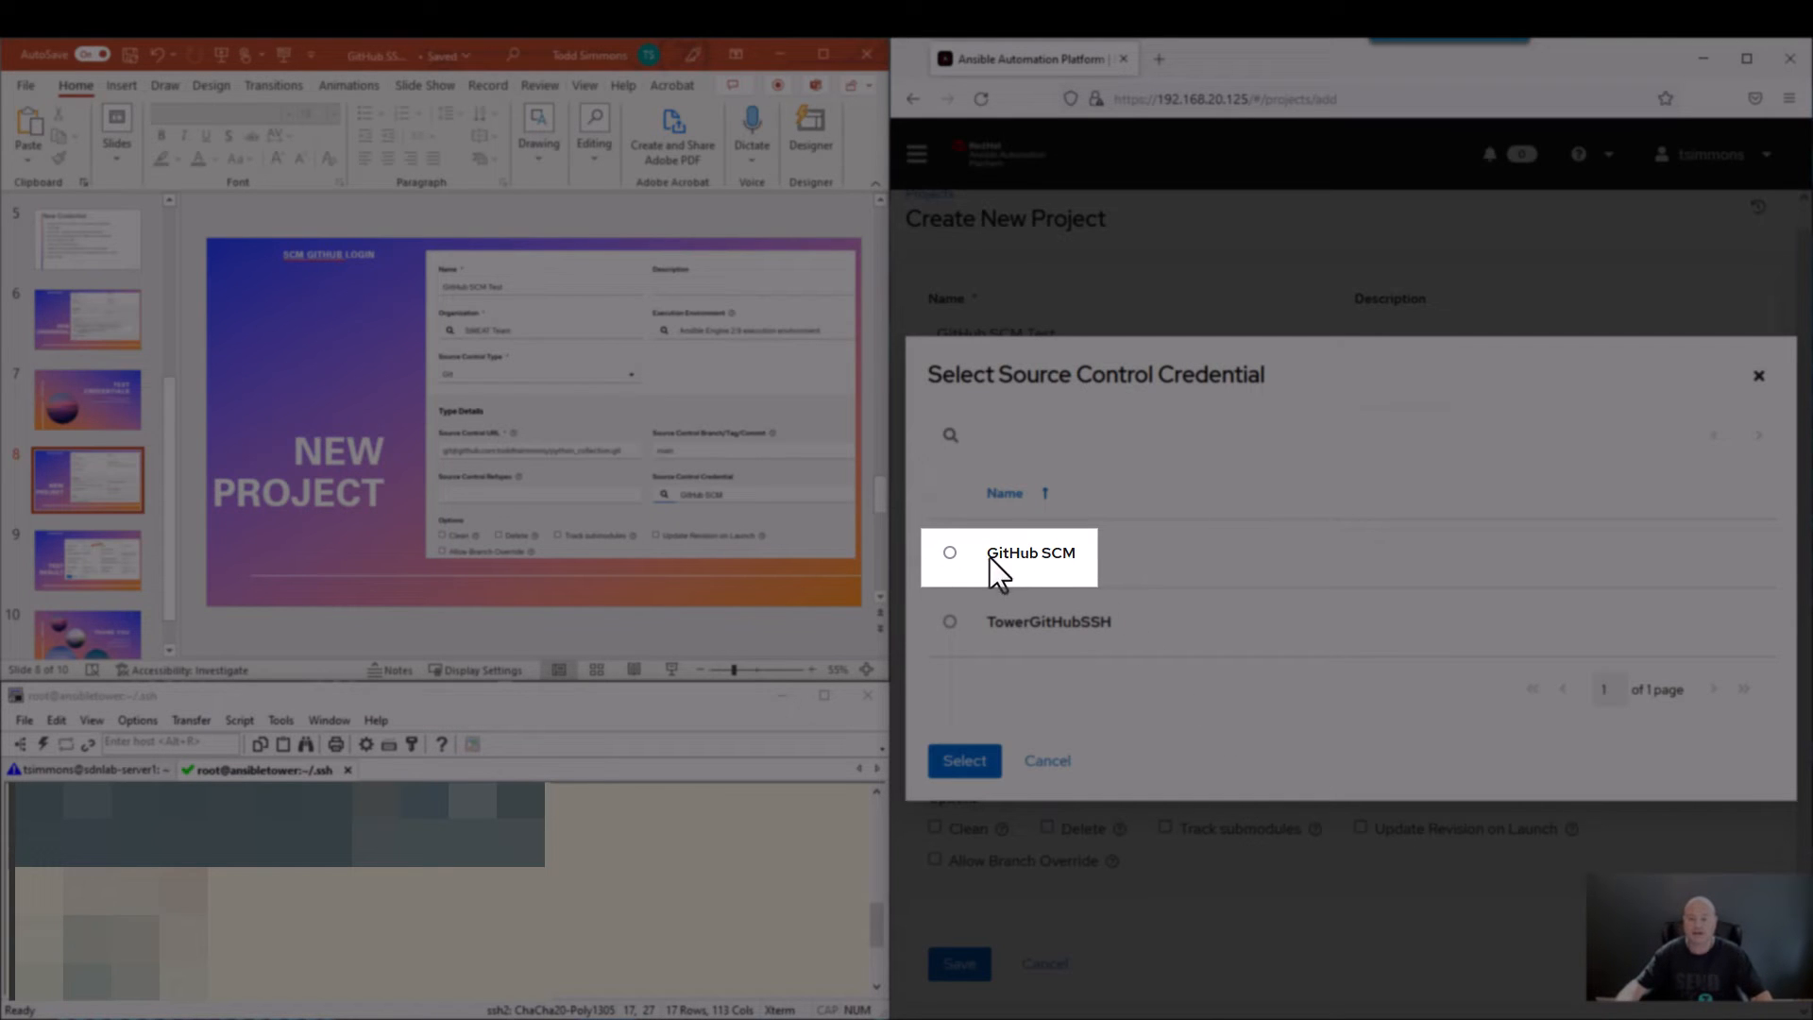
Choose GitHub SCM in the Source Control Credential picker and confirm the selection.
{"action": "left_click", "coordinate": [949, 553]}
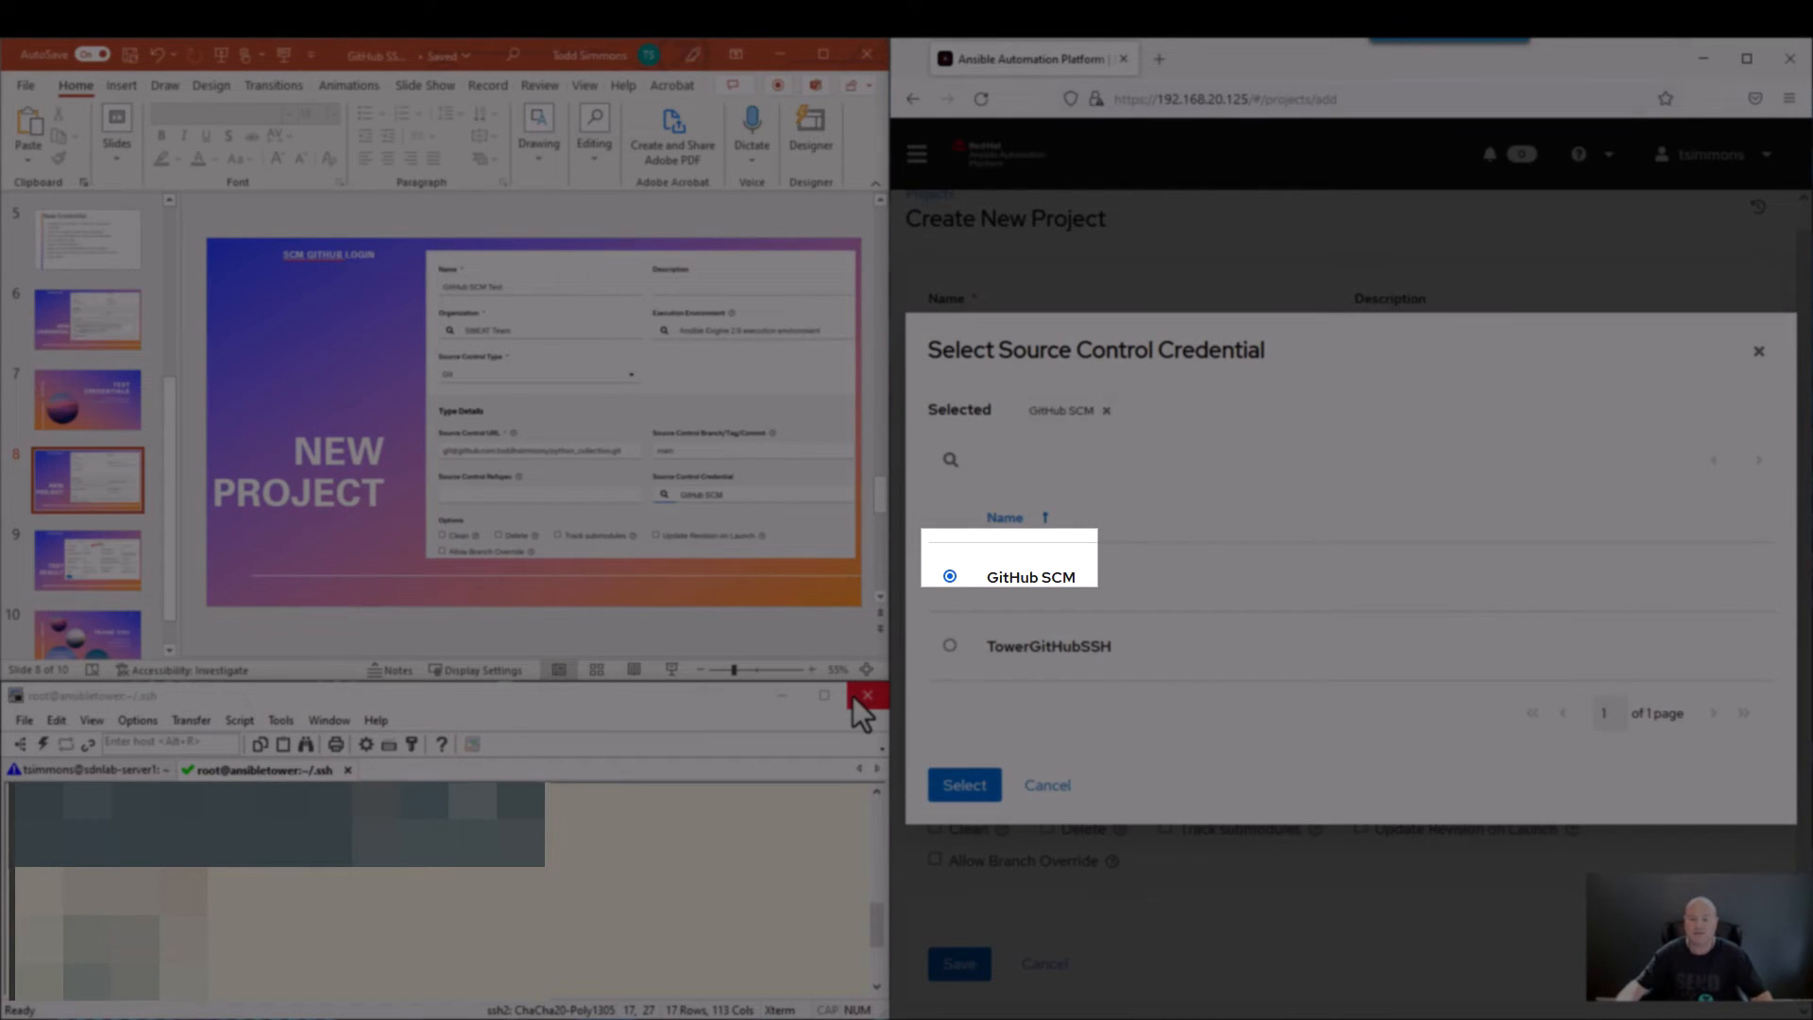
{"action": "left_click", "coordinate": [963, 784]}
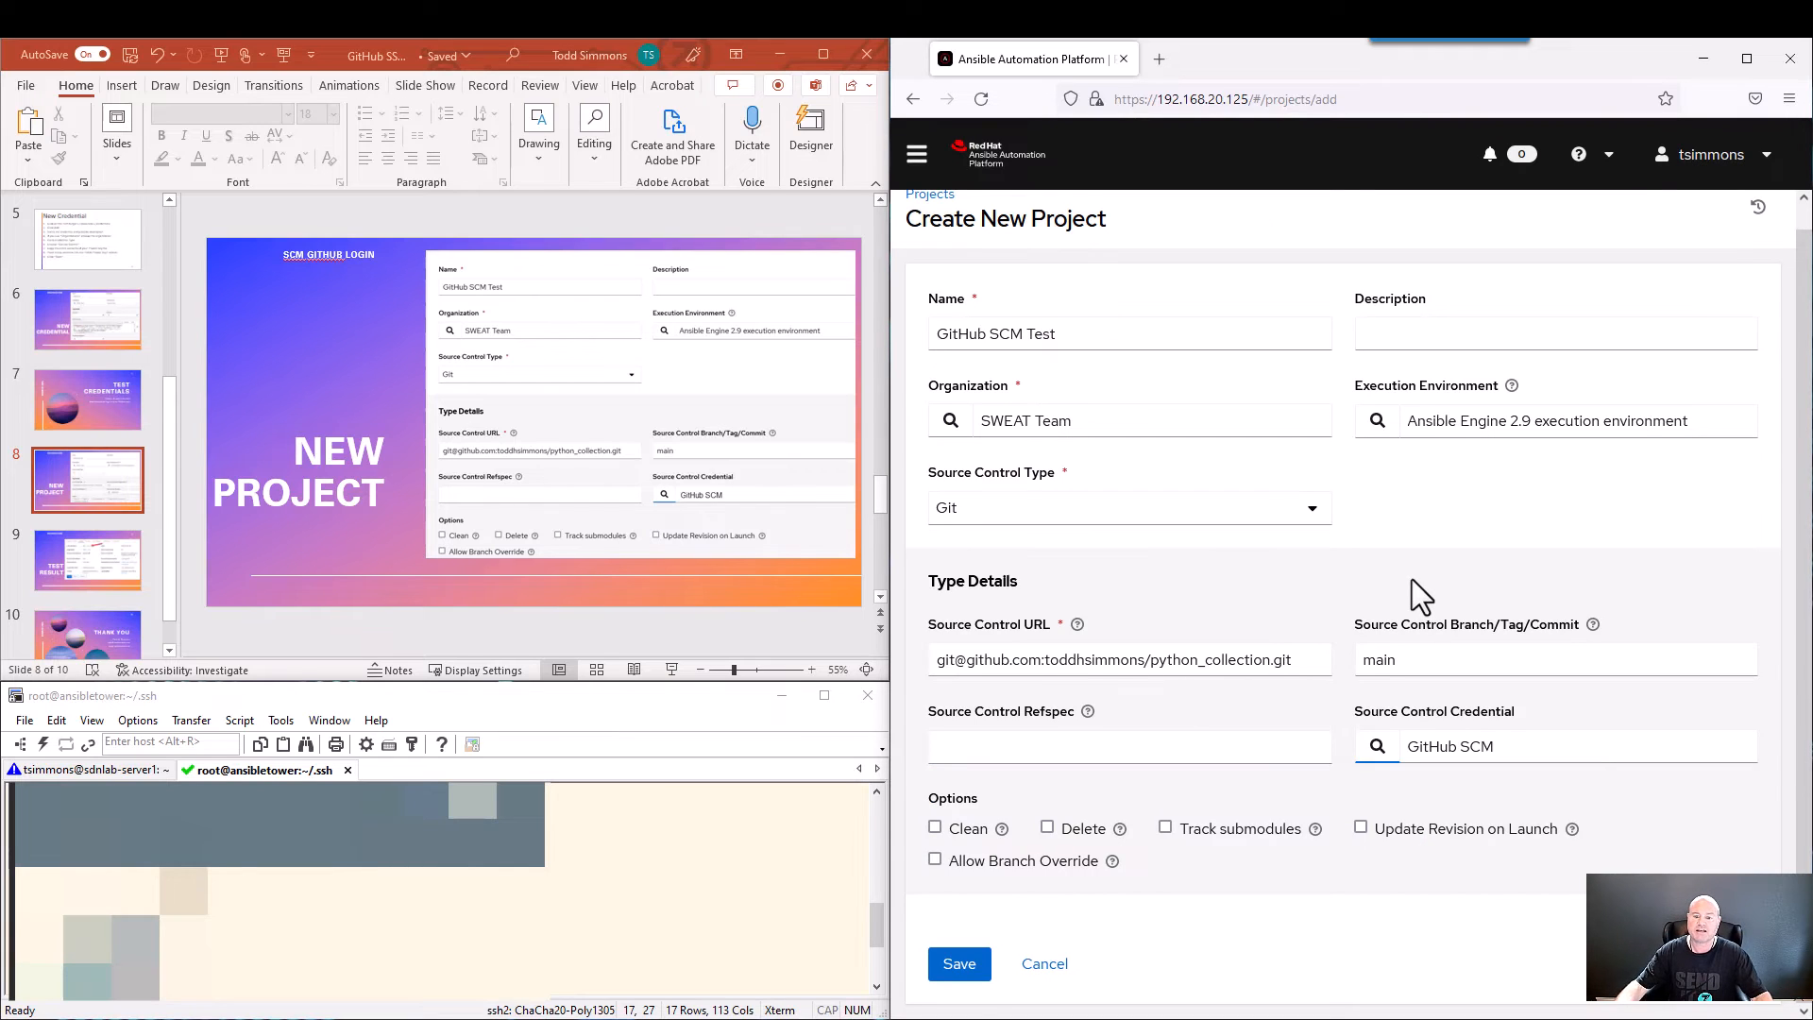
{"action": "mouse_move", "coordinate": [1464, 469]}
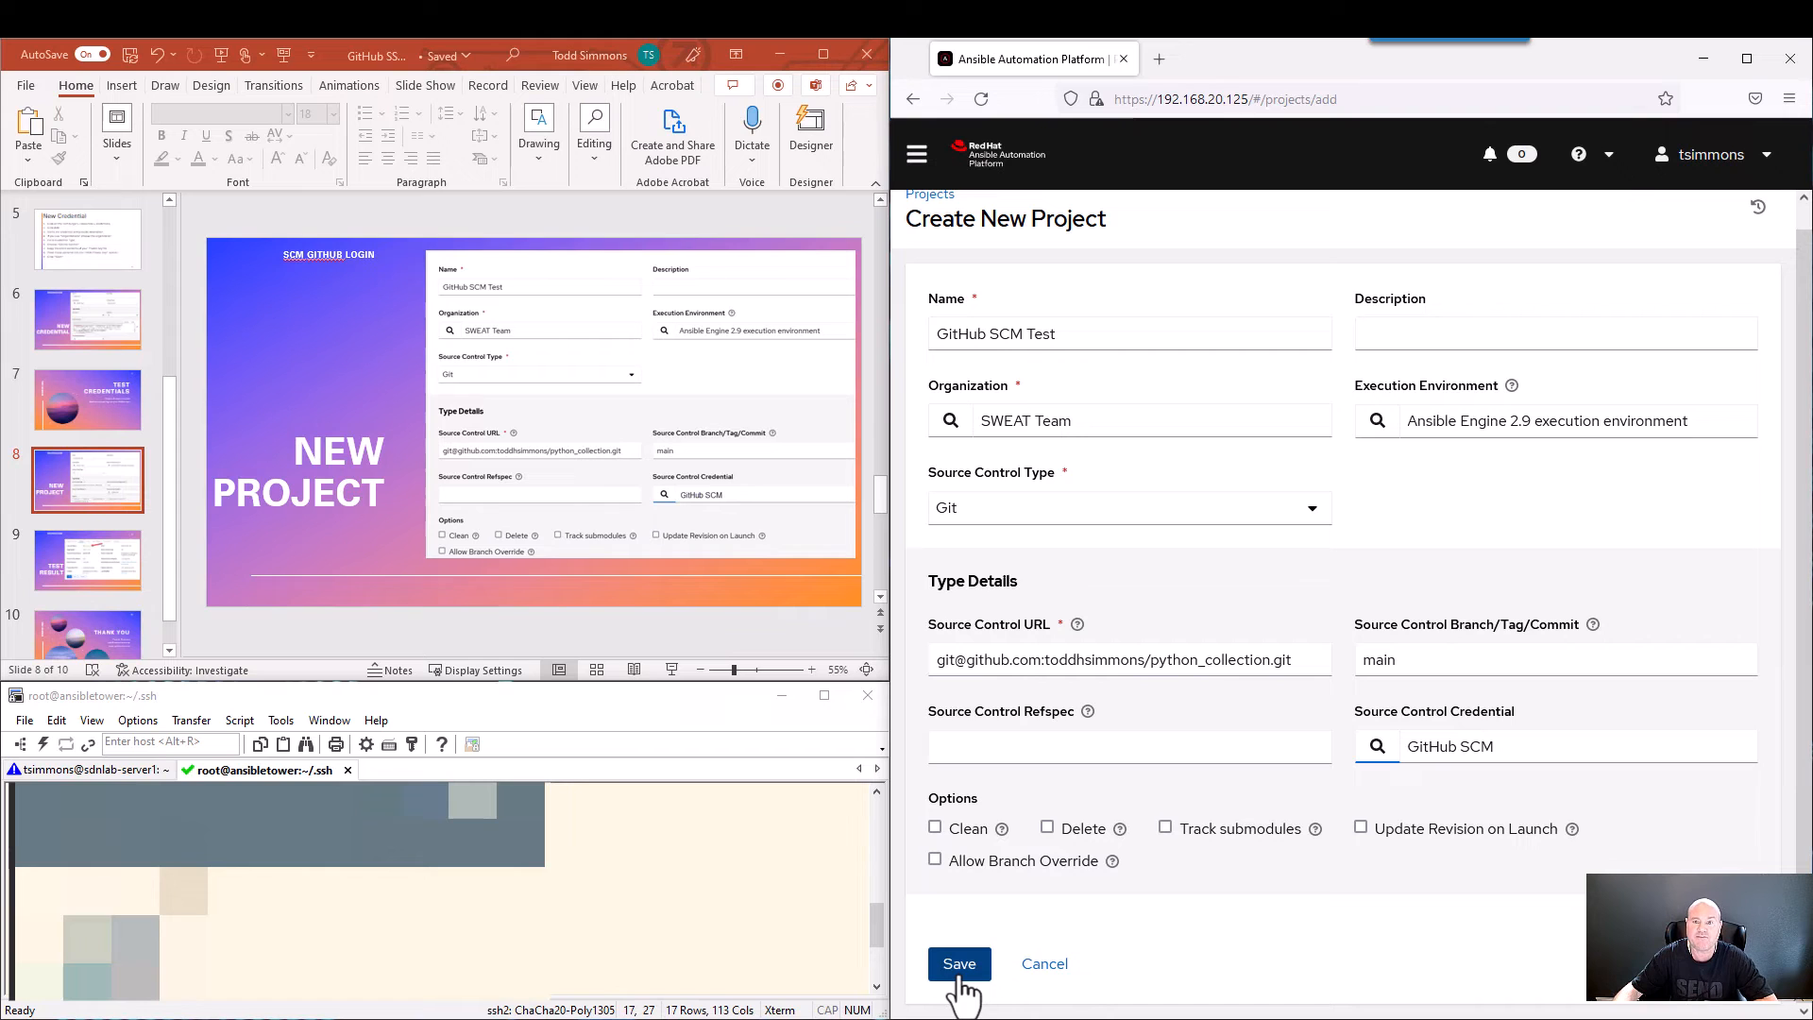
Save the GitHub SCM Test project, starting its first source control sync.
{"action": "left_click", "coordinate": [958, 963]}
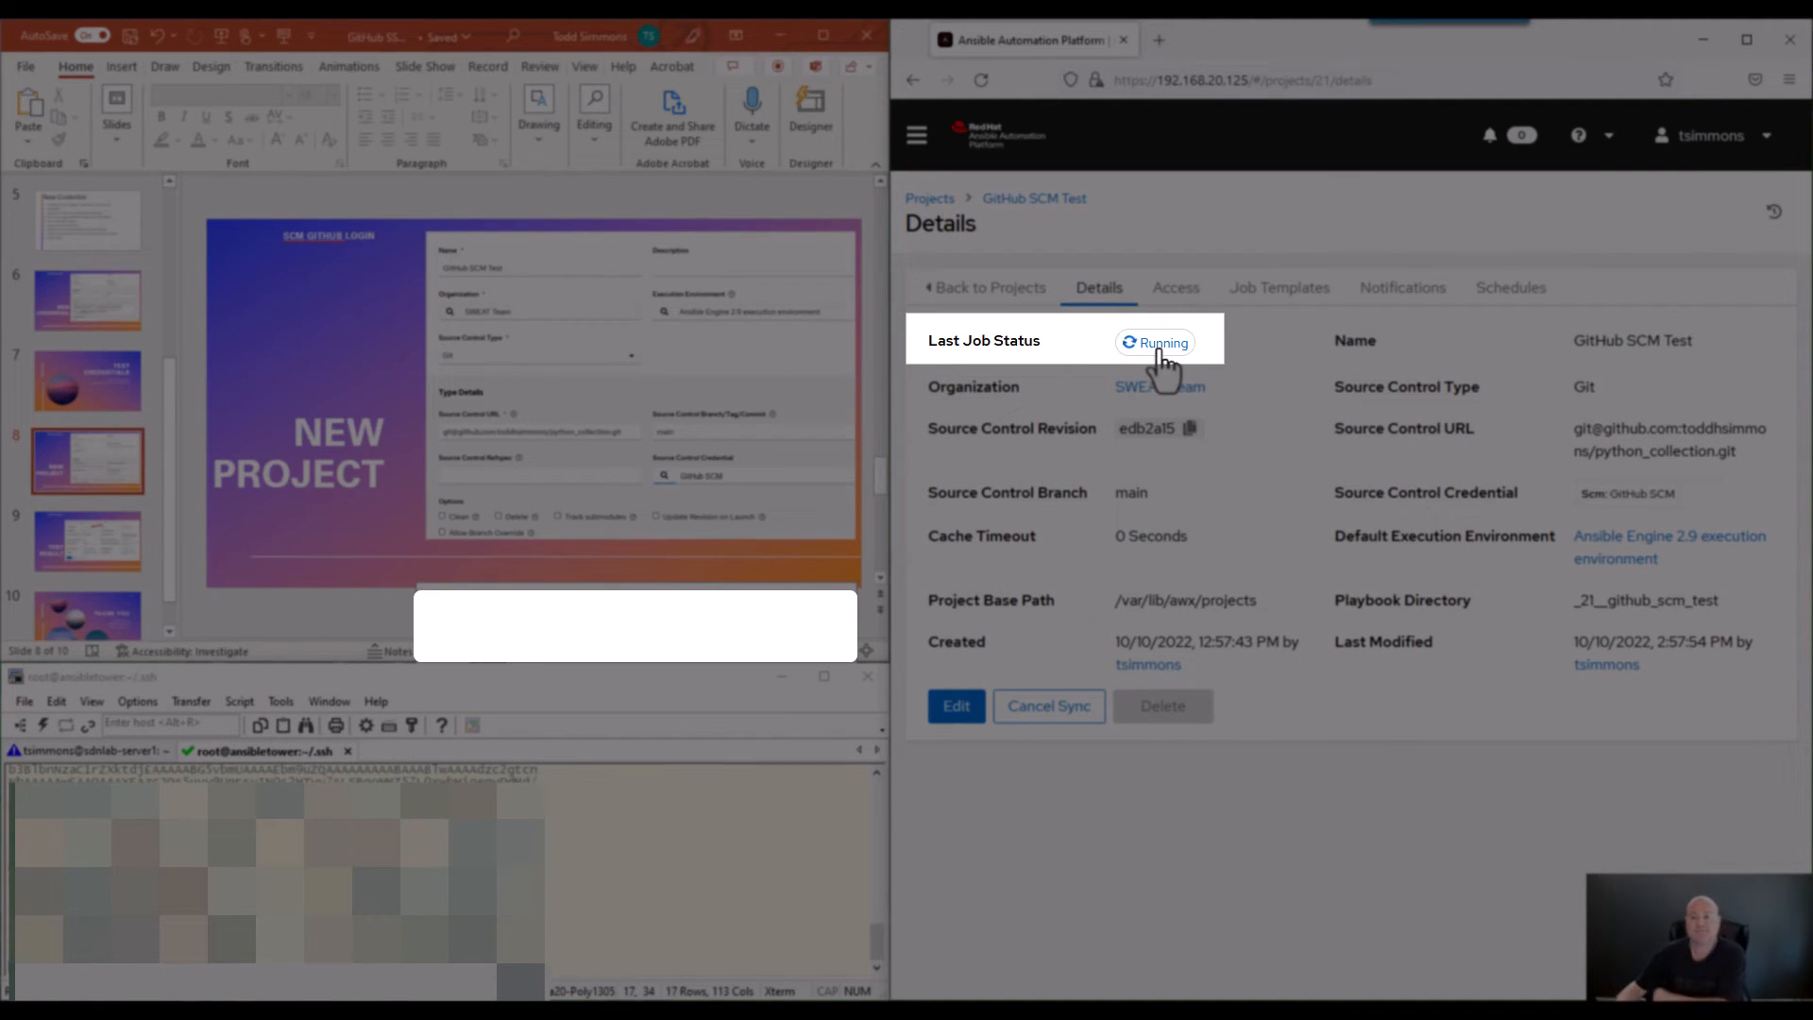
{"action": "mouse_move", "coordinate": [1162, 342]}
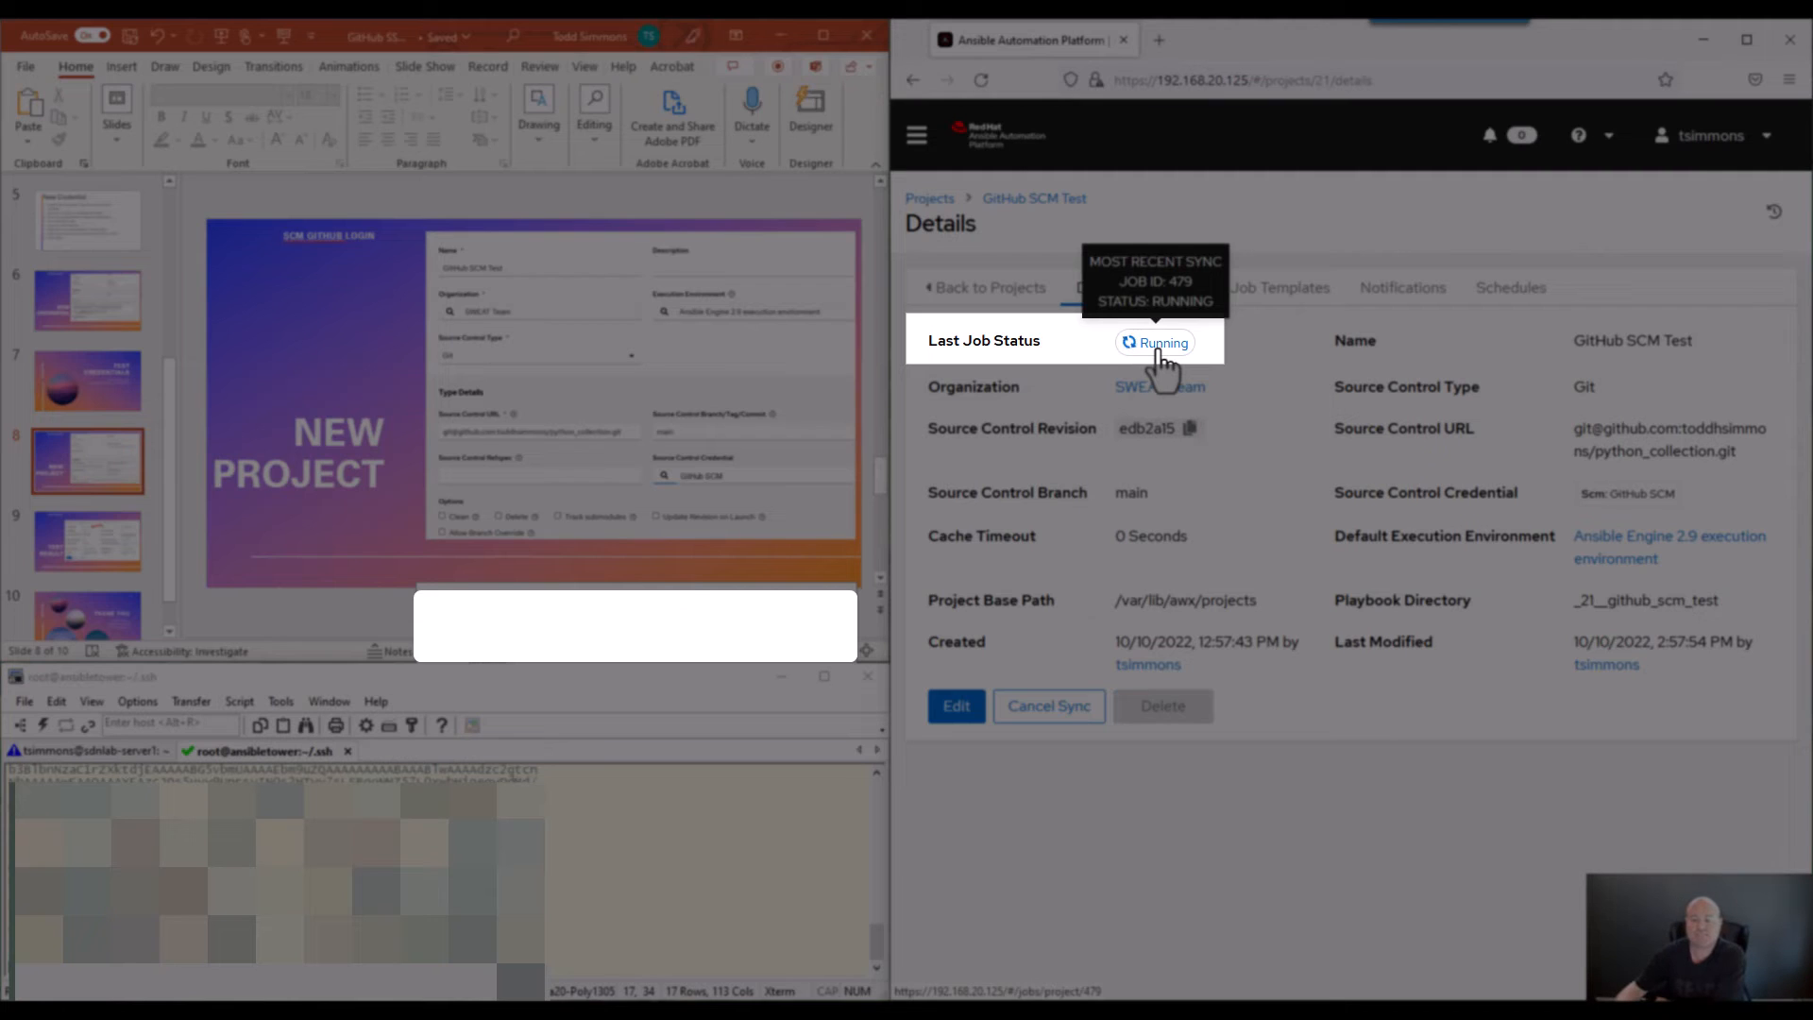
{"action": "mouse_move", "coordinate": [1255, 422]}
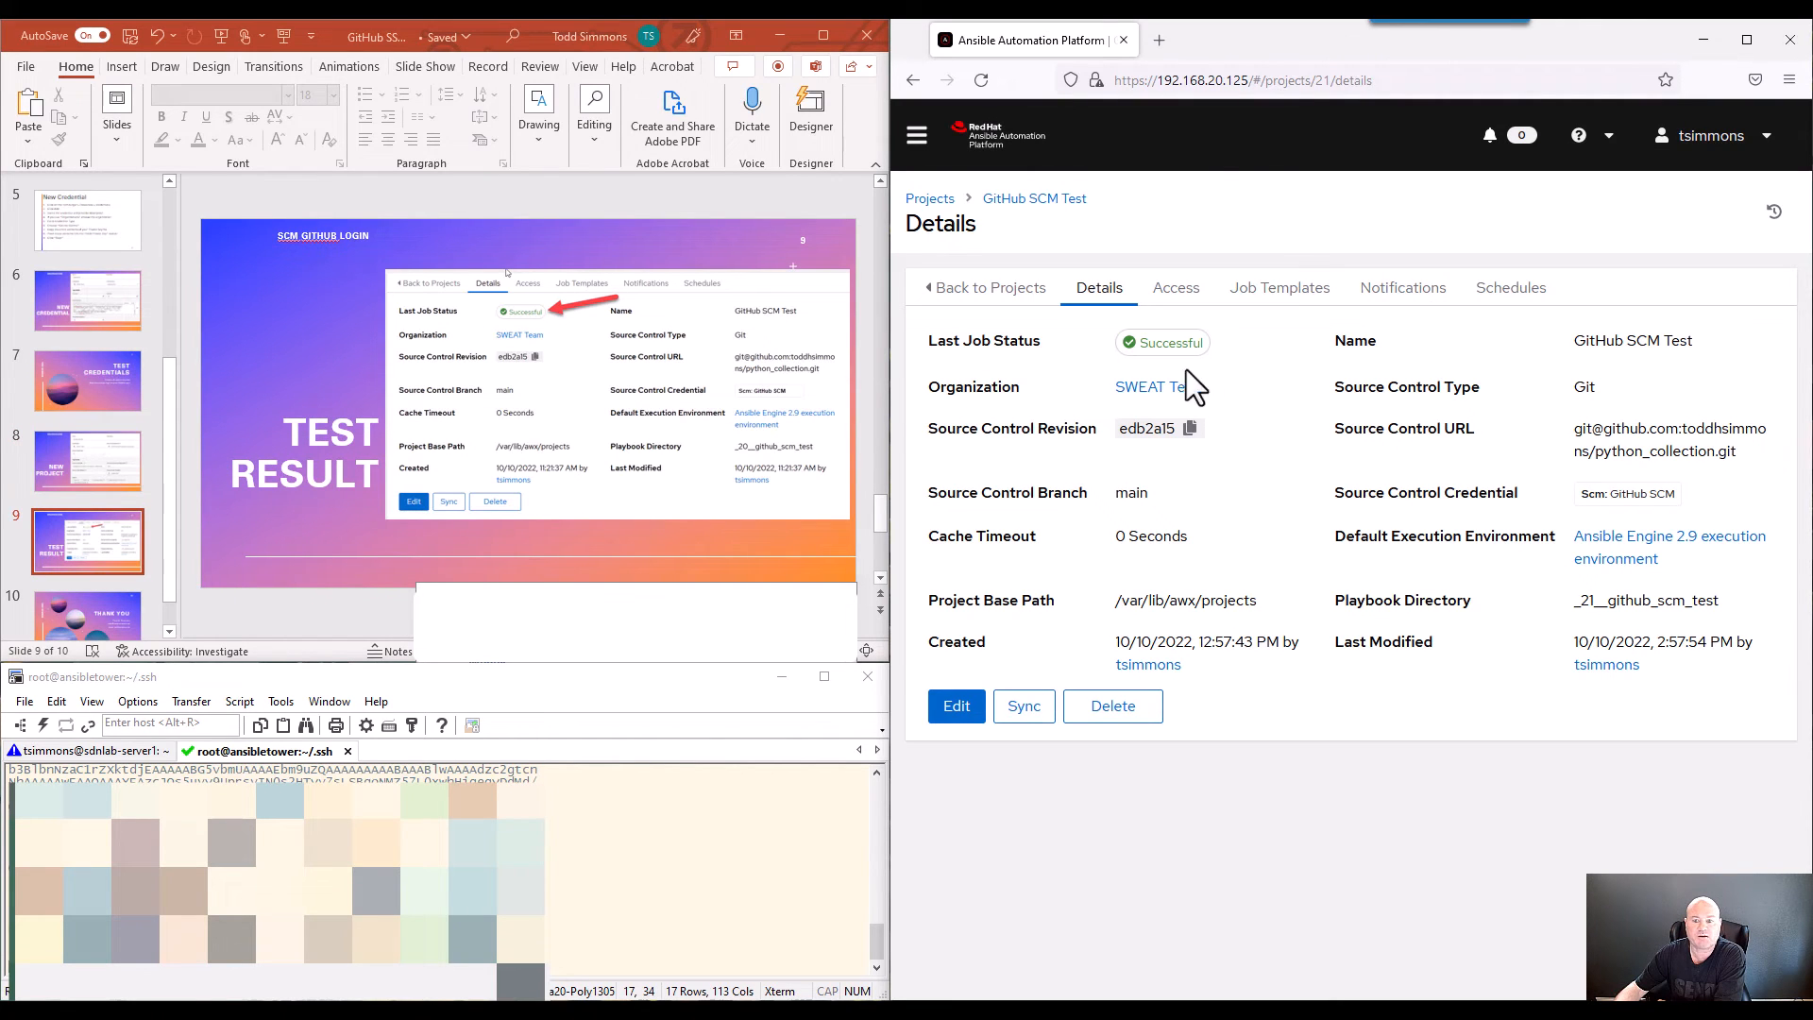
{"action": "mouse_move", "coordinate": [1248, 399]}
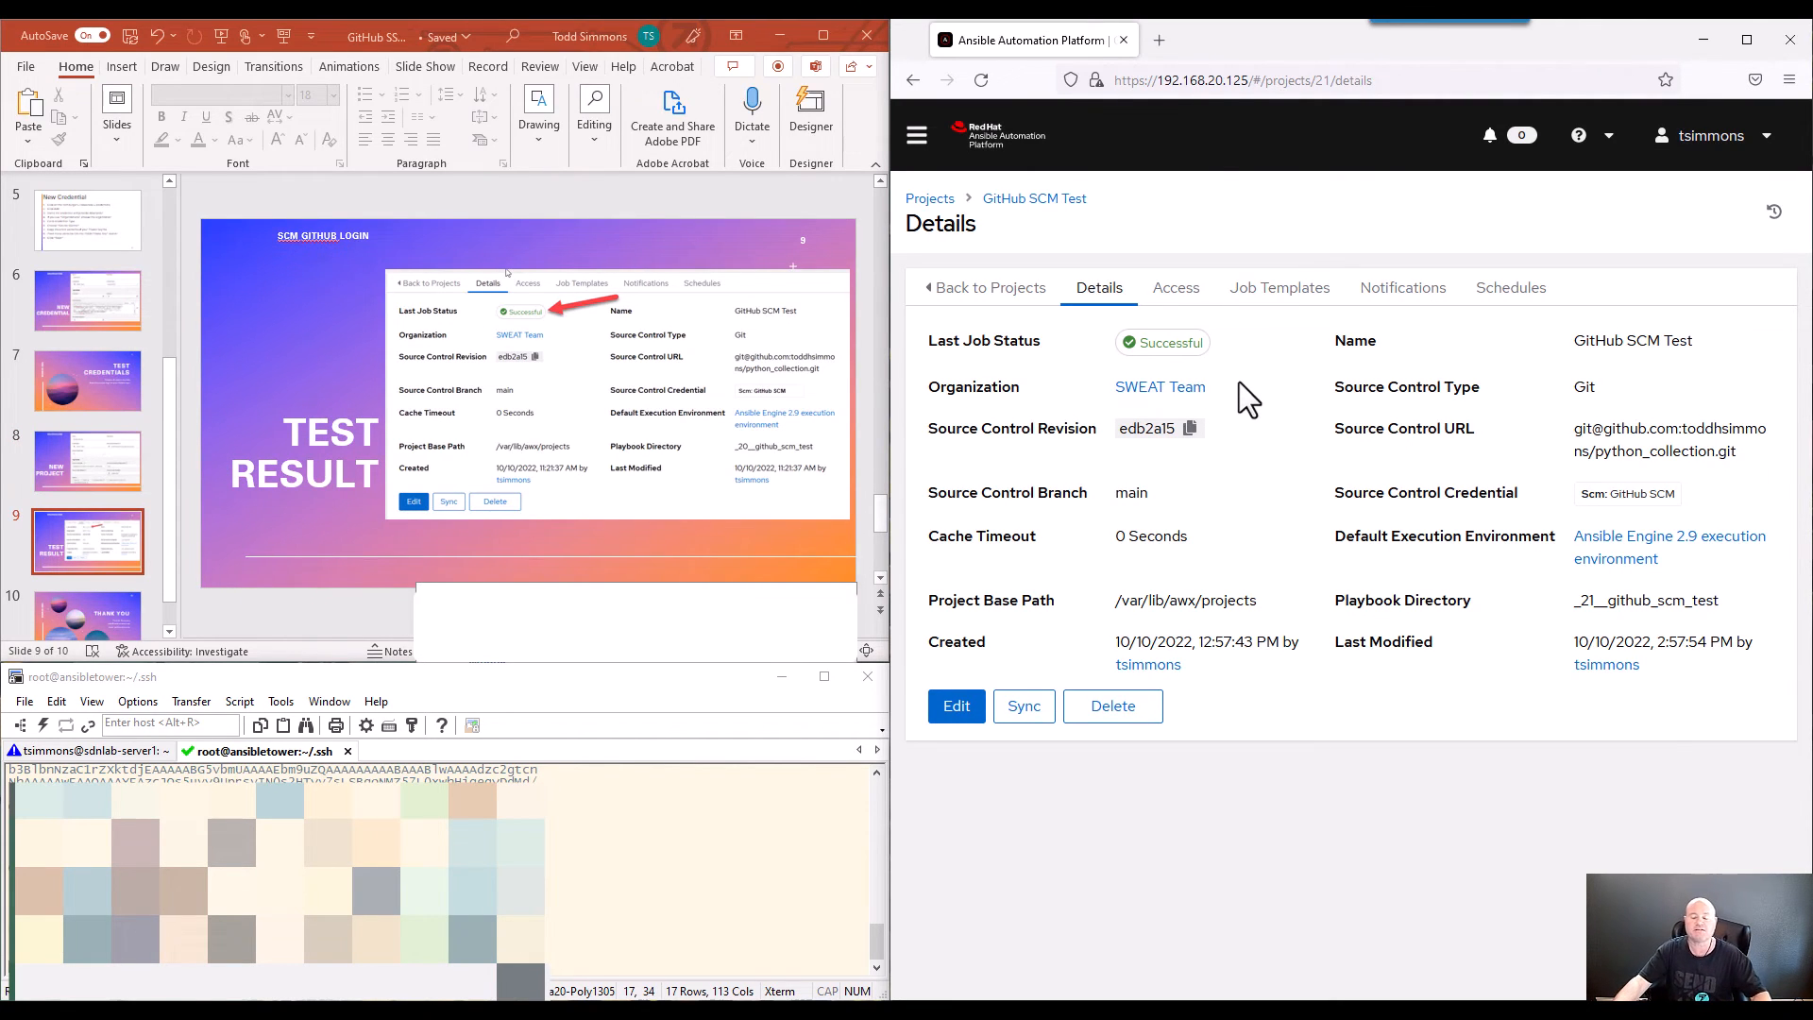
{"action": "mouse_move", "coordinate": [1177, 367]}
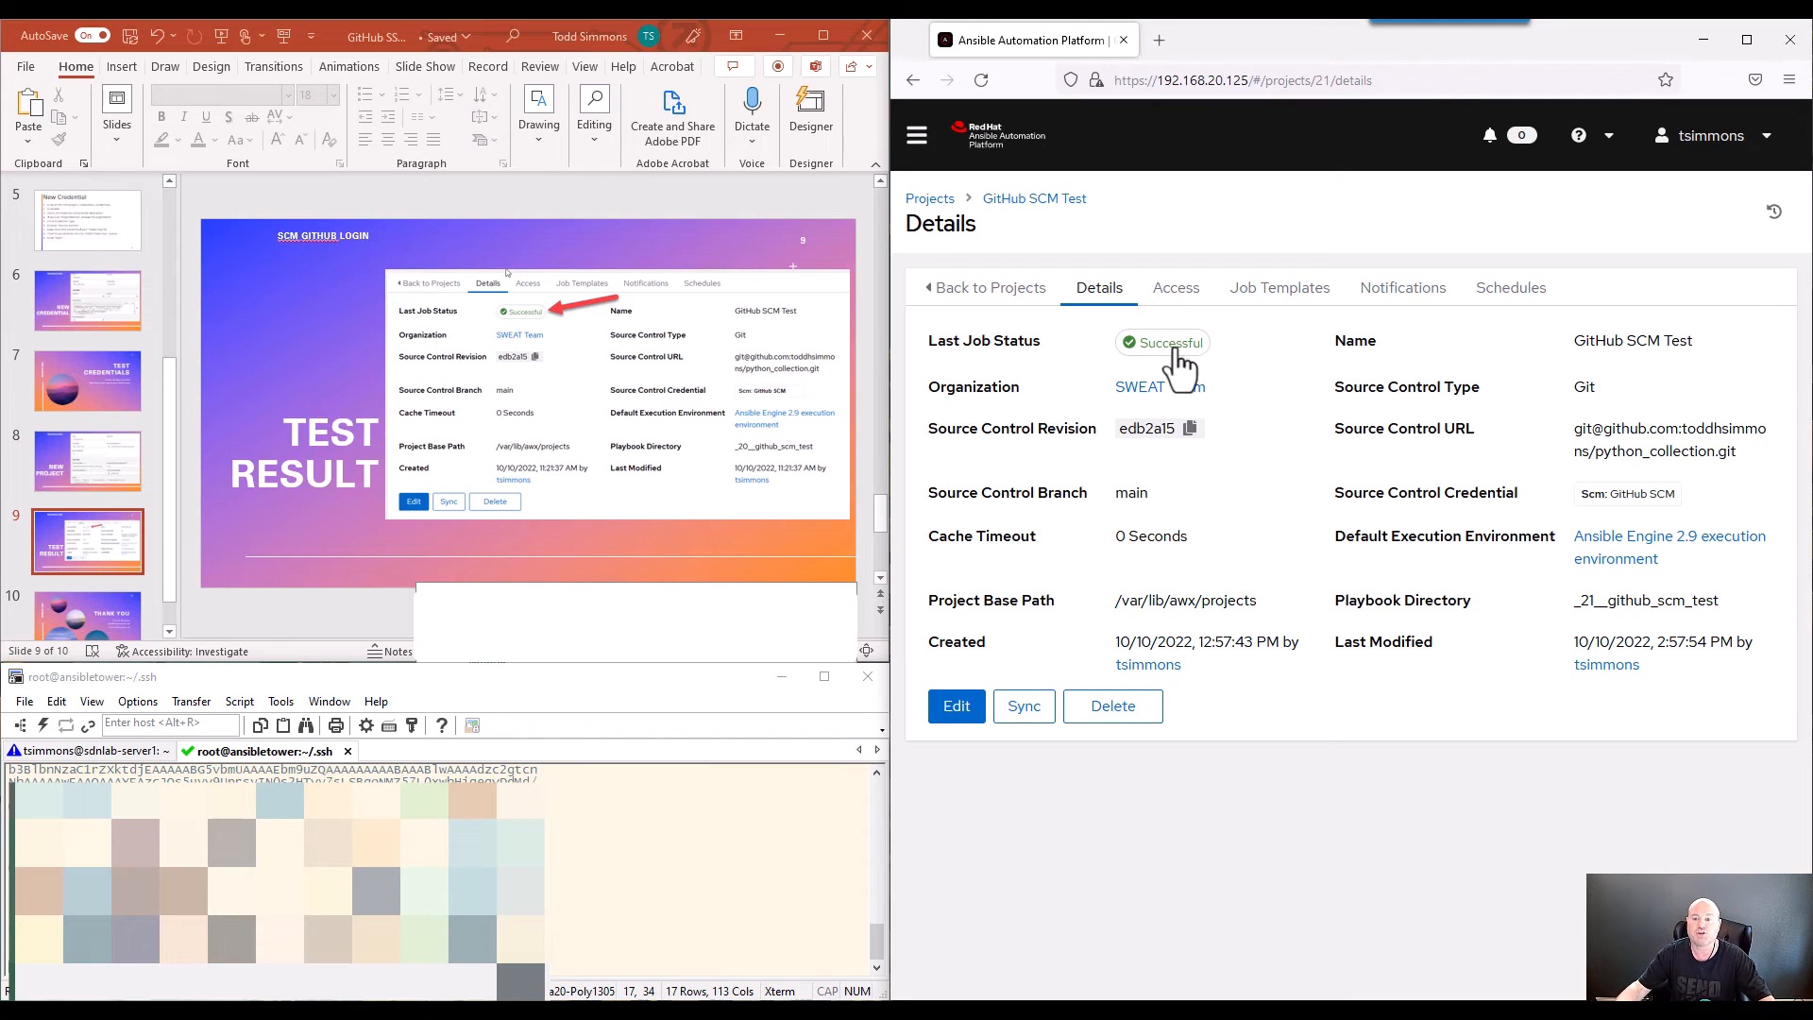
{"action": "mouse_move", "coordinate": [1243, 361]}
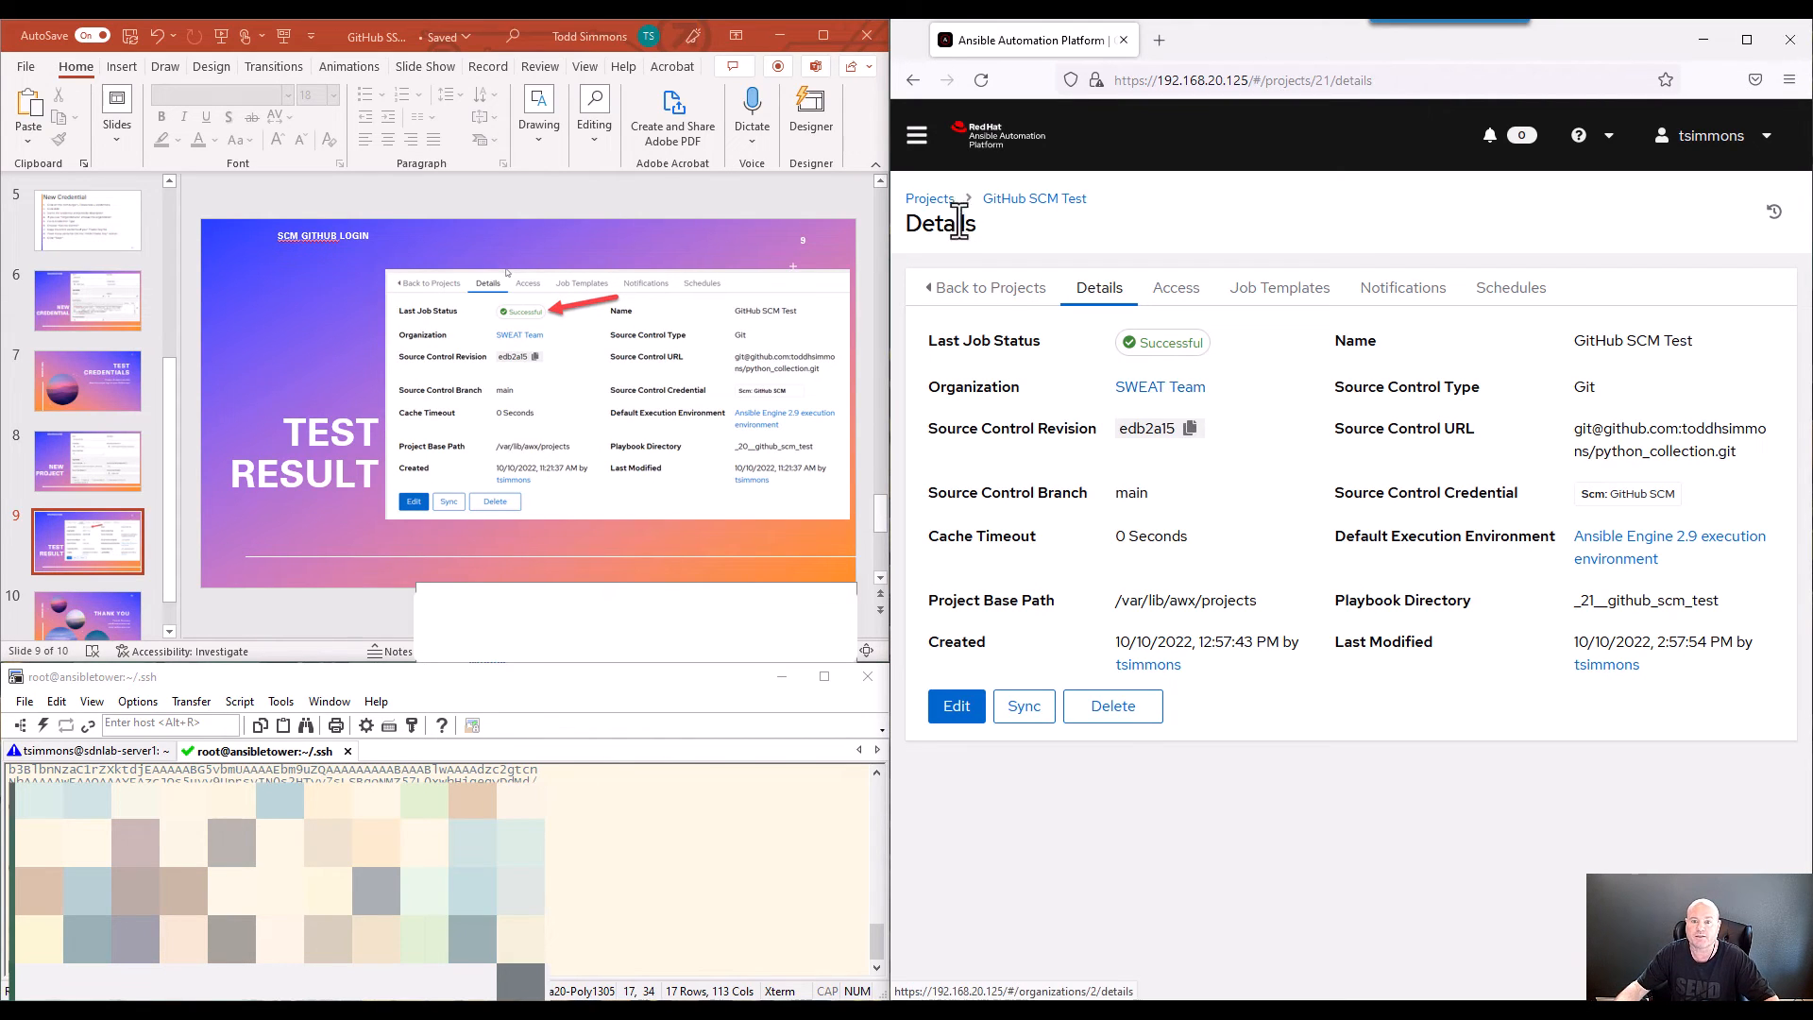
{"action": "mouse_move", "coordinate": [916, 135]}
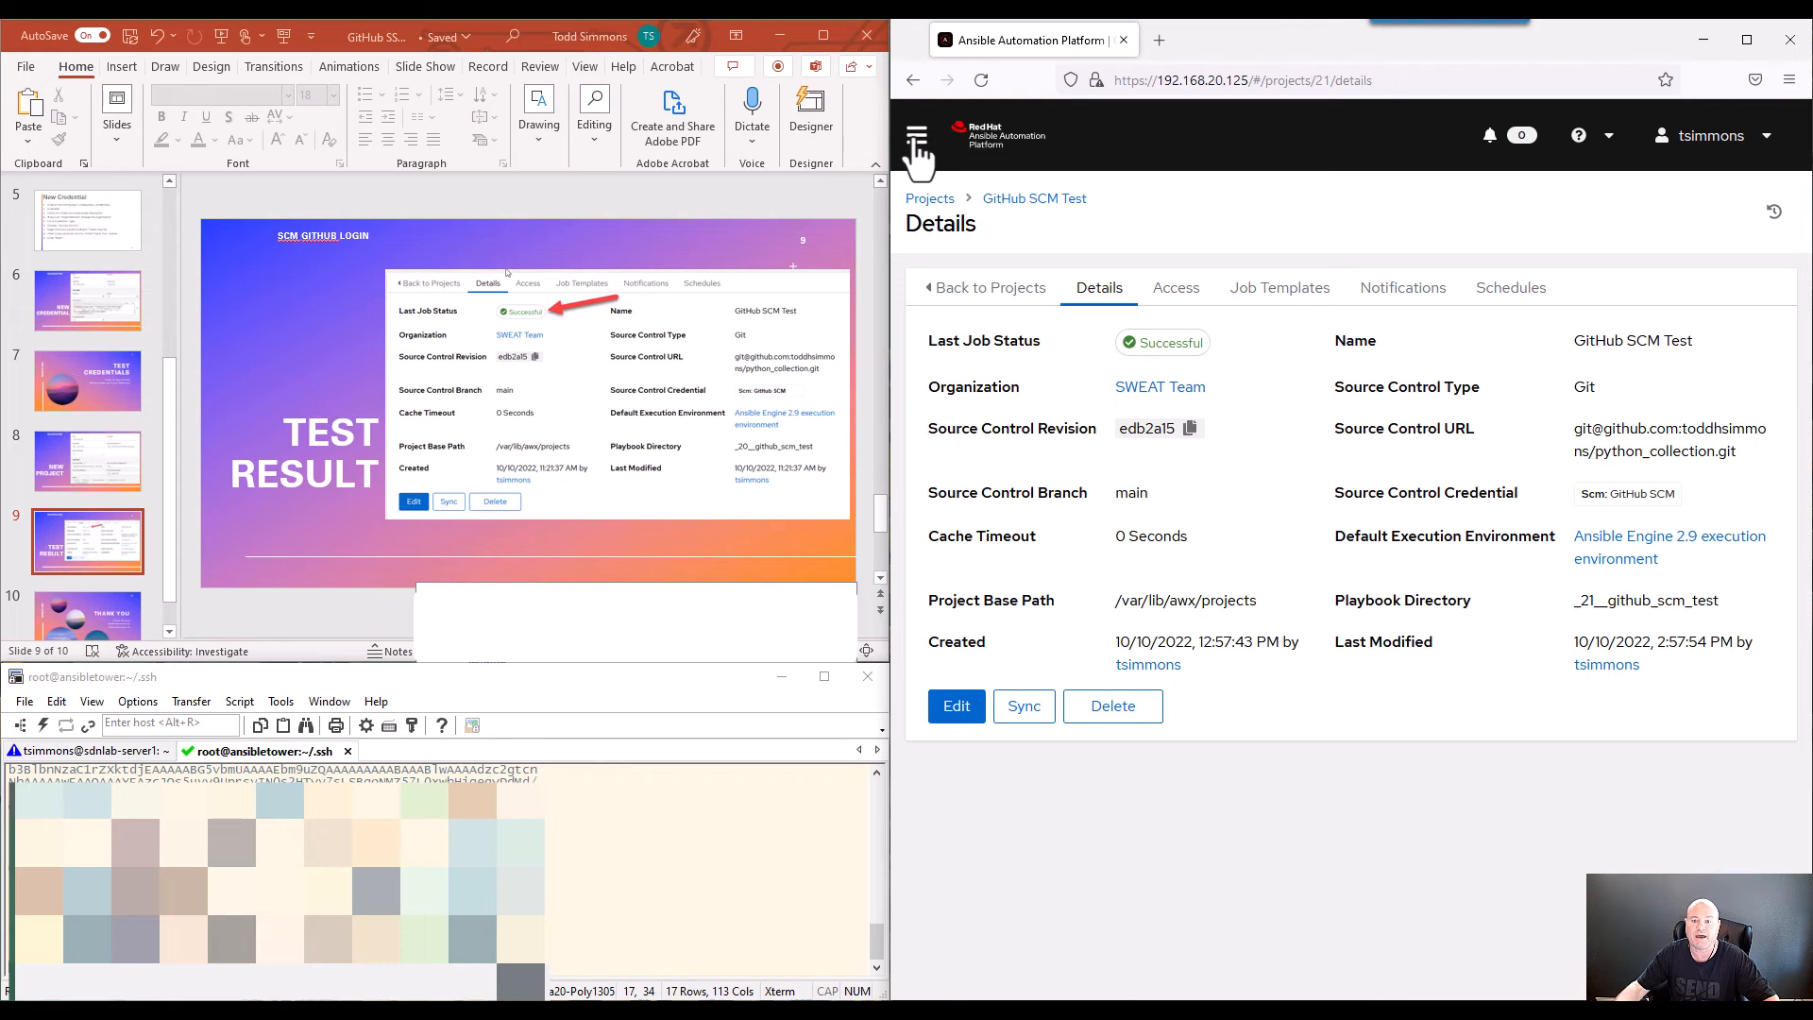
Open sync job 479 for GitHub SCM Test from the Jobs list.
{"action": "left_click", "coordinate": [916, 135]}
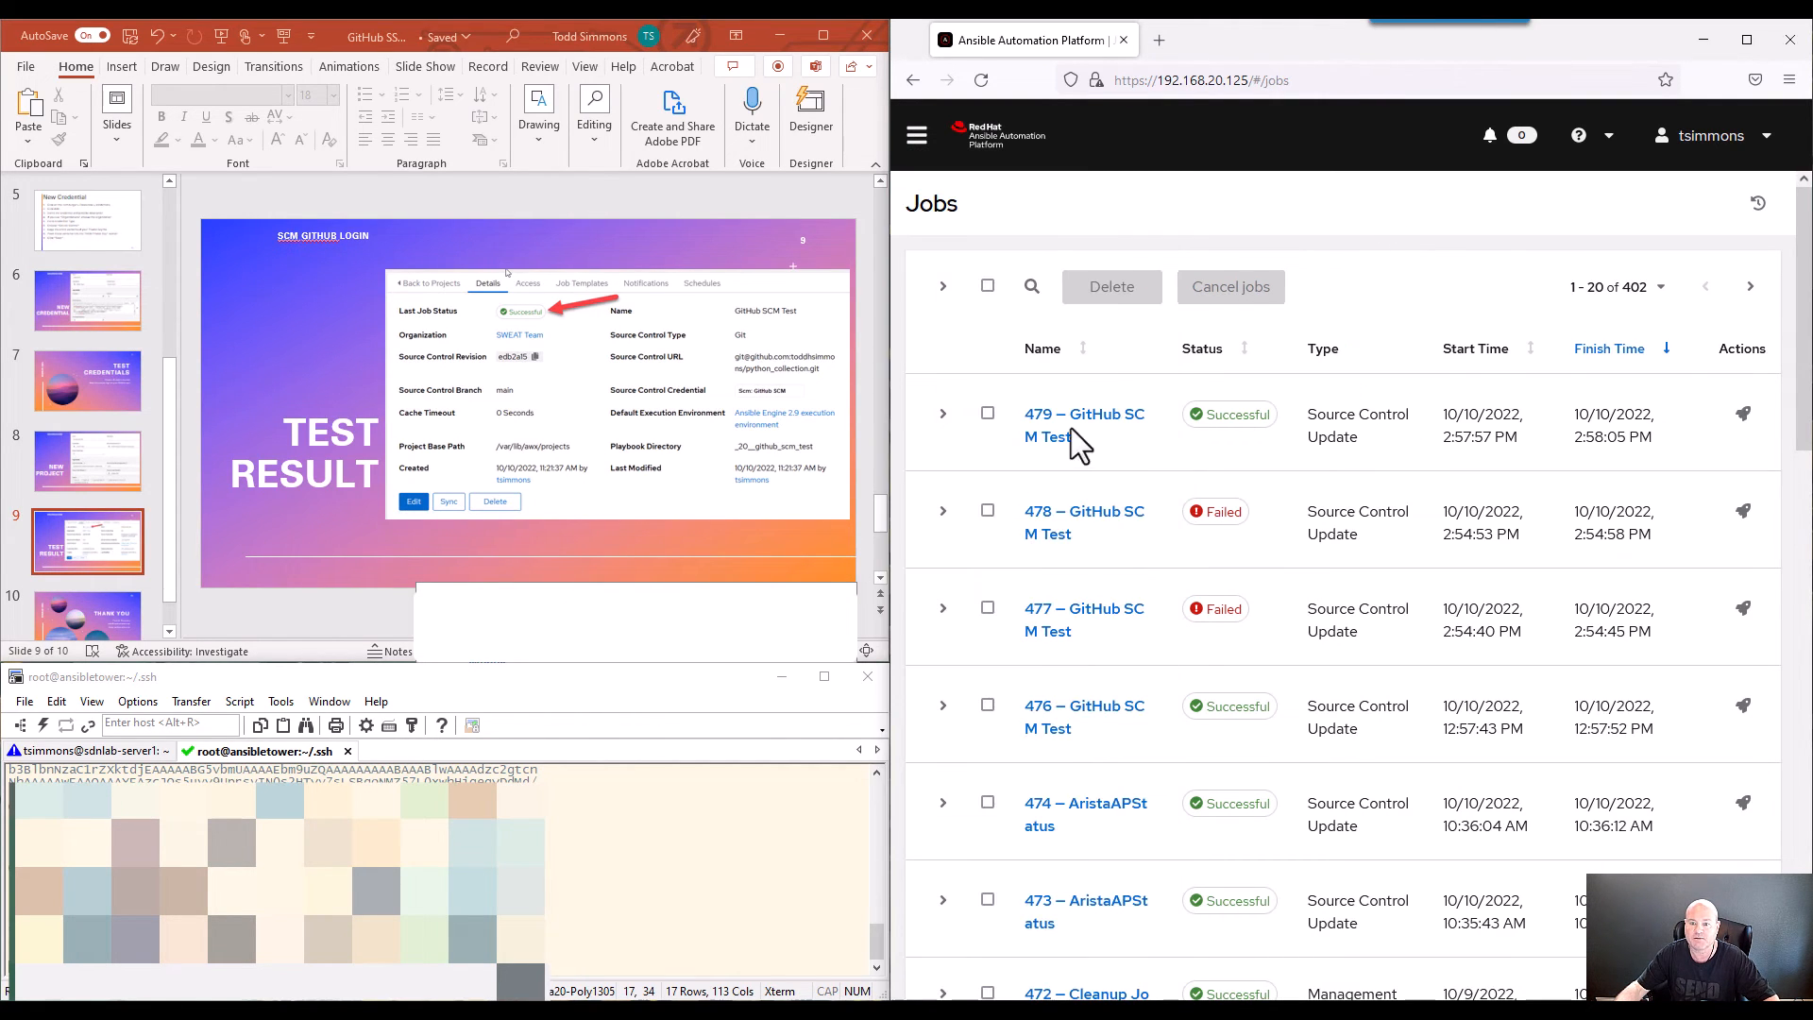
{"action": "left_click", "coordinate": [1083, 424]}
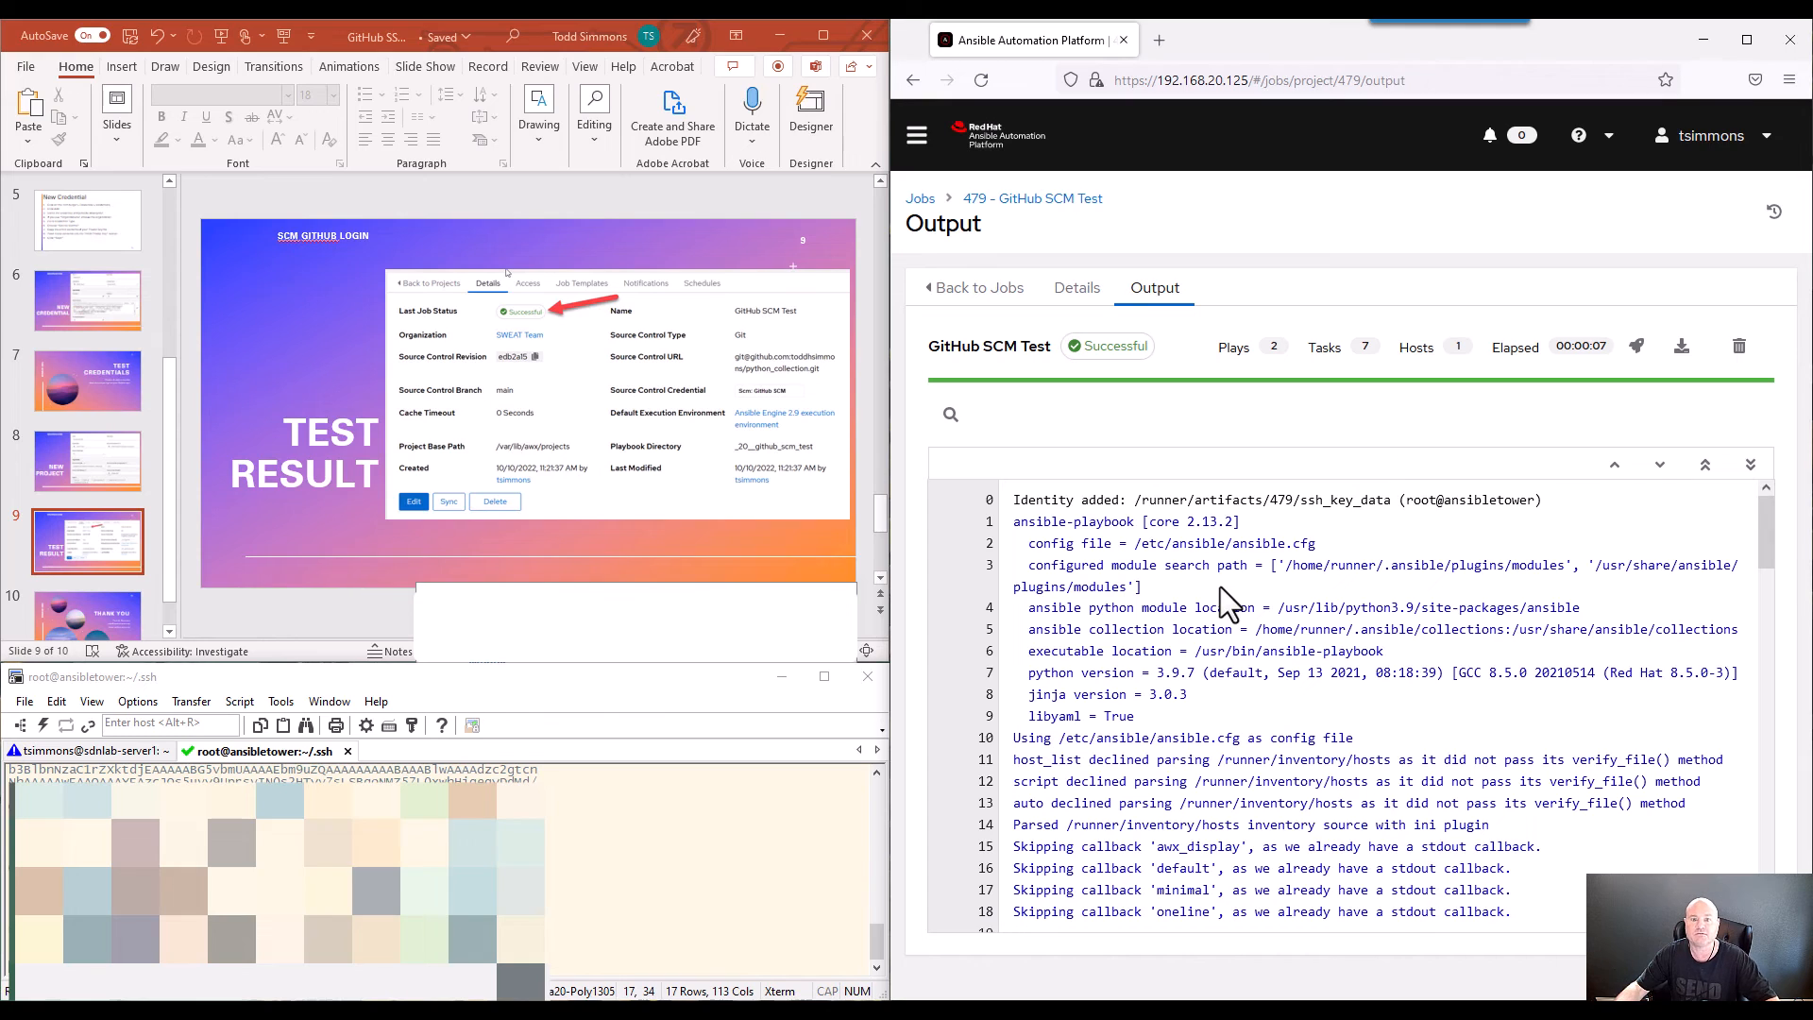
{"action": "mouse_move", "coordinate": [1015, 512]}
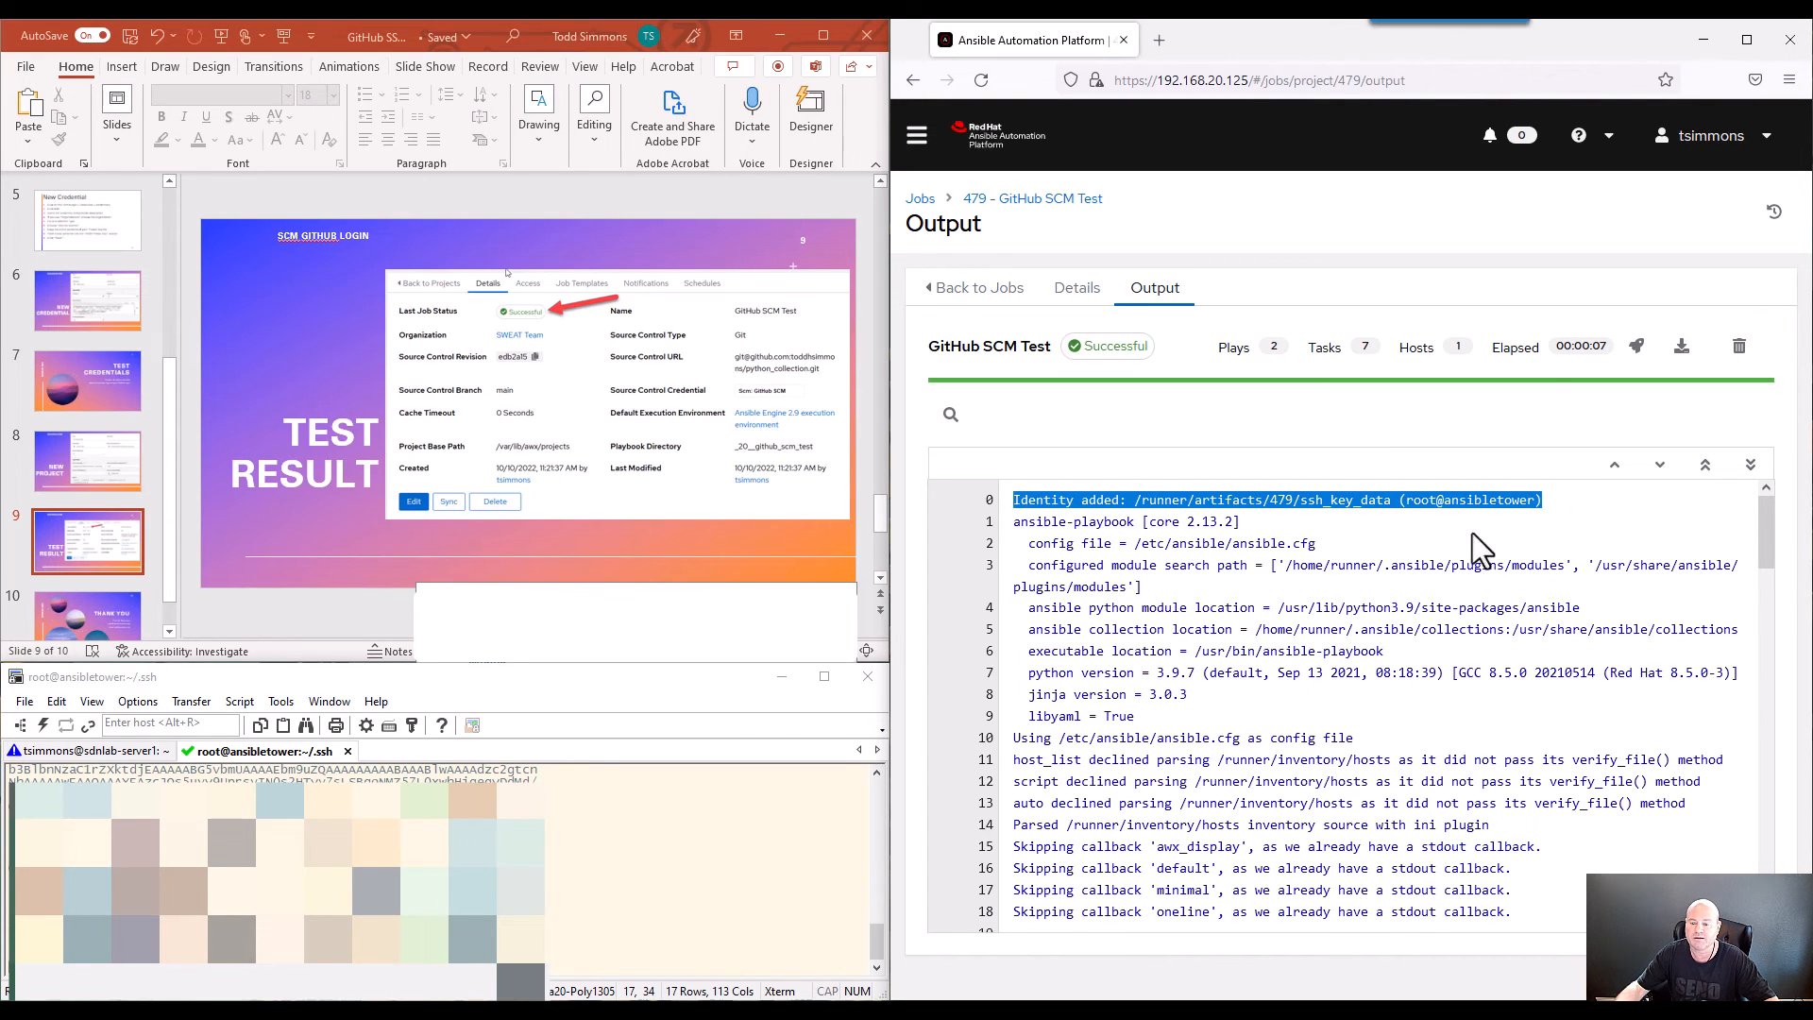
{"action": "mouse_move", "coordinate": [1113, 520]}
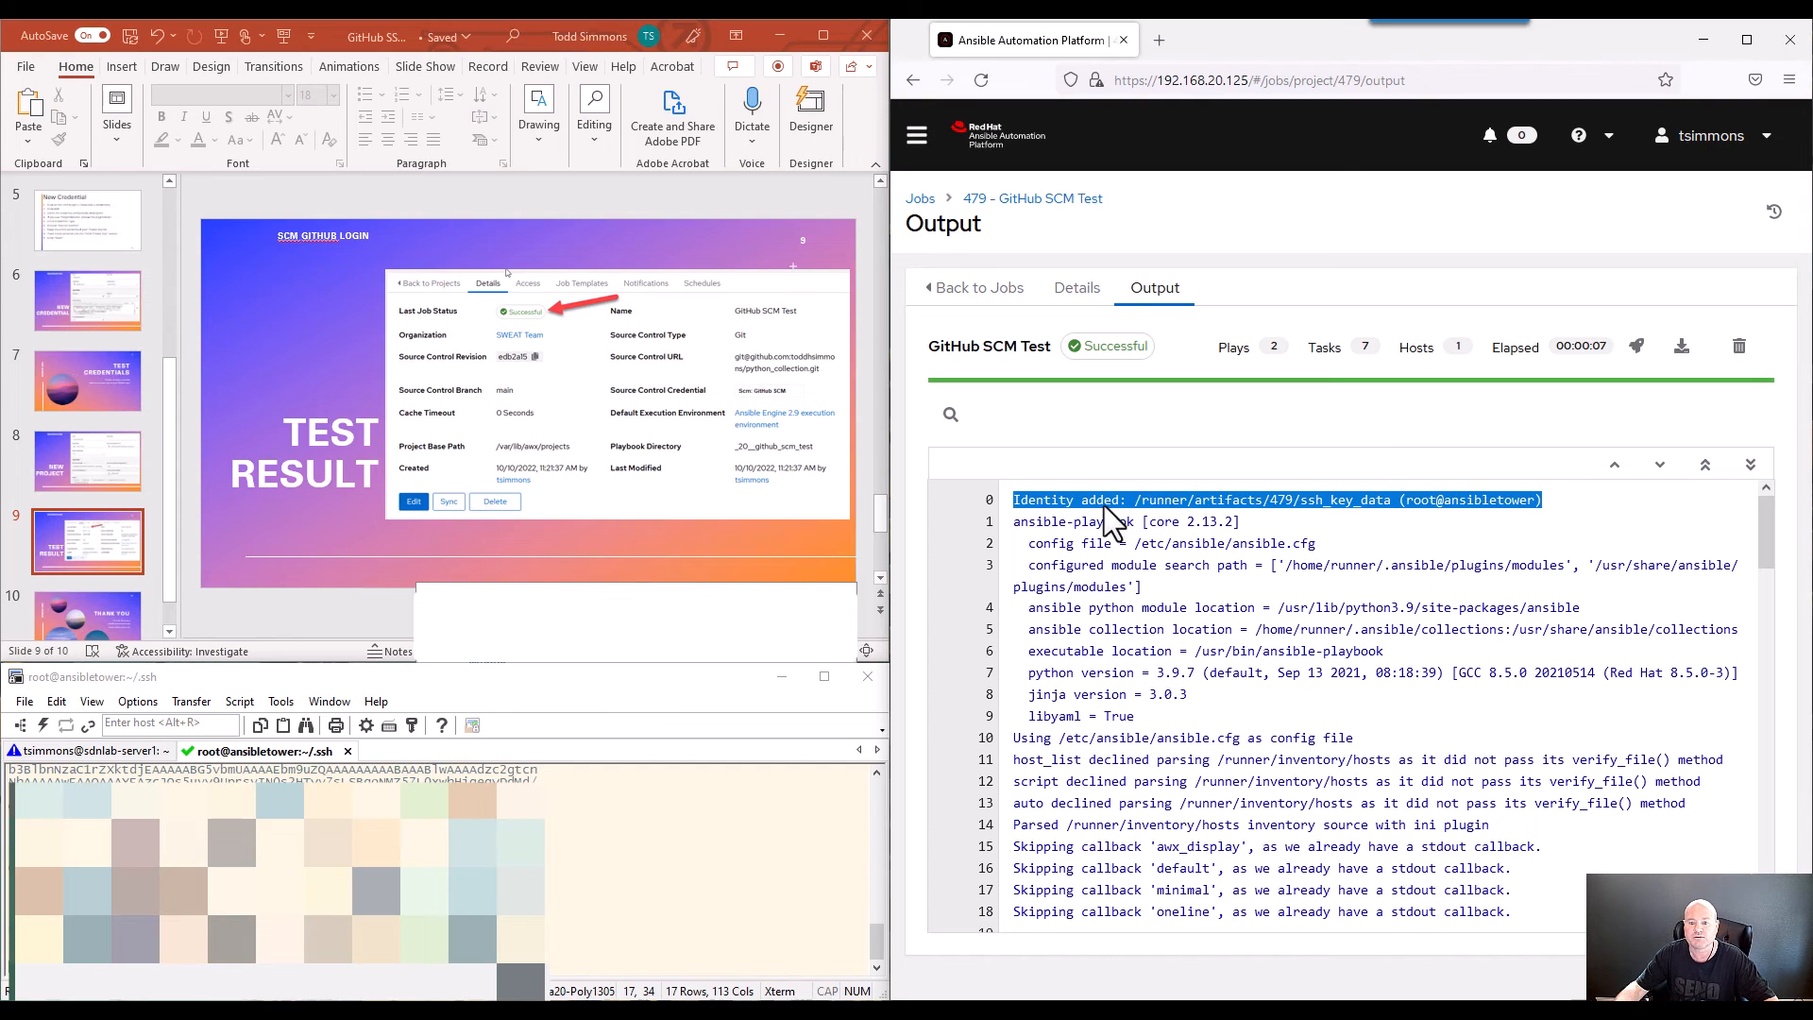
{"action": "scroll", "scroll_direction": "down", "scroll_amount": 3}
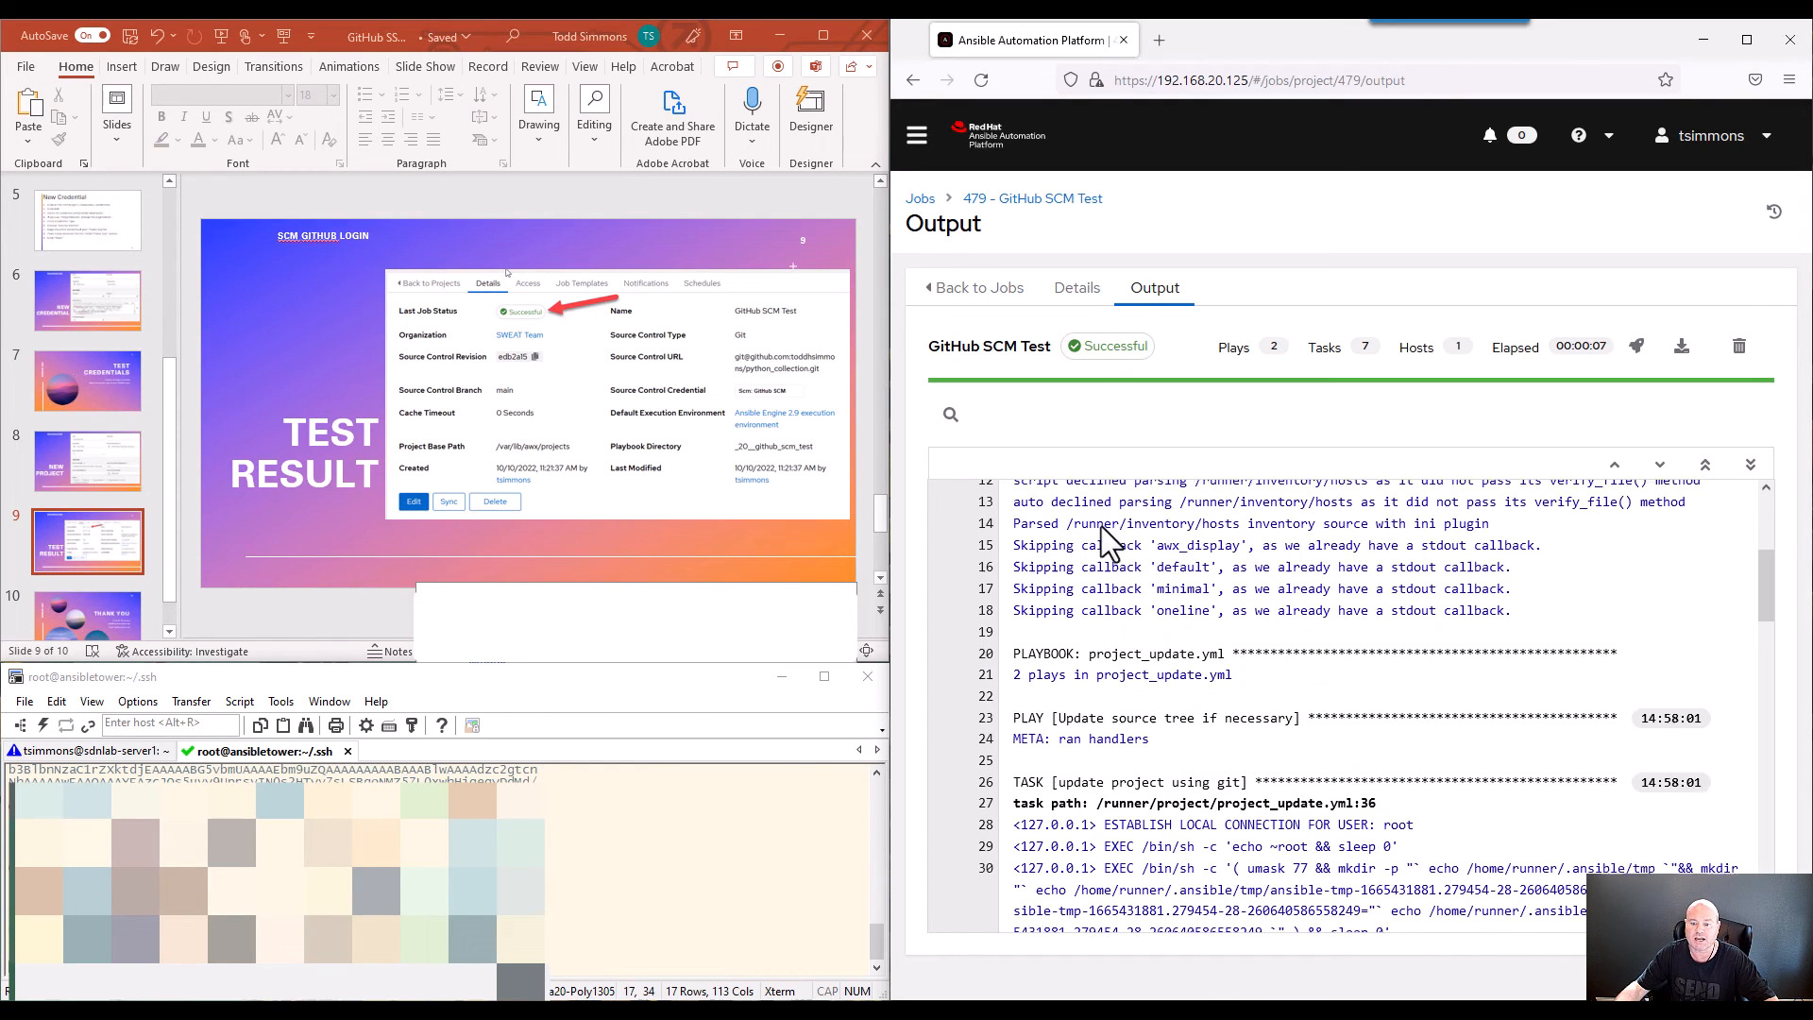
{"action": "scroll", "scroll_direction": "down", "scroll_amount": 3}
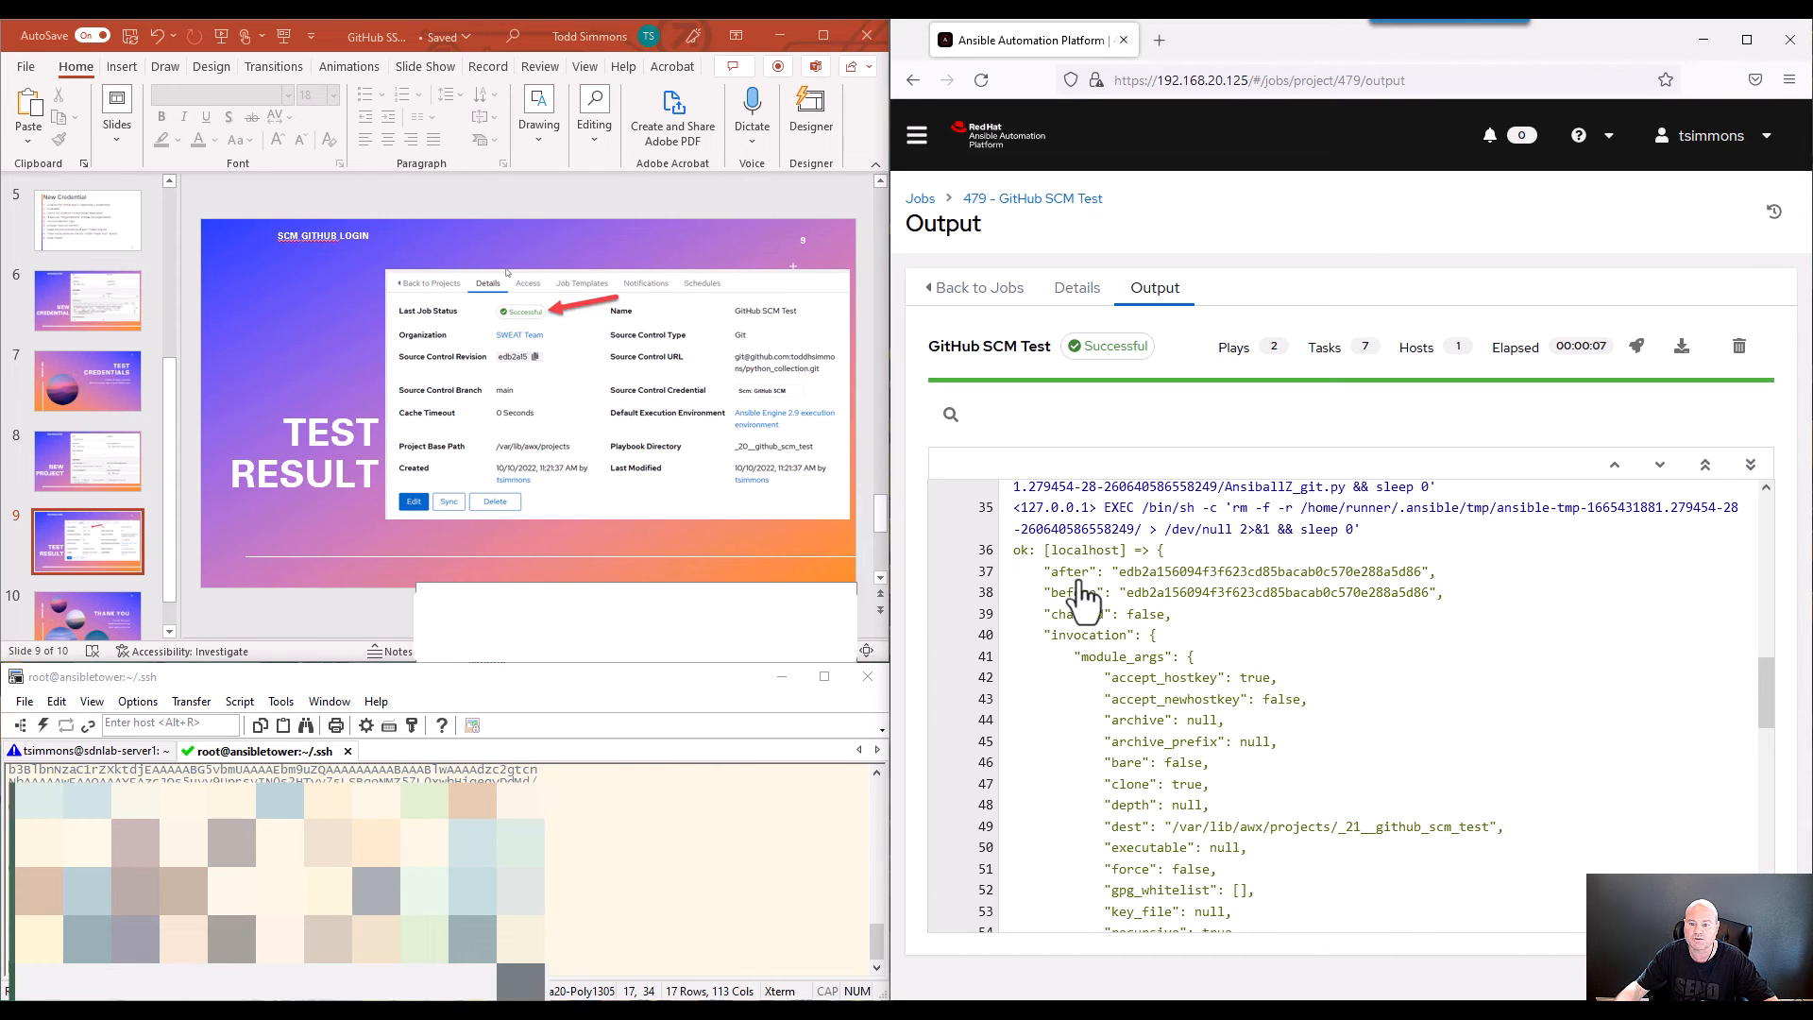
{"action": "scroll", "scroll_direction": "down", "scroll_amount": 3}
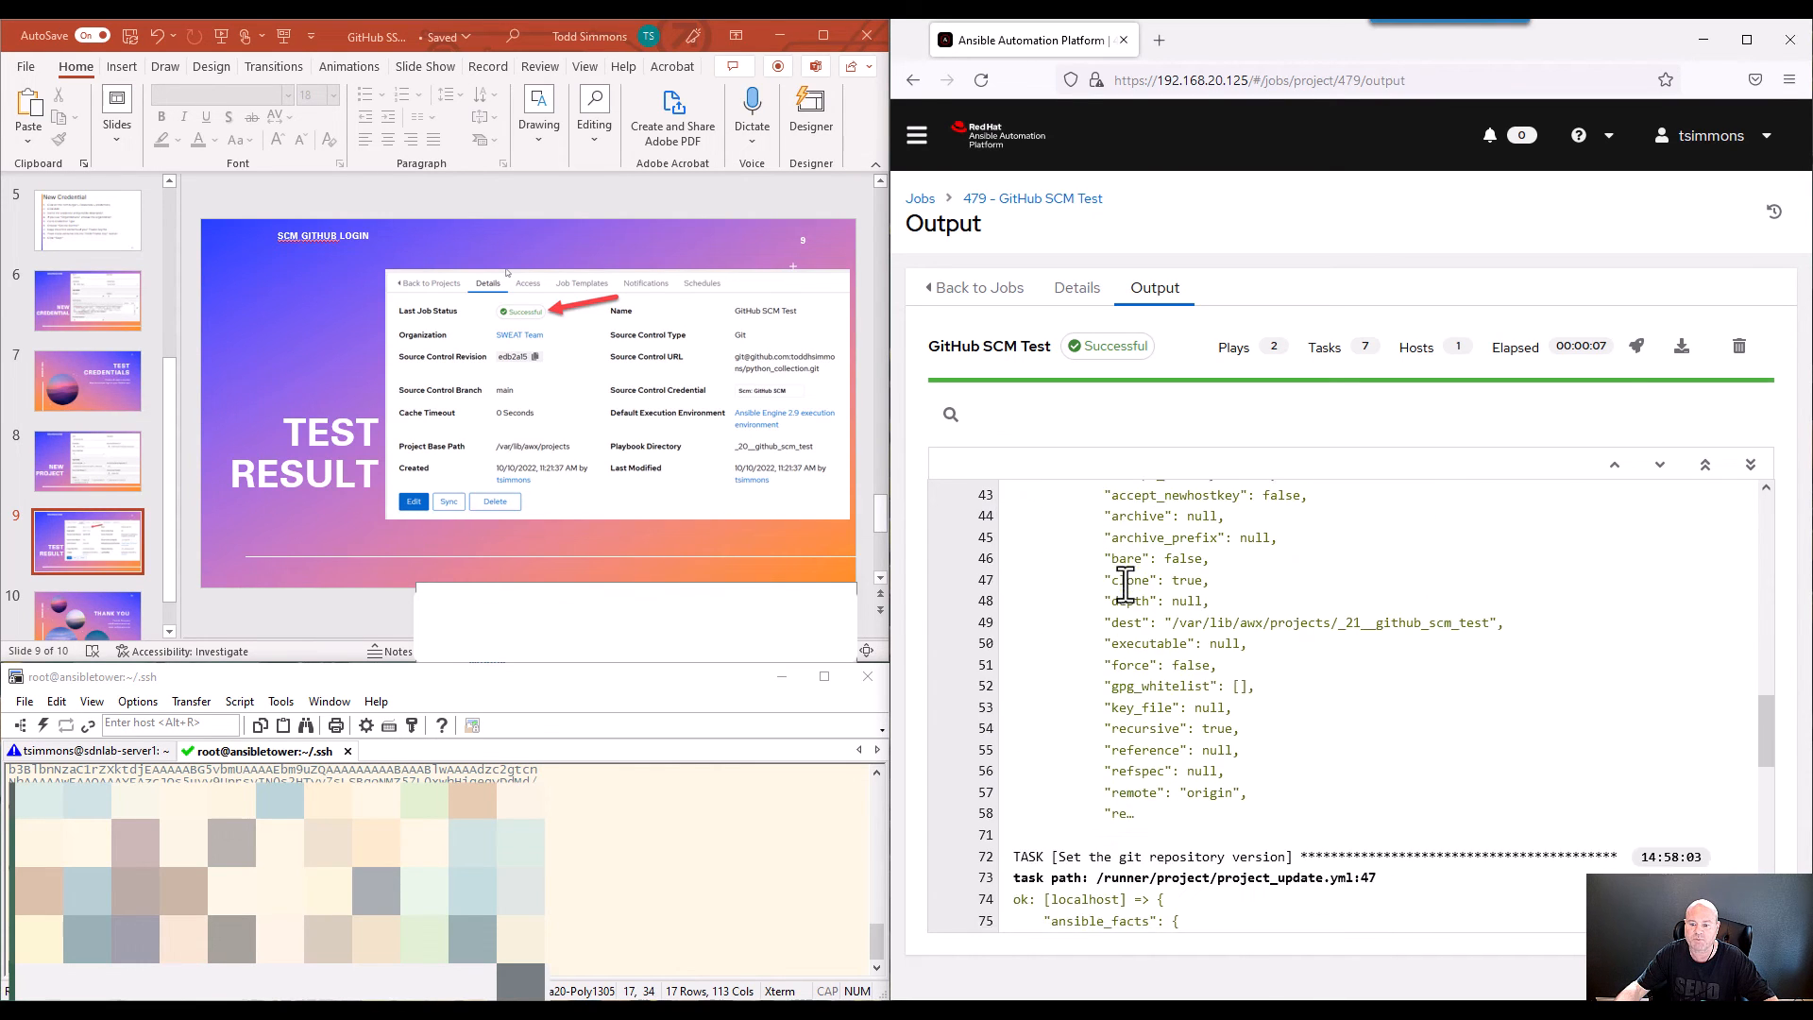
{"action": "scroll", "scroll_direction": "down", "scroll_amount": 3}
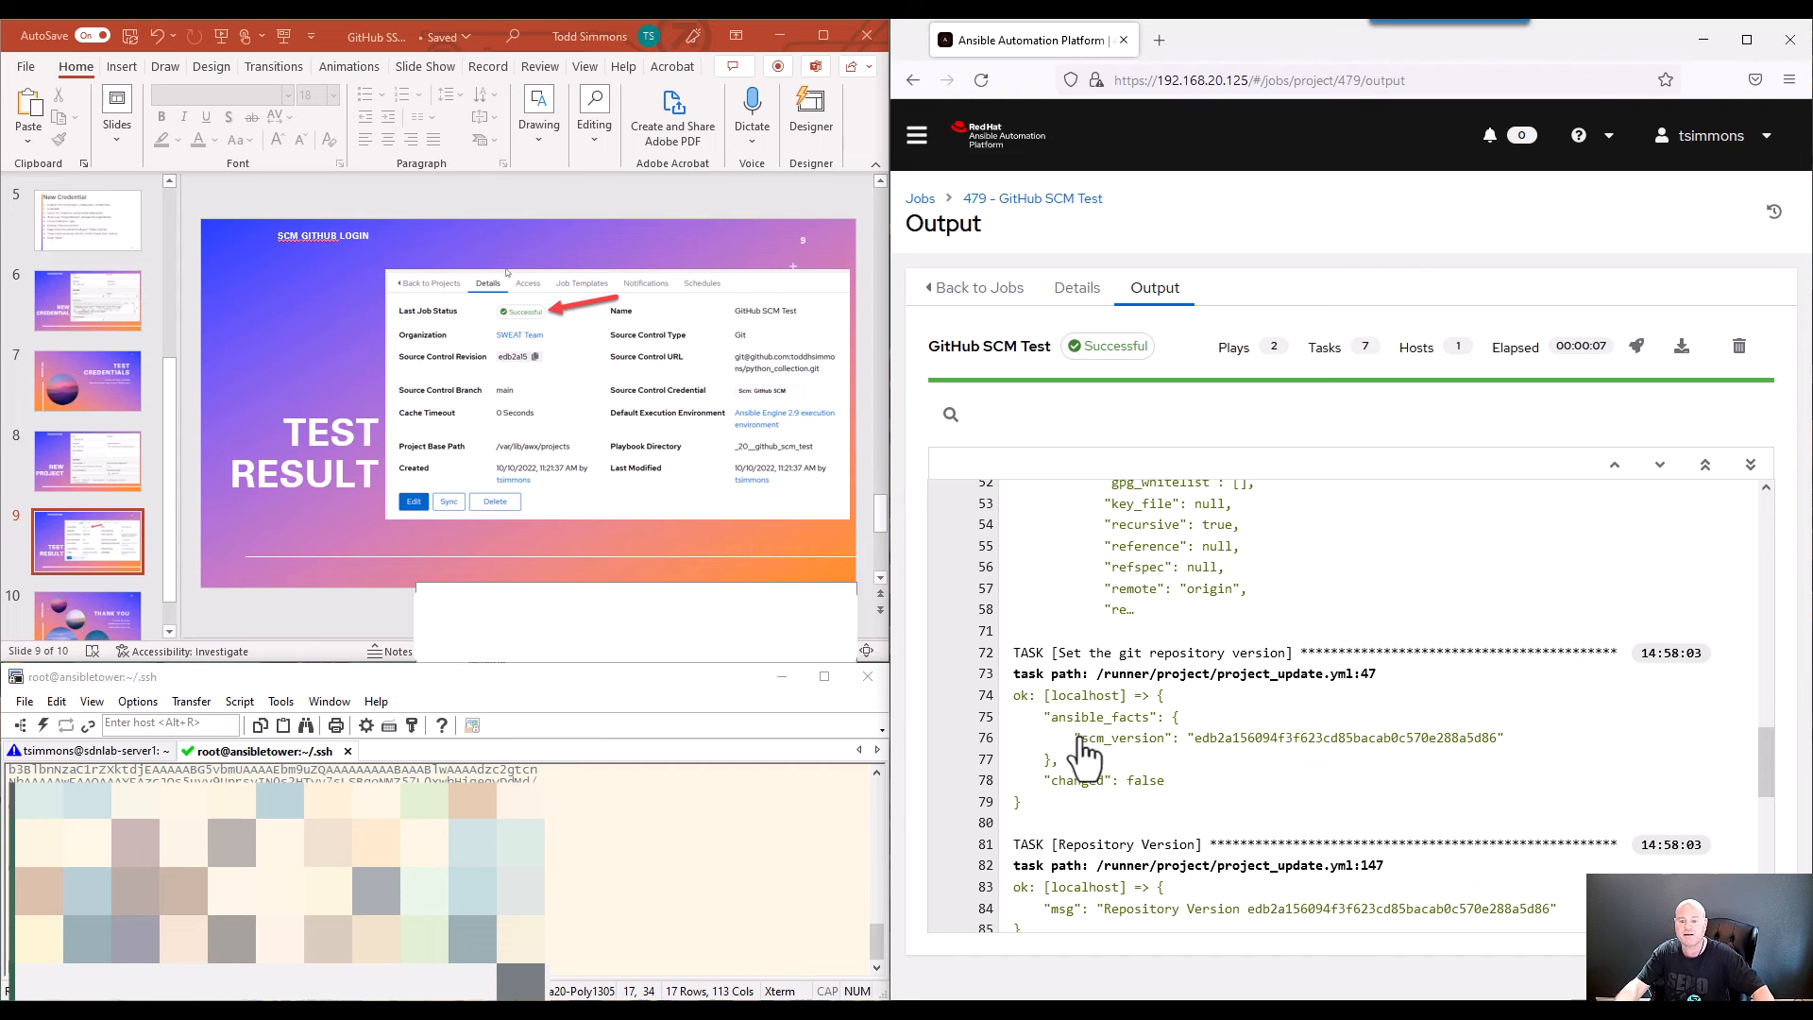
{"action": "mouse_move", "coordinate": [1108, 694]}
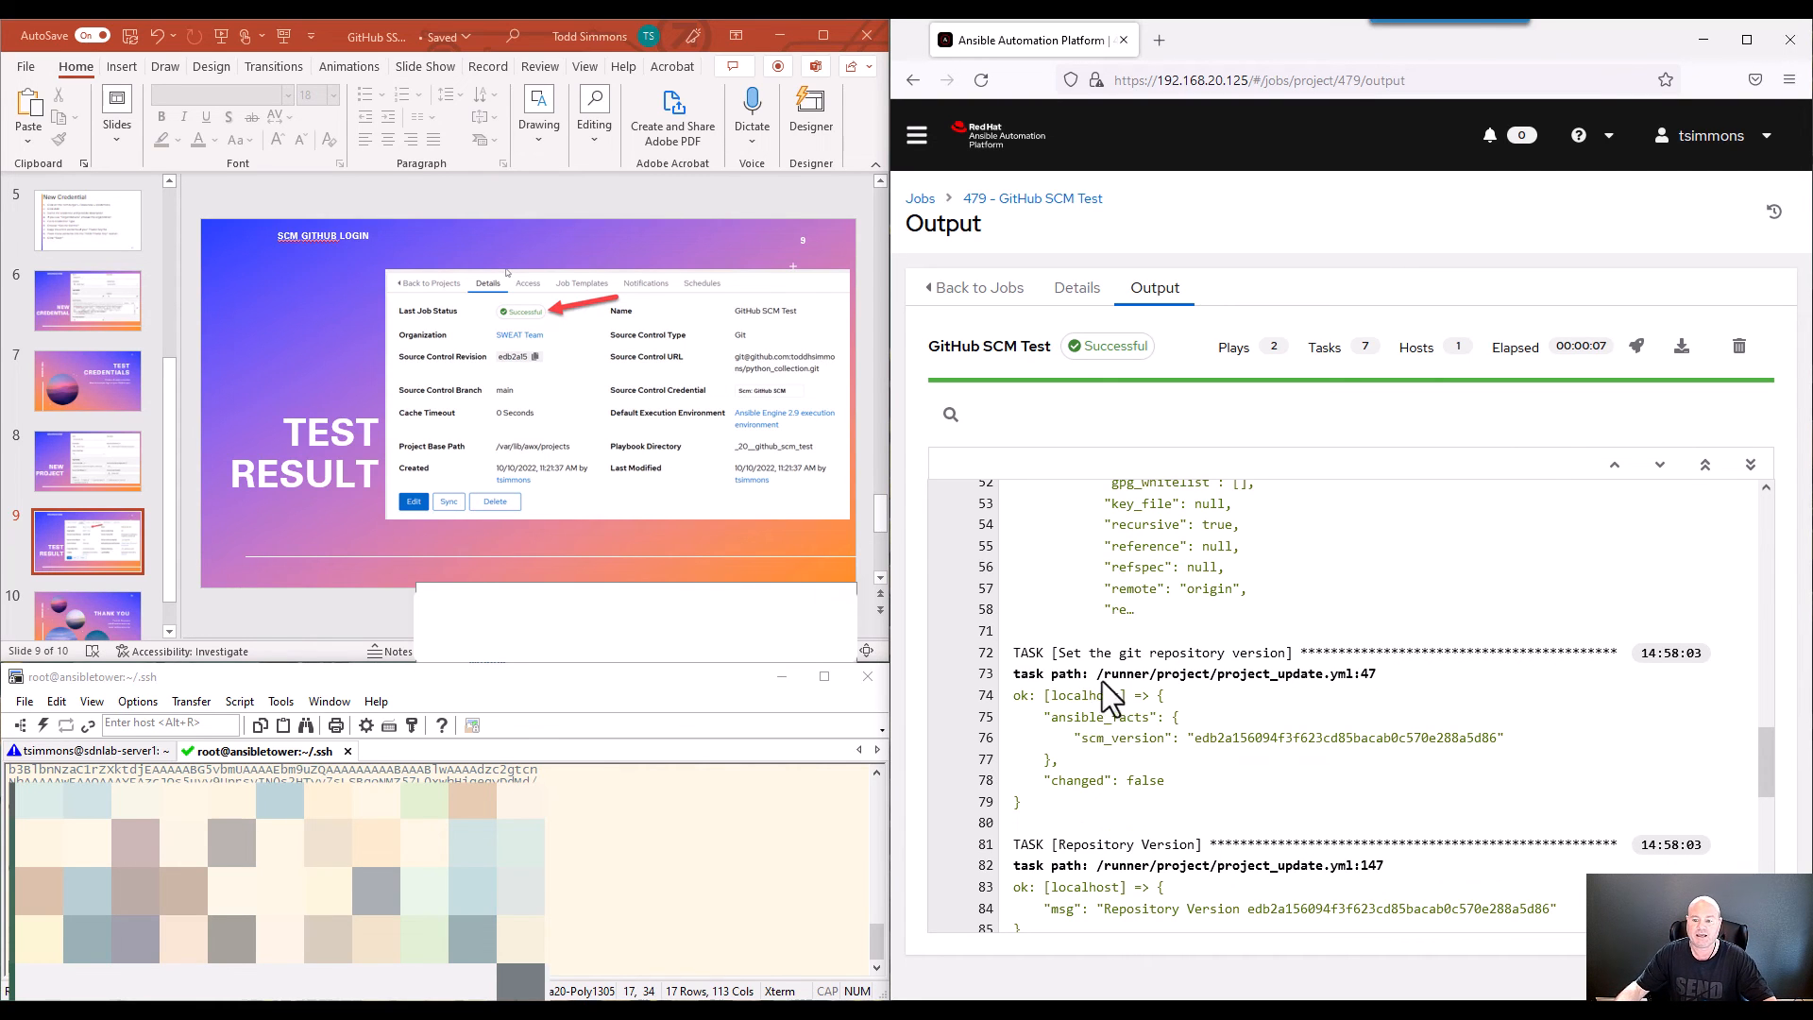
{"action": "scroll", "scroll_direction": "down", "scroll_amount": 3}
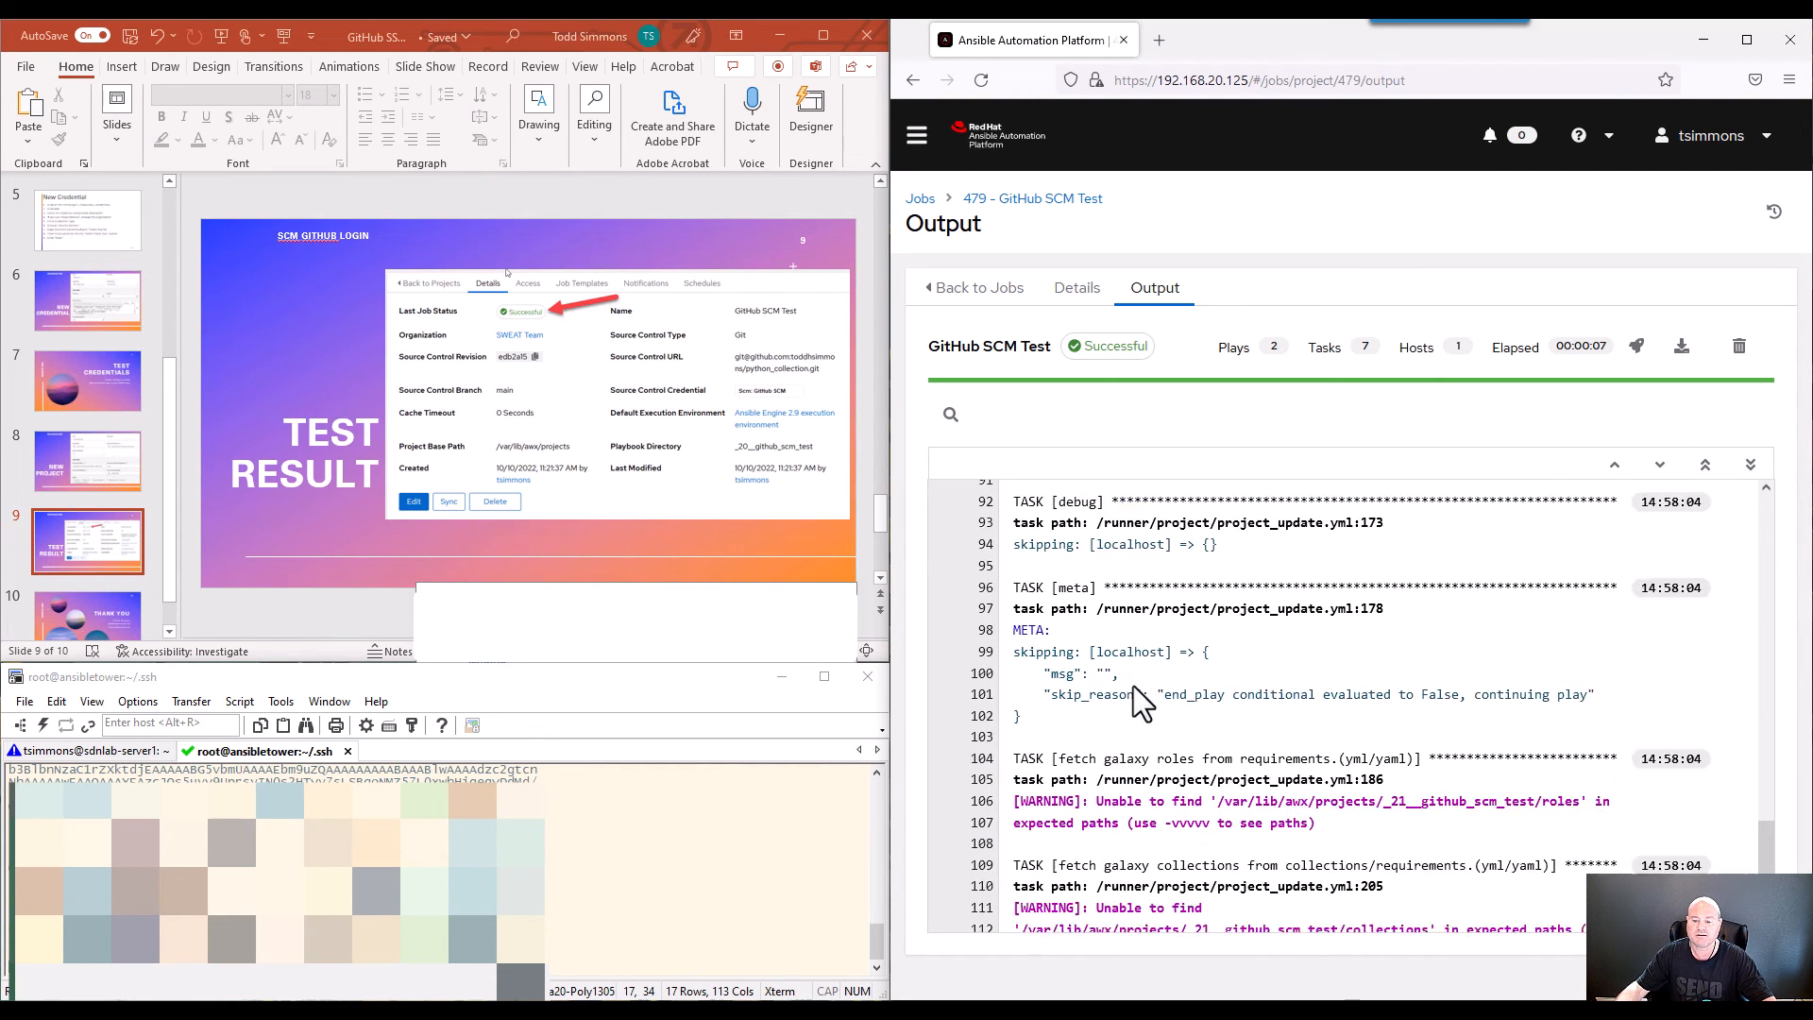
{"action": "scroll", "scroll_direction": "down", "scroll_amount": 3}
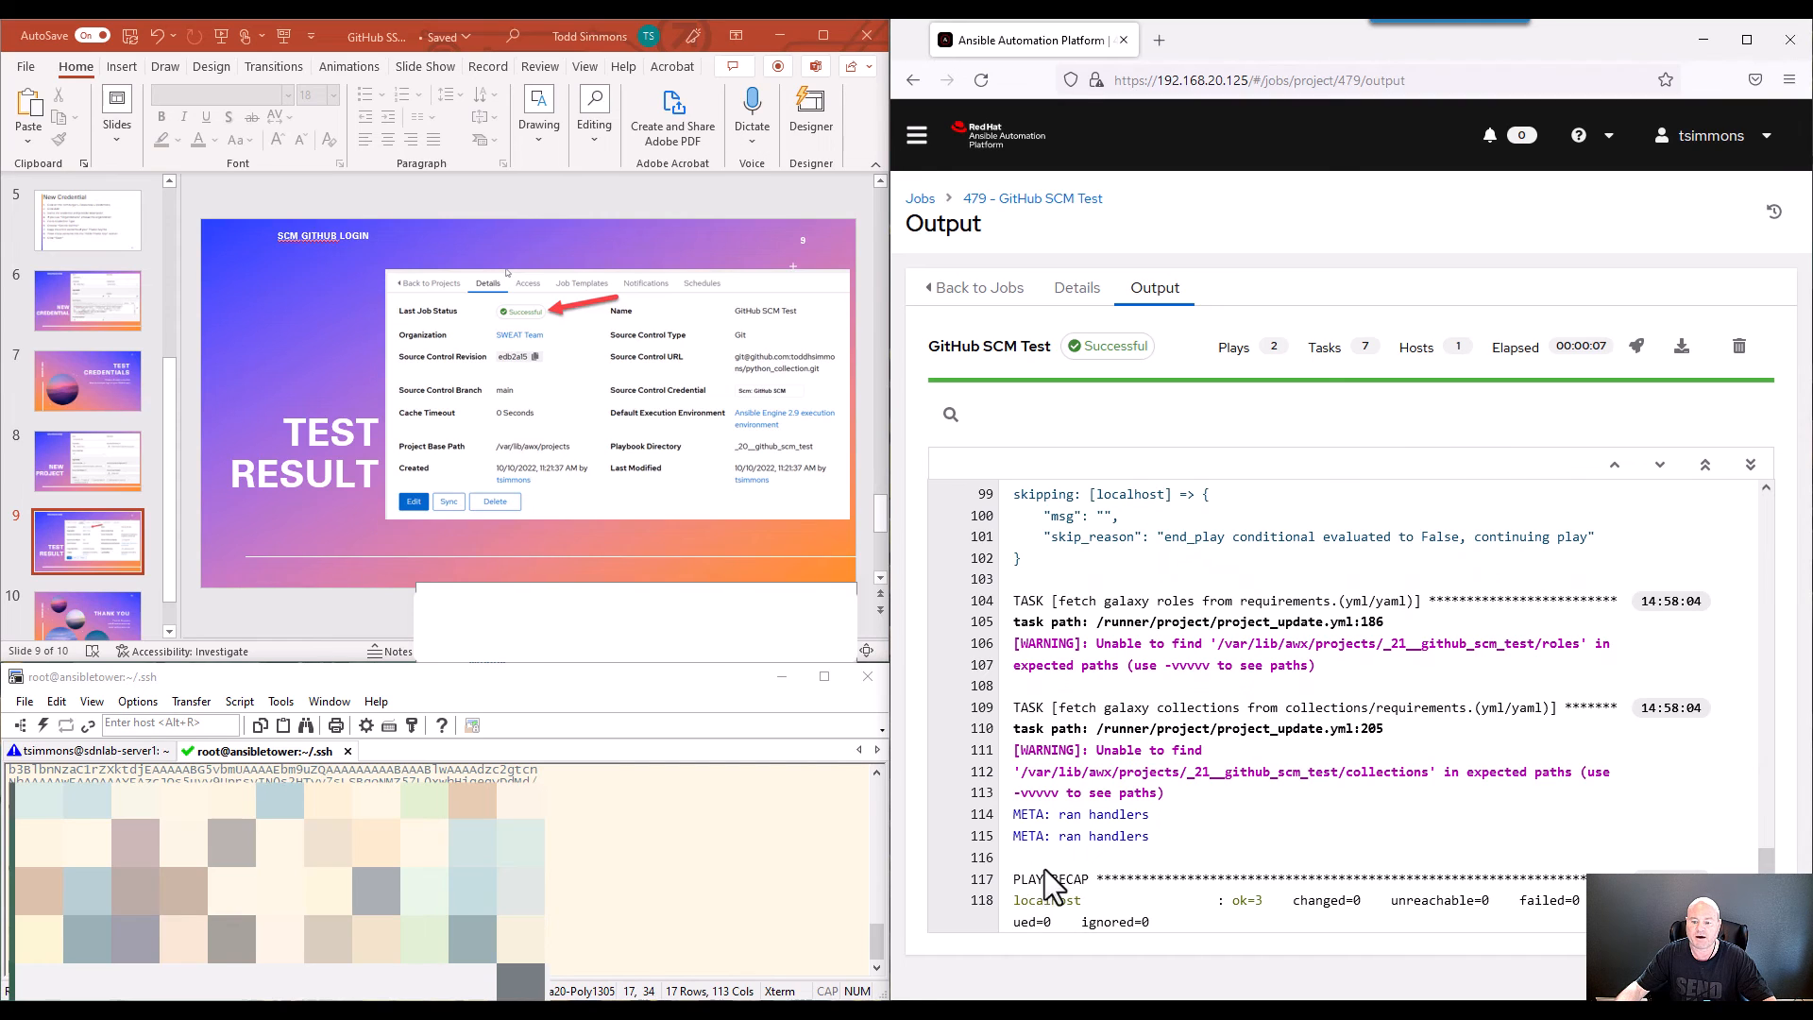
{"action": "mouse_move", "coordinate": [1245, 913]}
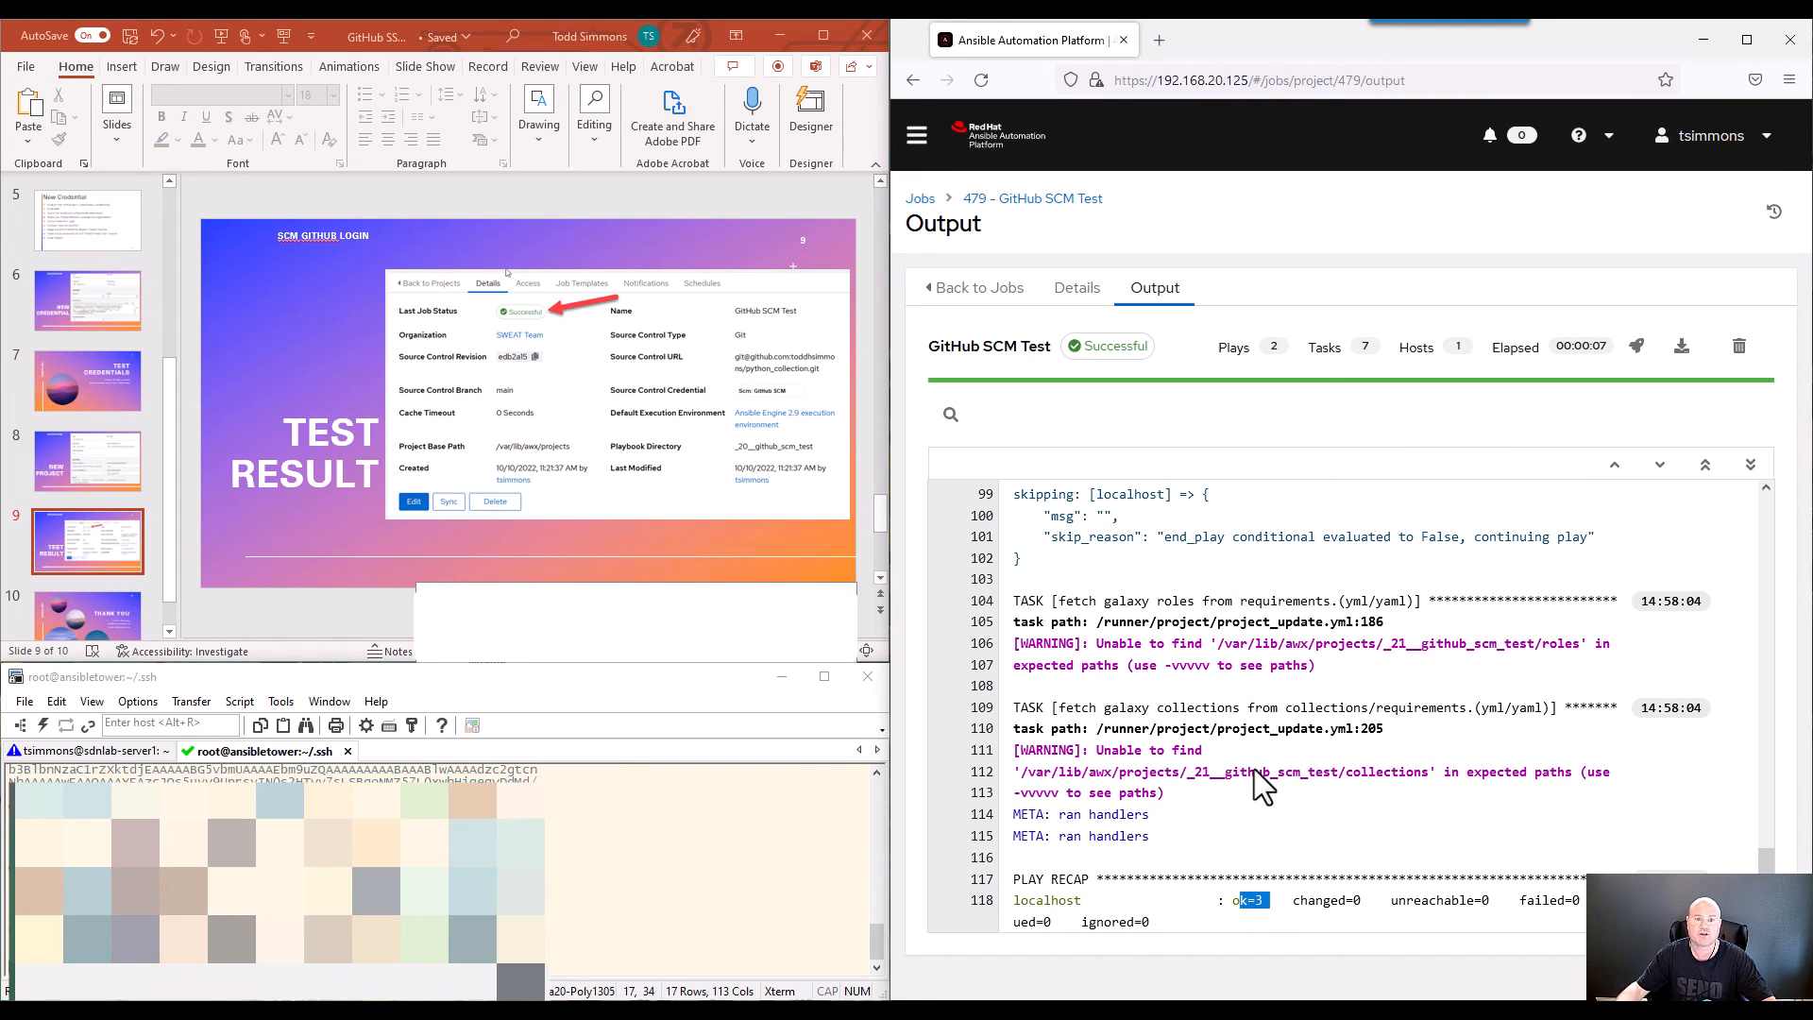
{"action": "mouse_move", "coordinate": [1214, 133]}
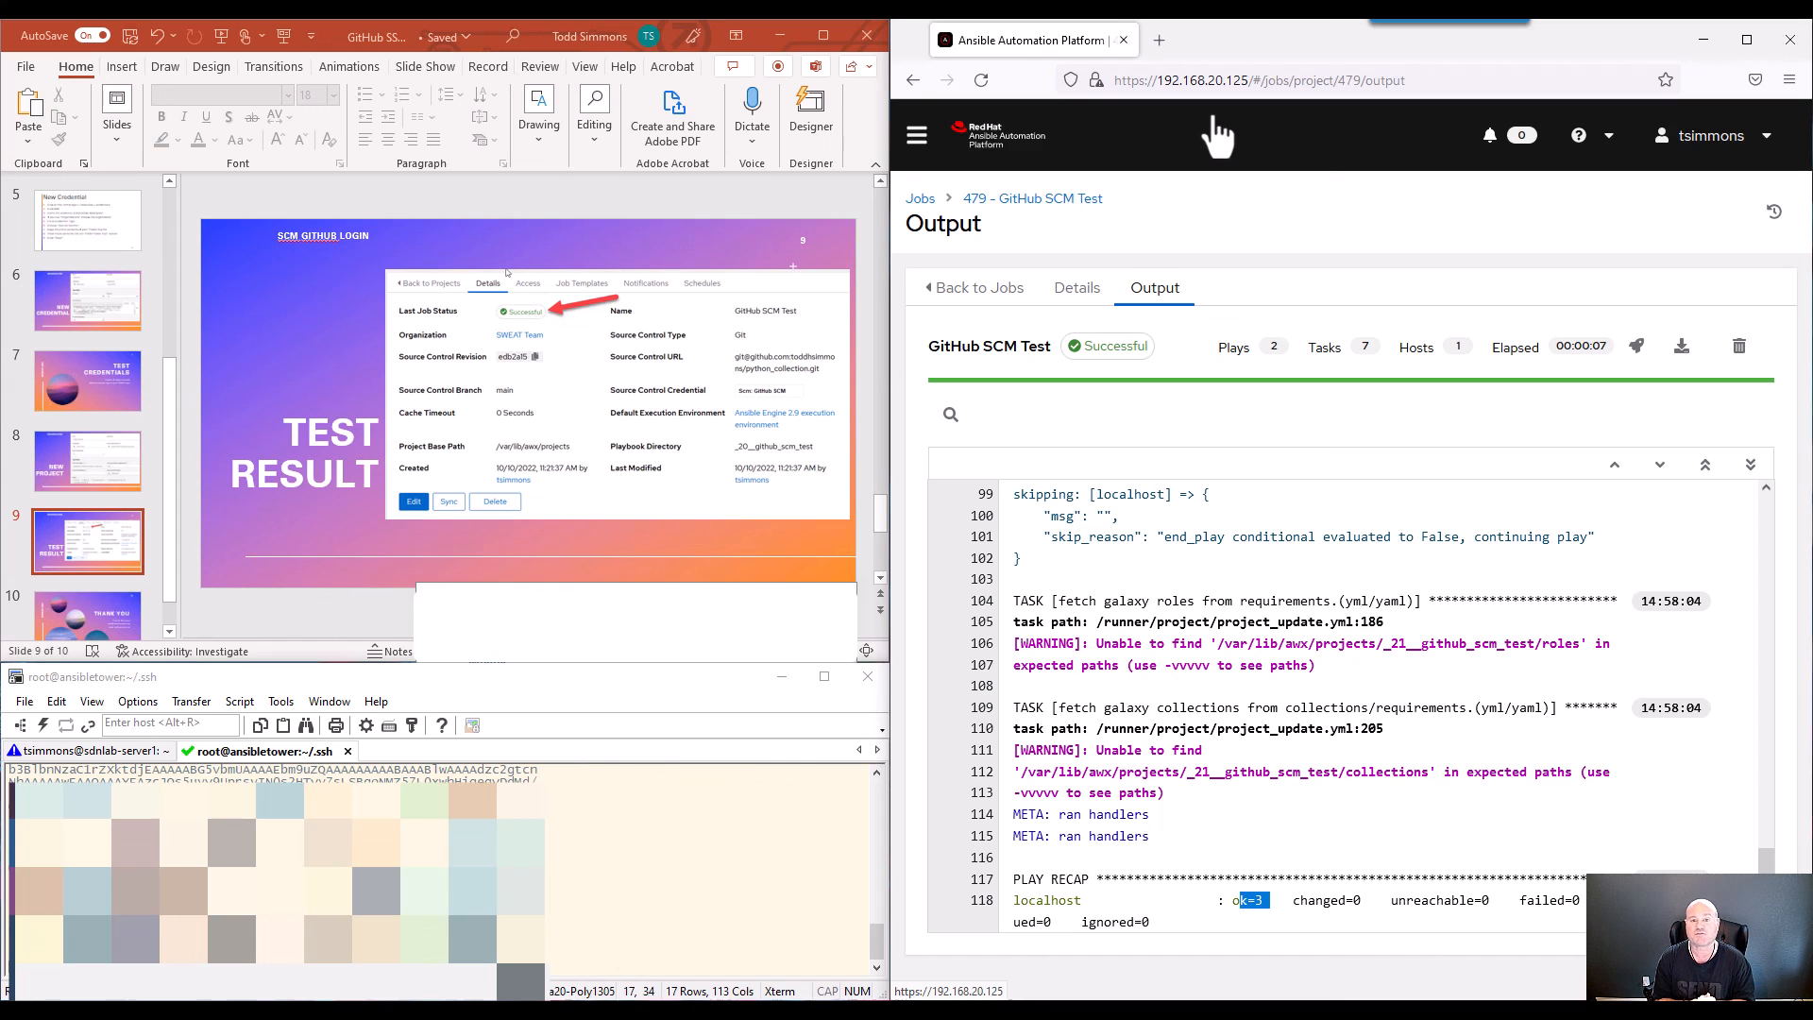
{"action": "mouse_move", "coordinate": [1283, 79]}
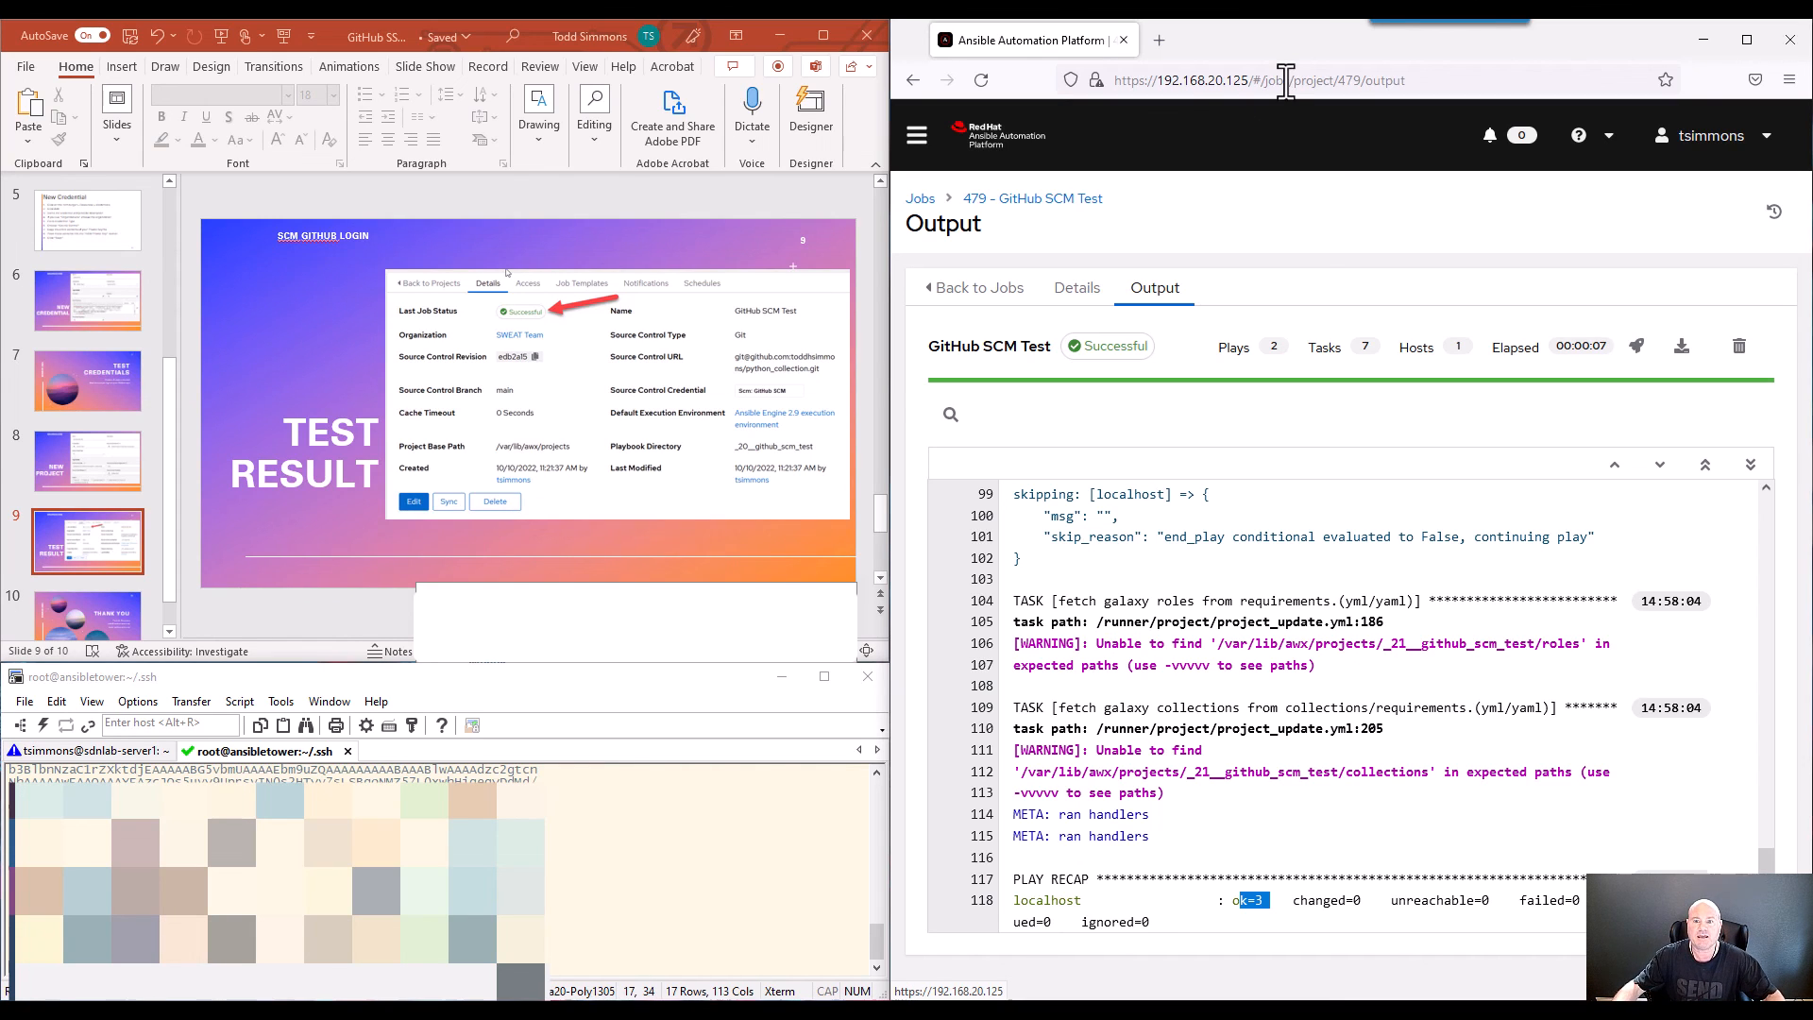